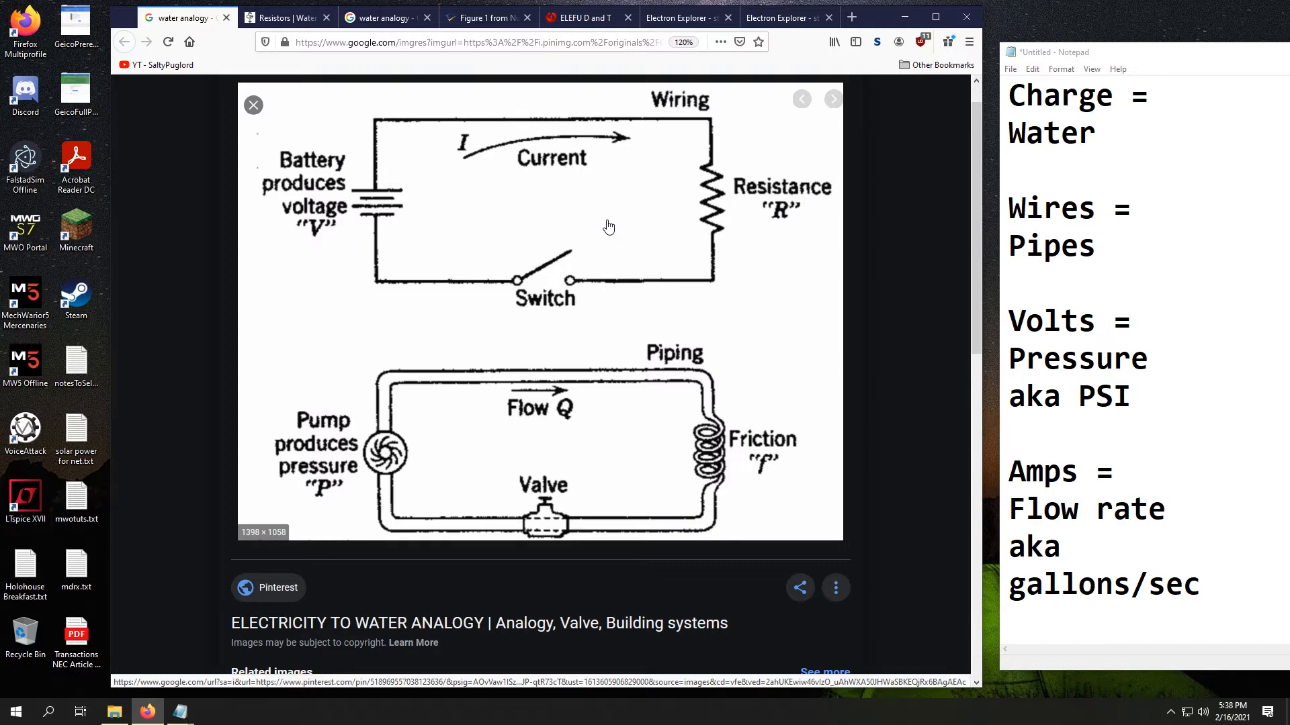
mouse_move(278, 337)
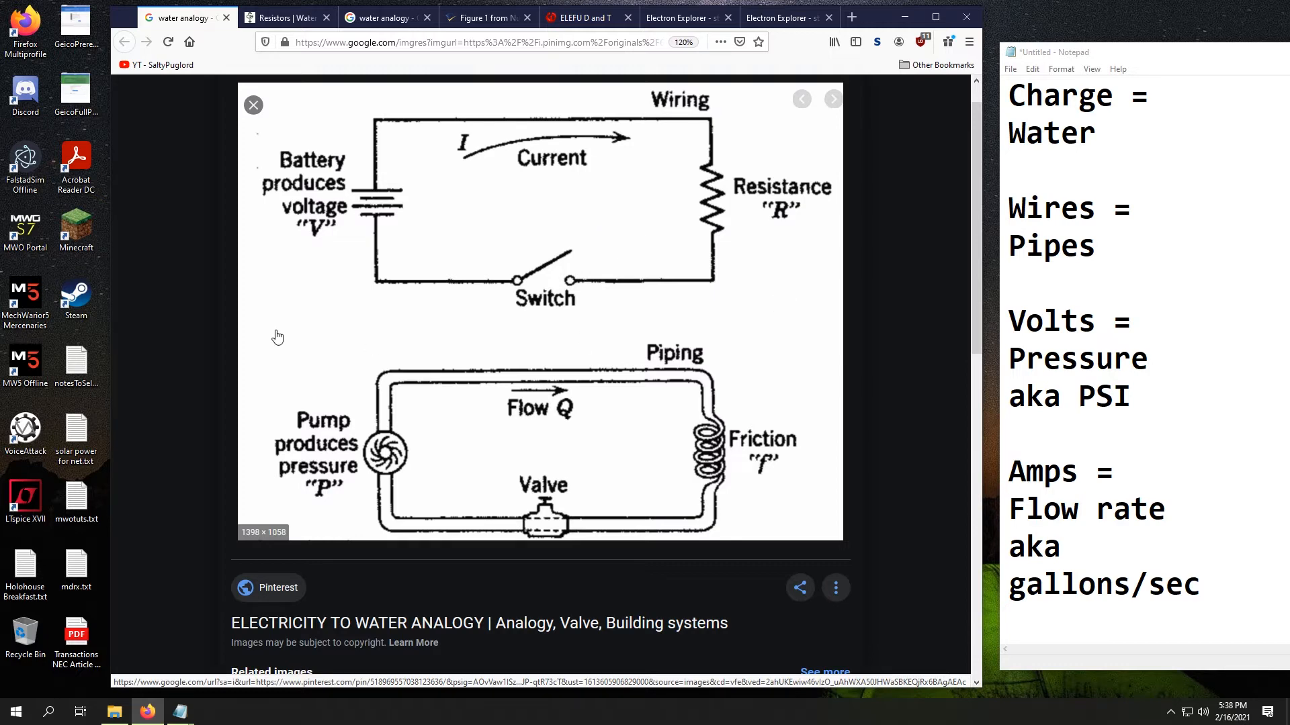
mouse_move(282, 332)
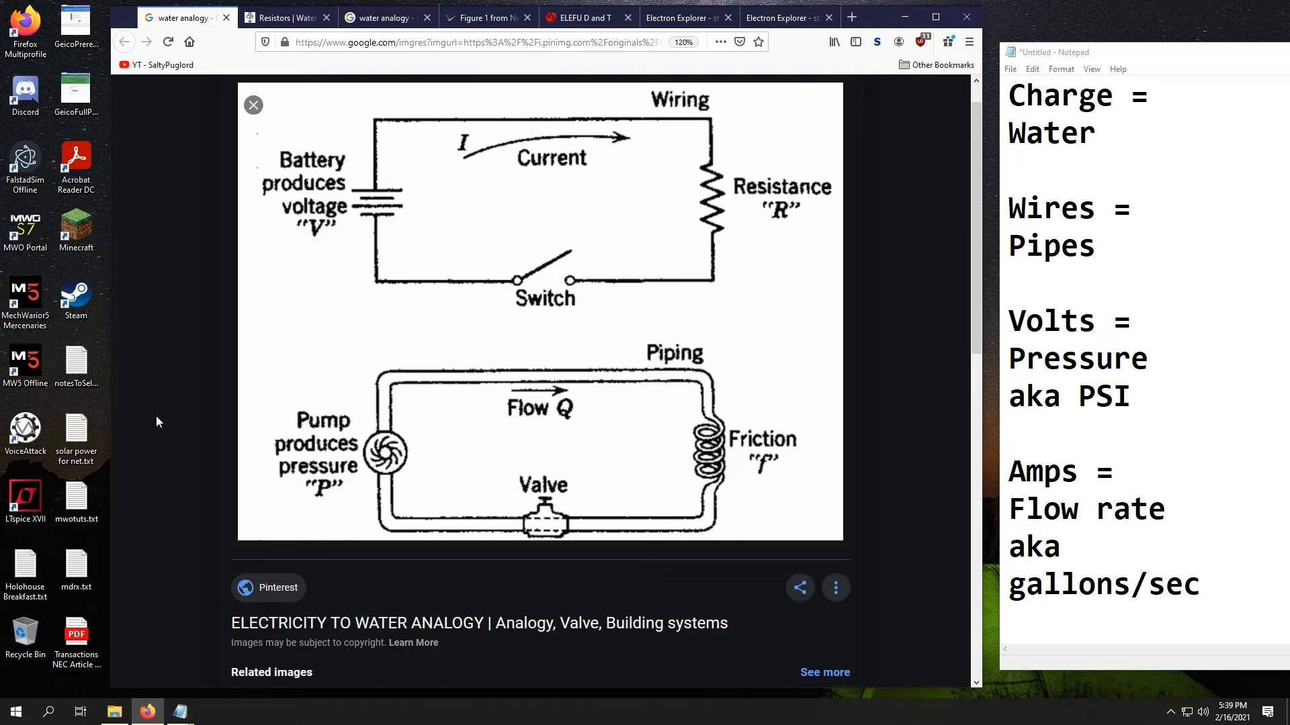
mouse_move(476, 404)
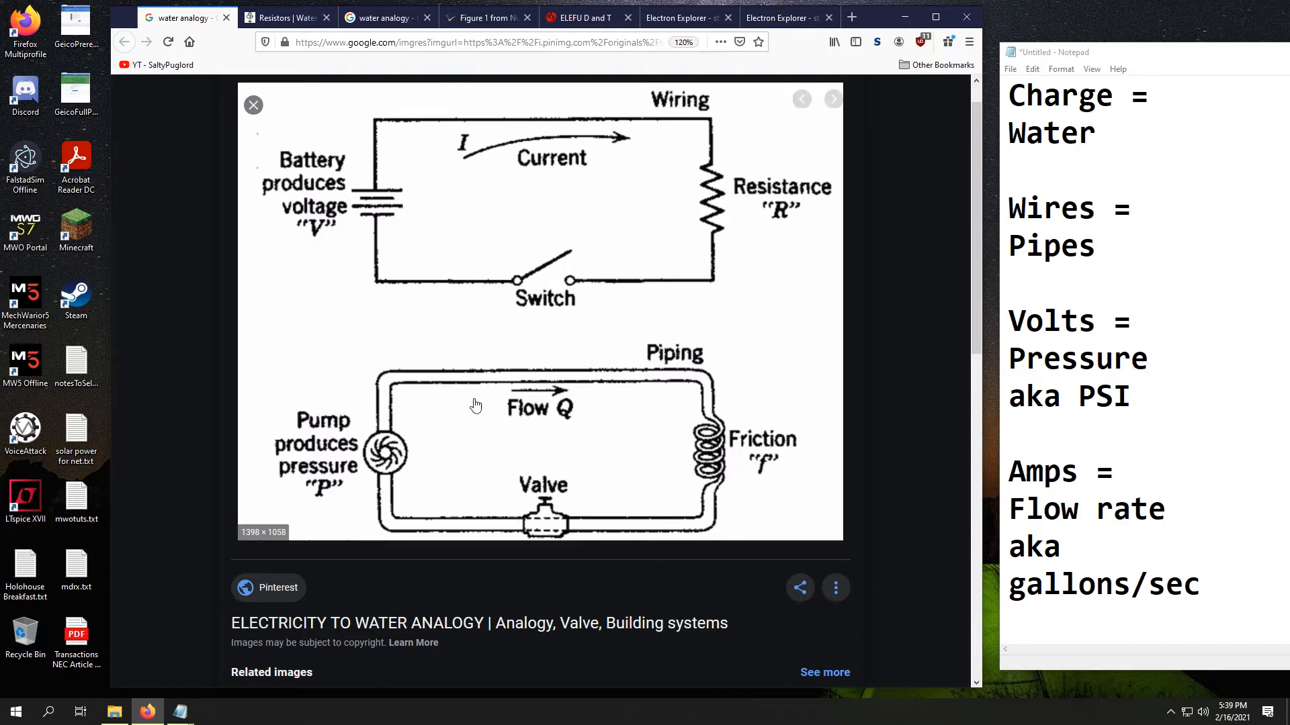
mouse_move(309, 351)
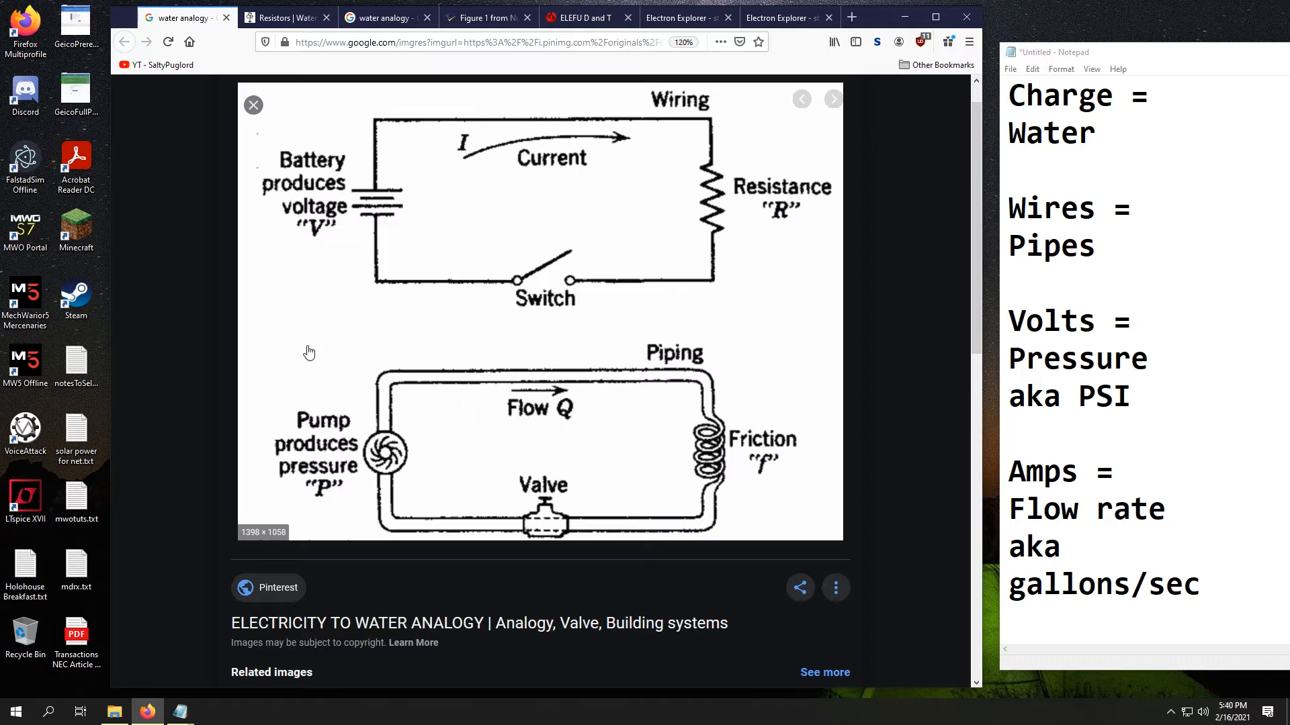
mouse_move(308, 321)
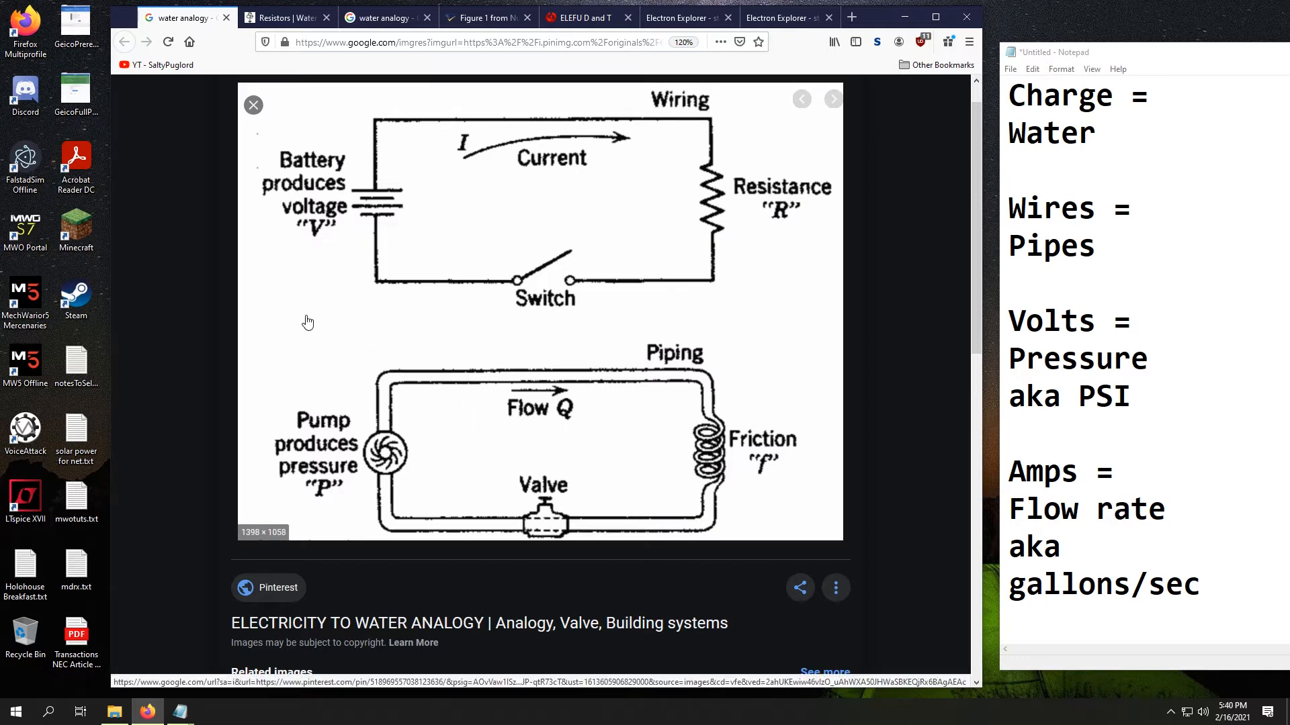
mouse_move(368, 478)
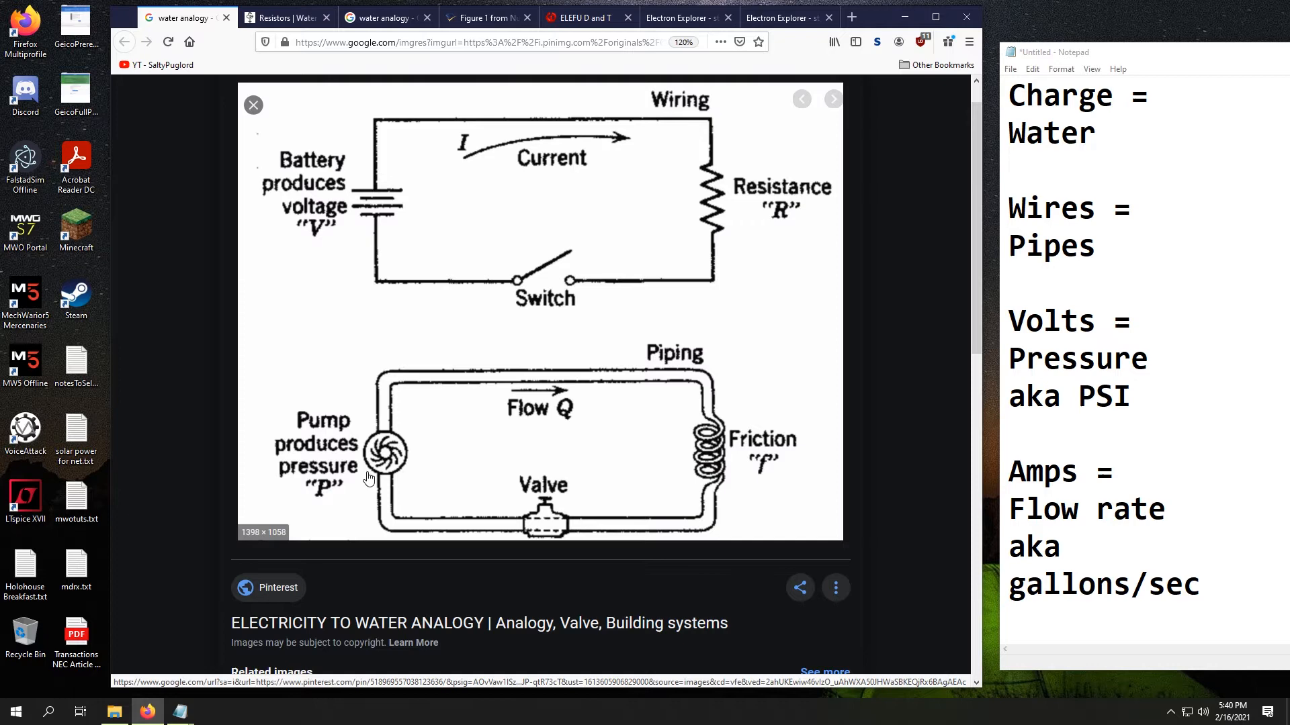
mouse_move(387, 464)
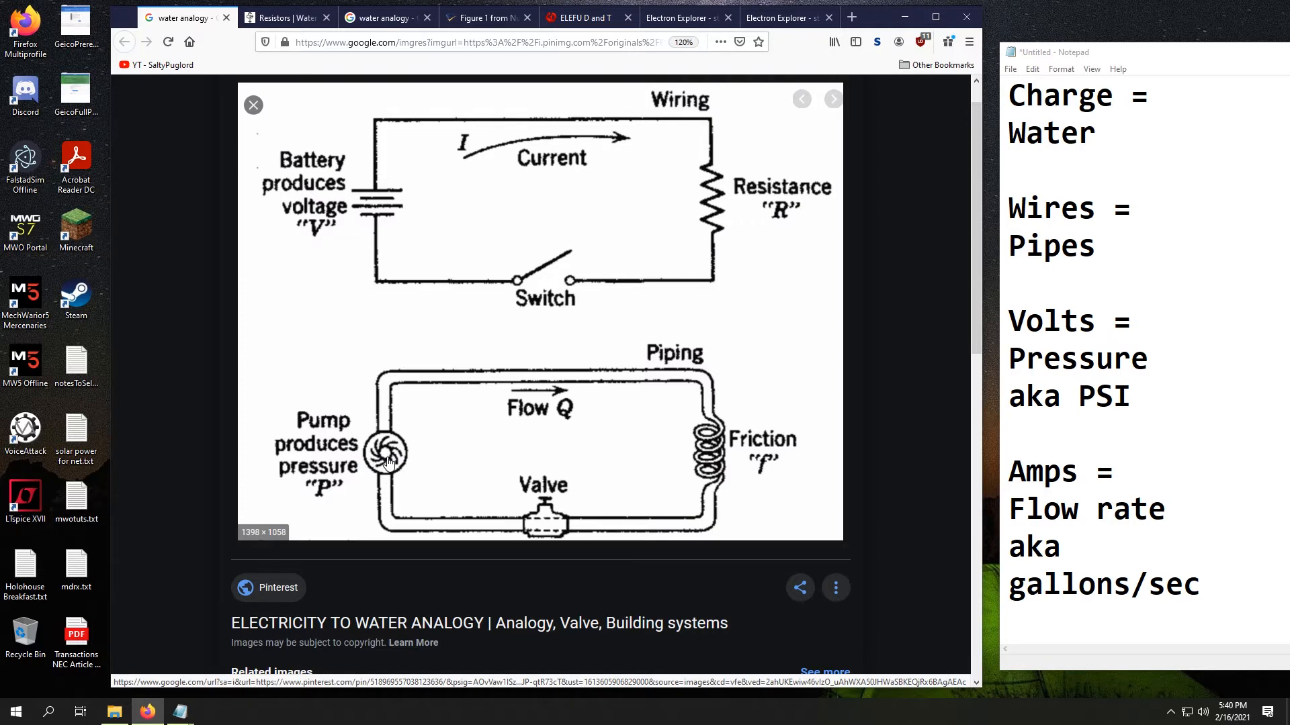
mouse_move(545, 378)
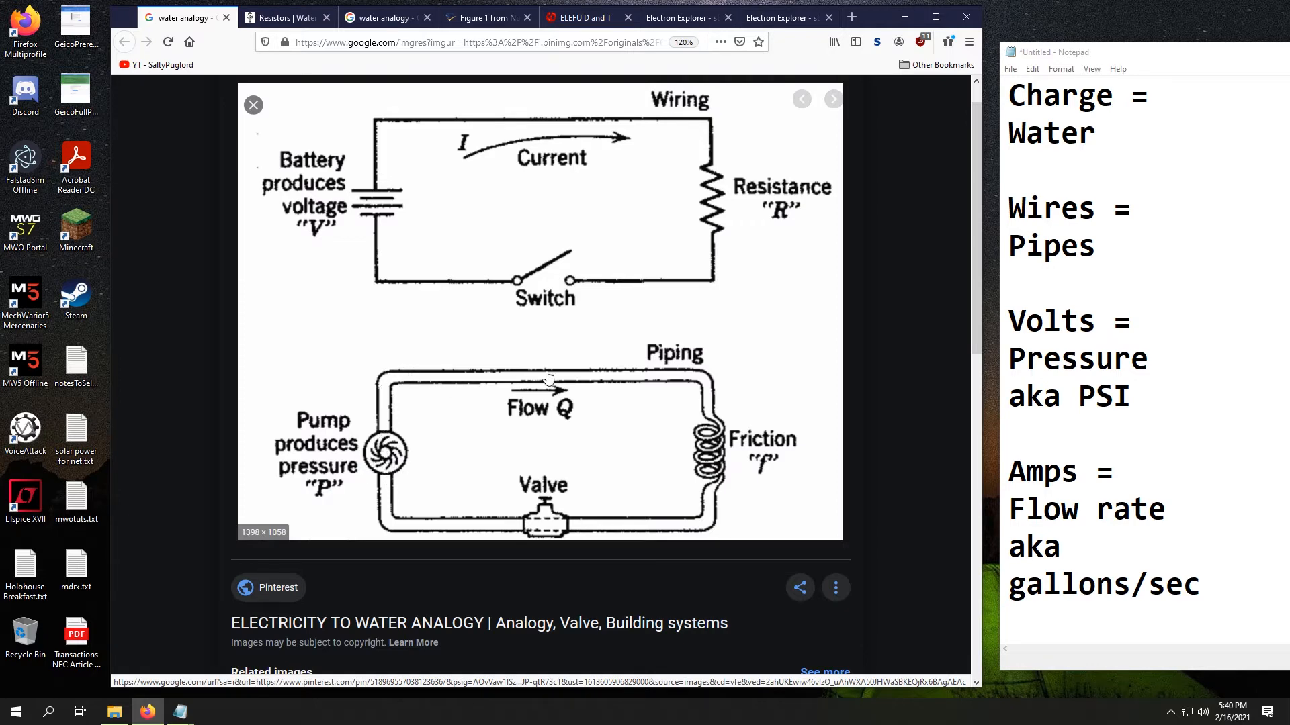
mouse_move(394, 510)
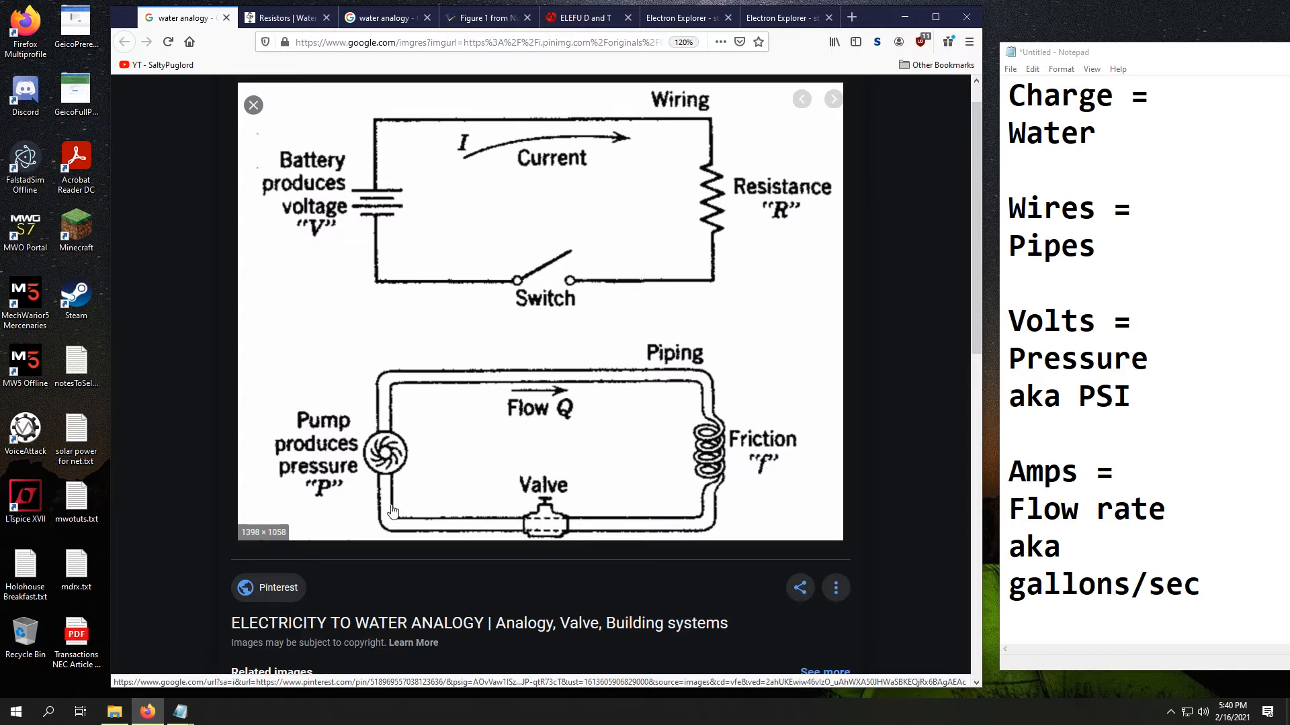
mouse_move(559, 537)
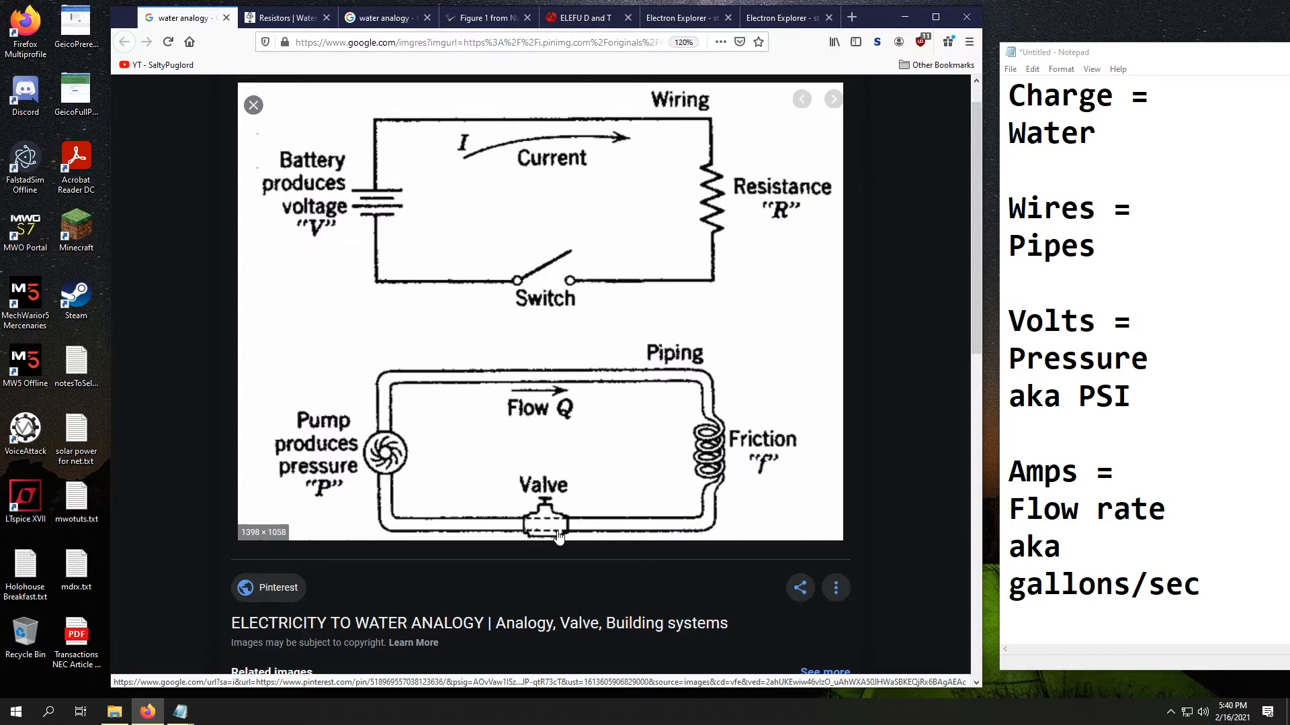
mouse_move(474, 449)
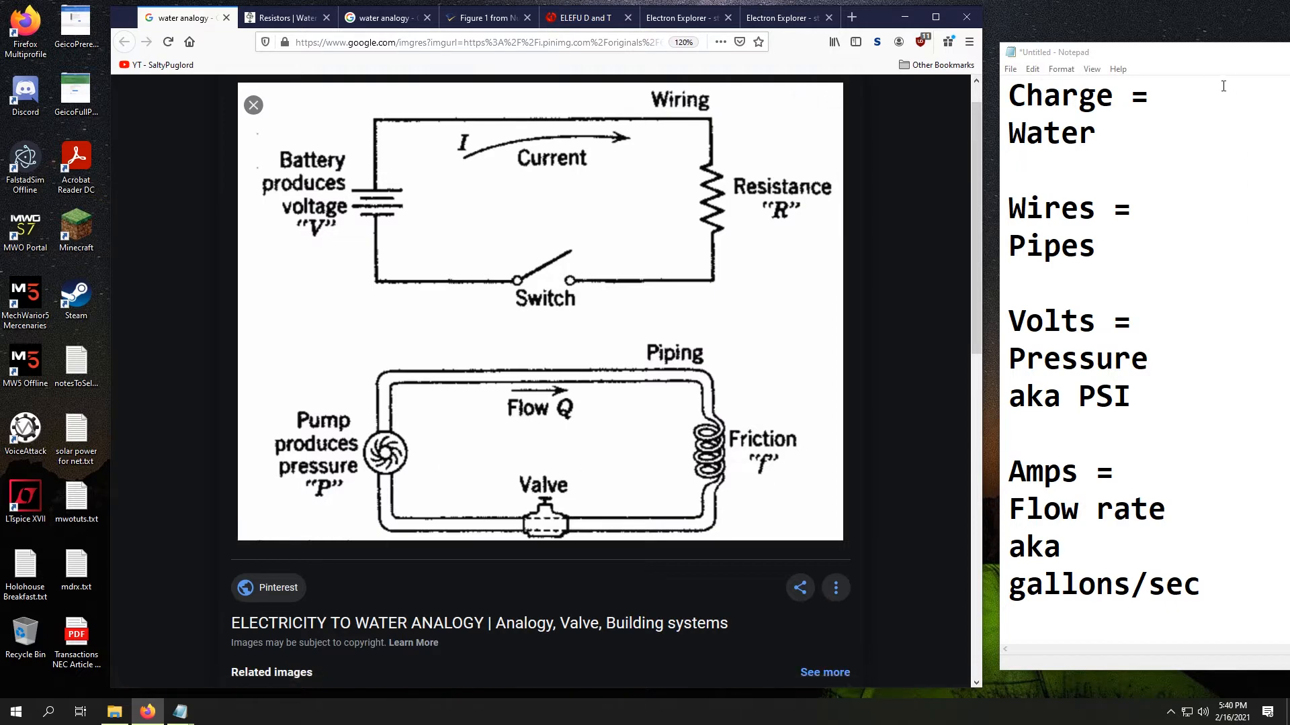
mouse_move(1221, 221)
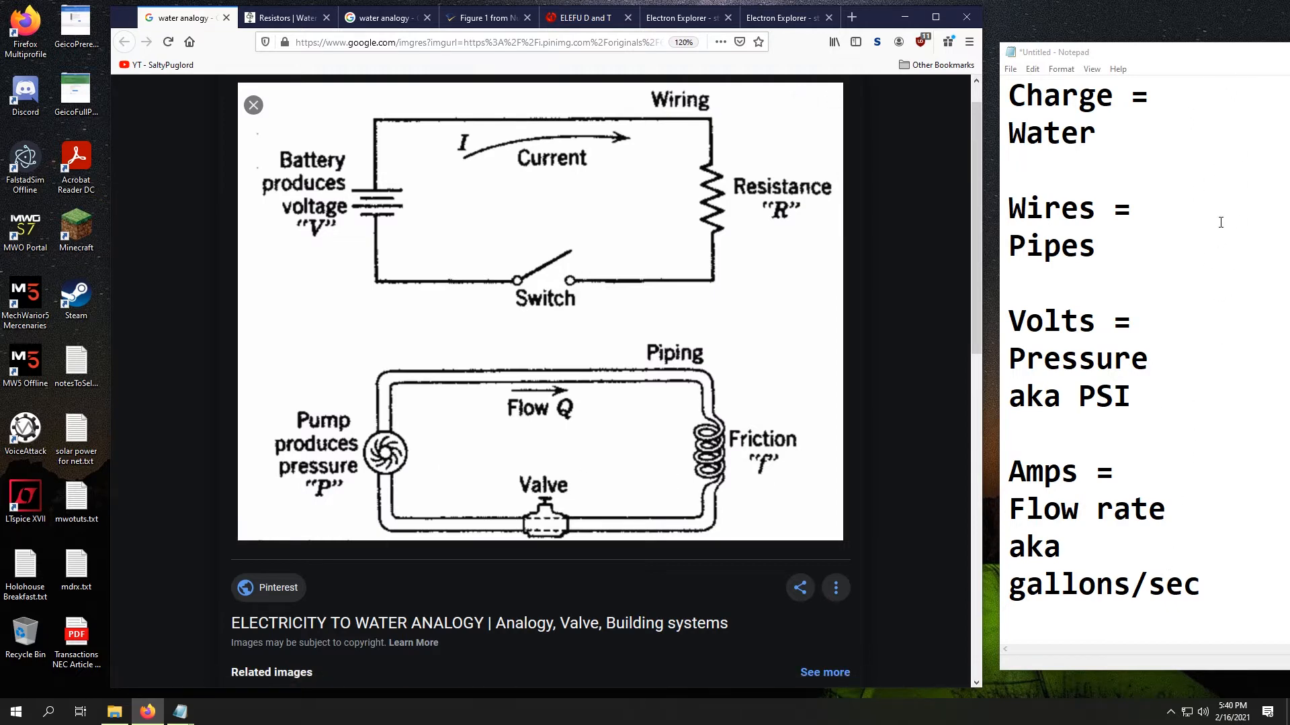
mouse_move(1139, 263)
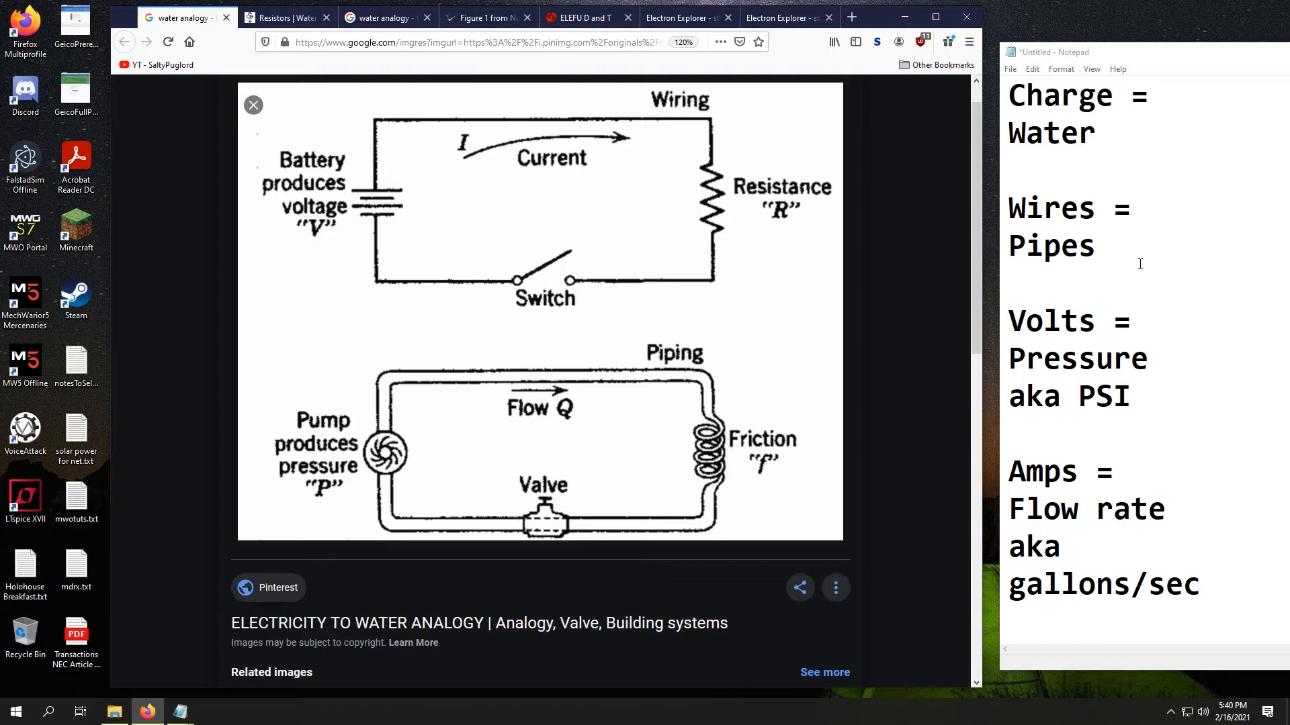
mouse_move(1213, 317)
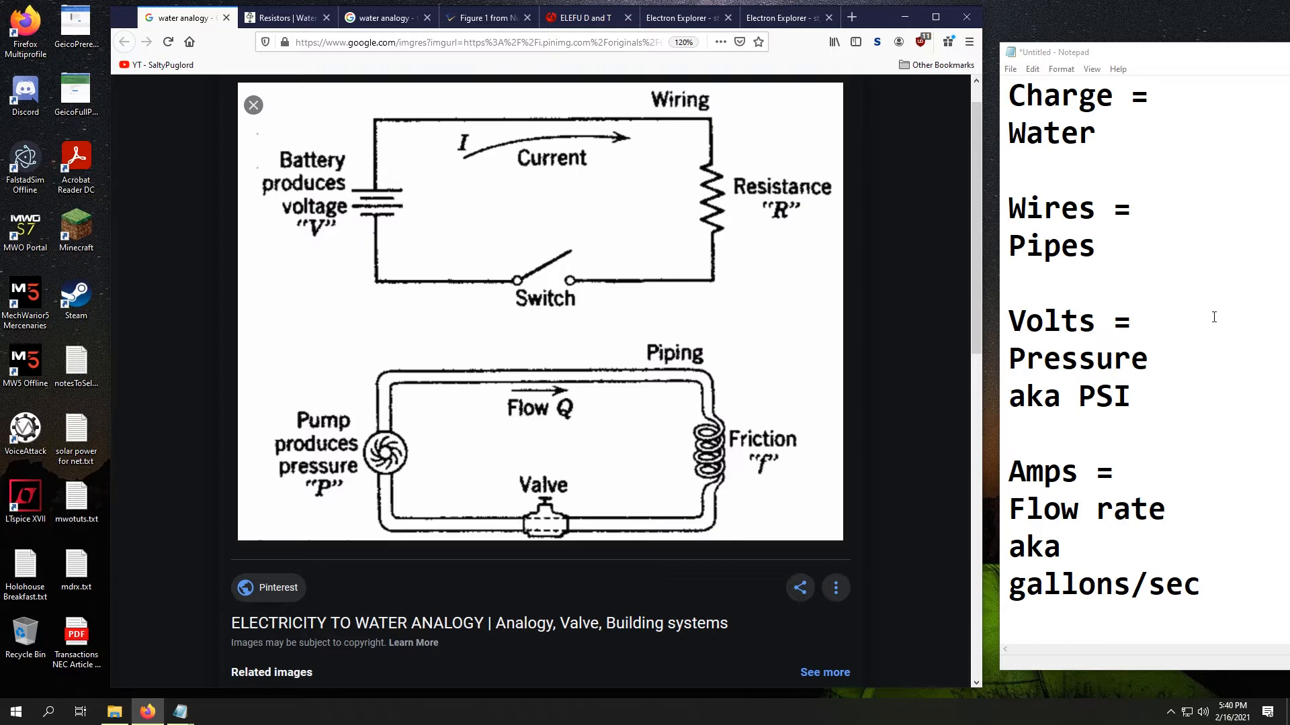
mouse_move(466, 510)
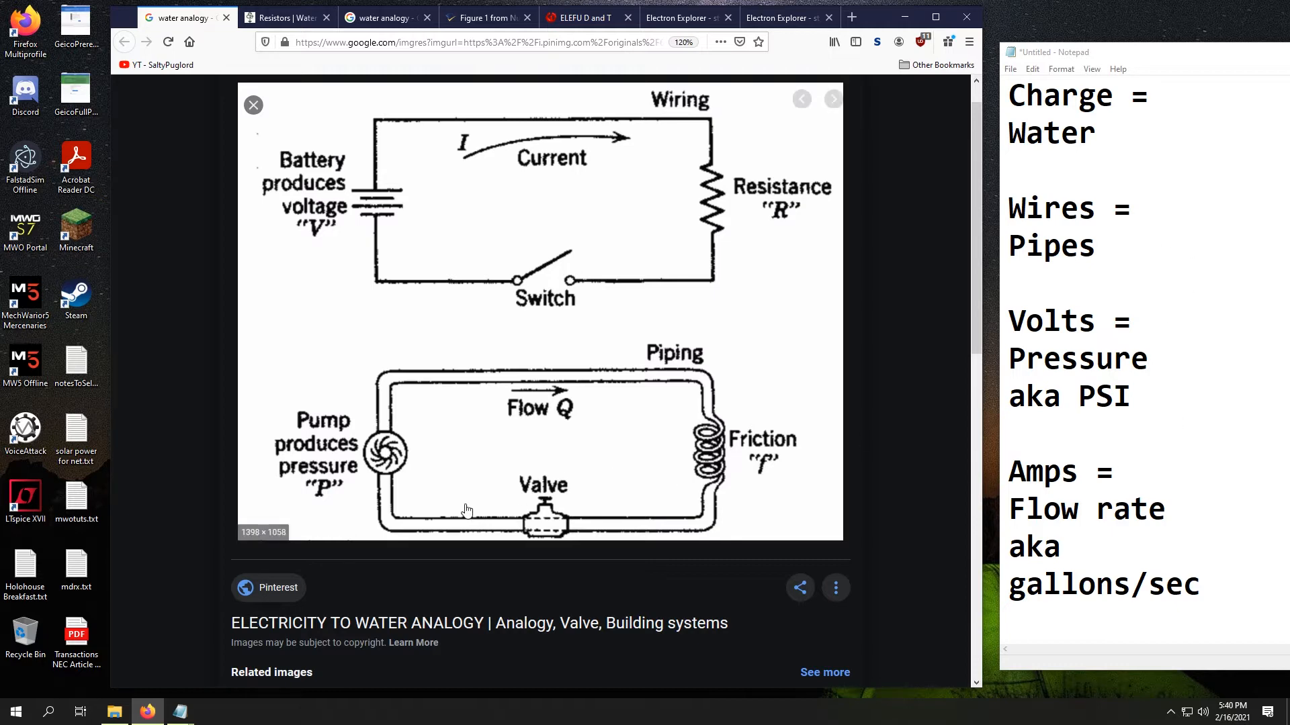
mouse_move(709, 387)
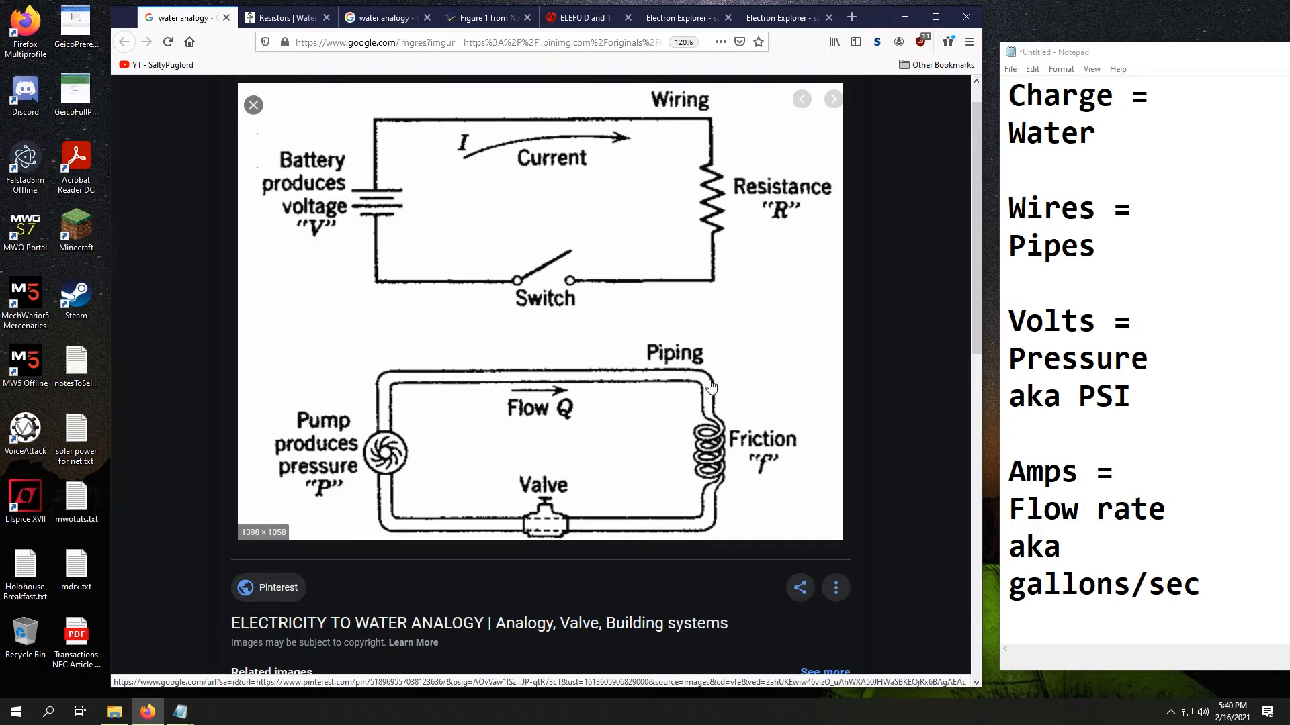
mouse_move(452, 424)
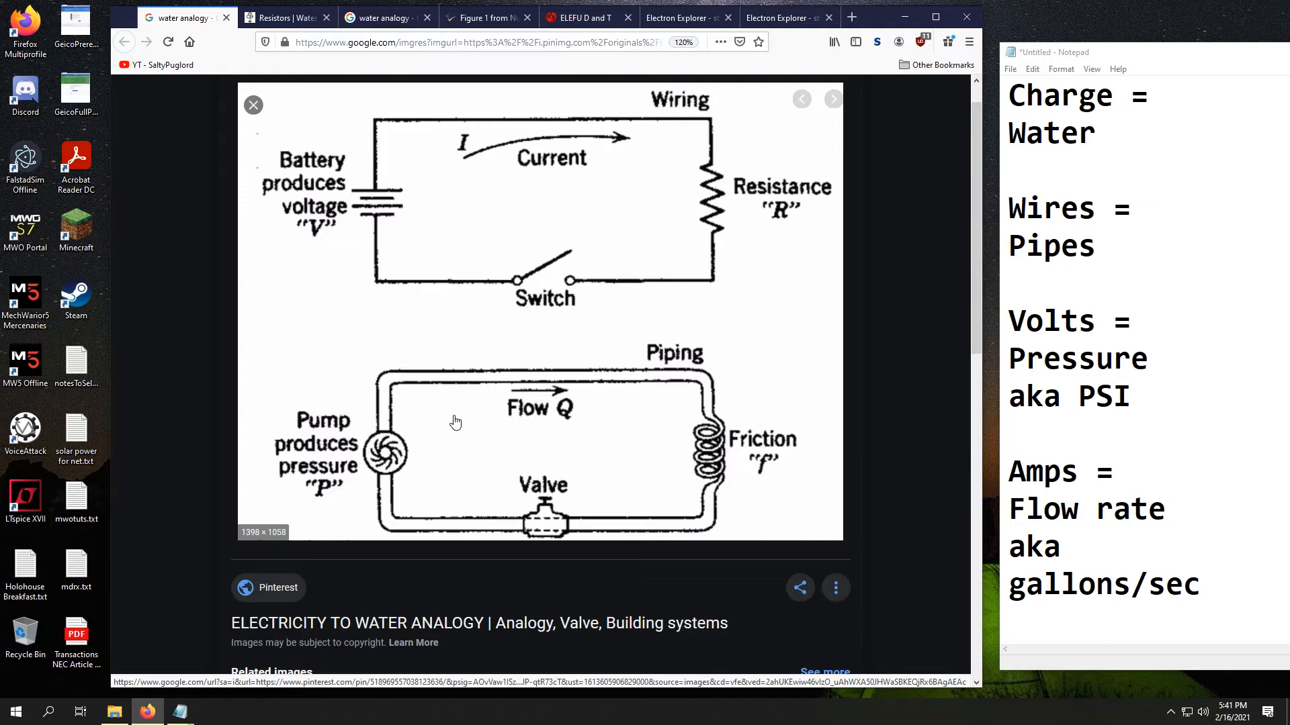
mouse_move(460, 332)
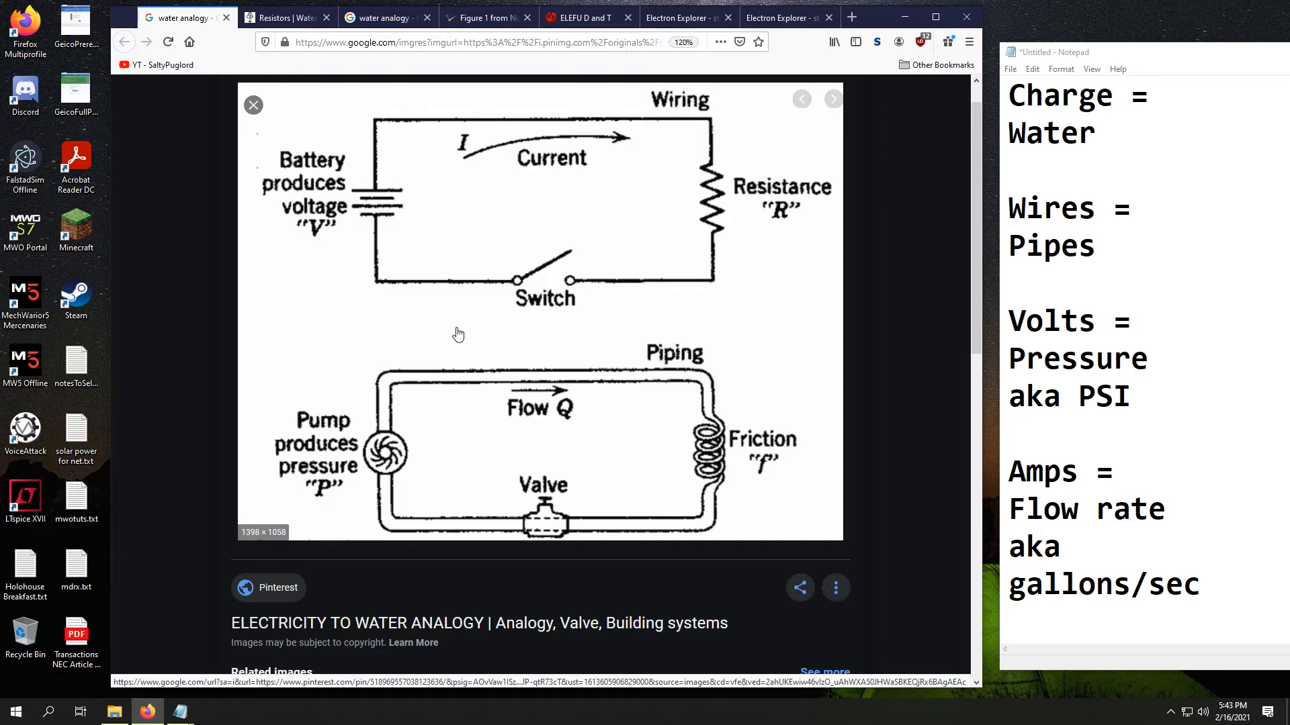
mouse_move(460, 386)
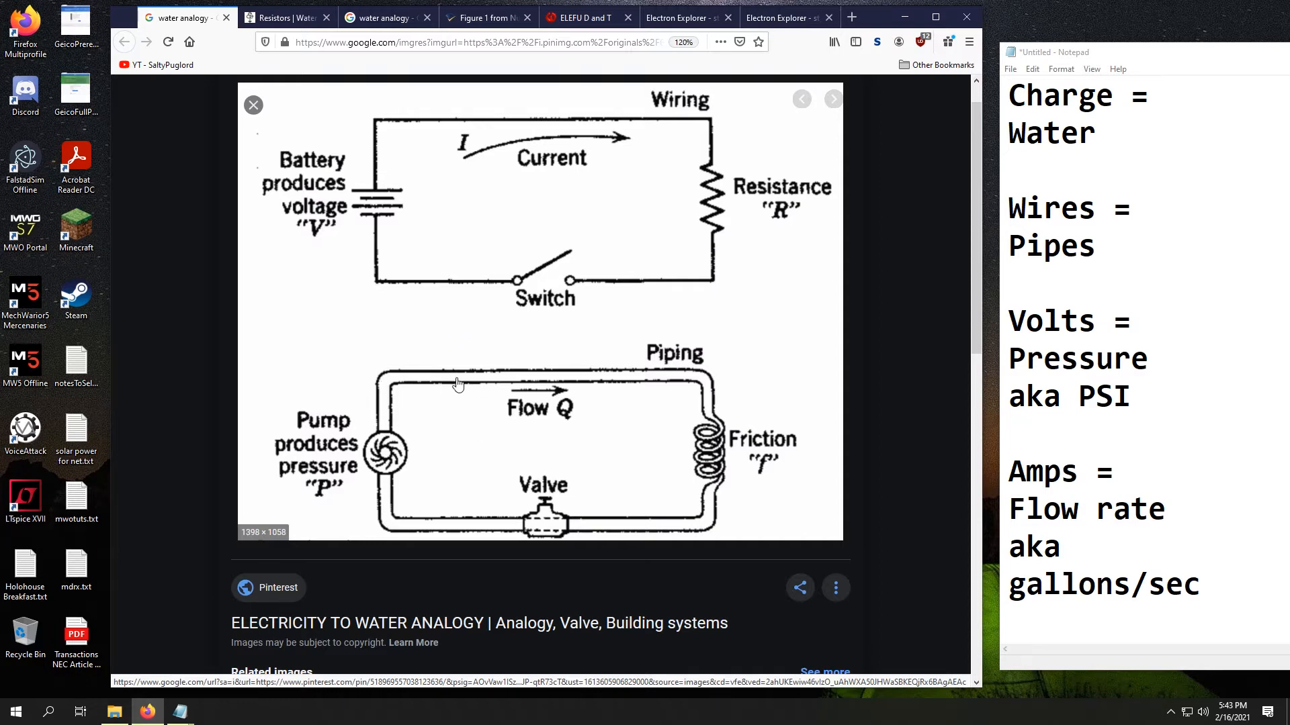
mouse_move(721, 492)
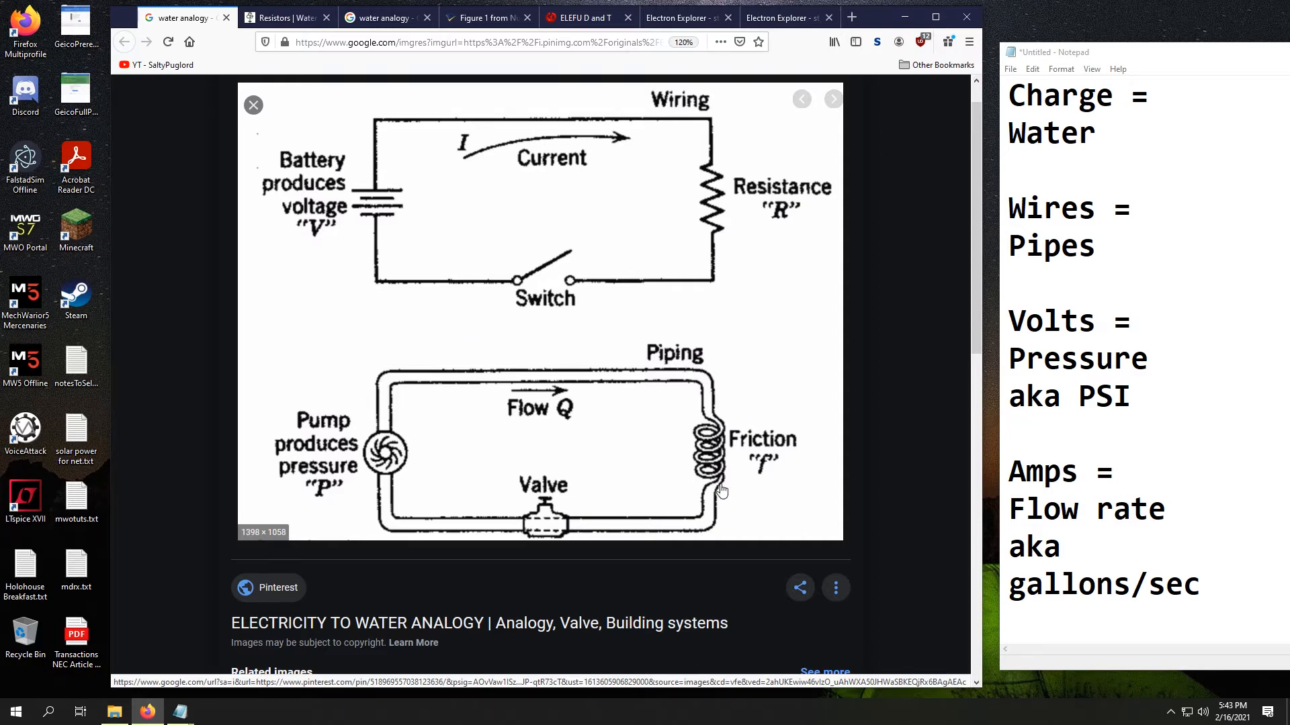
mouse_move(590, 534)
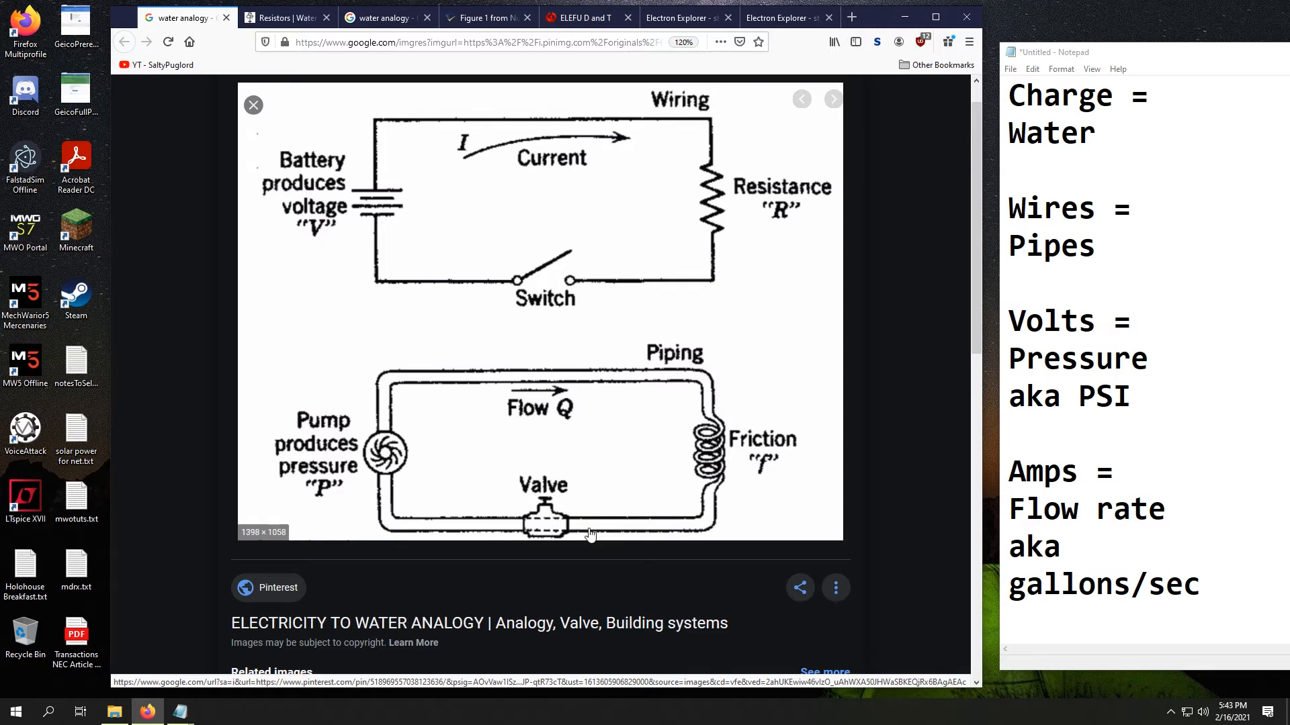
mouse_move(676, 383)
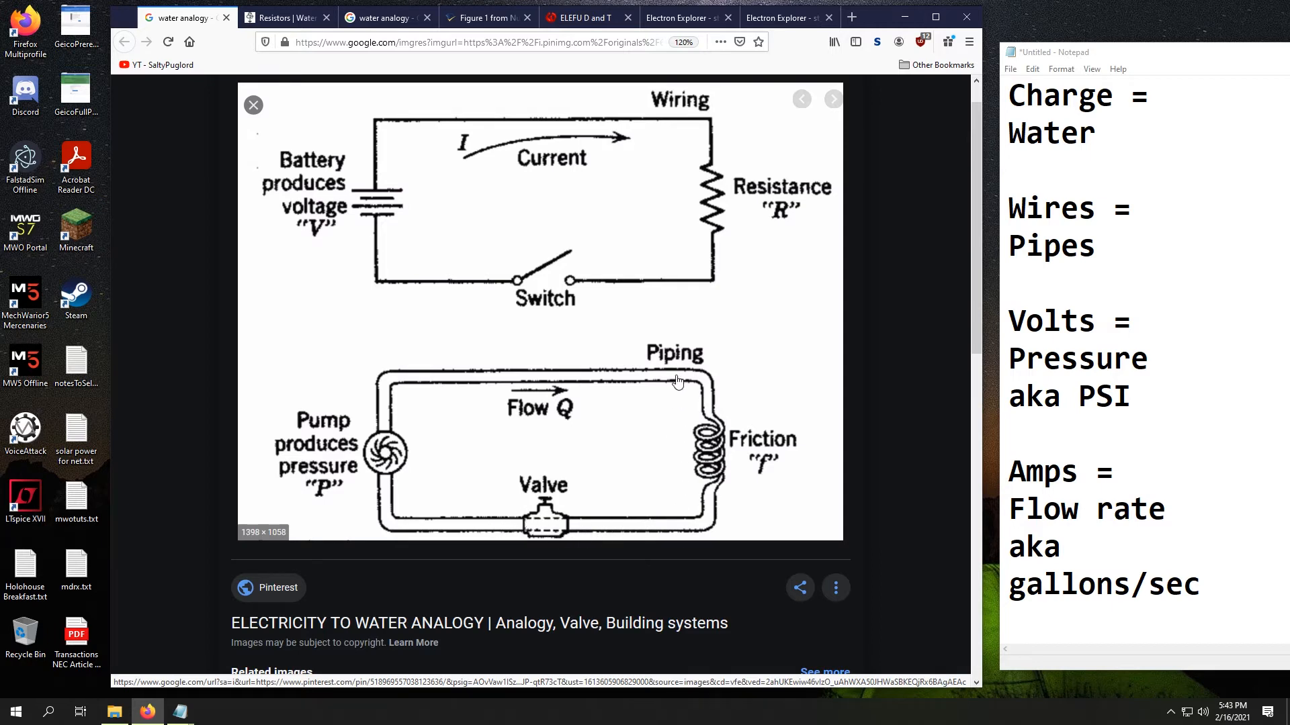
mouse_move(470, 423)
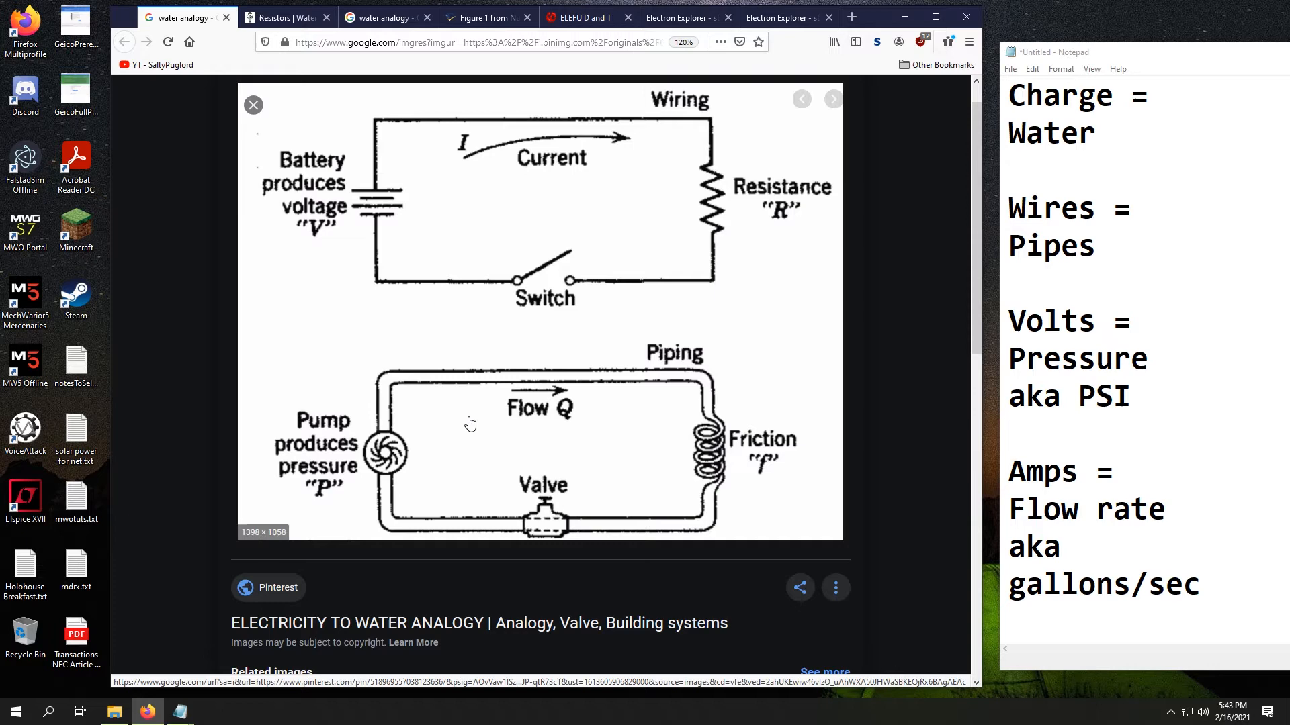
mouse_move(331, 214)
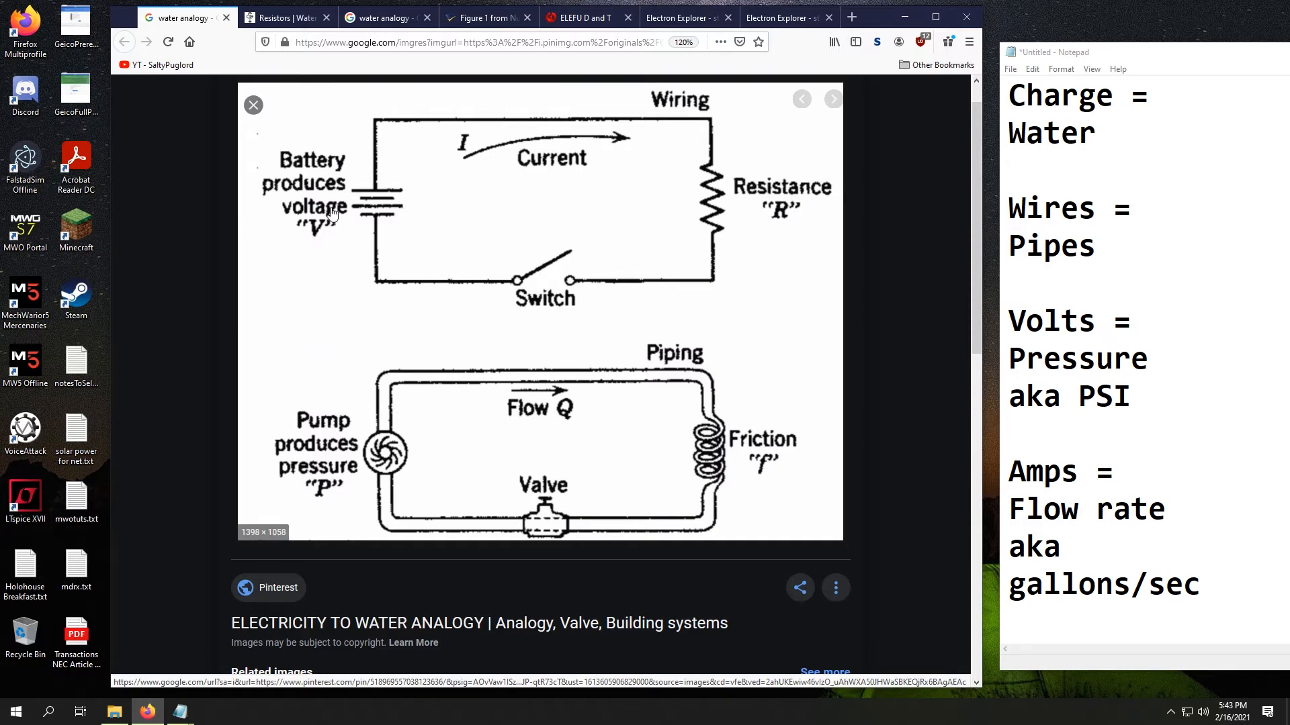
mouse_move(398, 118)
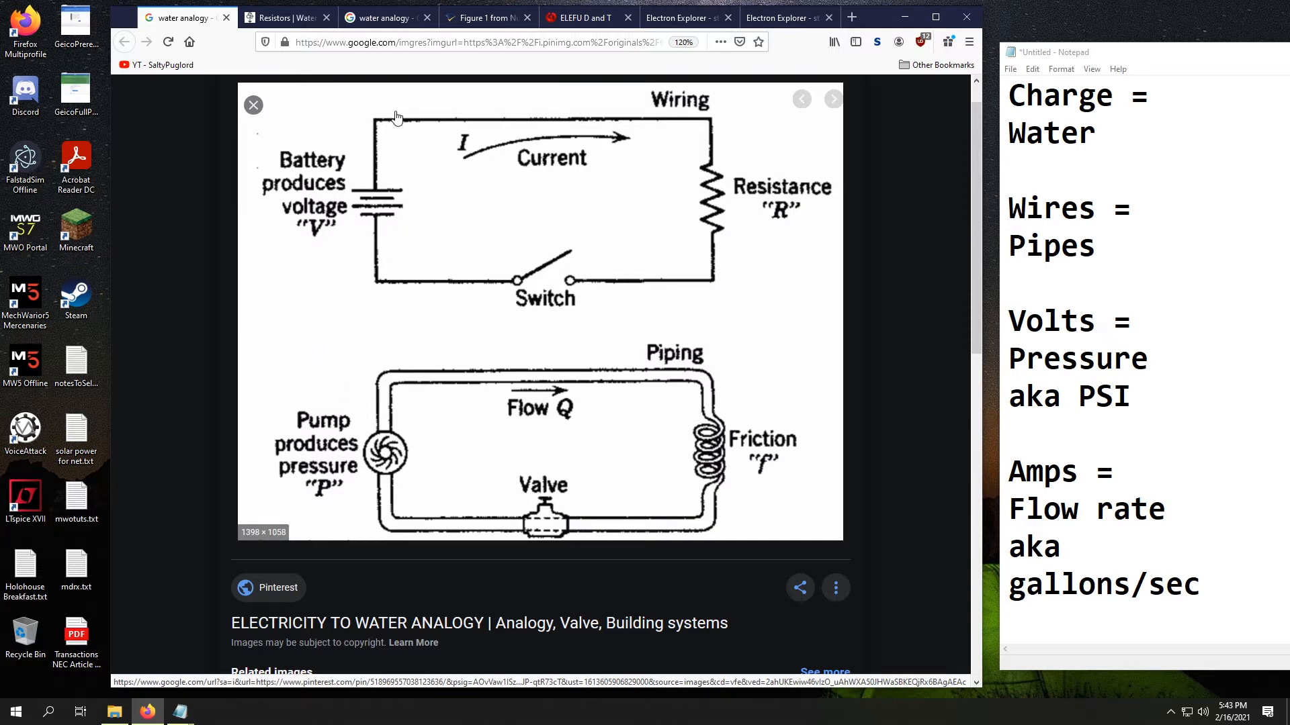
mouse_move(710, 171)
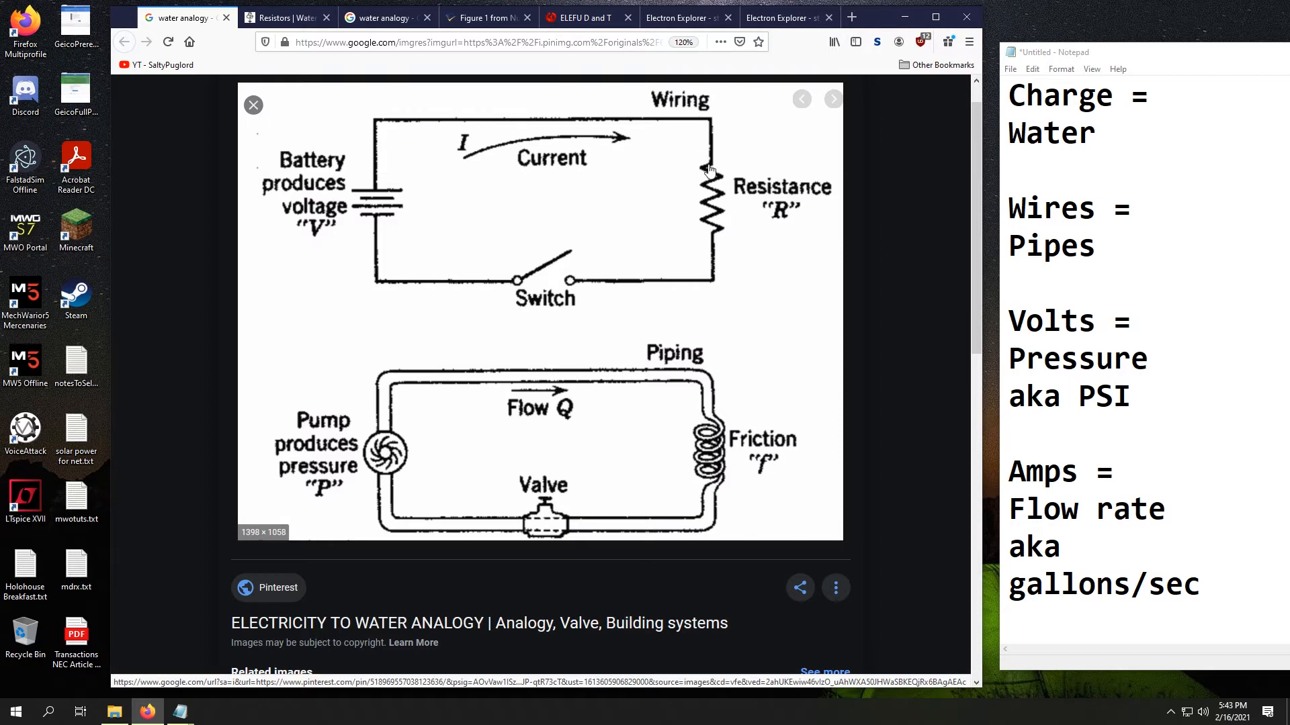
mouse_move(584, 299)
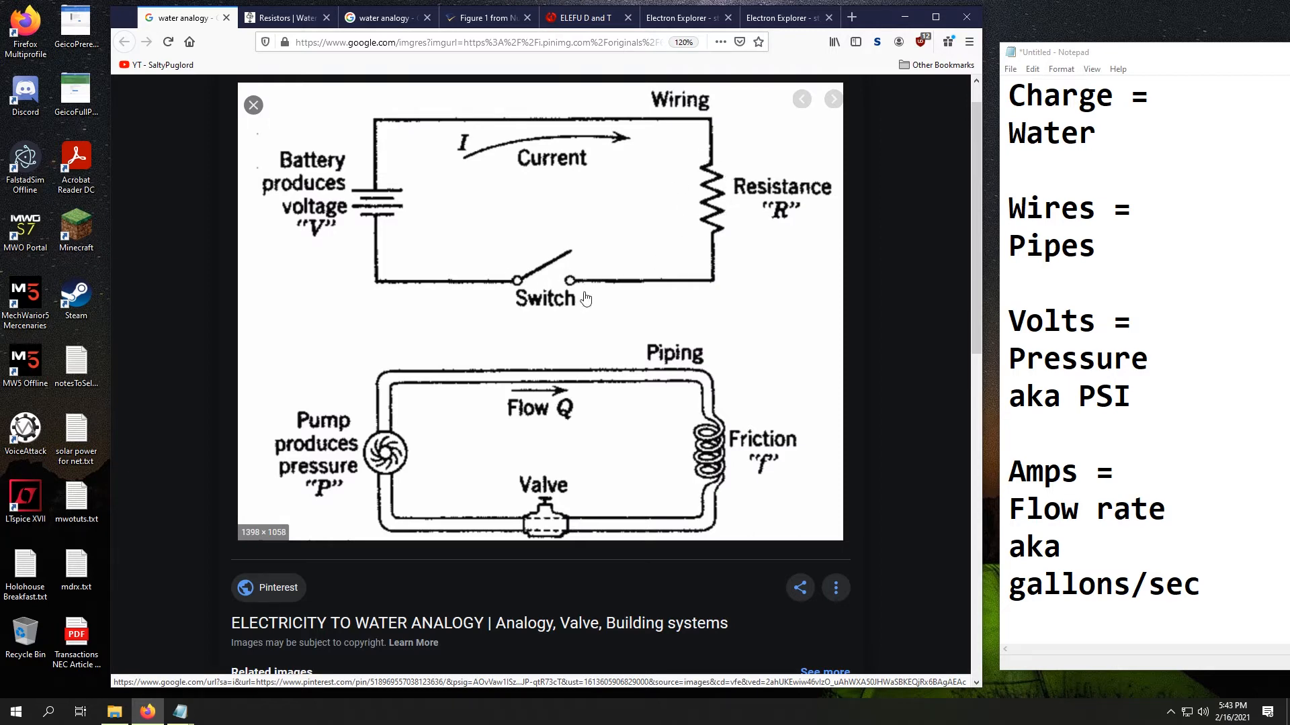
mouse_move(700, 310)
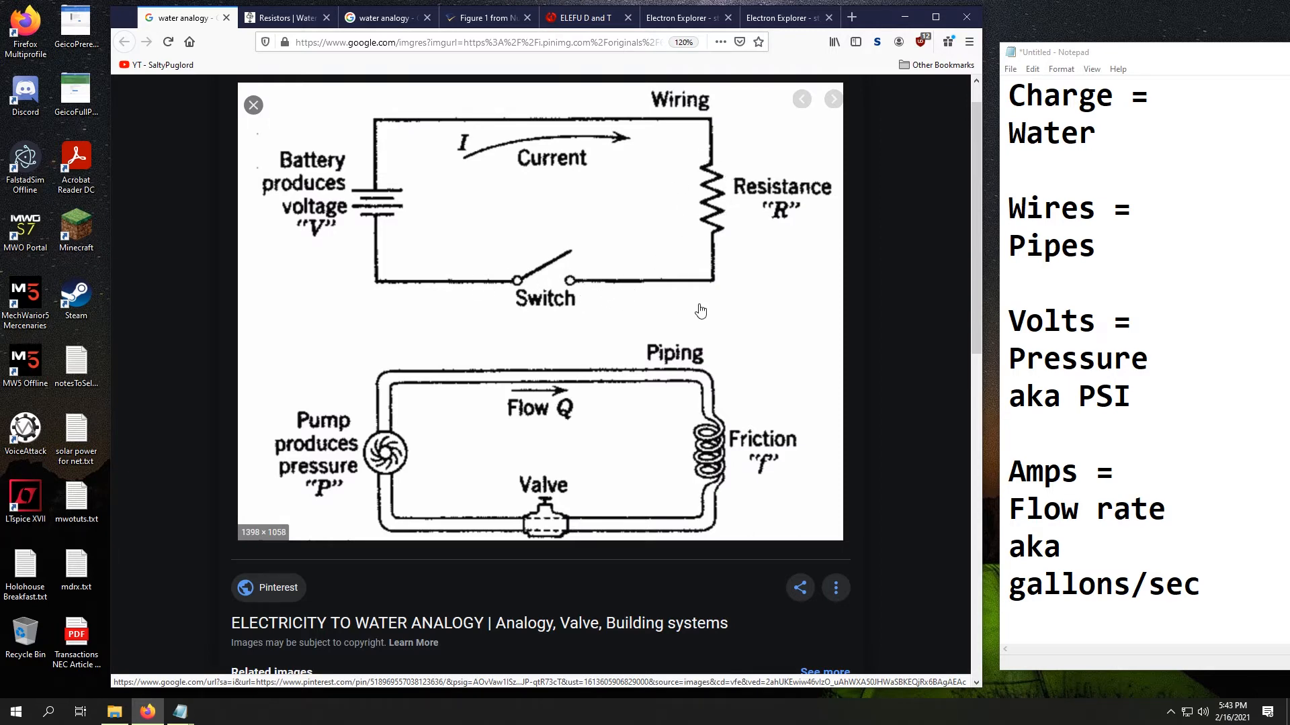
mouse_move(709, 190)
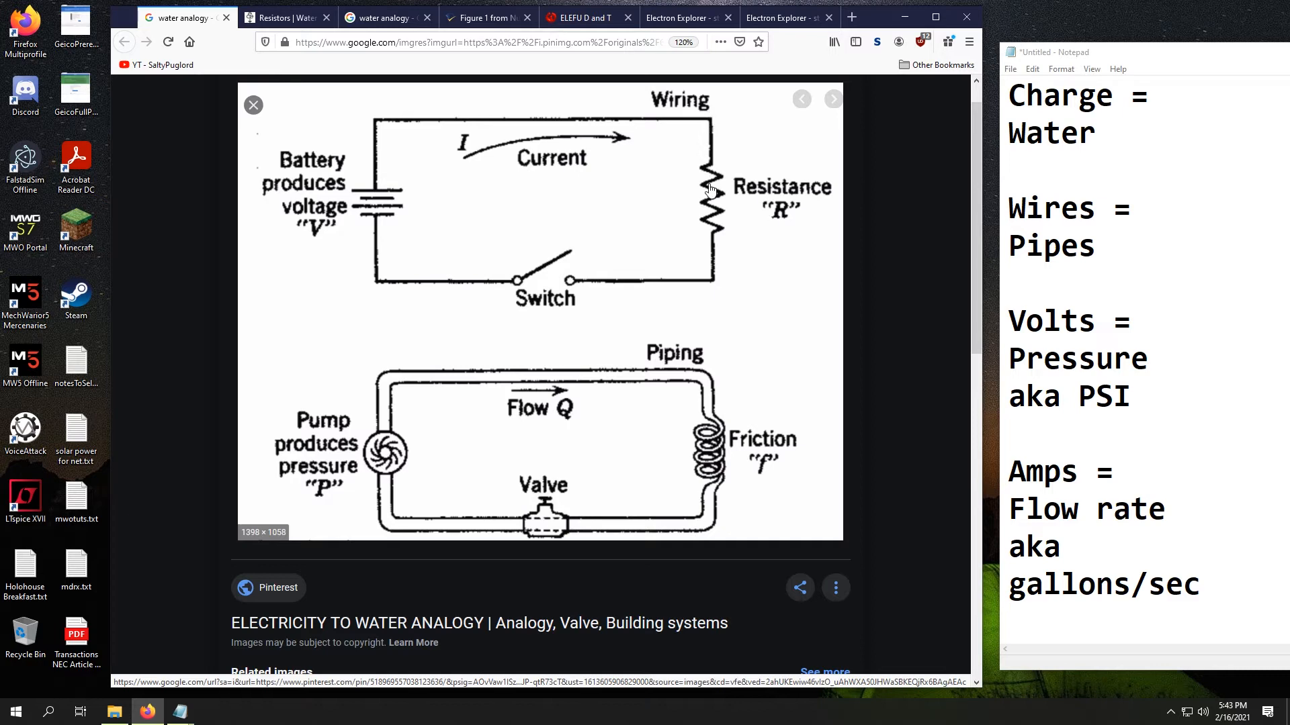
mouse_move(757, 366)
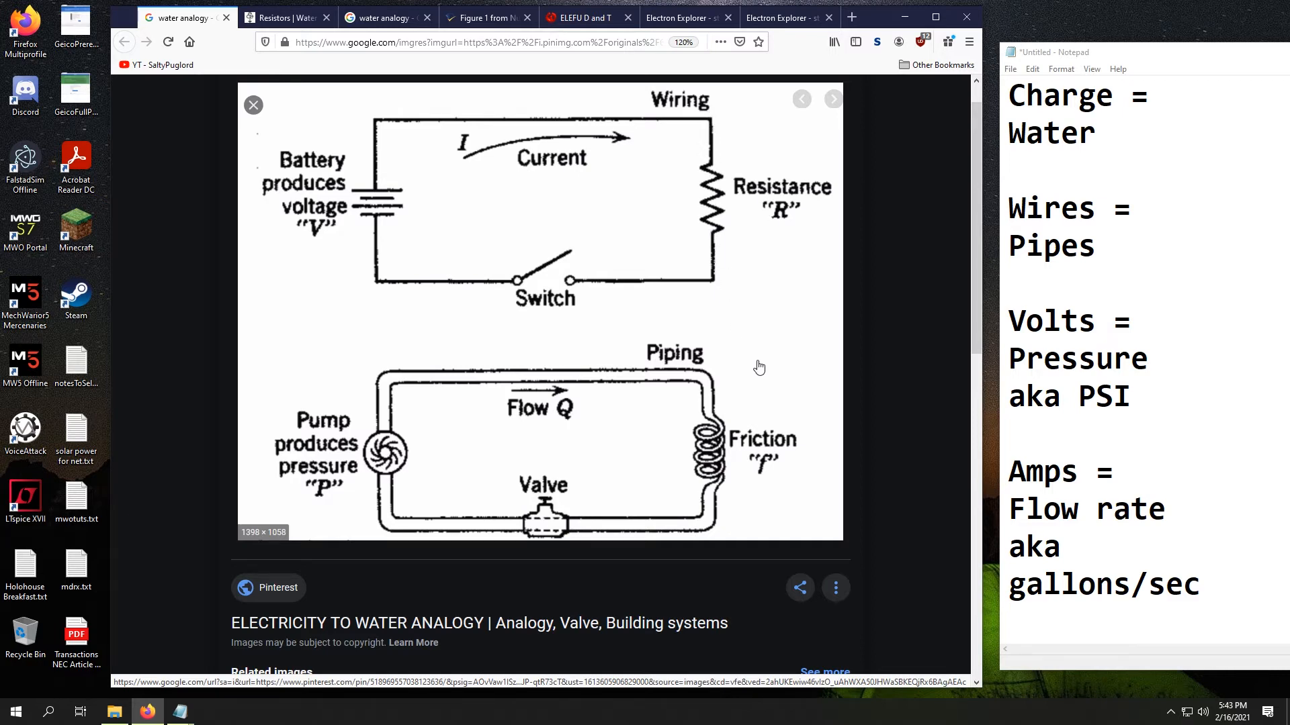
mouse_move(729, 222)
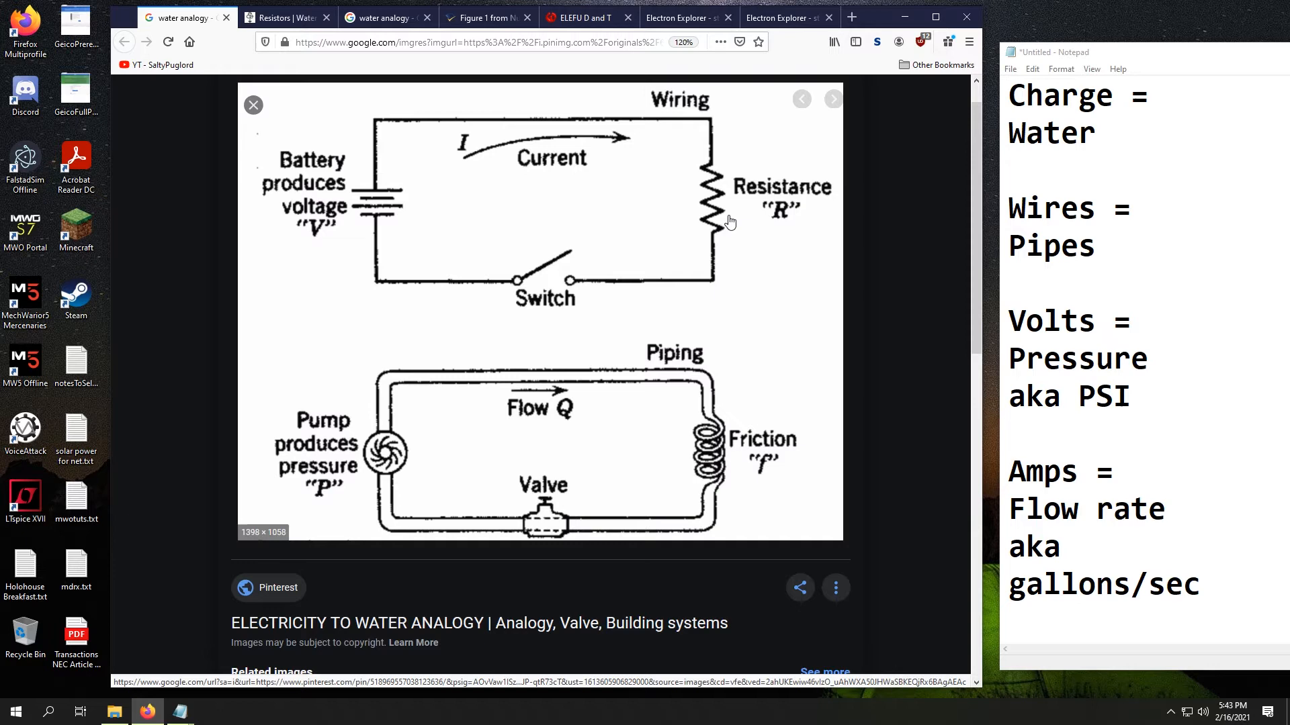
mouse_move(738, 352)
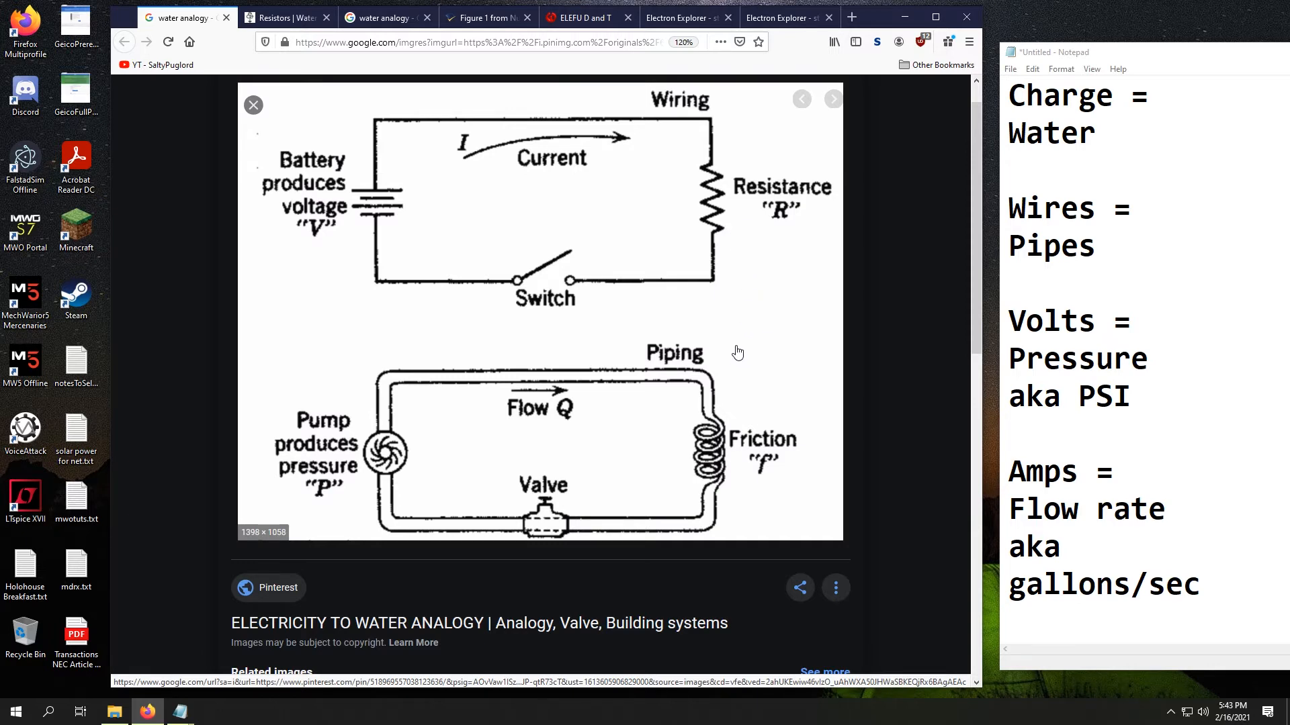
mouse_move(752, 320)
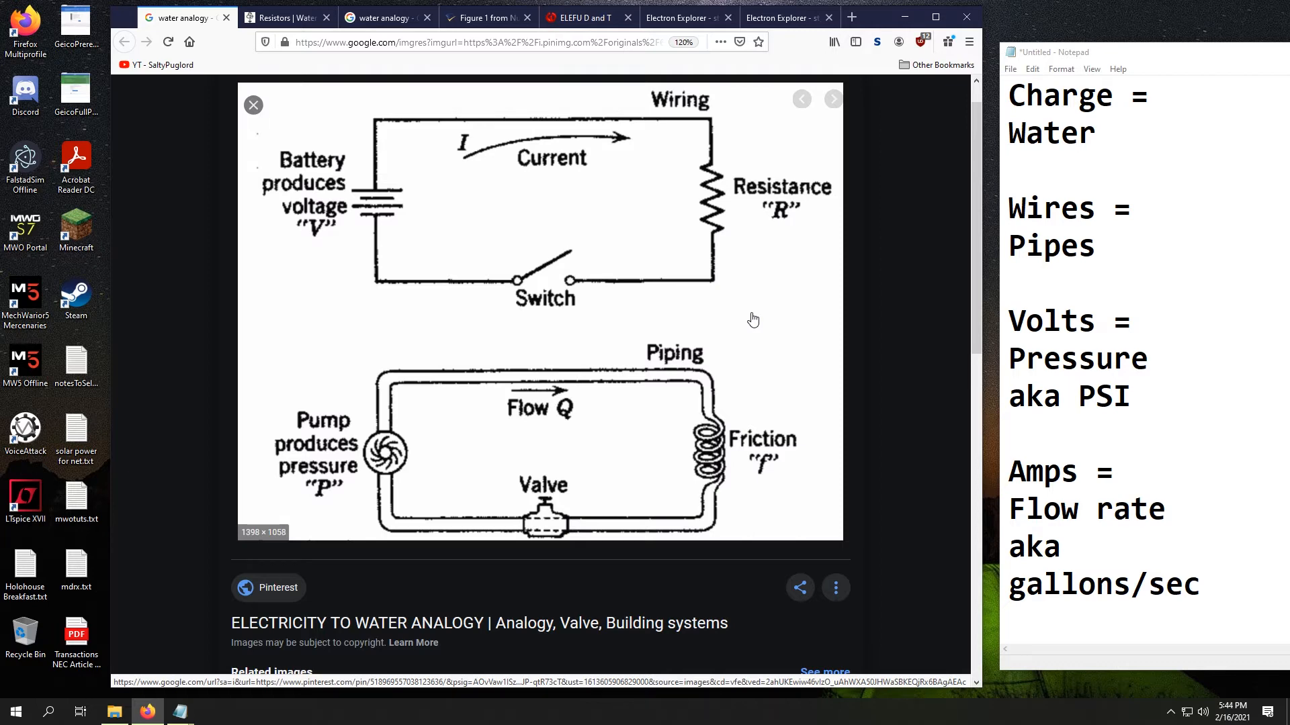
mouse_move(783, 334)
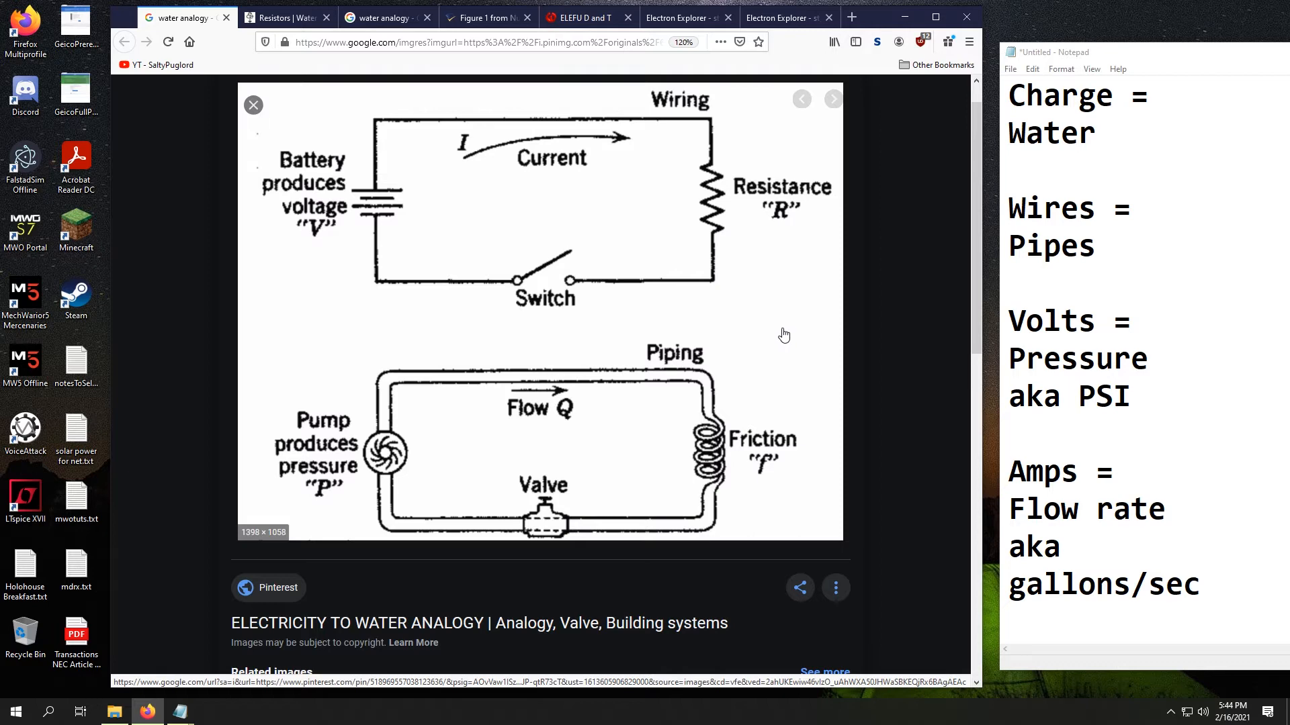
mouse_move(448, 325)
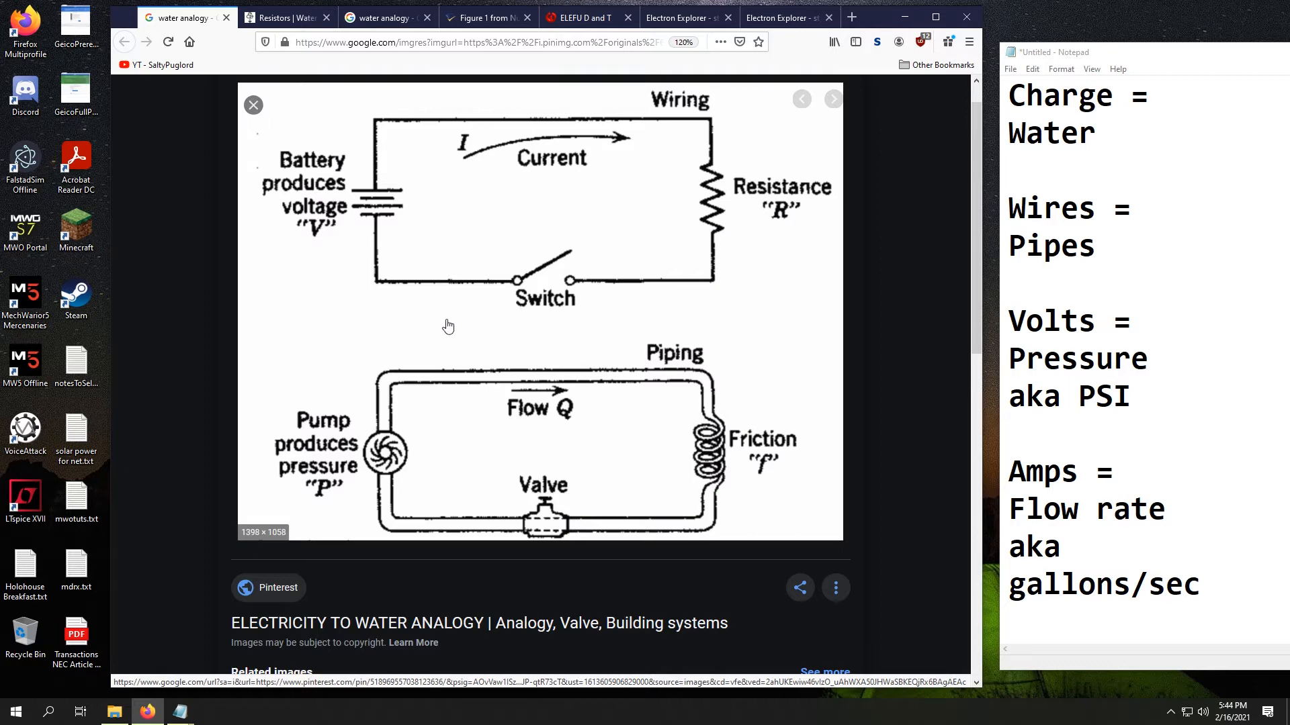
mouse_move(300, 298)
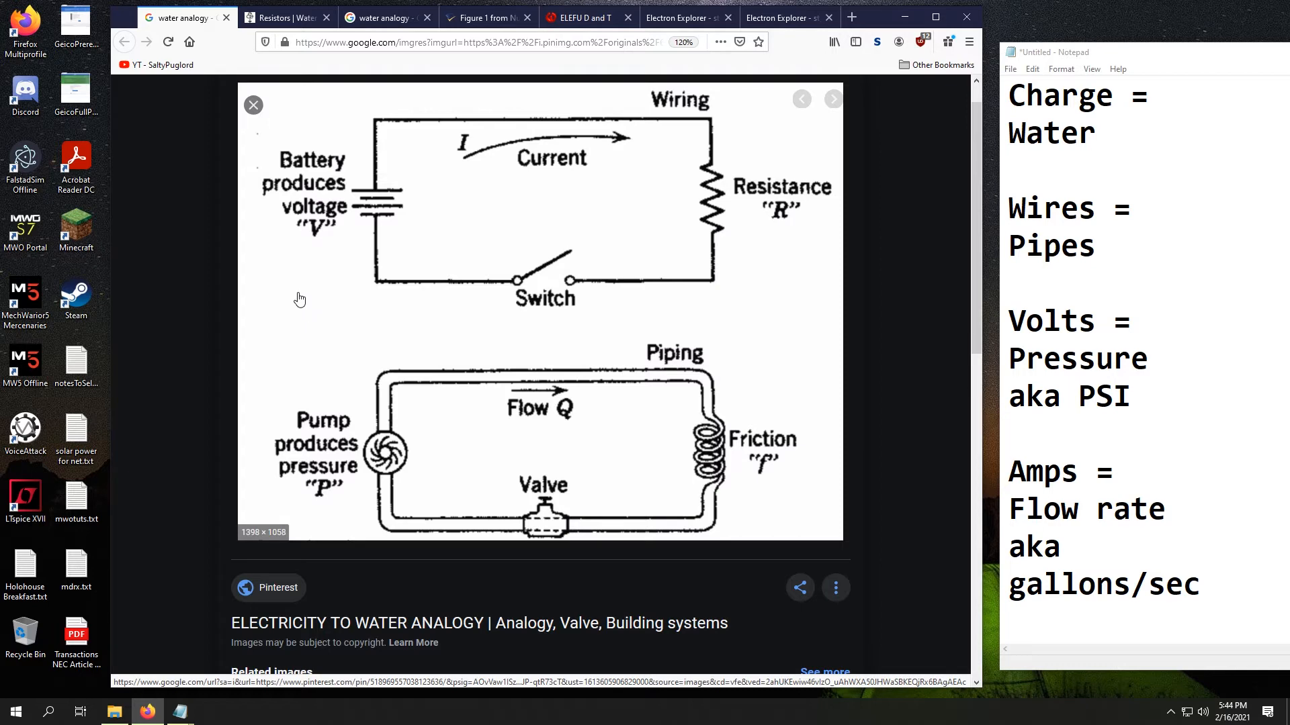
Switch to the Resistors water-analogy tab showing the pump and sand filter loops.
click(286, 16)
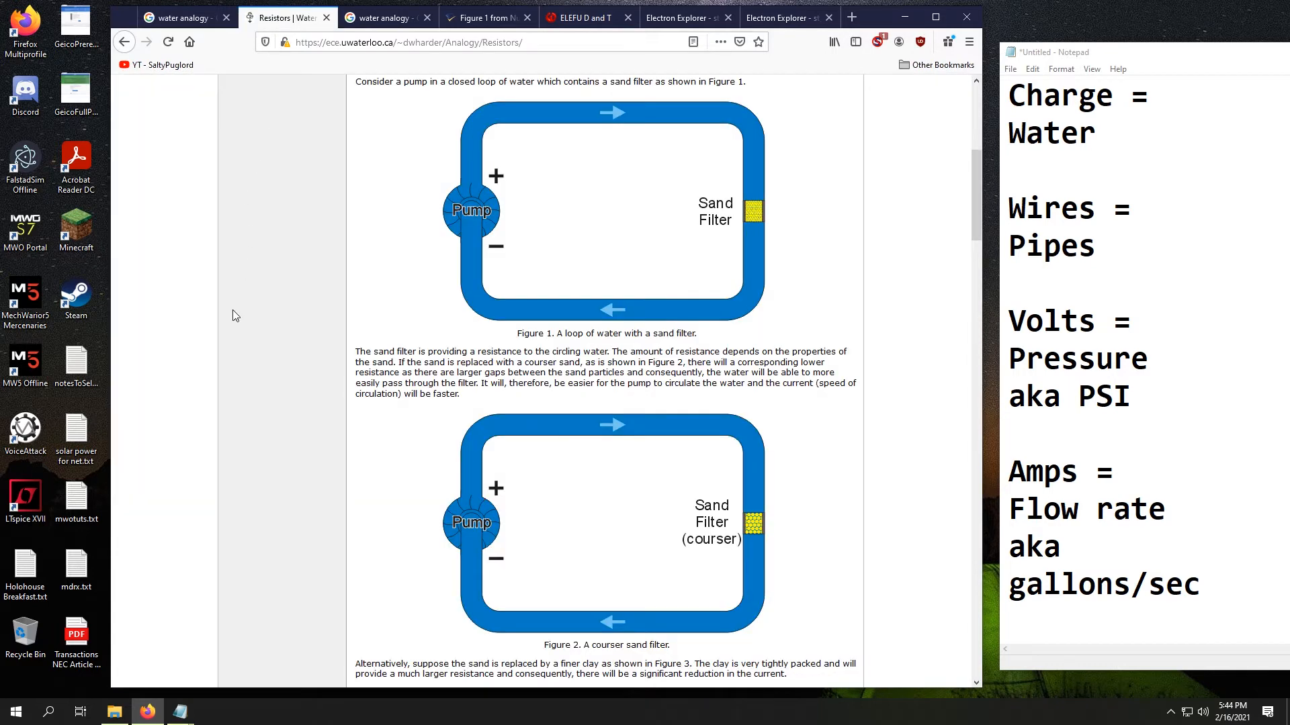
mouse_move(452, 239)
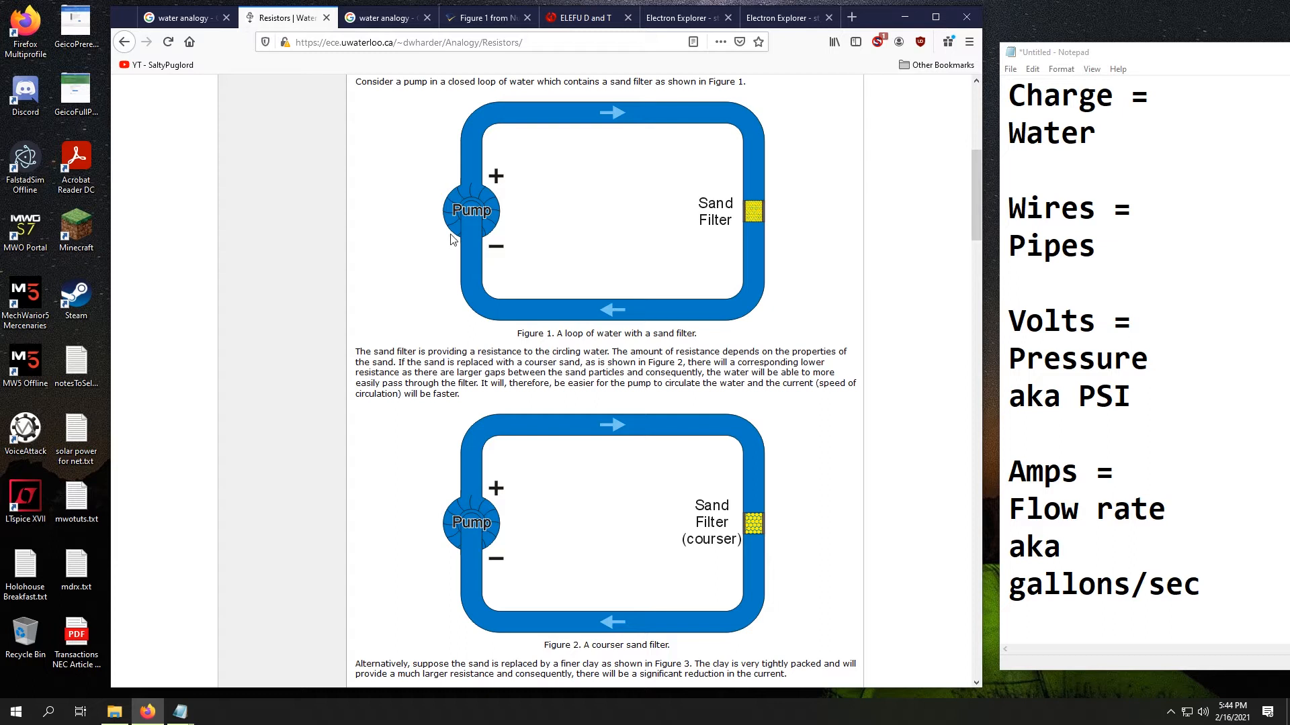
mouse_move(755, 306)
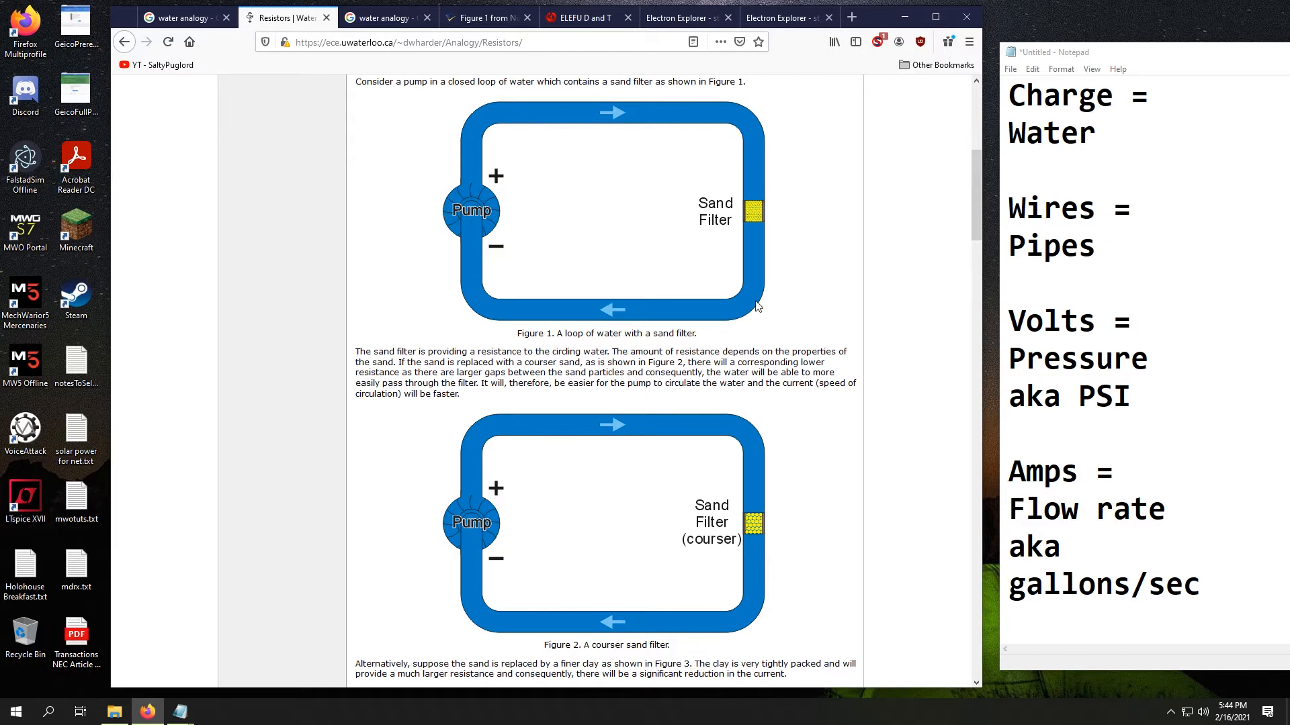
mouse_move(769, 219)
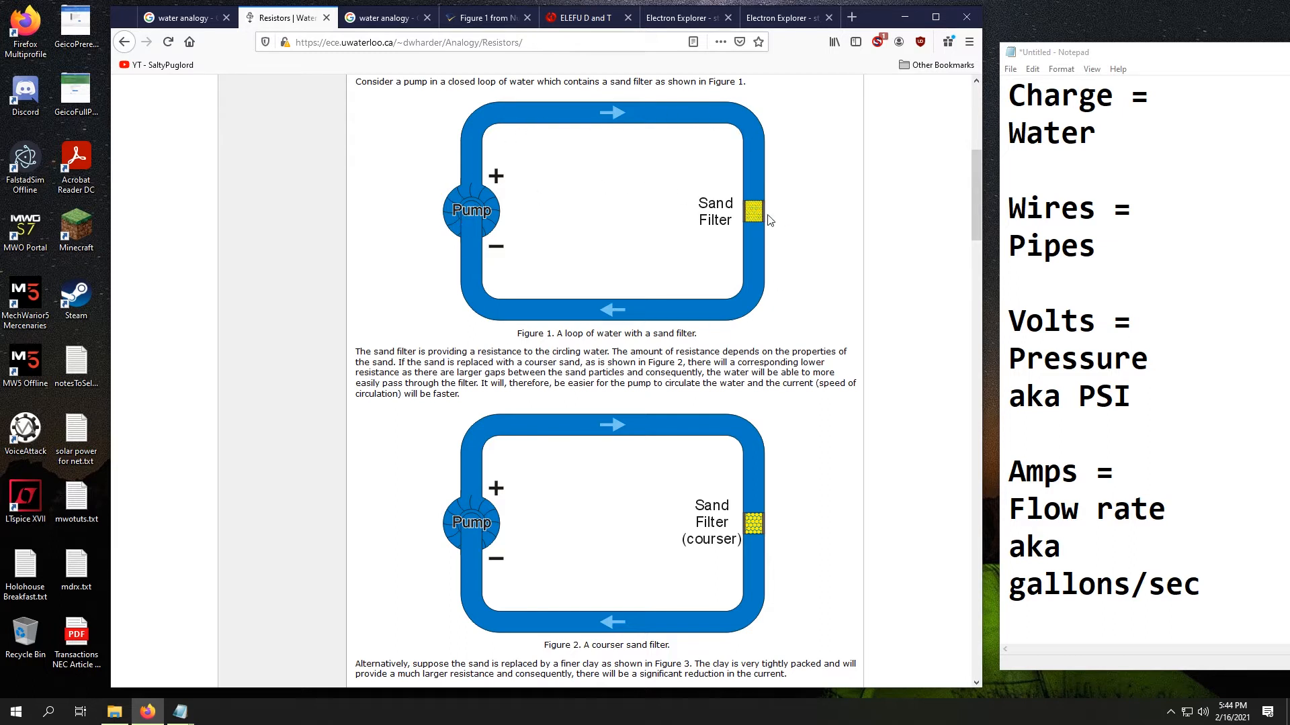
mouse_move(756, 215)
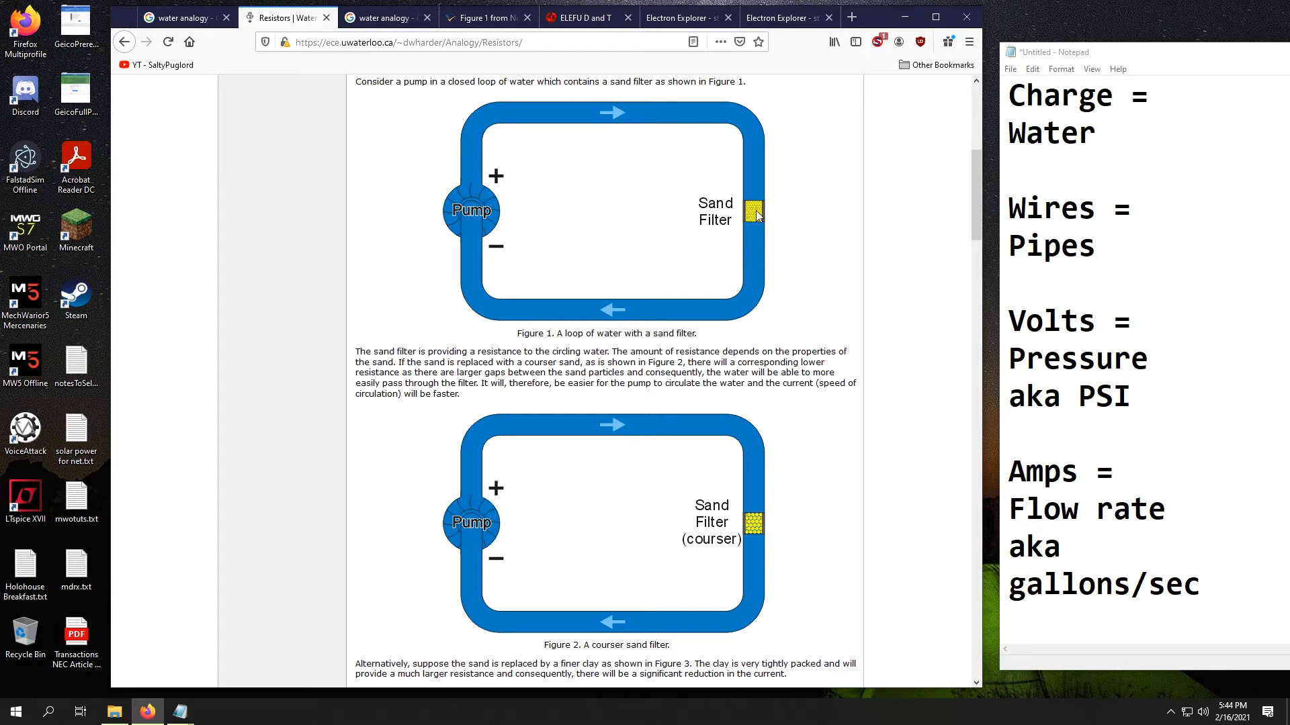
mouse_move(875, 404)
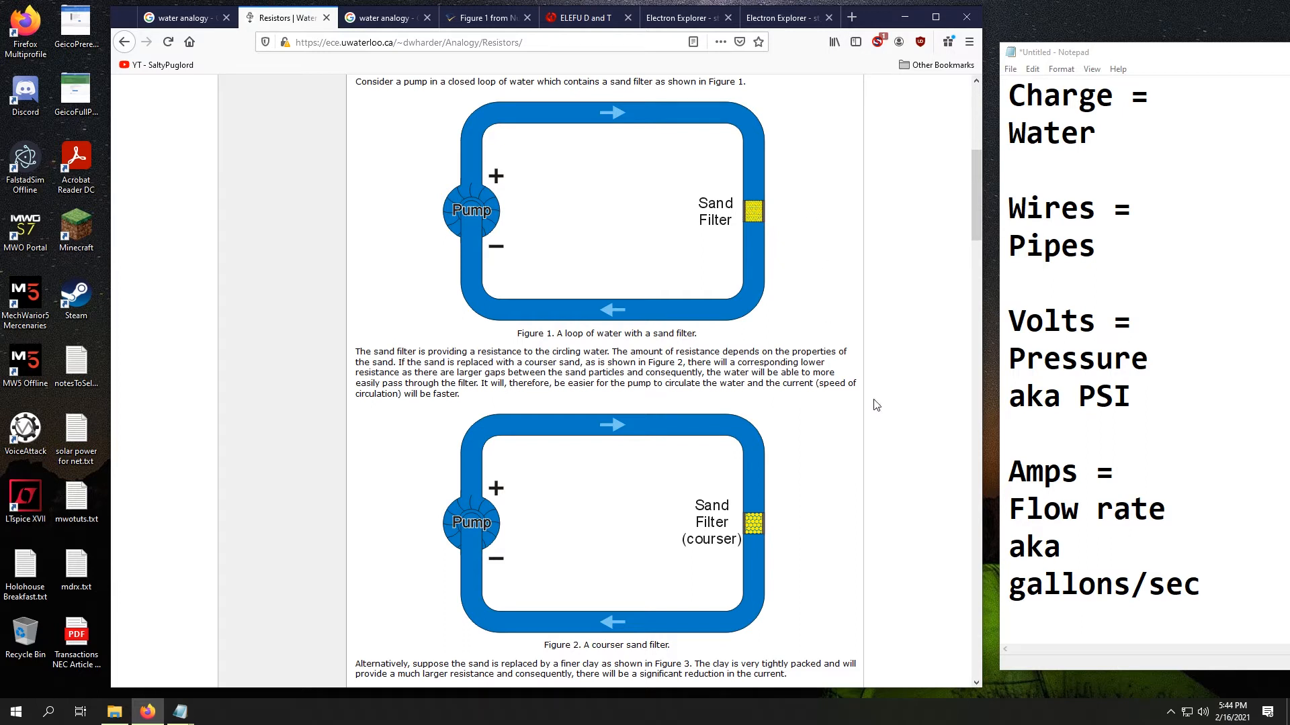
mouse_move(759, 530)
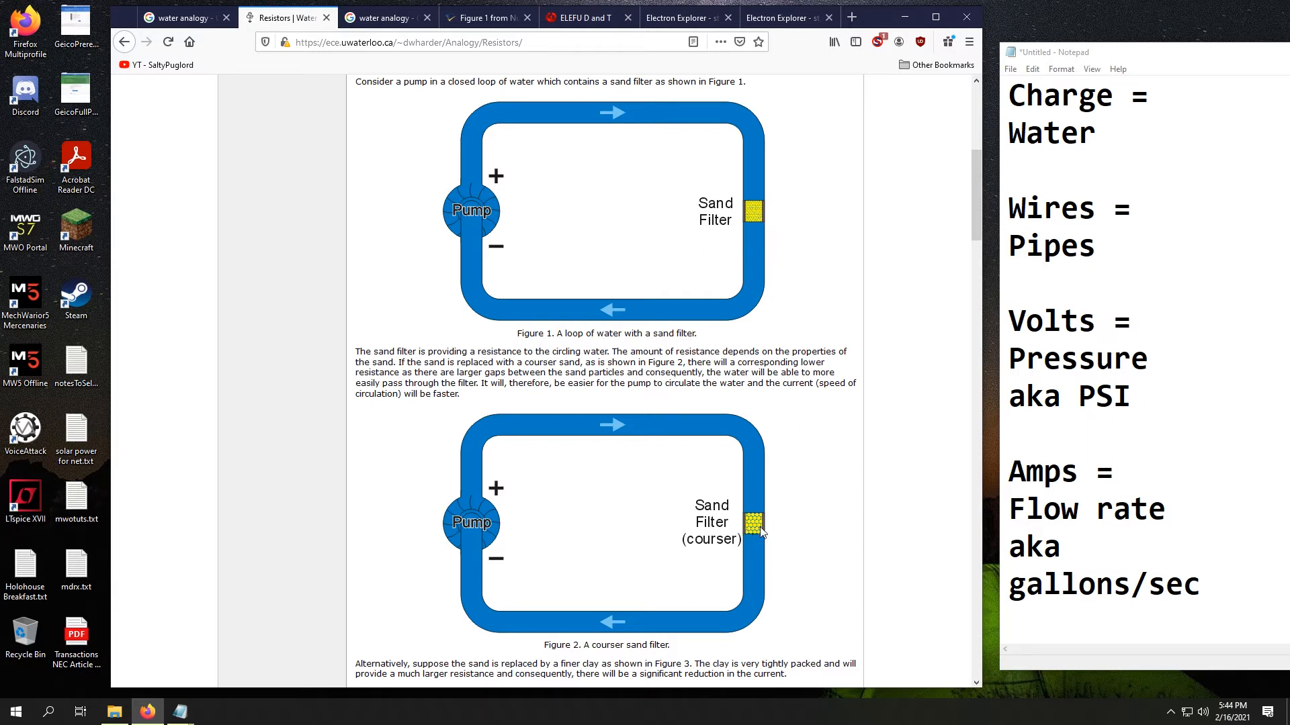
mouse_move(813, 527)
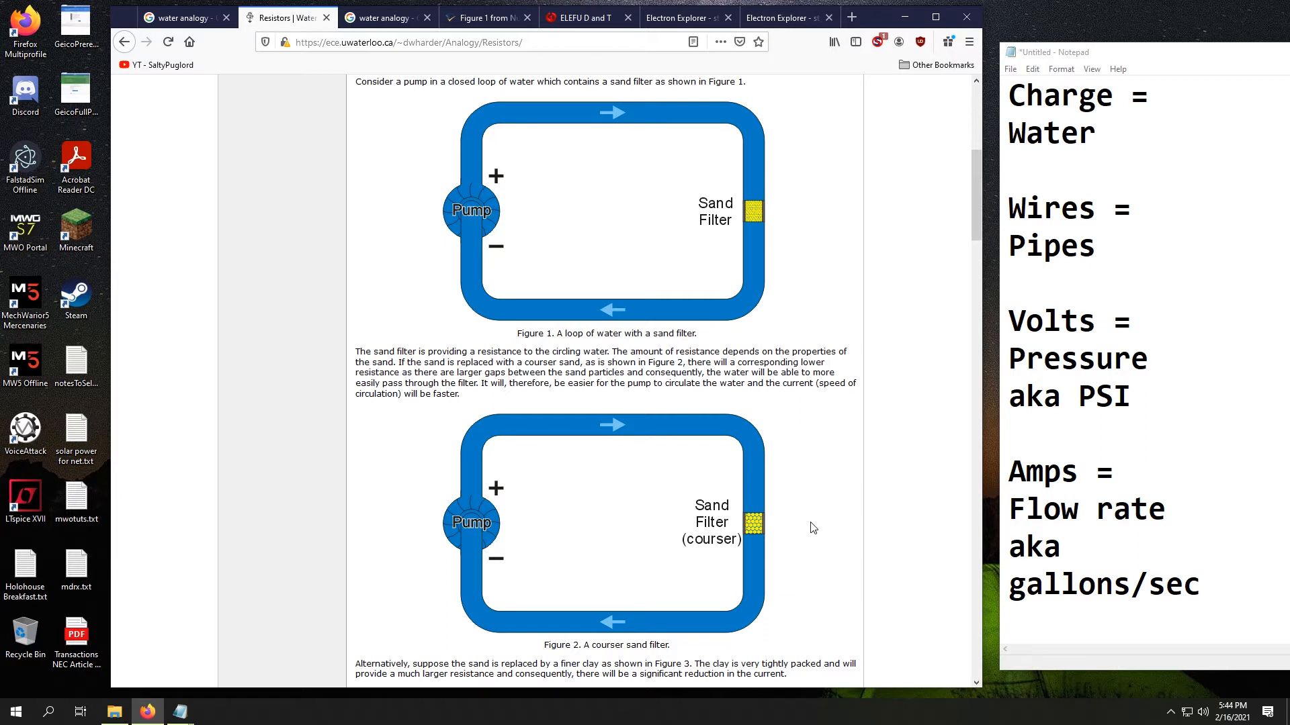
mouse_move(765, 535)
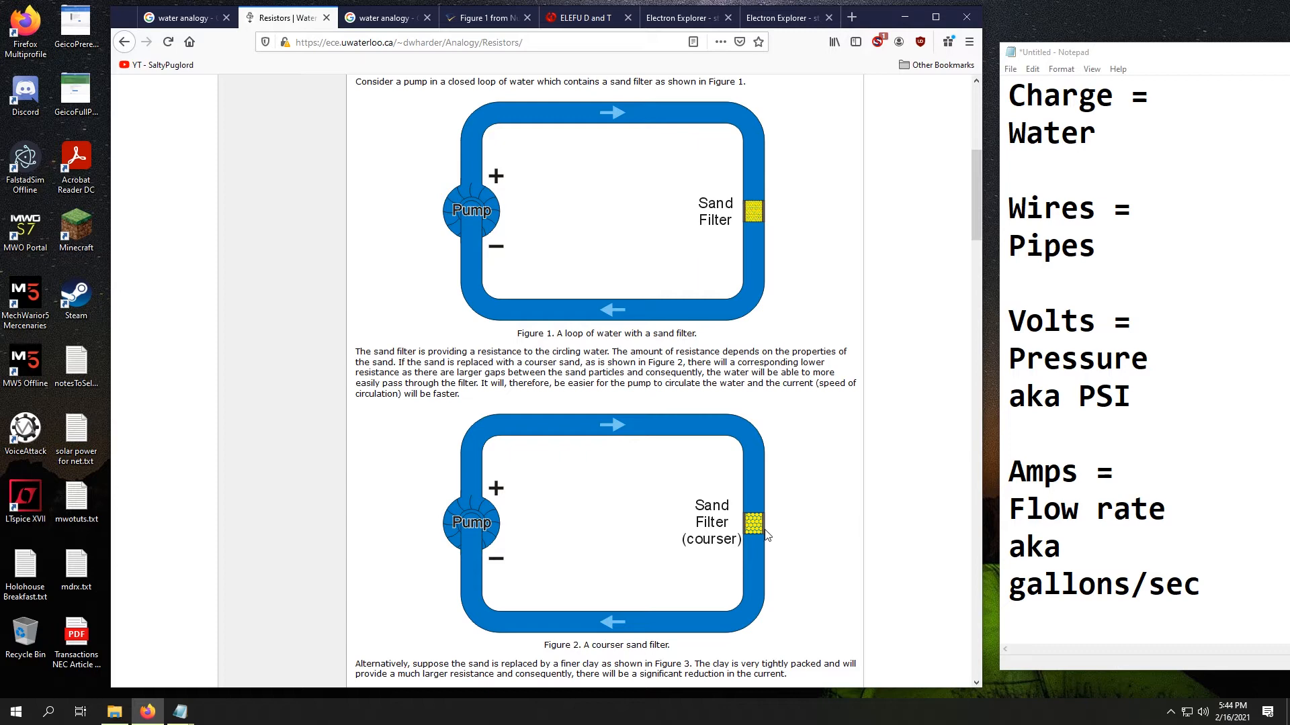
mouse_move(481, 541)
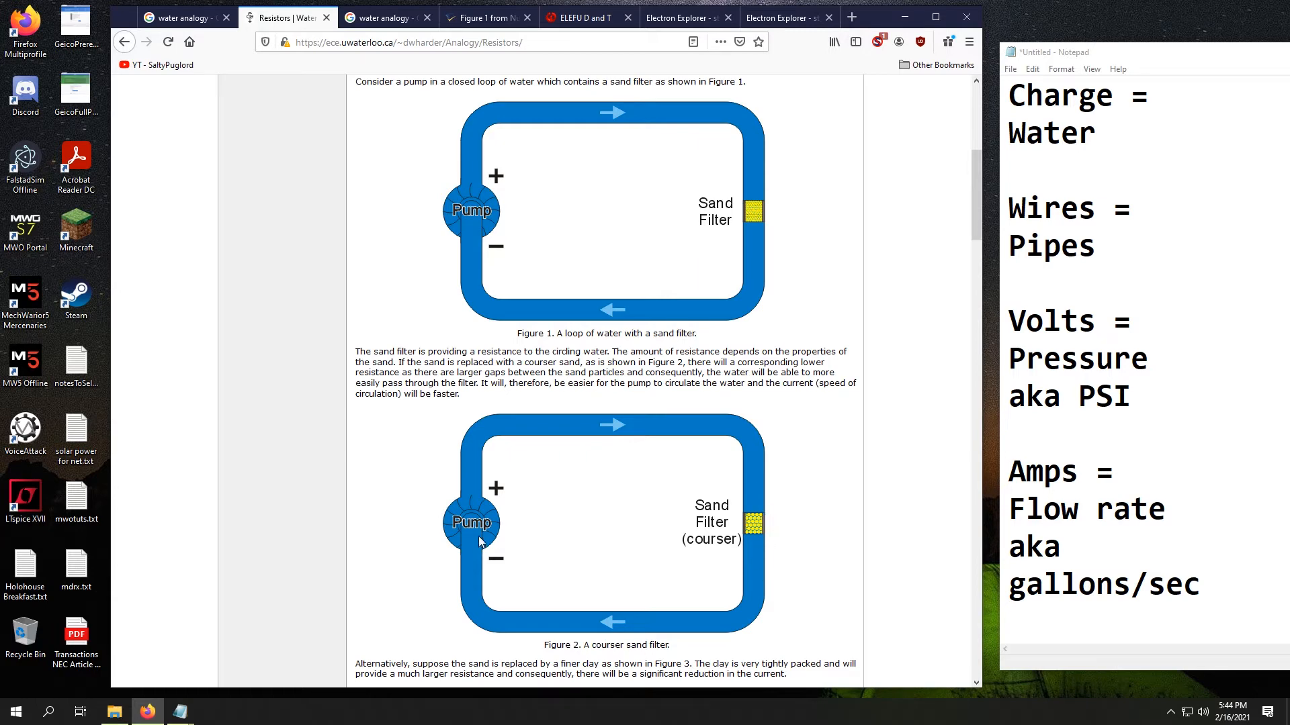
mouse_move(726, 421)
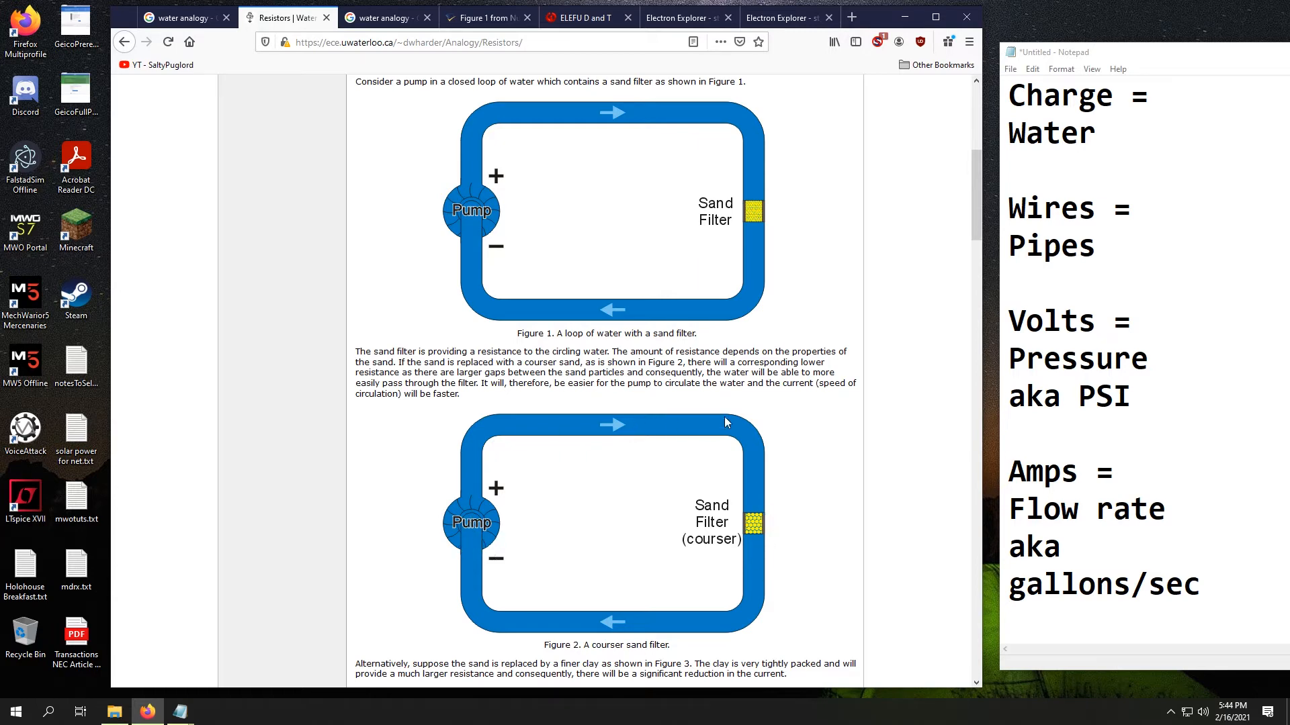
mouse_move(719, 450)
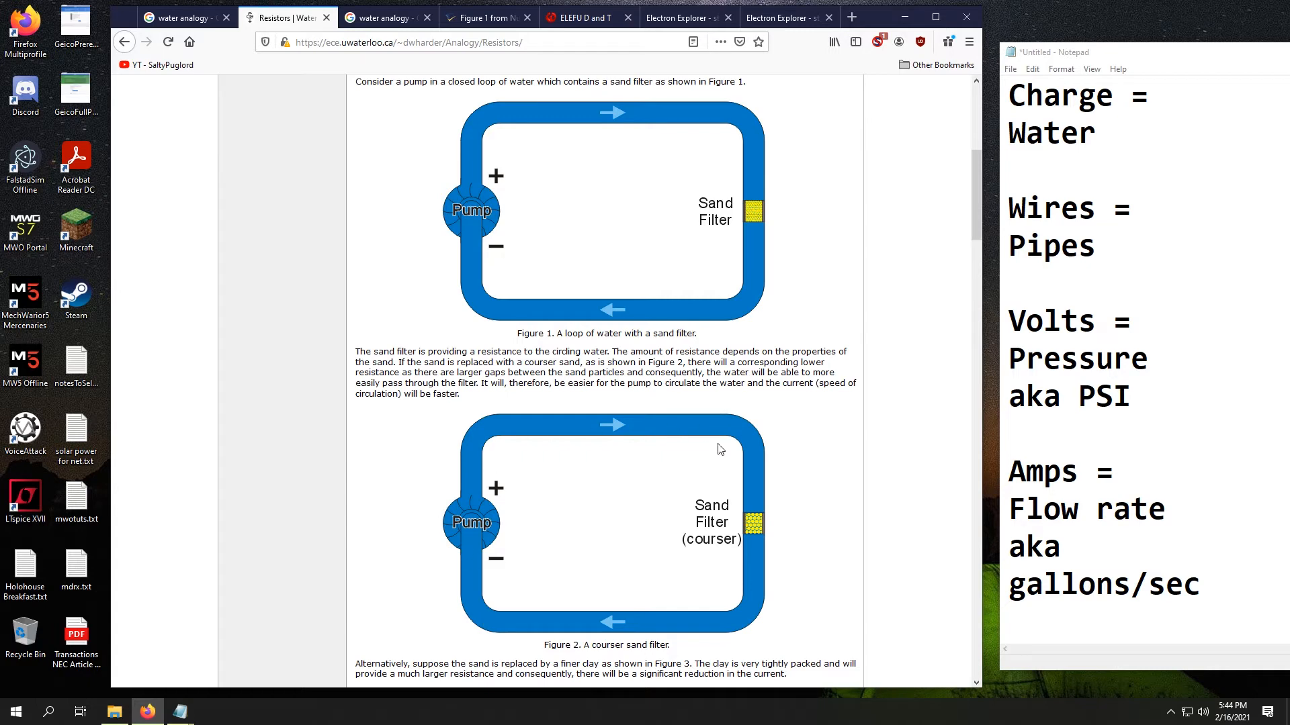
mouse_move(732, 543)
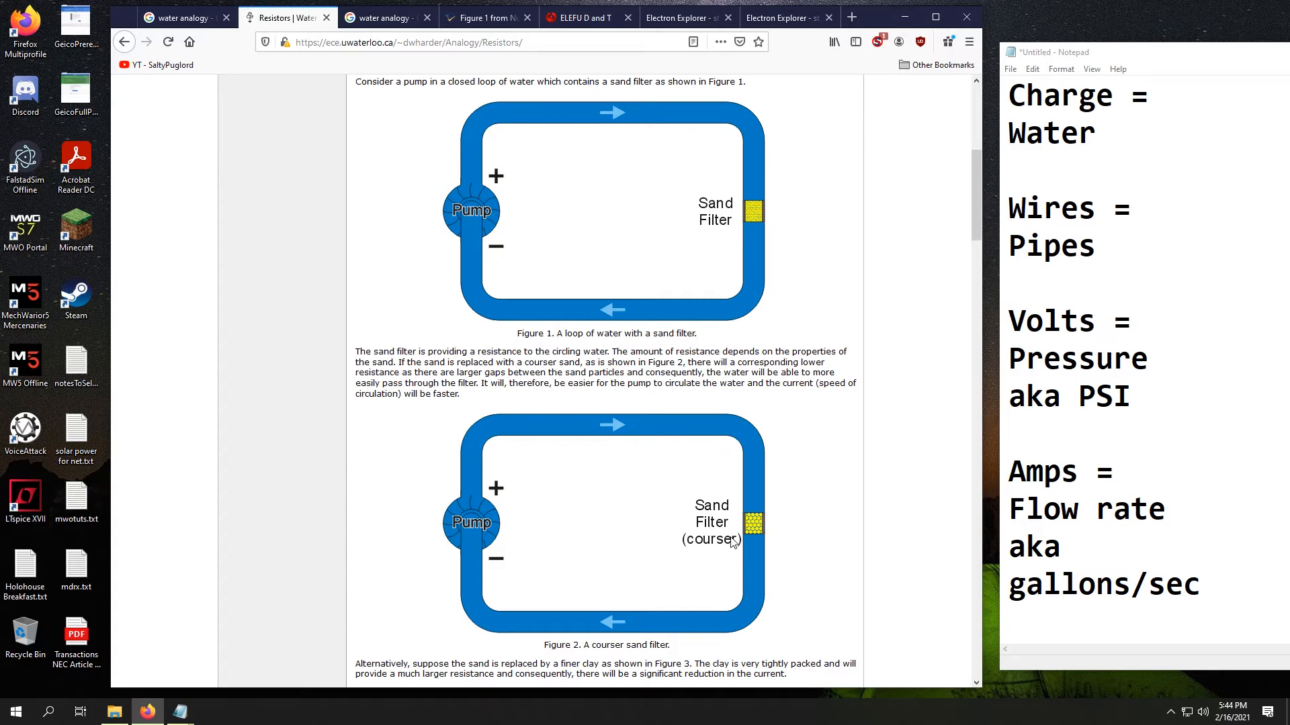
Scroll down to Figure 3's finer clay filter loop and the Sand Filters in Series heading.
scroll(down, 3)
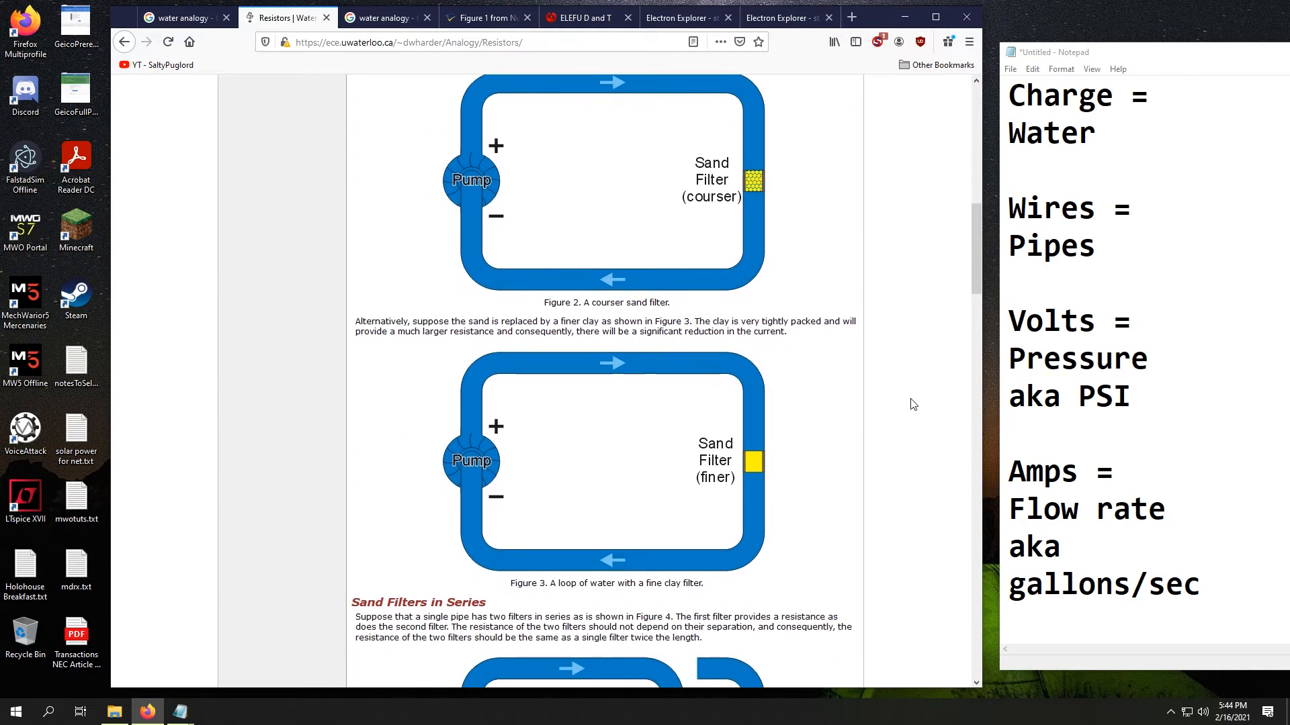
mouse_move(760, 475)
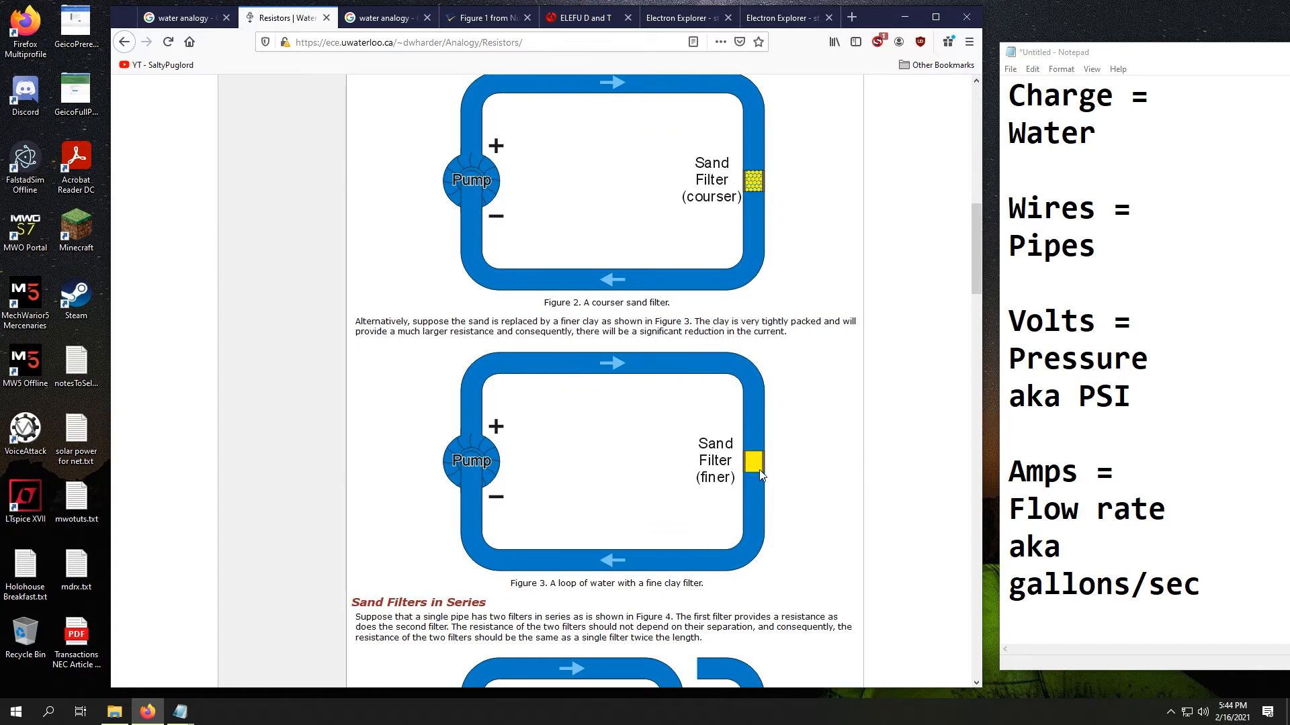
mouse_move(826, 479)
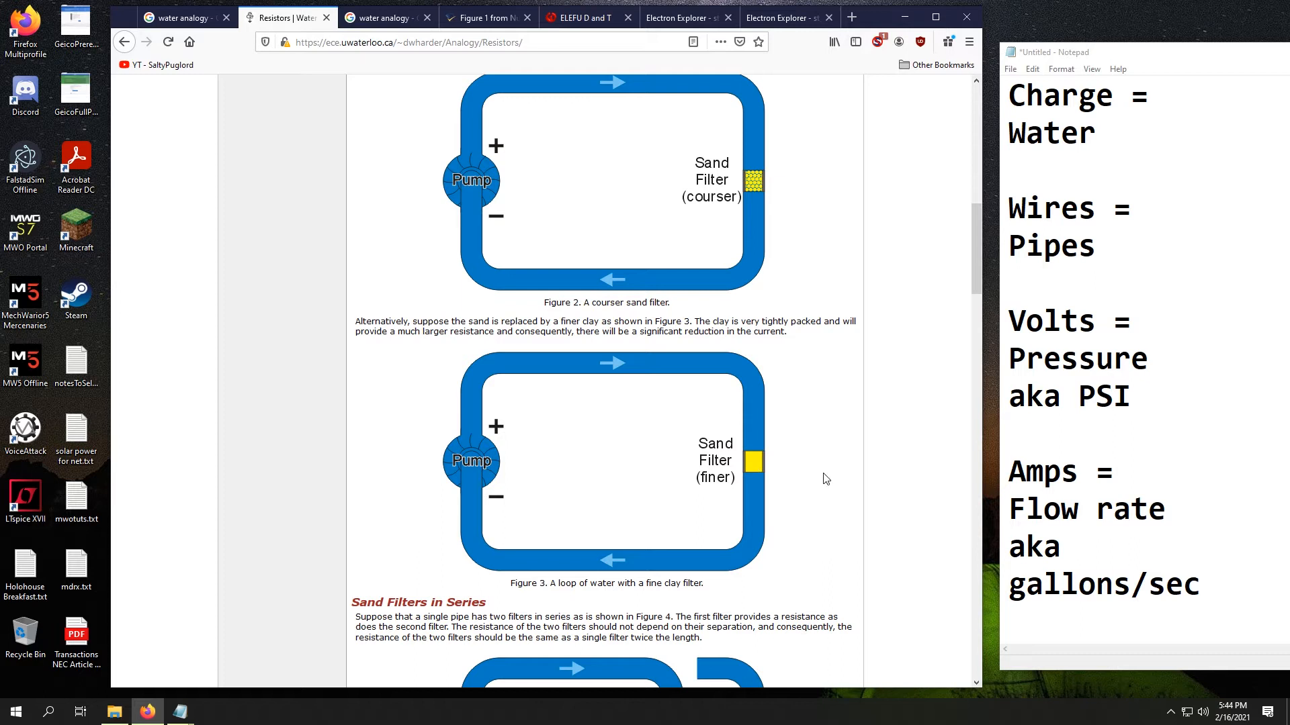
mouse_move(479, 471)
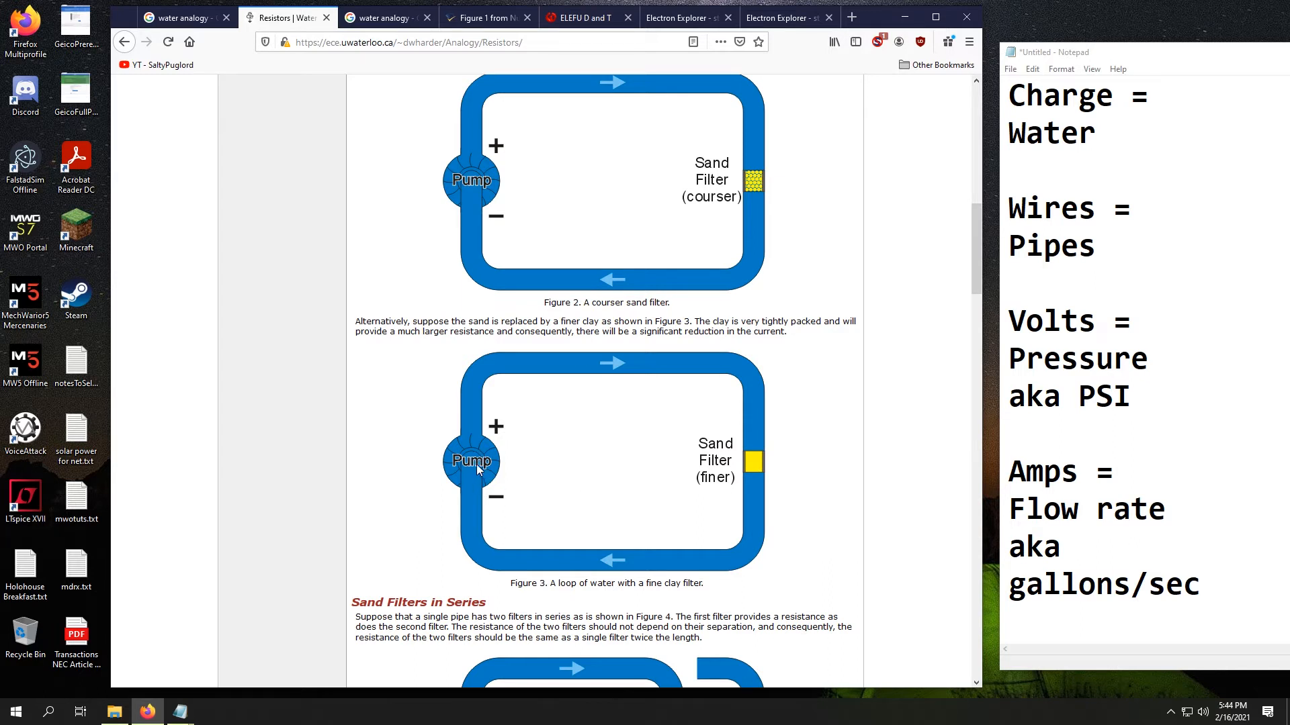
mouse_move(470, 411)
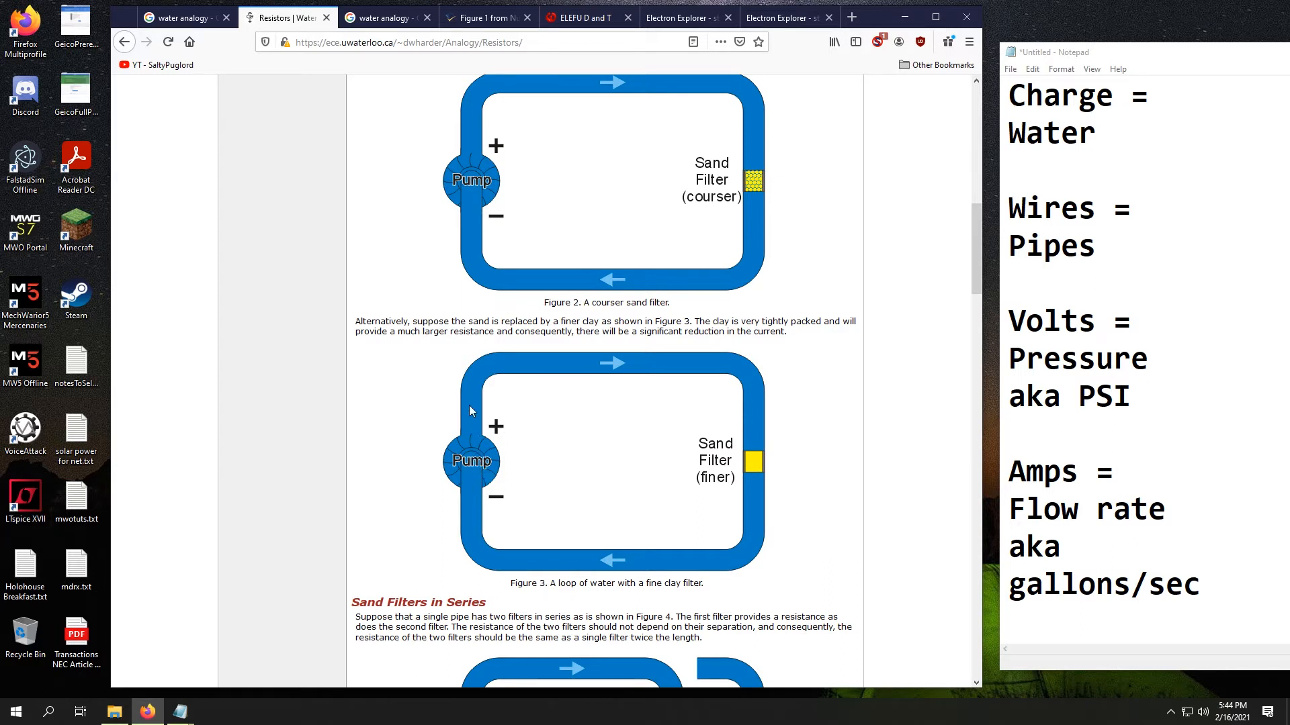
mouse_move(508, 356)
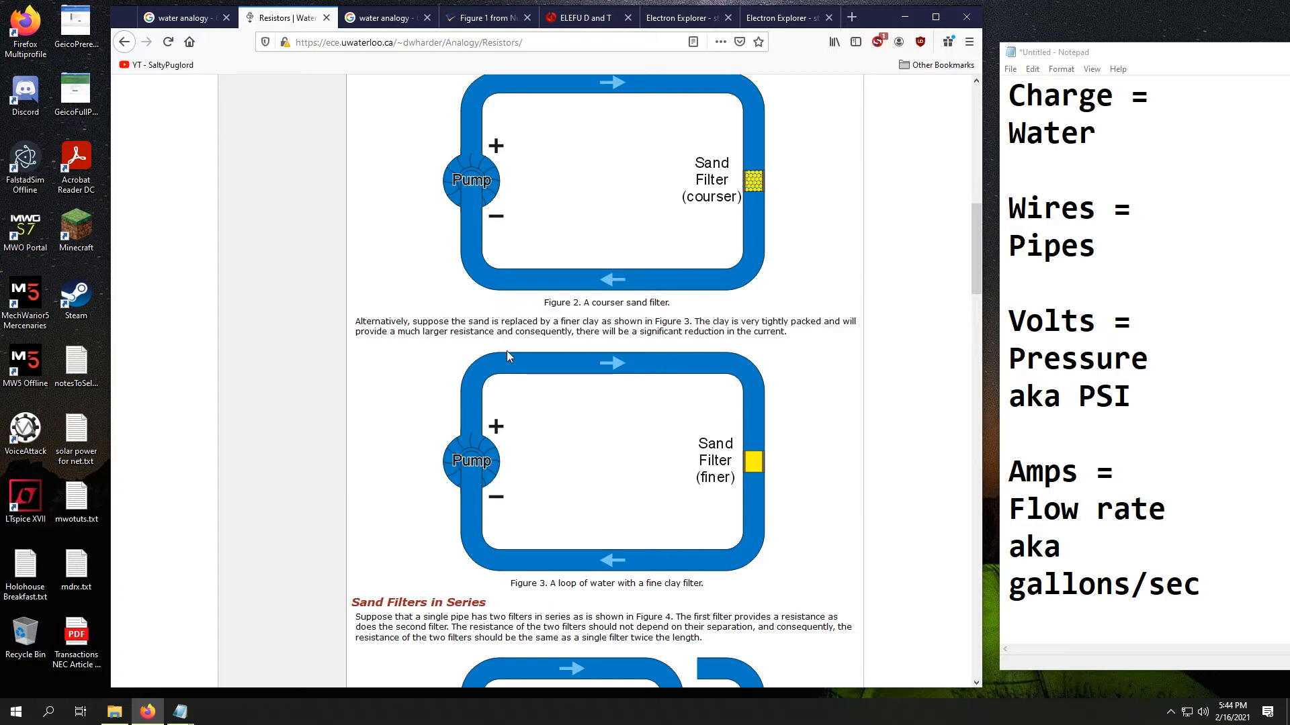
mouse_move(757, 453)
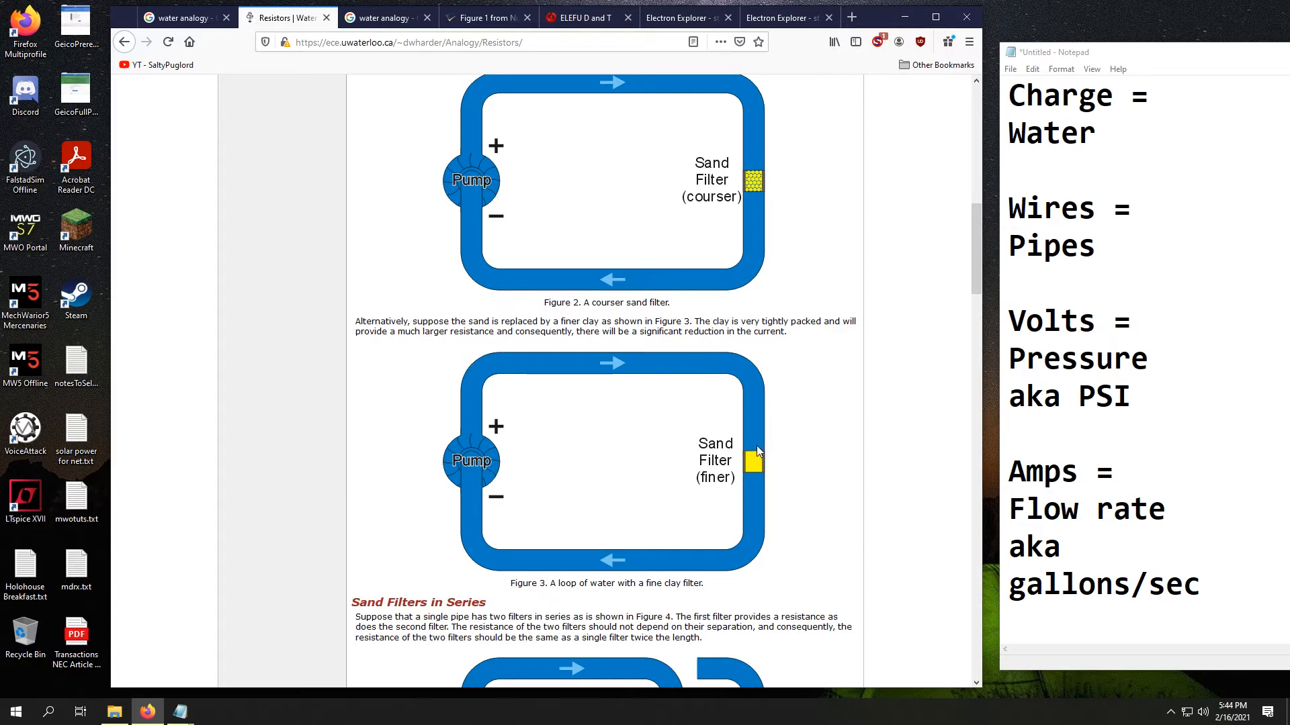
mouse_move(489, 559)
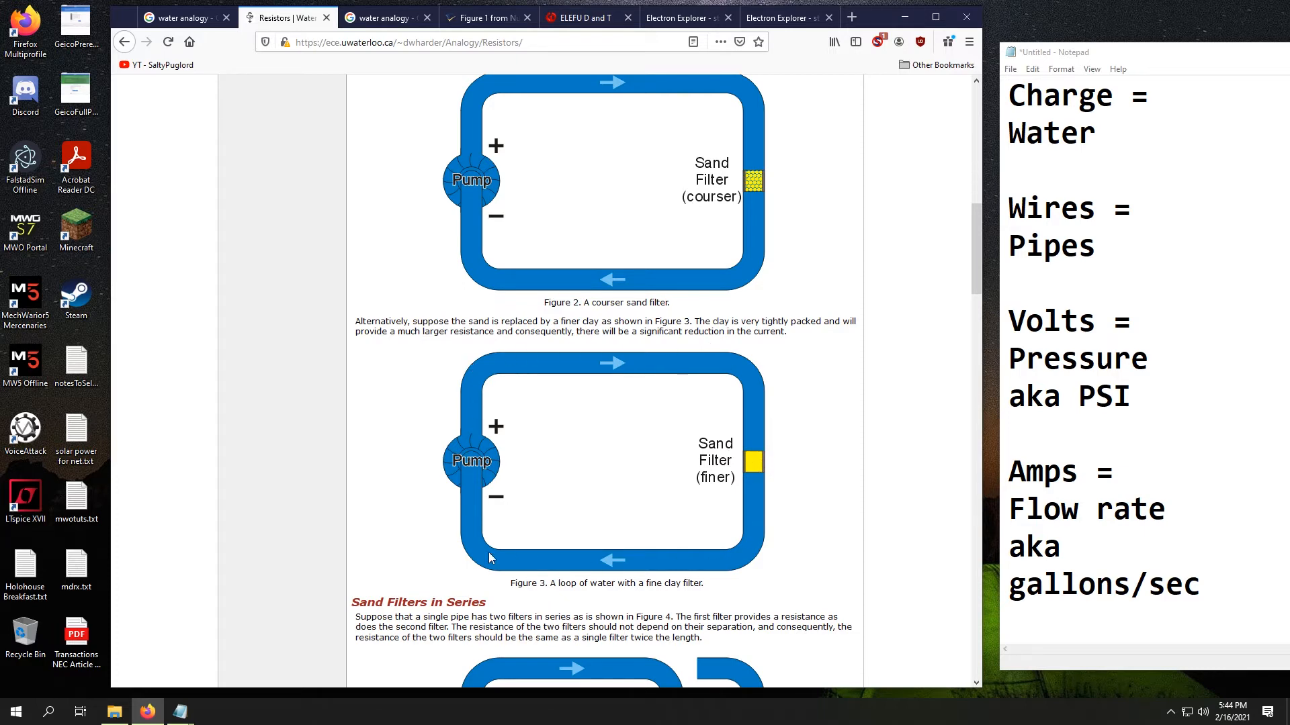
mouse_move(797, 440)
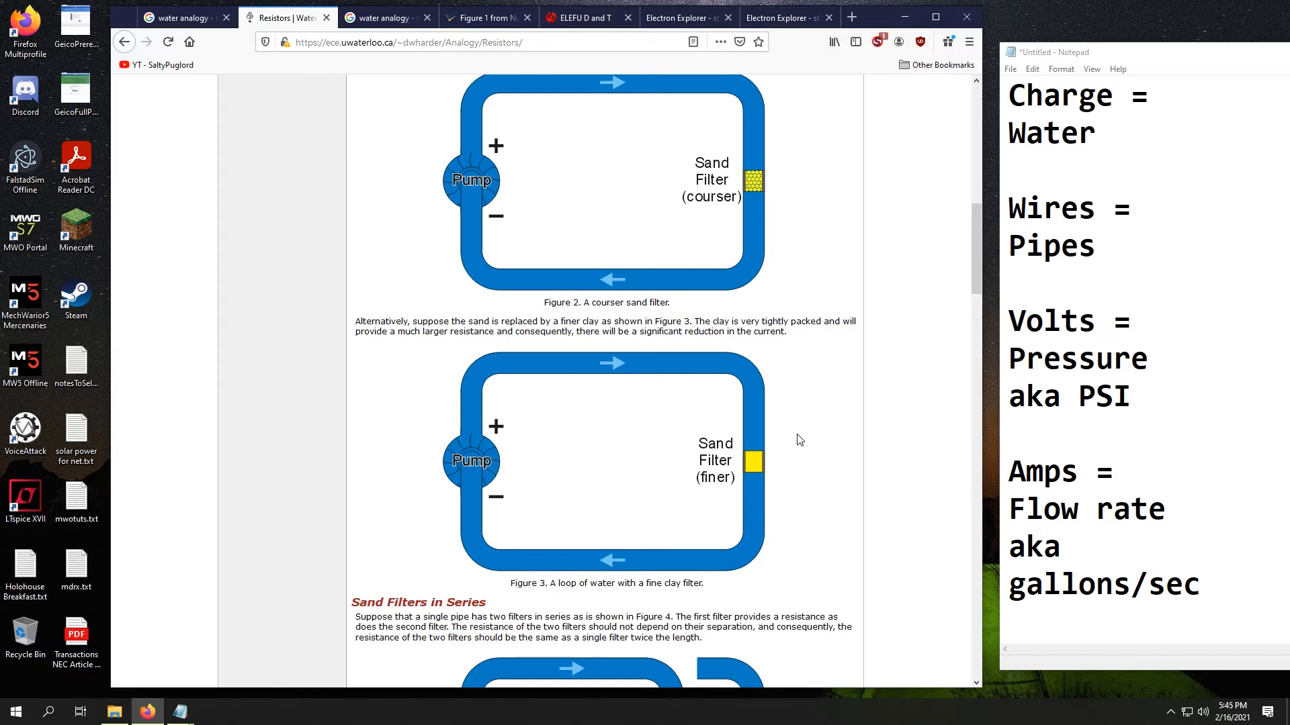
mouse_move(826, 436)
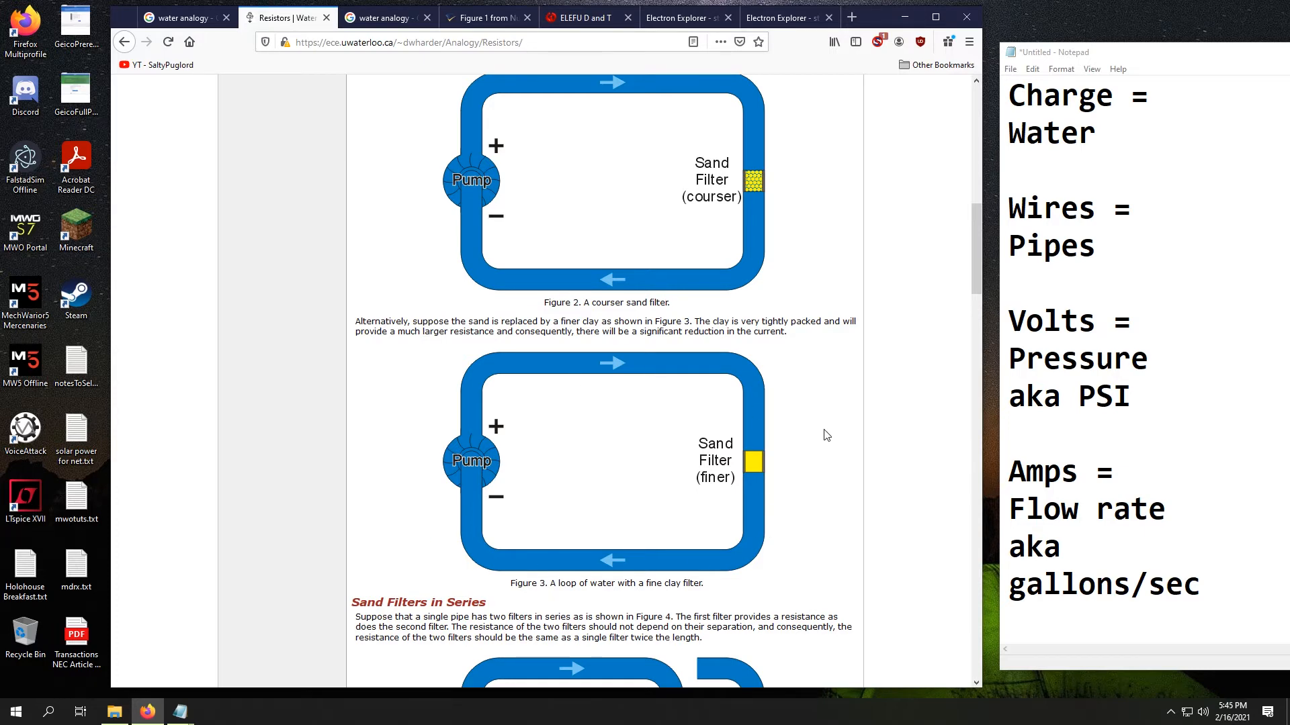
Scroll the Resistors page back to its first figure, then show the battery-versus-pump Pinterest diagram.
scroll(up, 3)
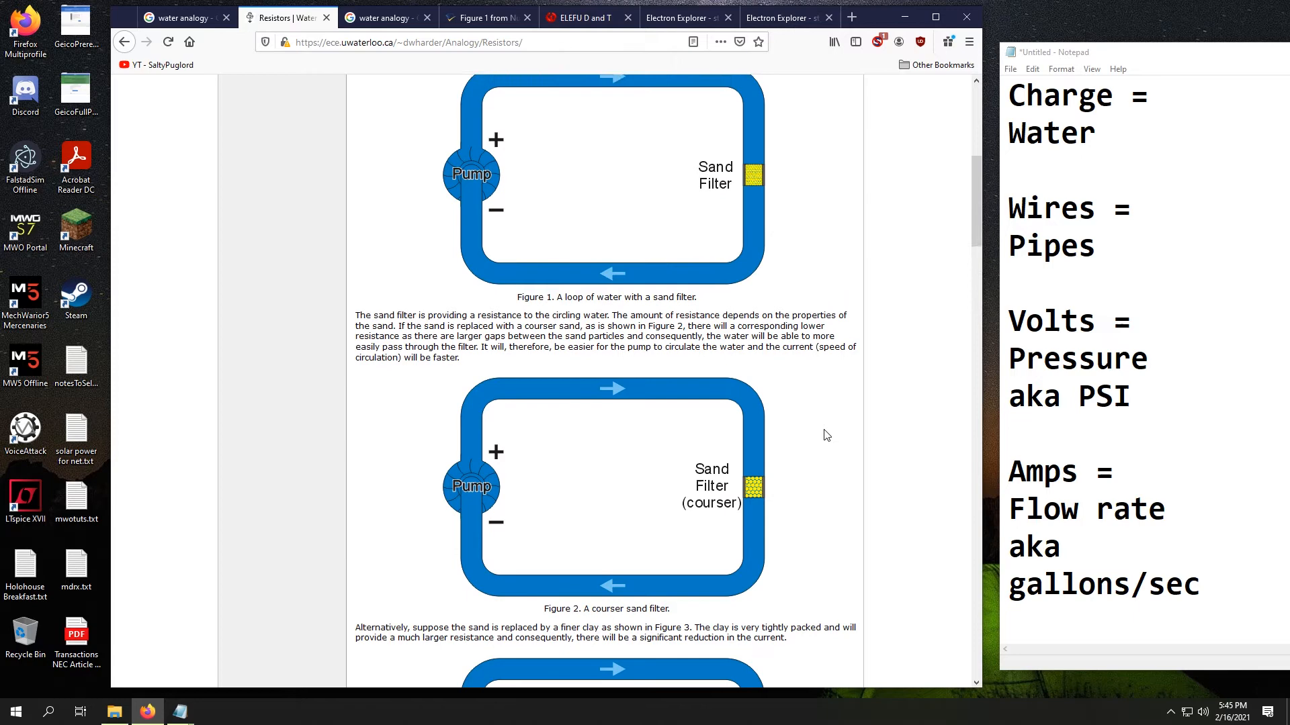
scroll(up, 3)
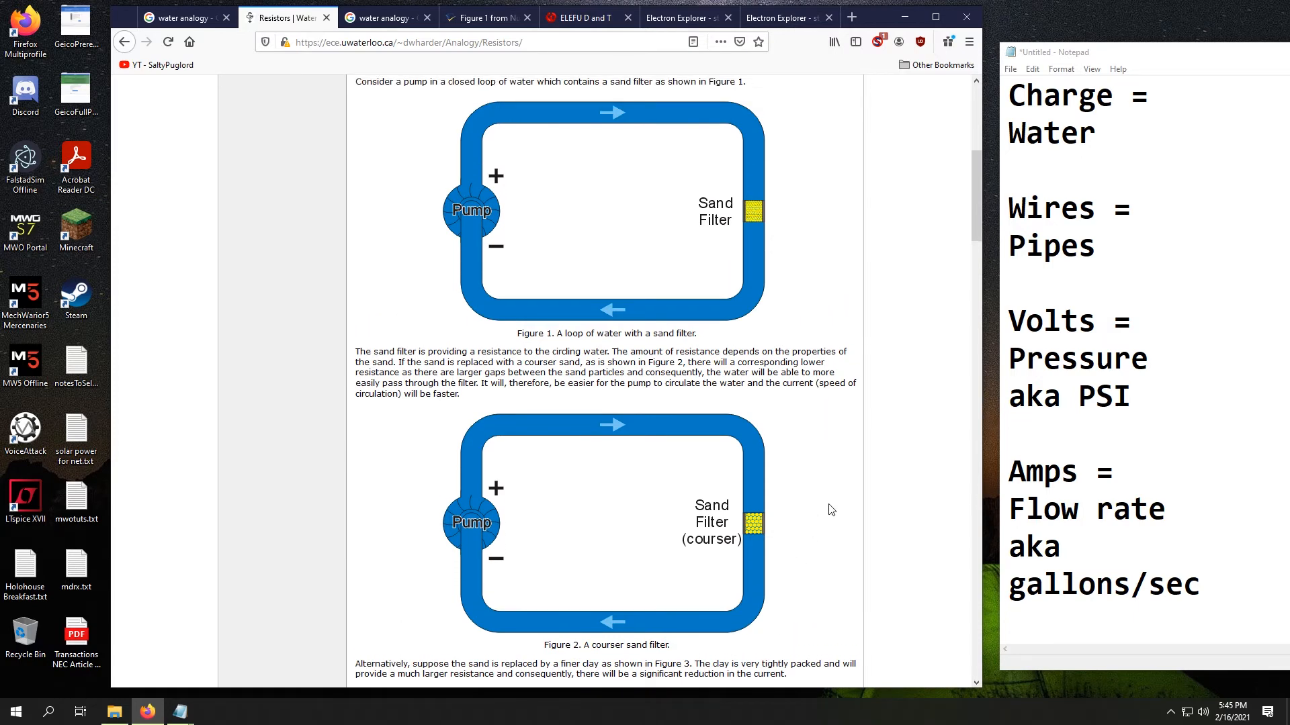
mouse_move(806, 525)
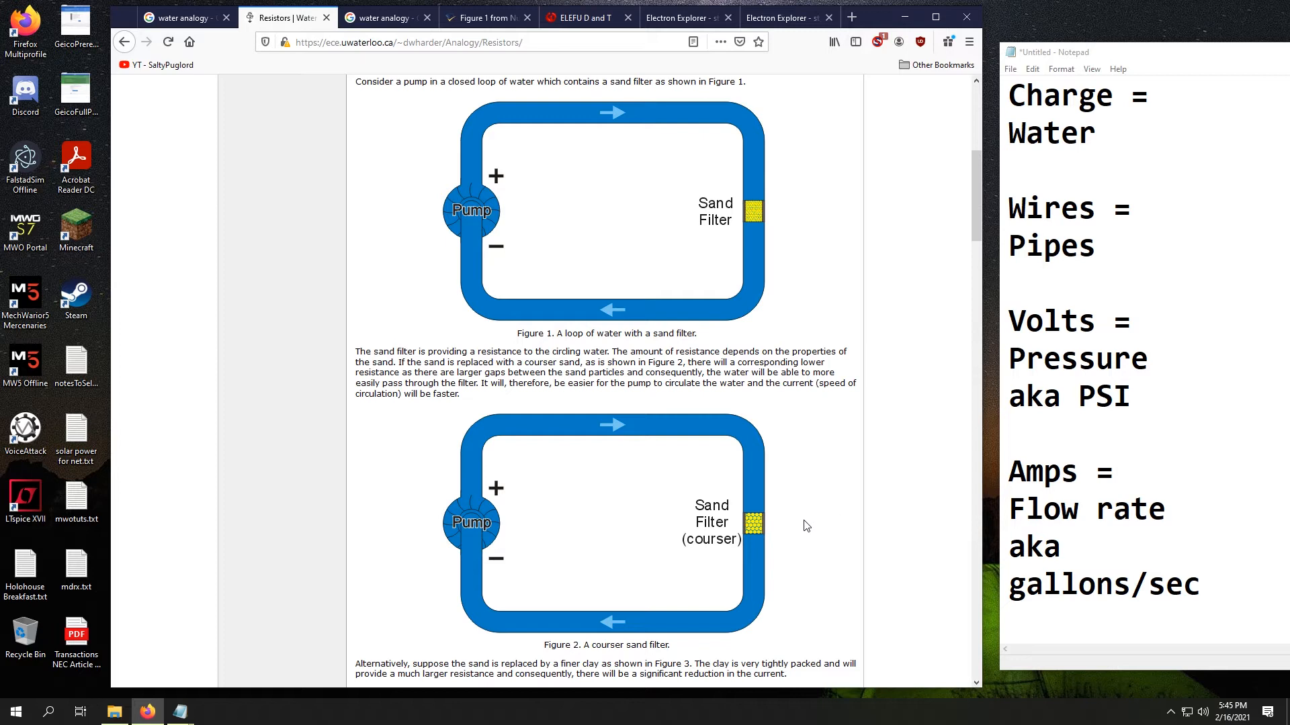
mouse_move(807, 507)
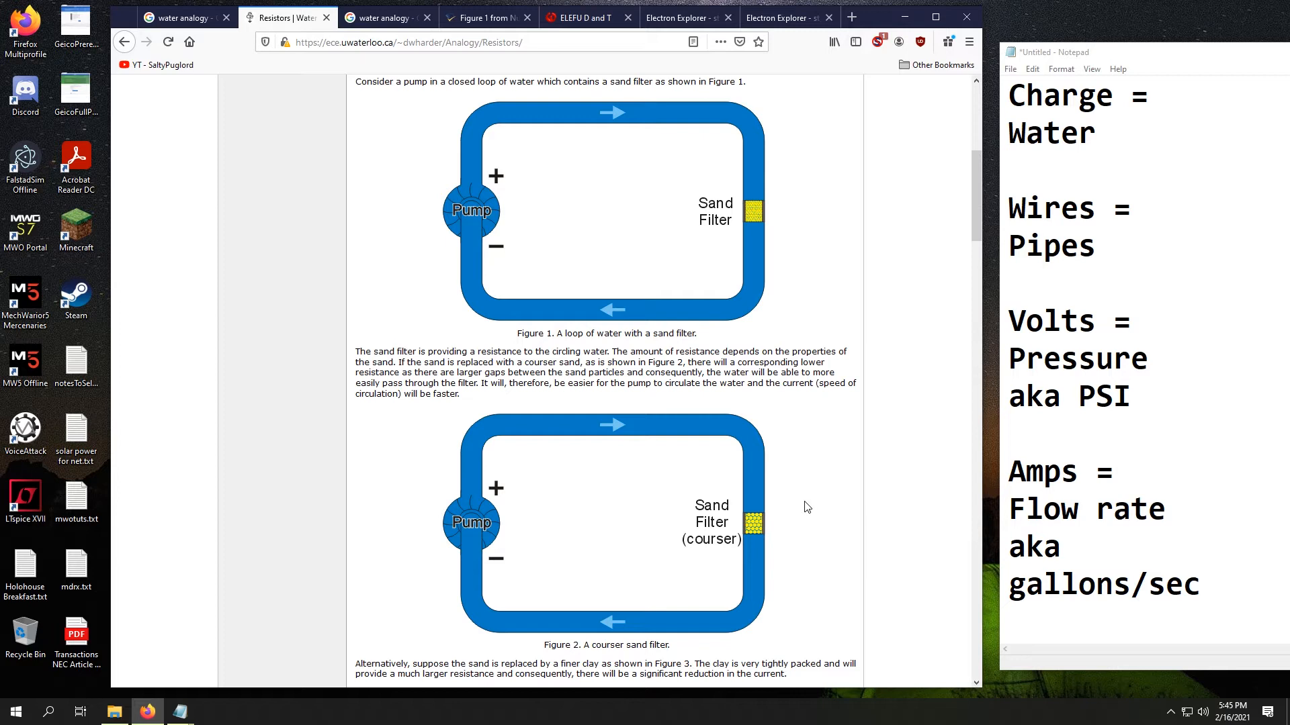
mouse_move(825, 495)
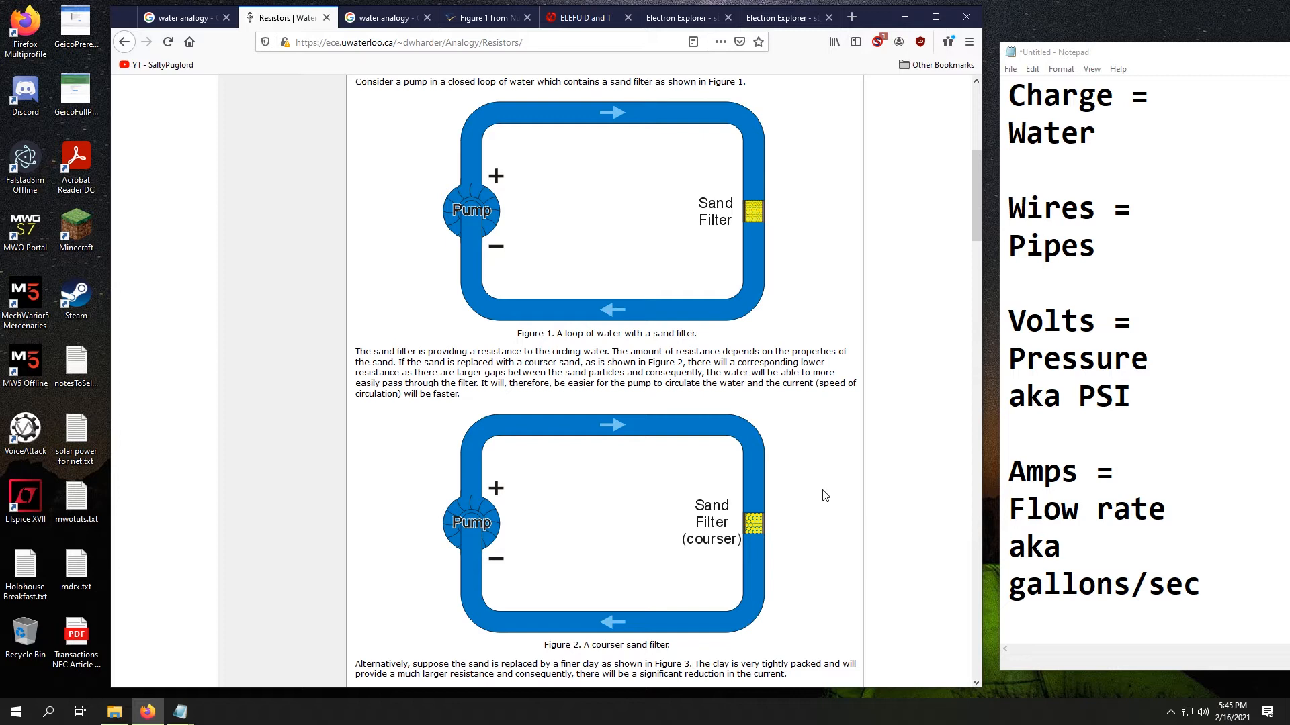
mouse_move(837, 491)
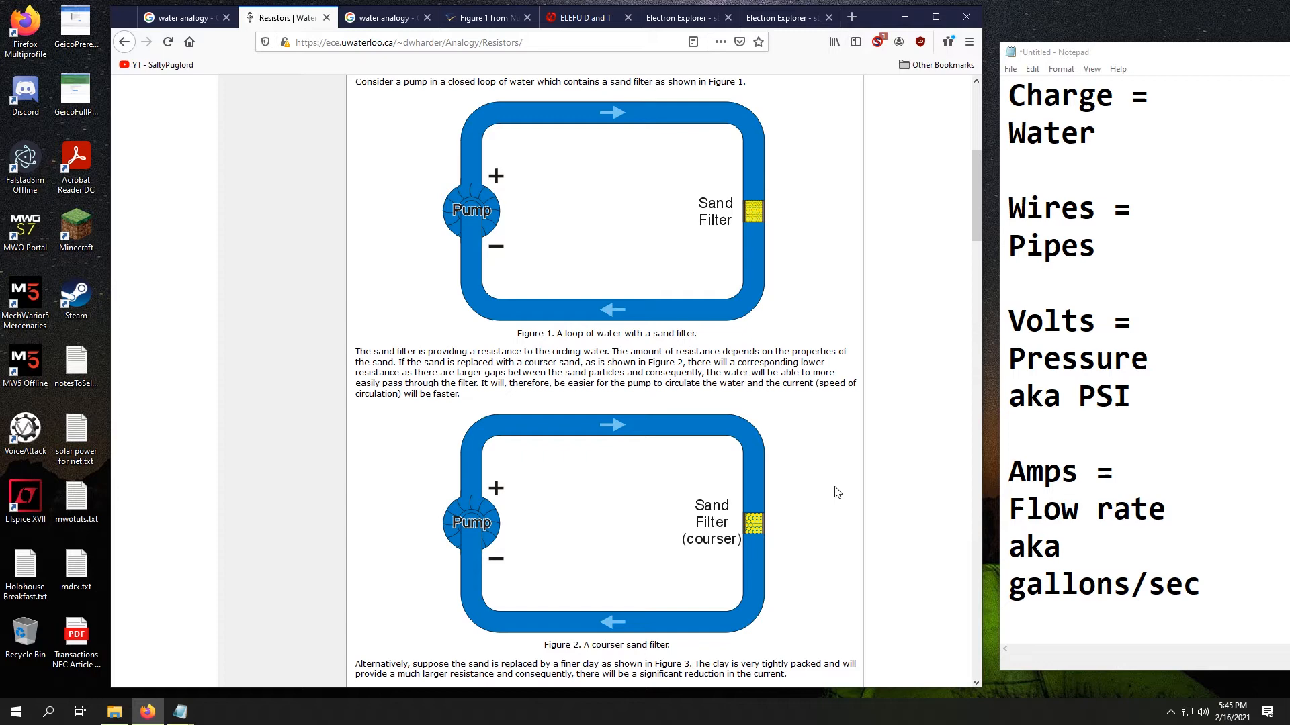
click(181, 17)
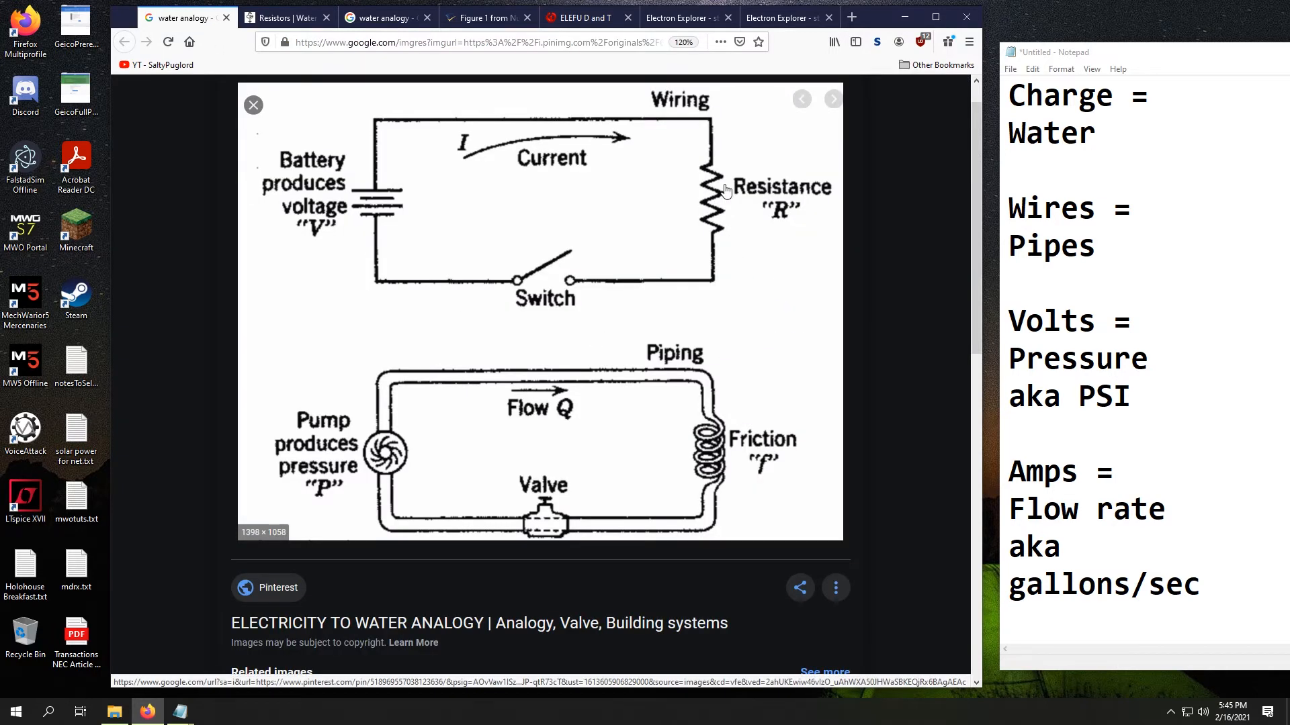
mouse_move(764, 225)
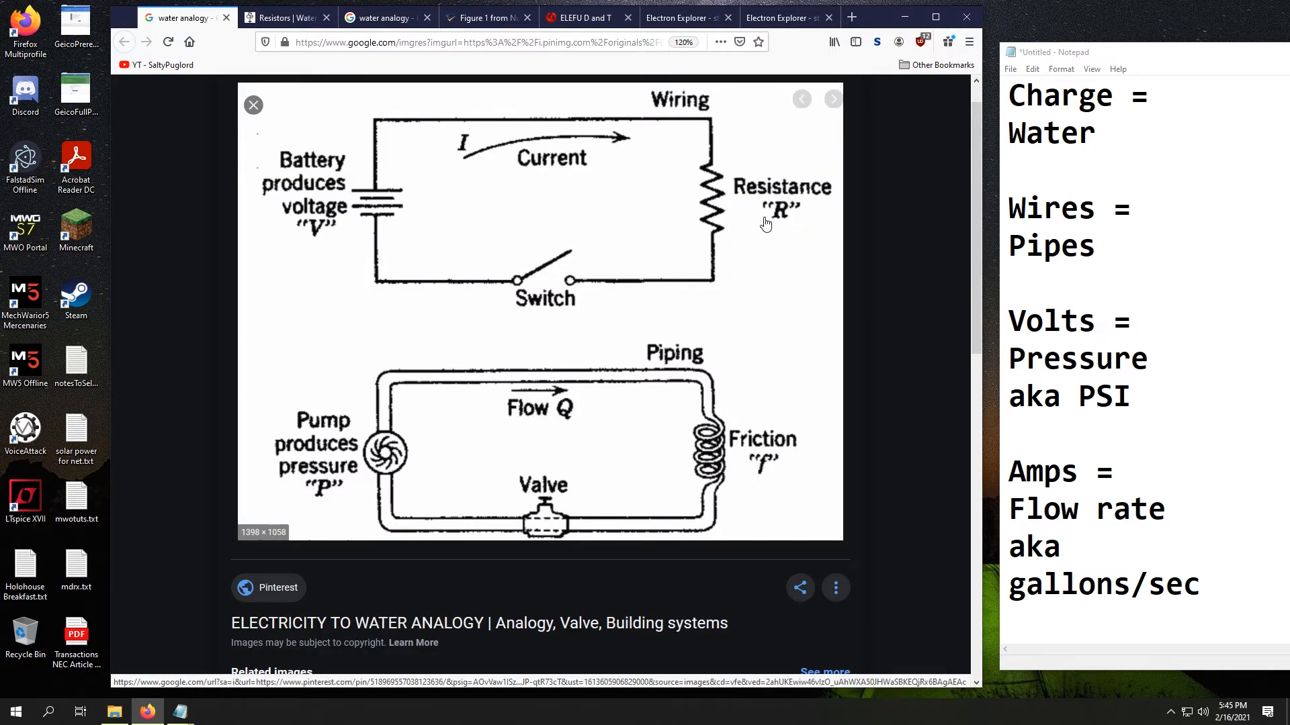
mouse_move(720, 276)
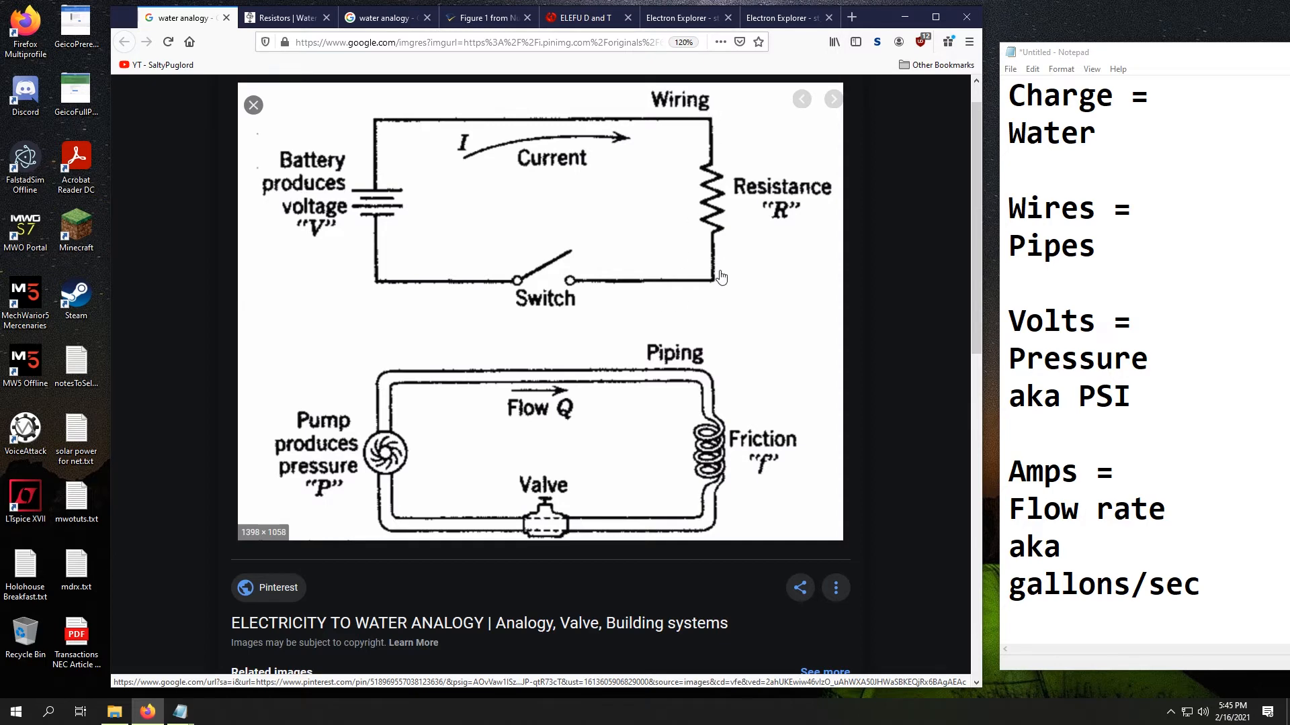
mouse_move(383, 119)
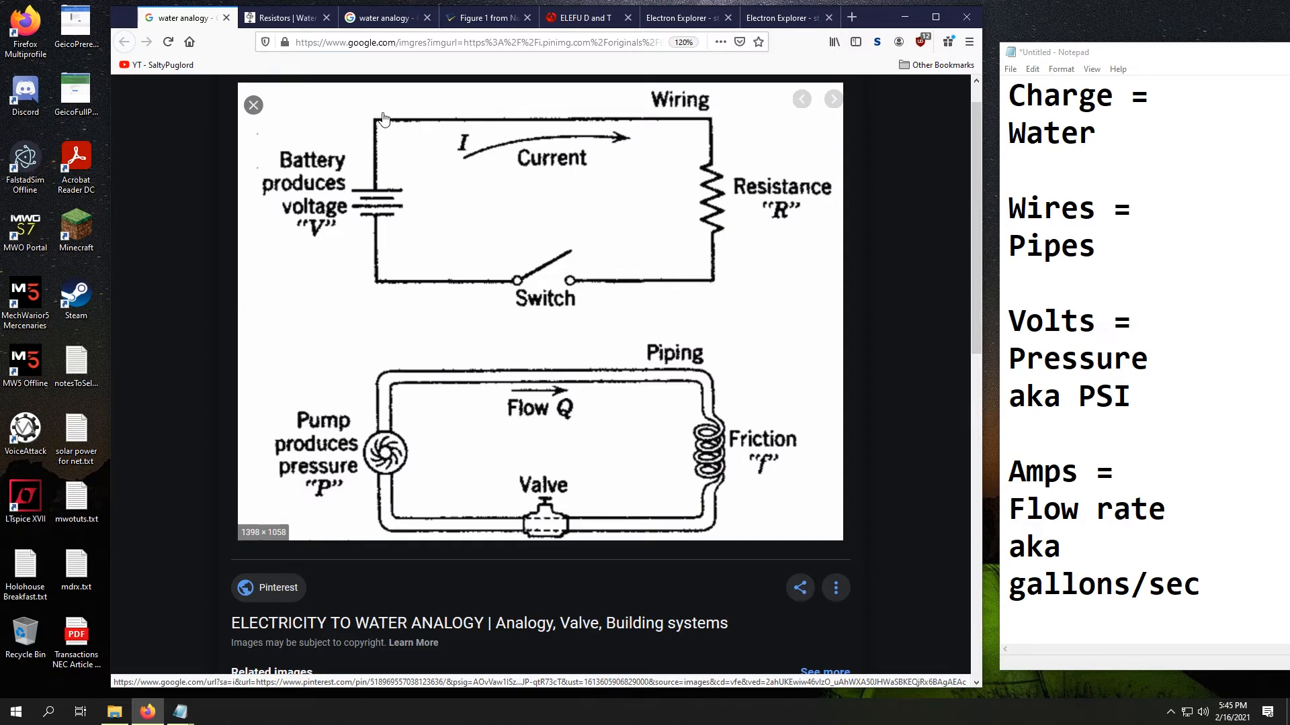
mouse_move(742, 422)
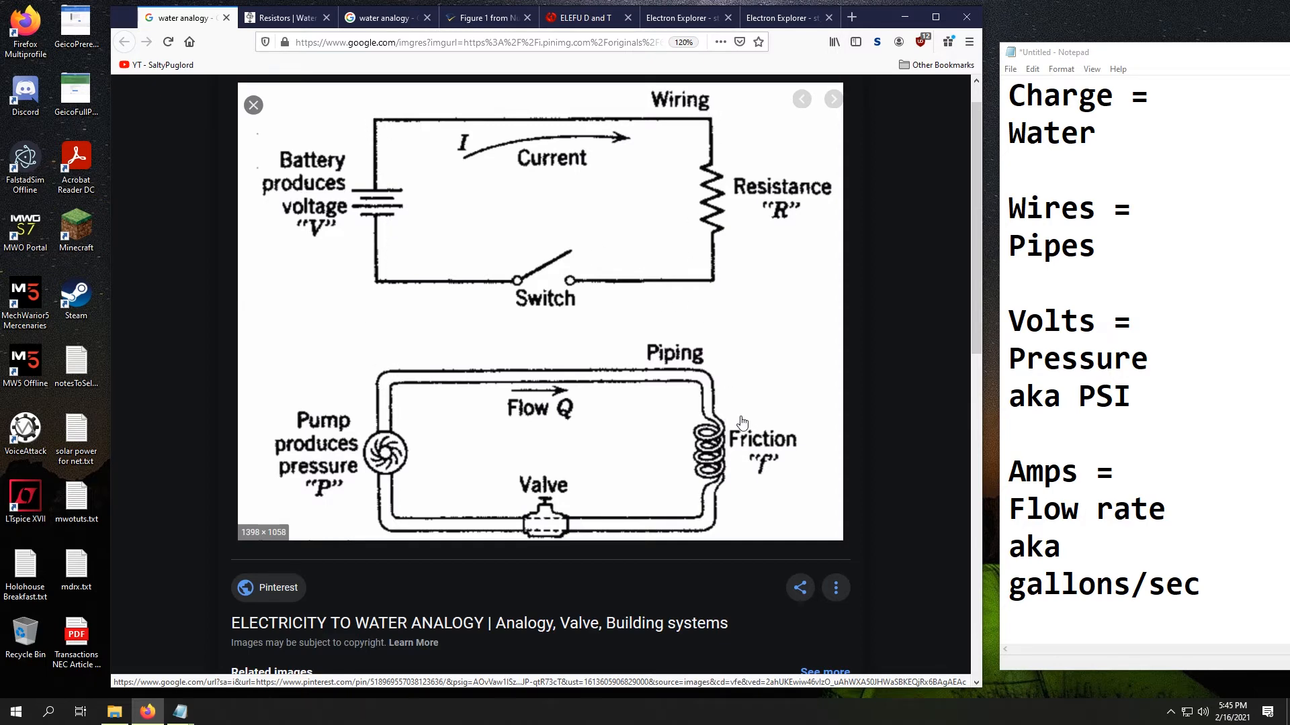
mouse_move(741, 205)
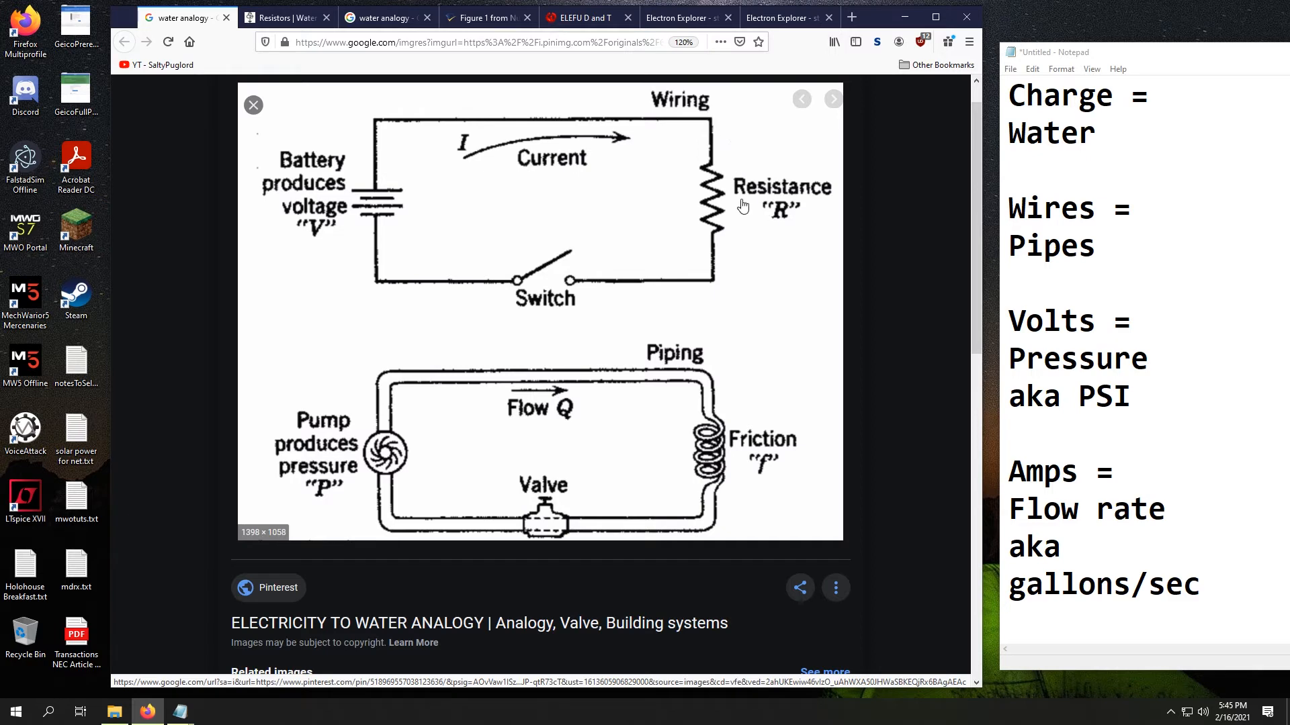
mouse_move(750, 255)
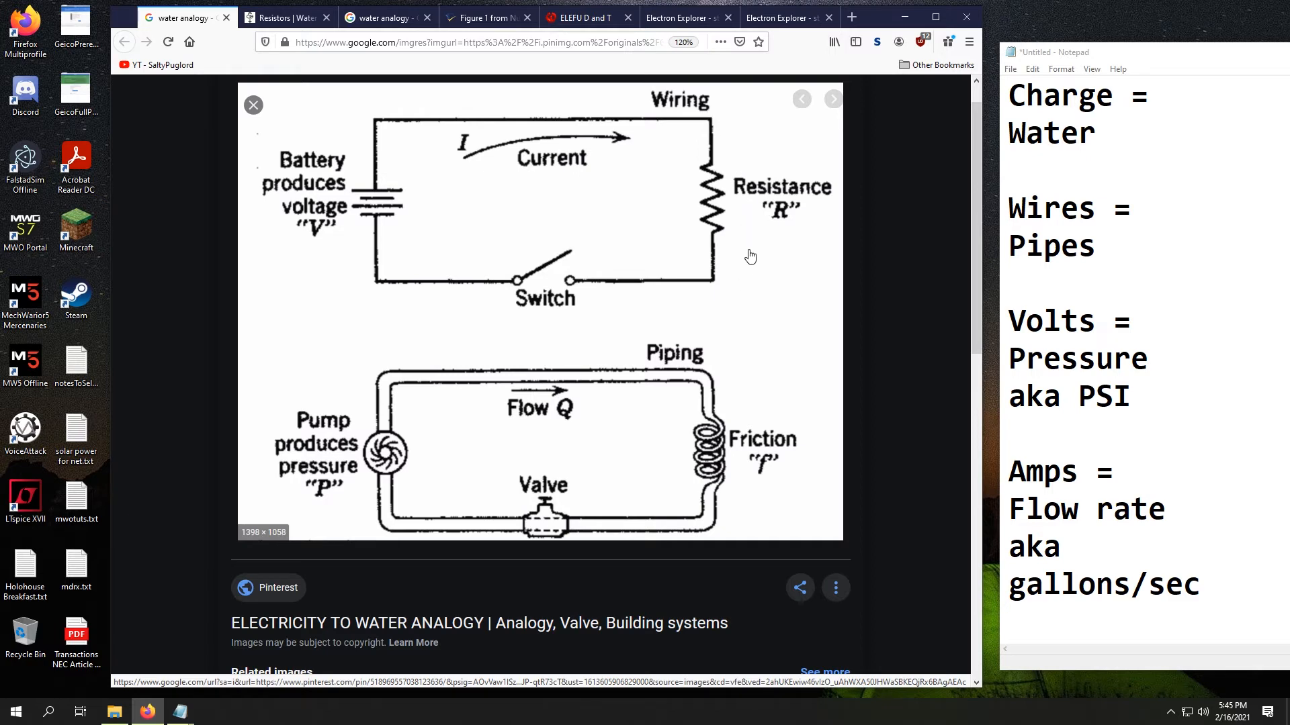
mouse_move(360, 197)
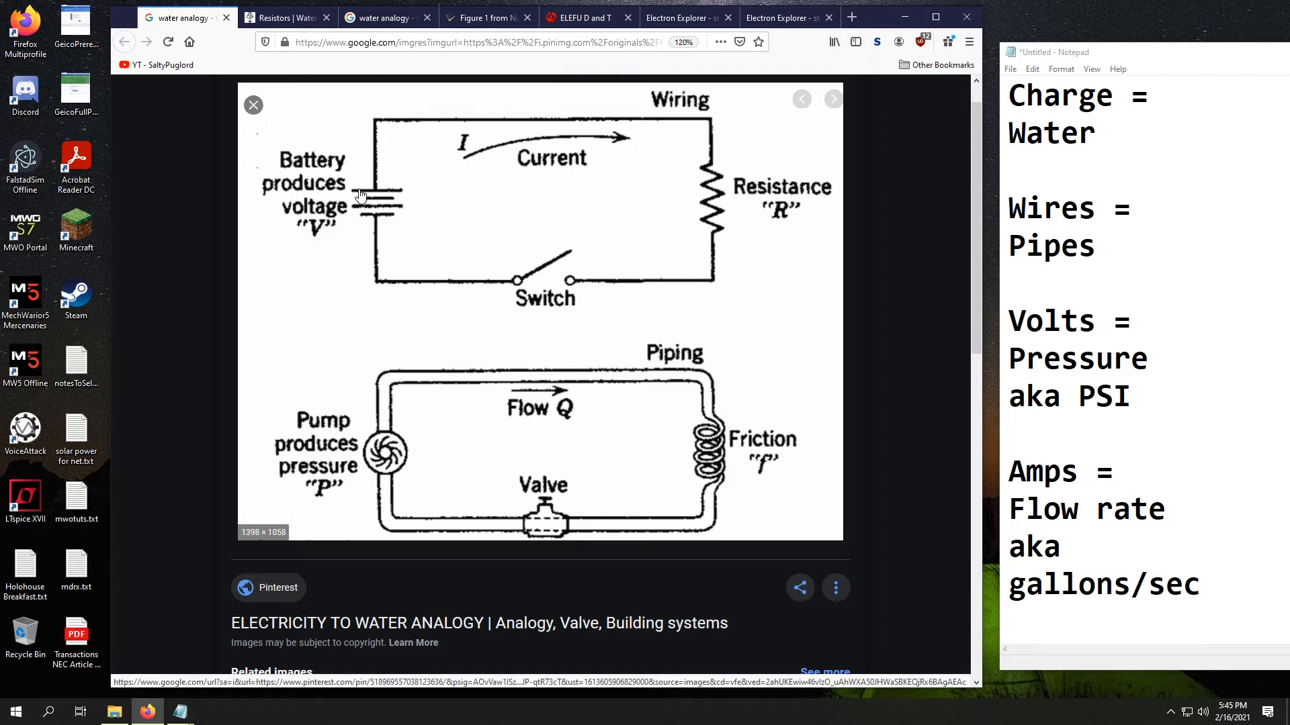
mouse_move(745, 251)
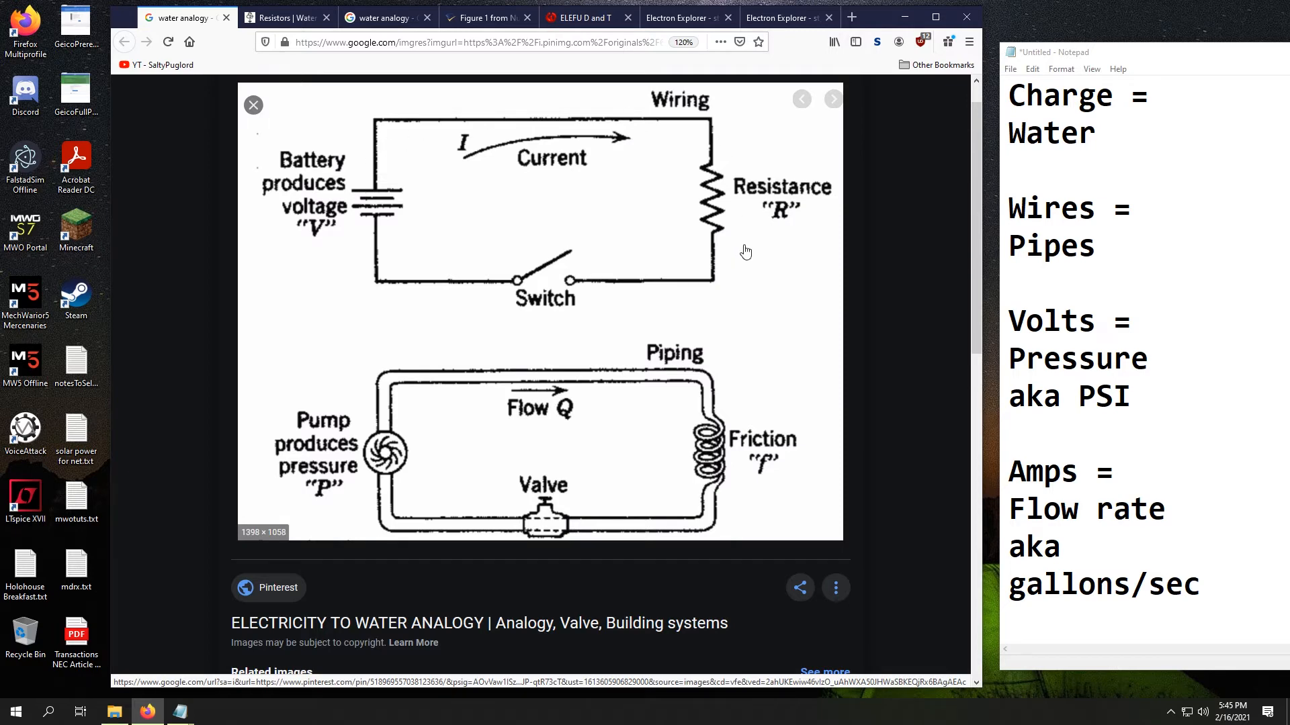
mouse_move(702, 117)
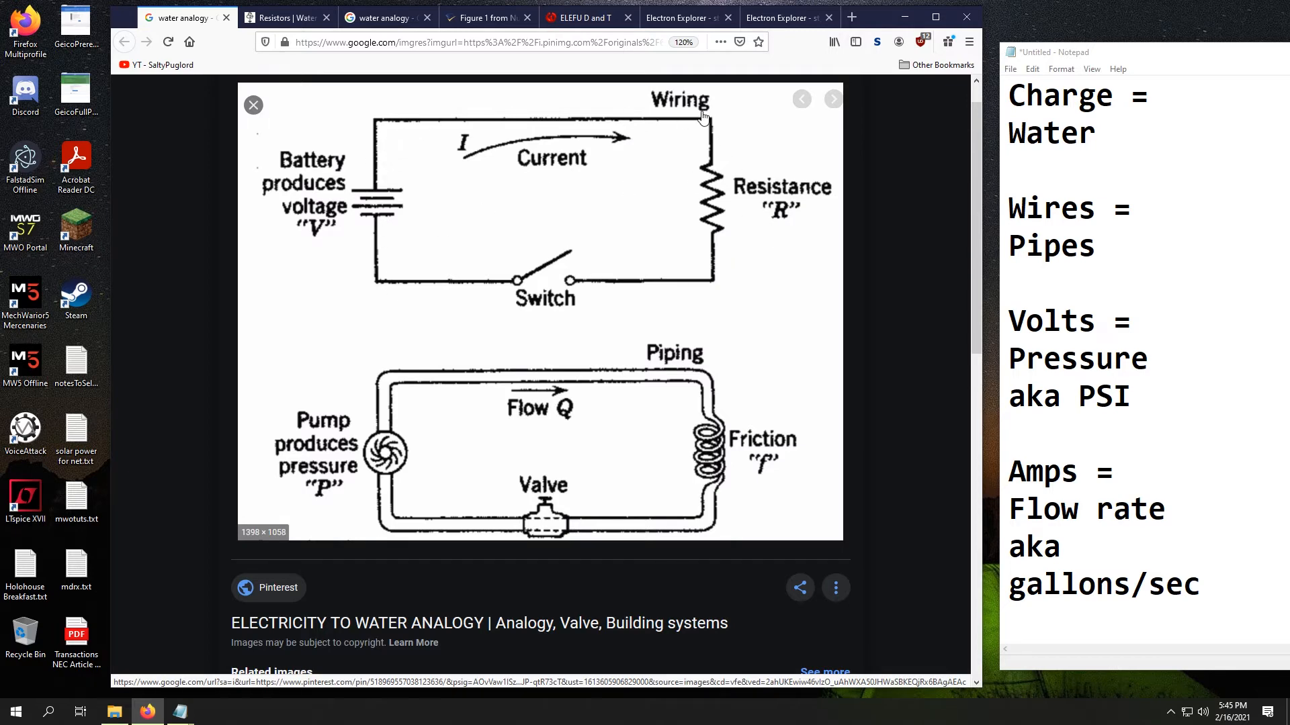
mouse_move(719, 183)
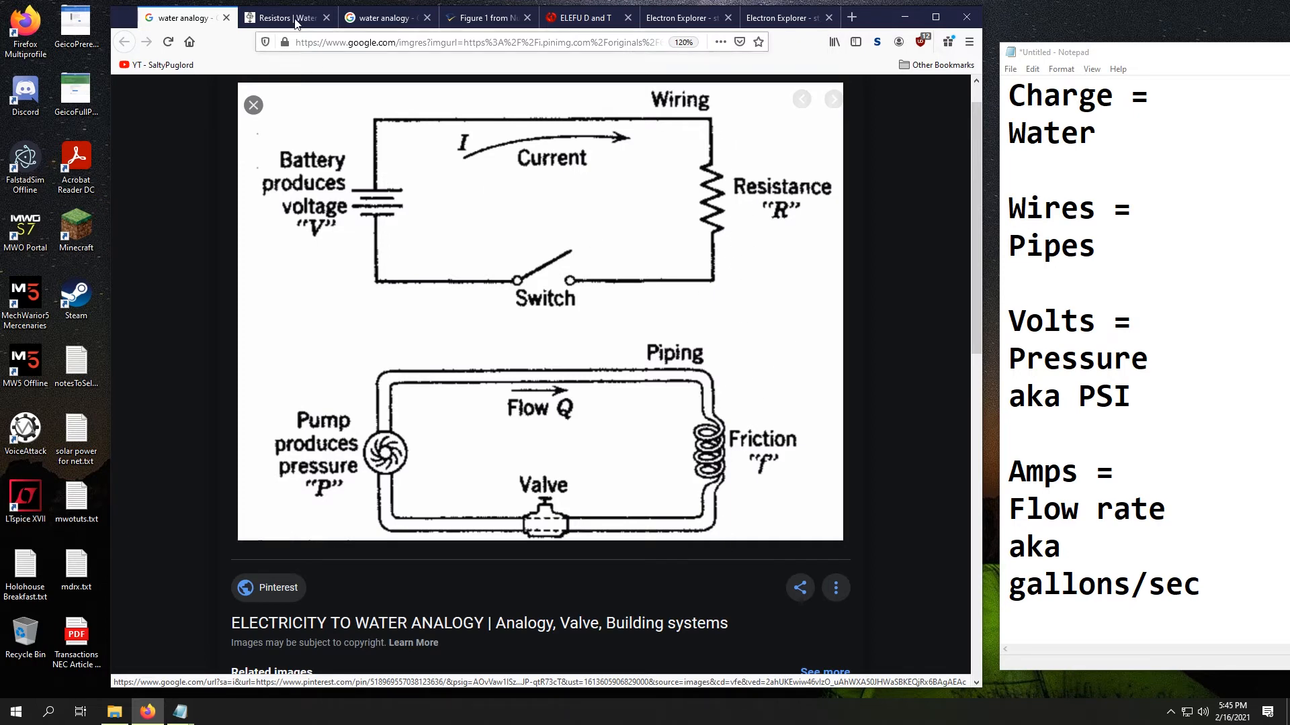
Revisit the sand filter Resistors tab, then show the Quora water pump diaphragm diagram.
click(283, 17)
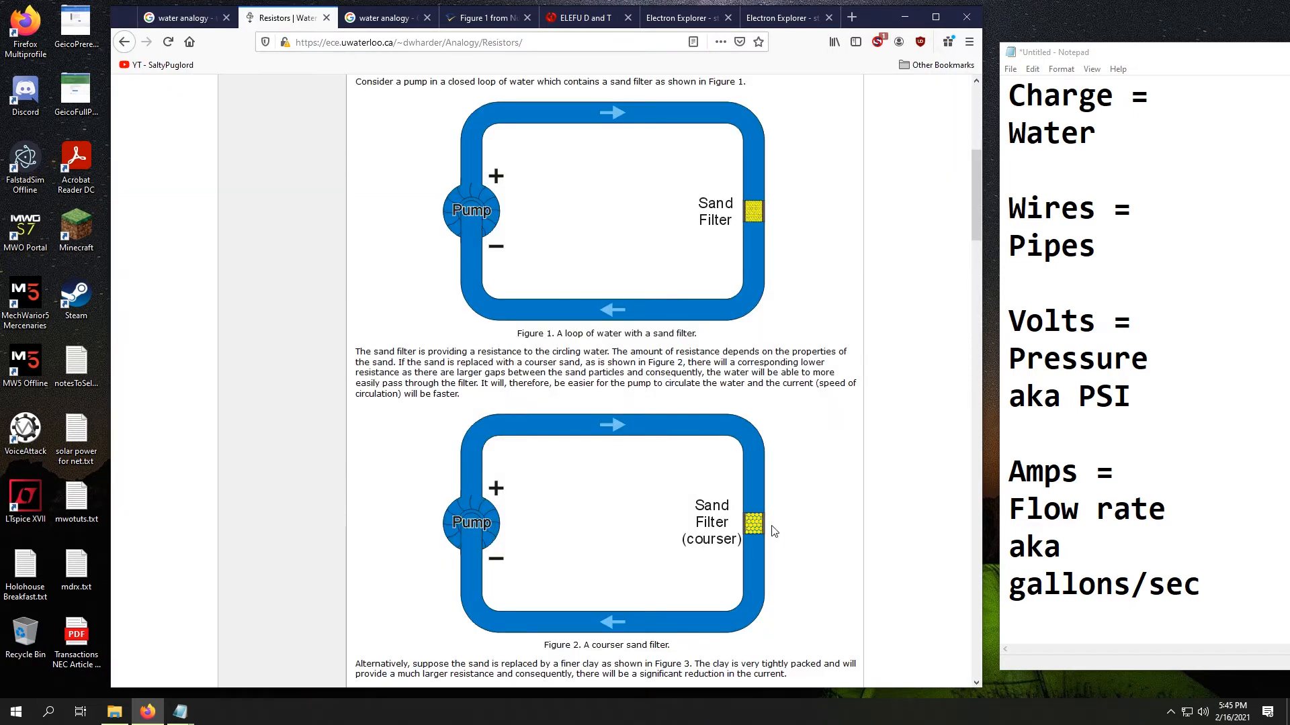
mouse_move(820, 461)
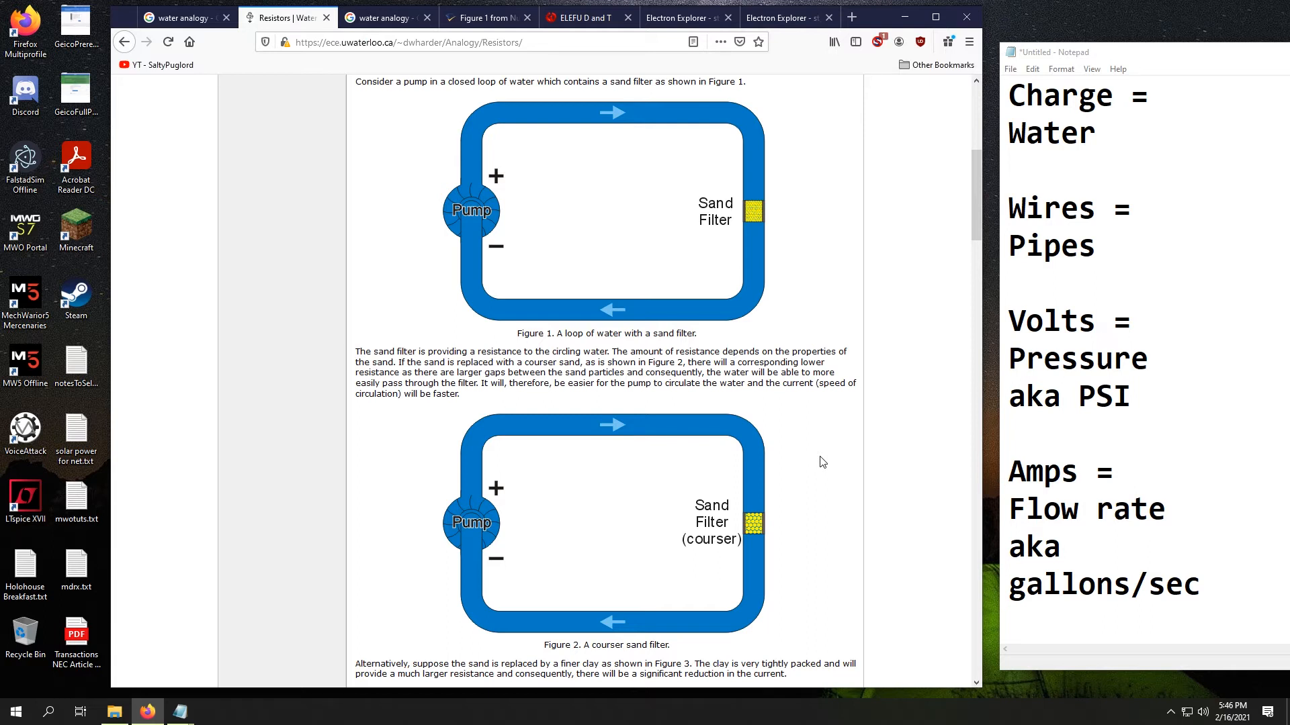
mouse_move(856, 441)
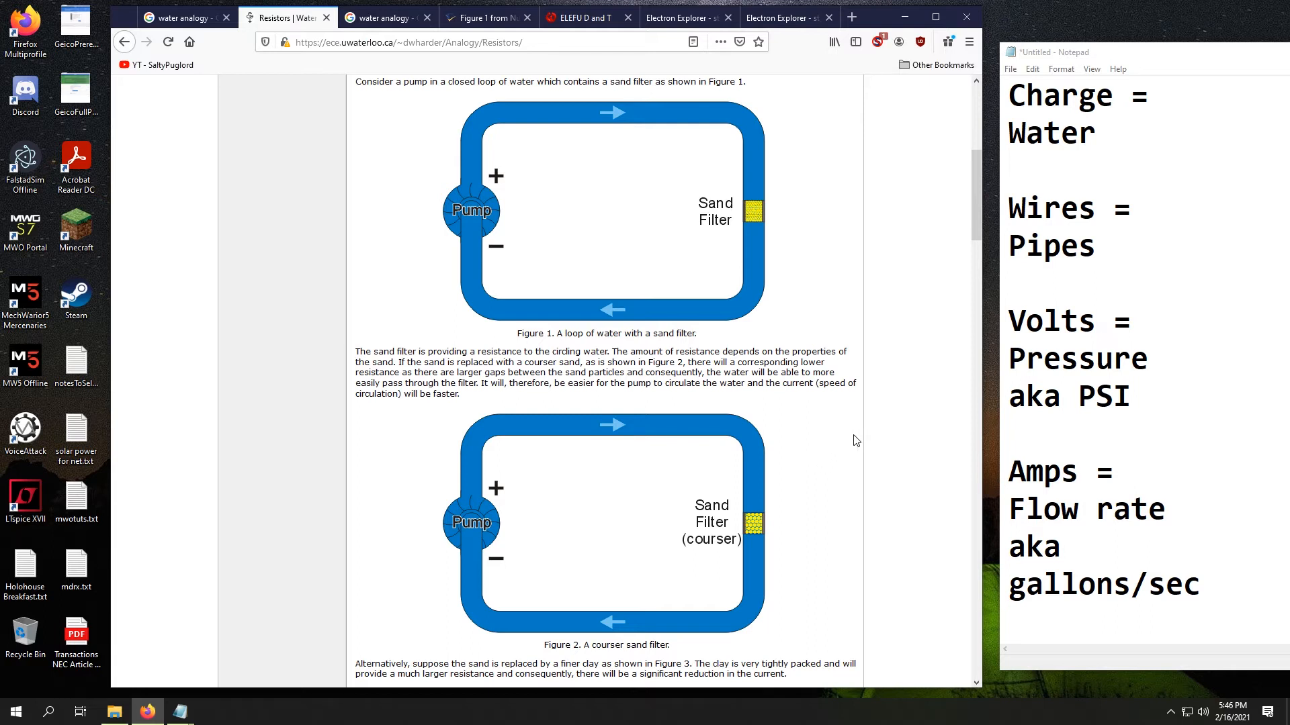
click(383, 18)
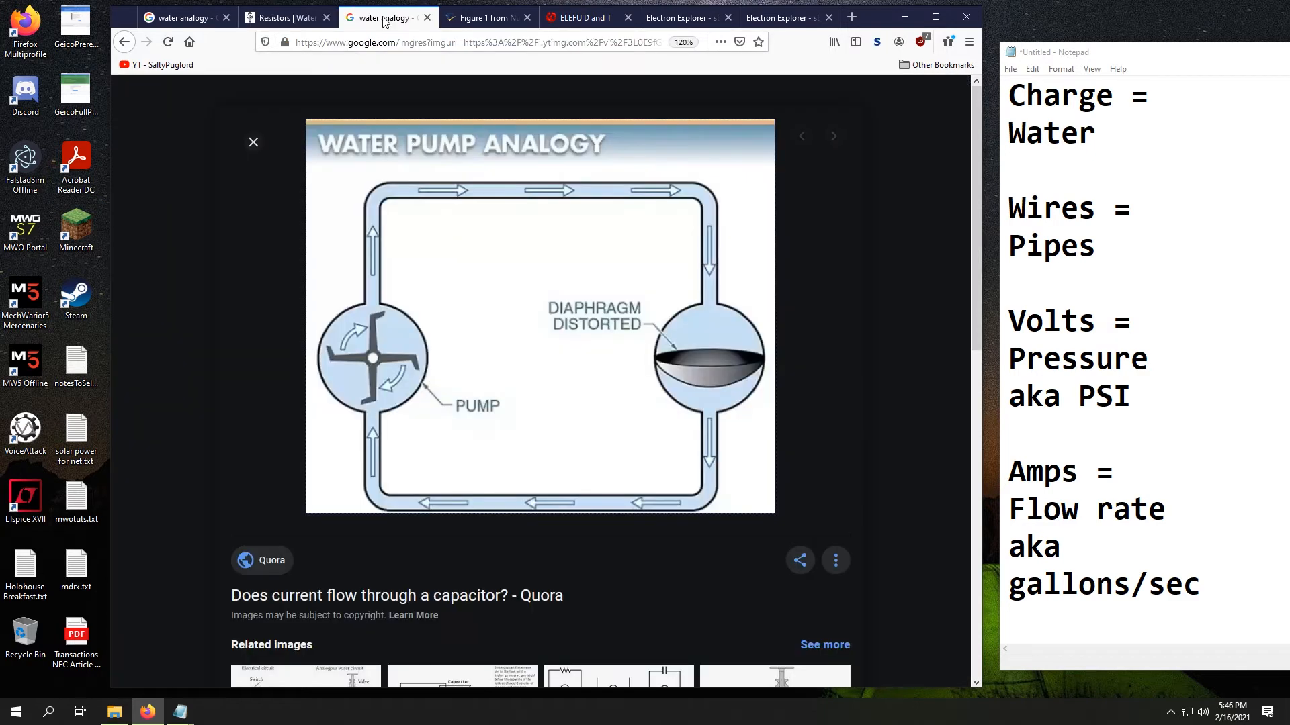
mouse_move(819, 372)
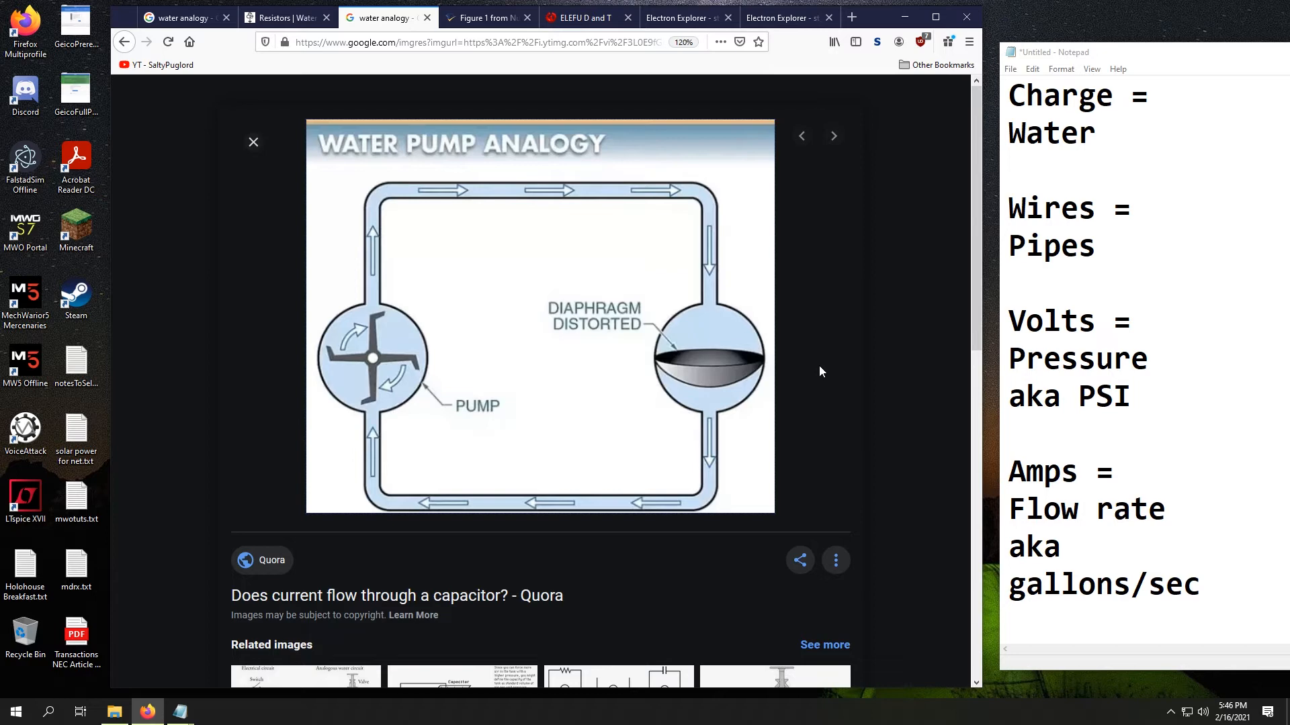
mouse_move(531, 353)
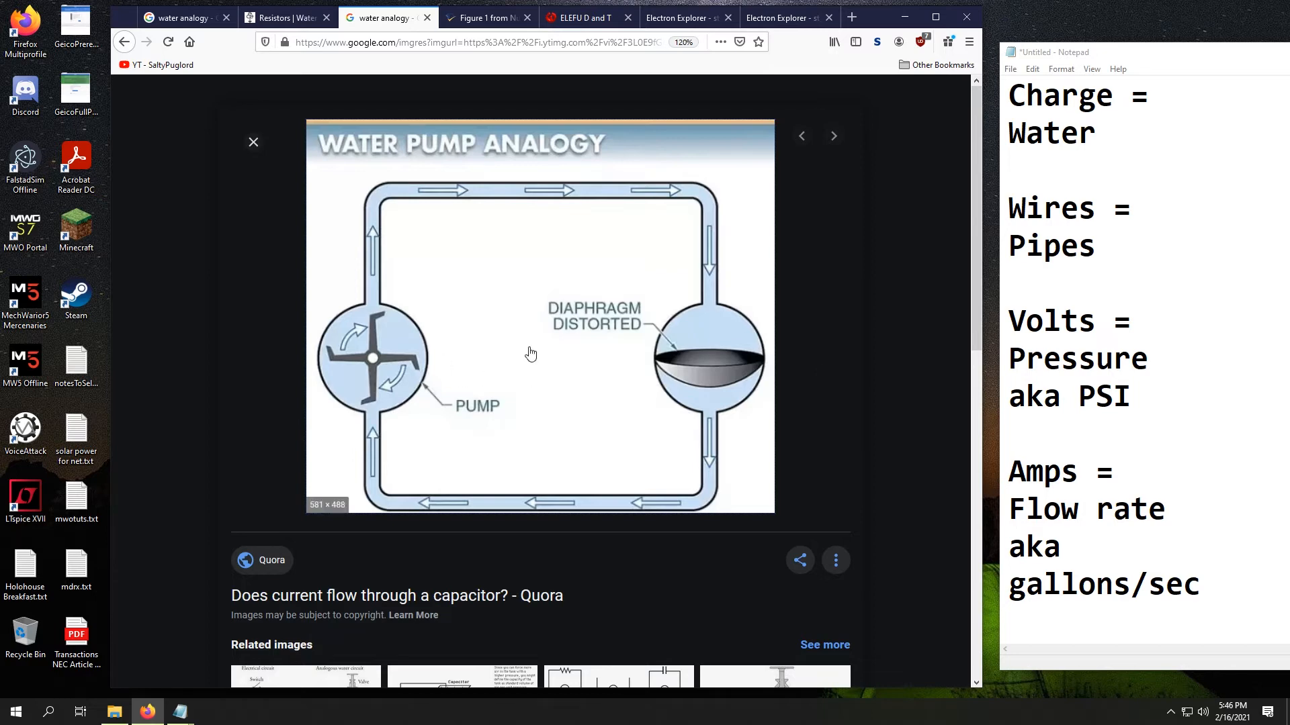
mouse_move(710, 365)
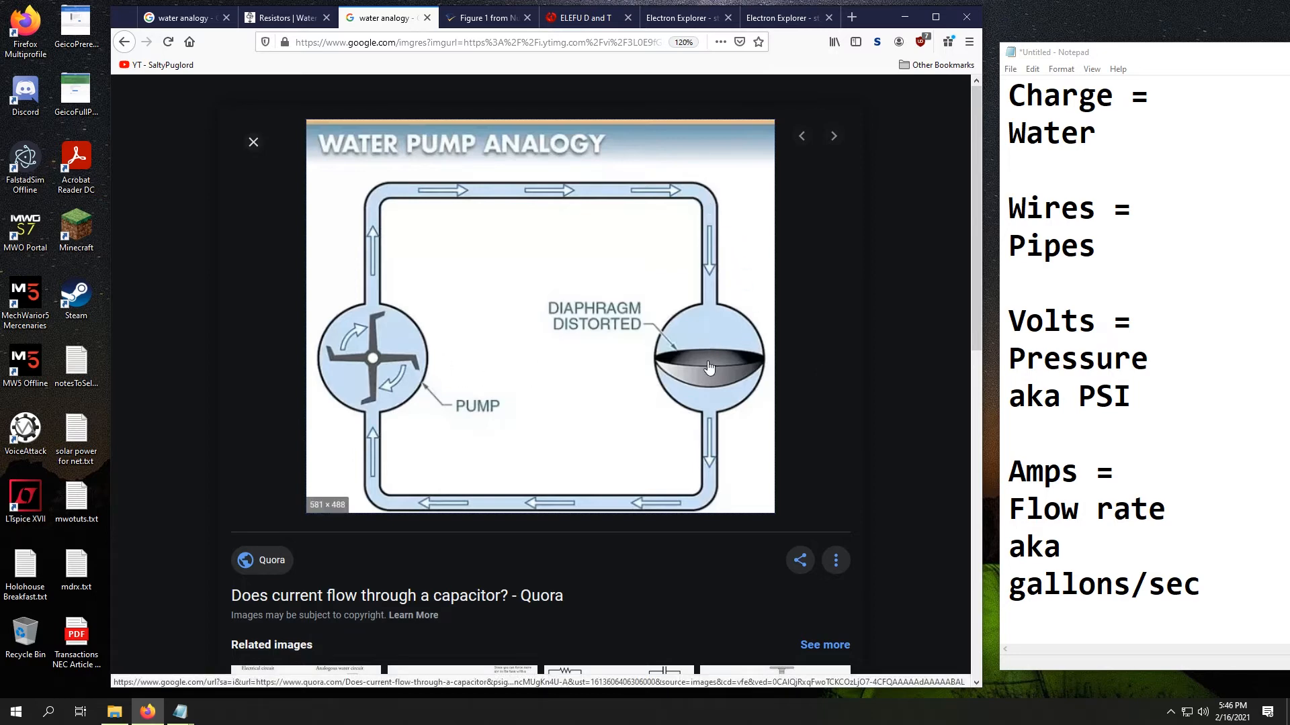
mouse_move(699, 442)
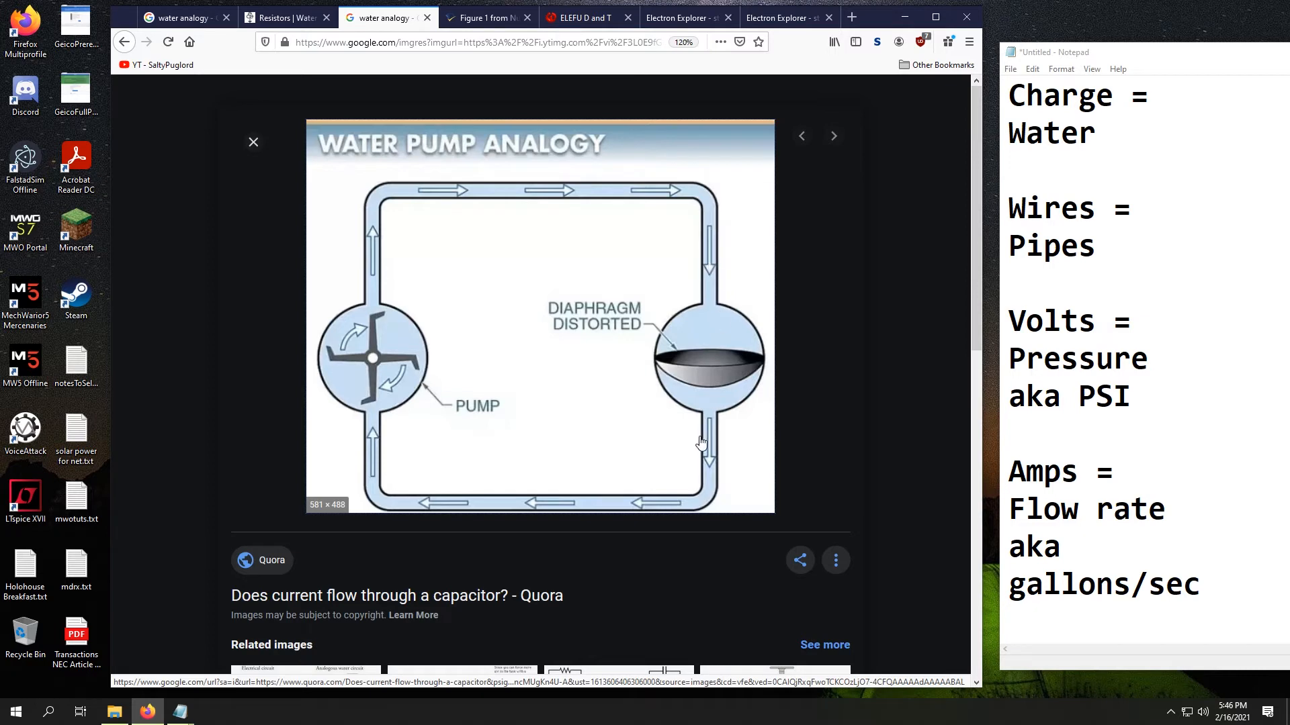
mouse_move(708, 386)
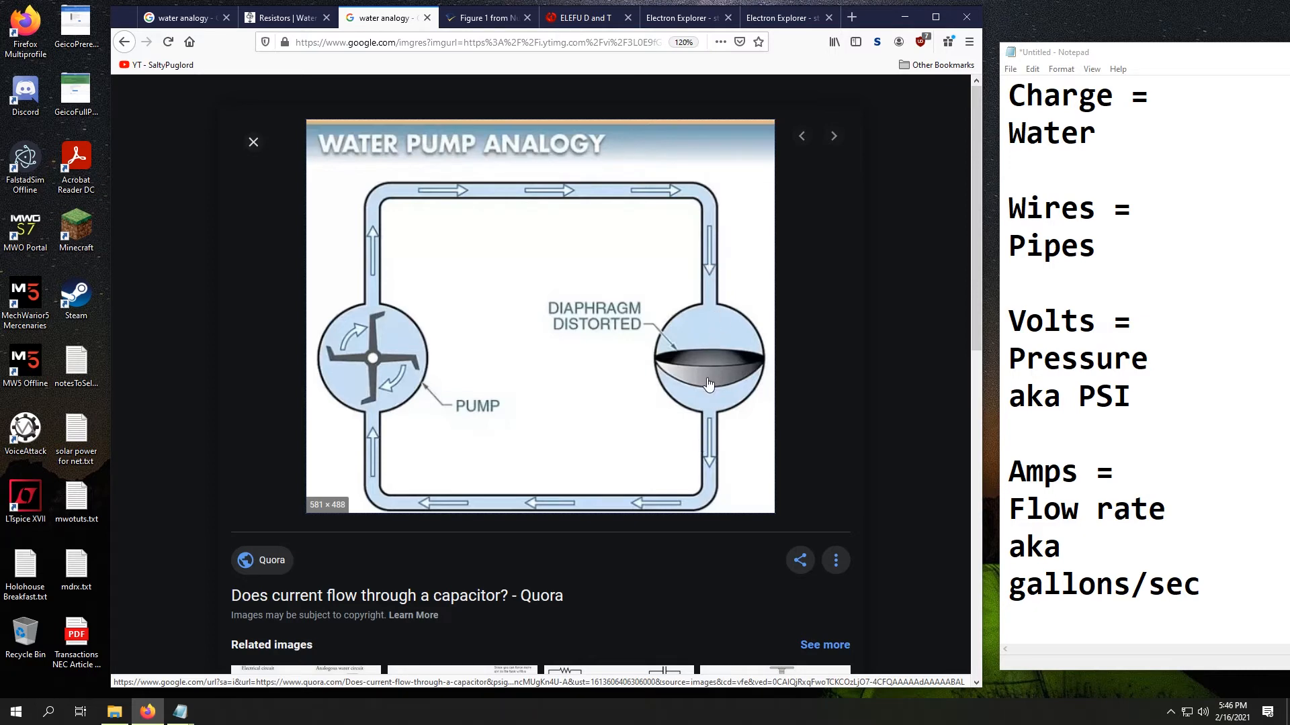
mouse_move(711, 355)
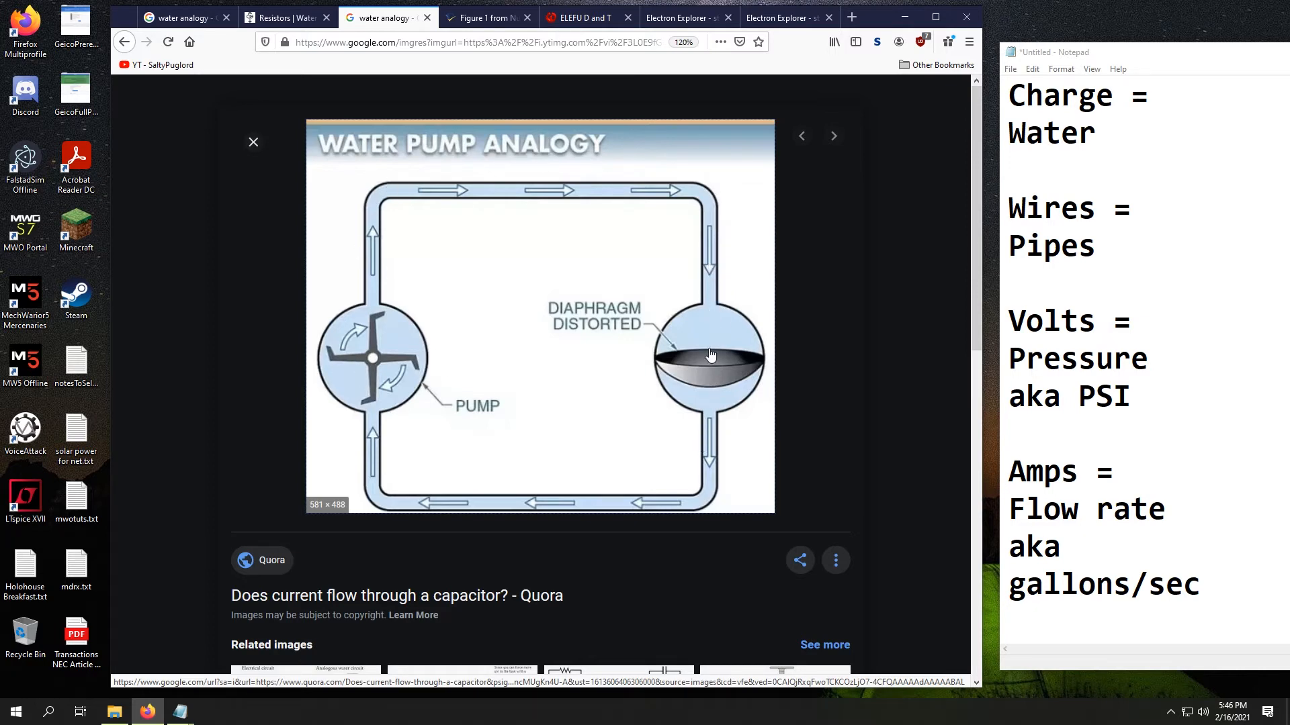
mouse_move(709, 419)
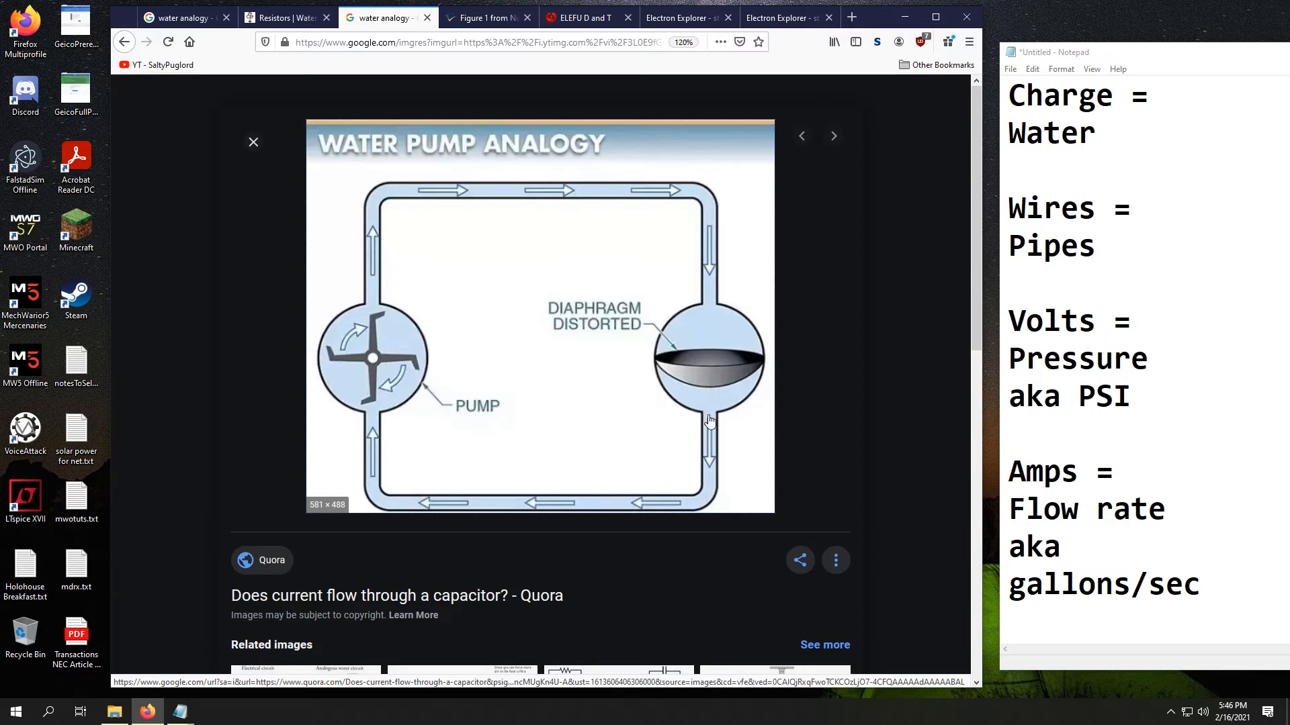
mouse_move(709, 393)
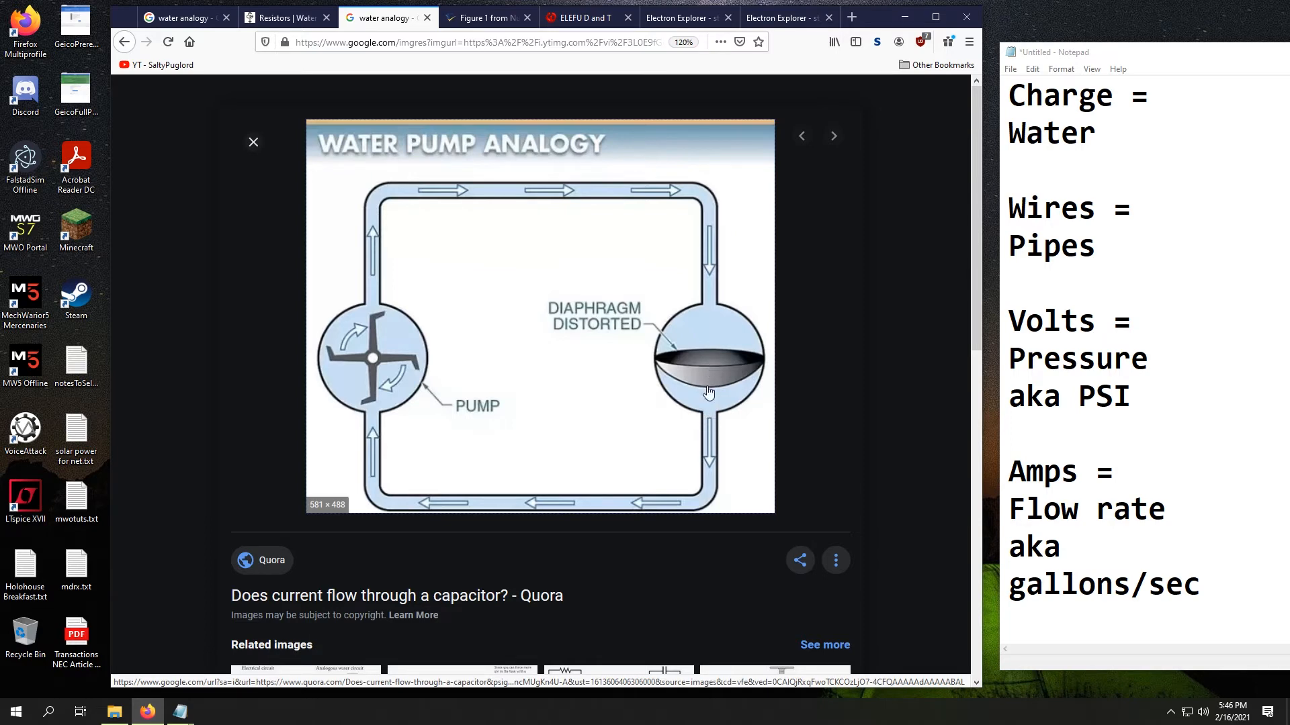
mouse_move(351, 258)
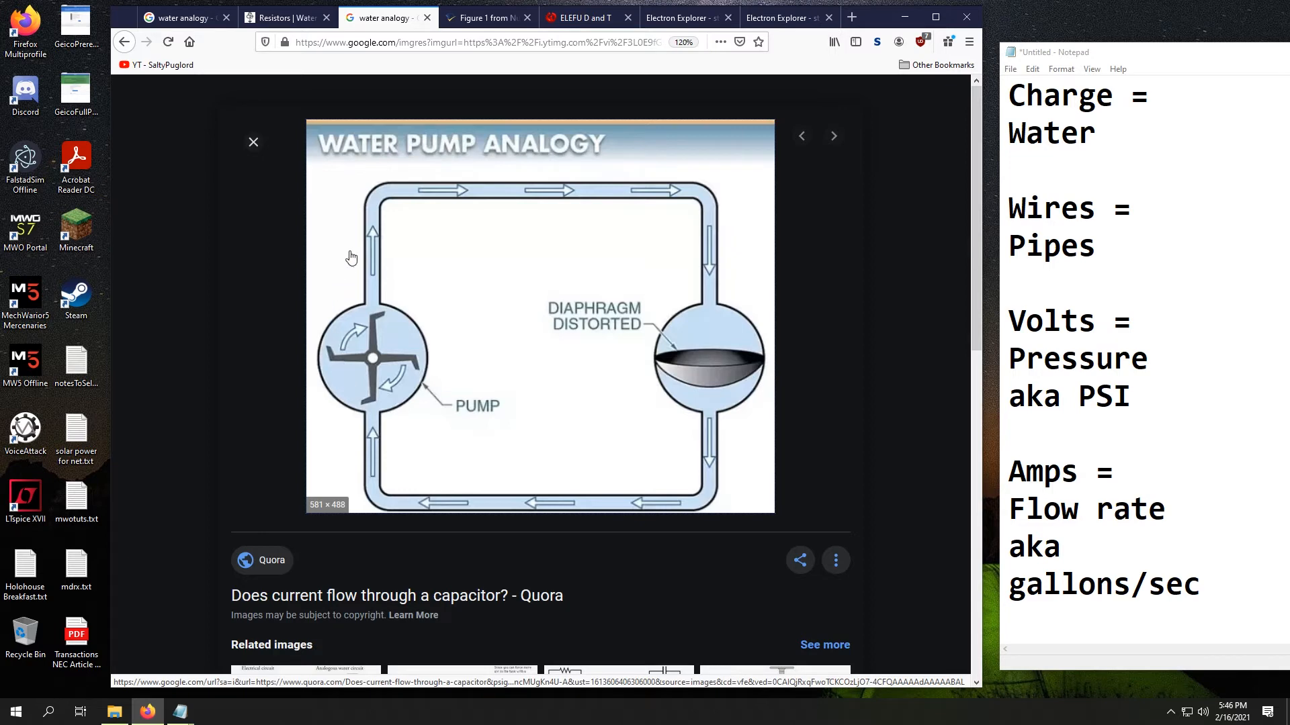
mouse_move(712, 352)
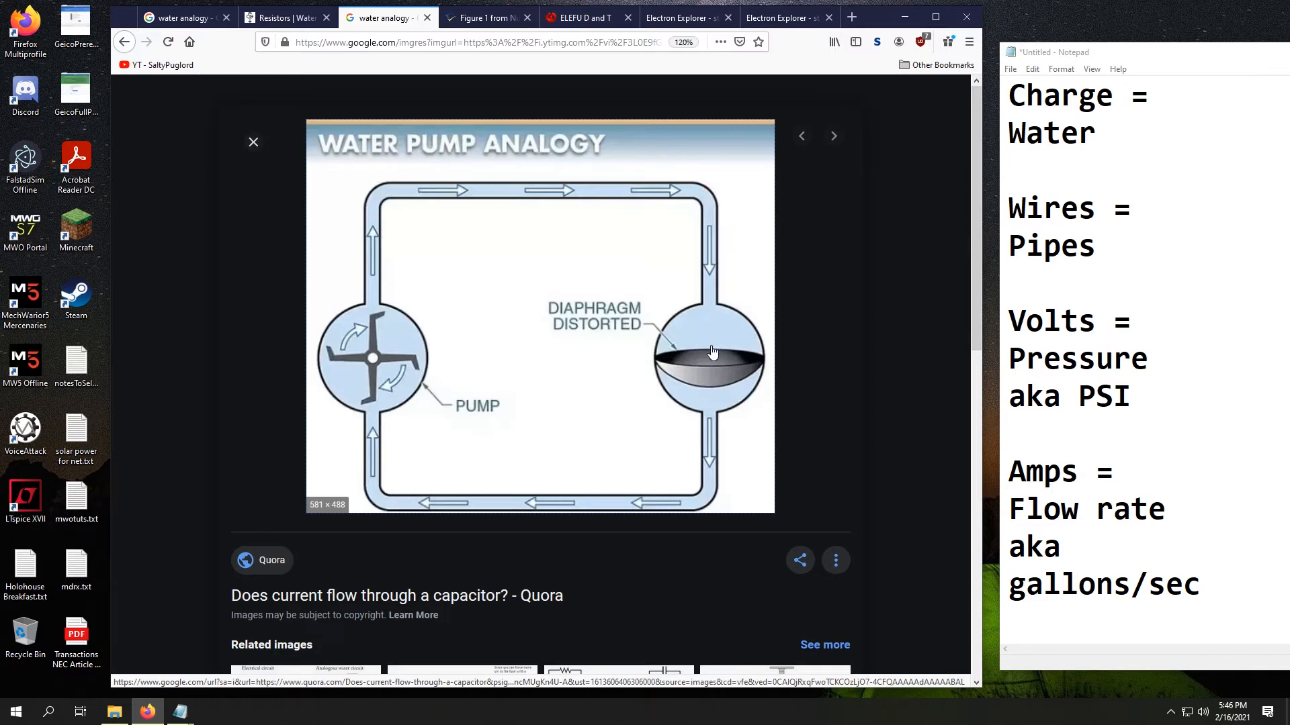
mouse_move(764, 377)
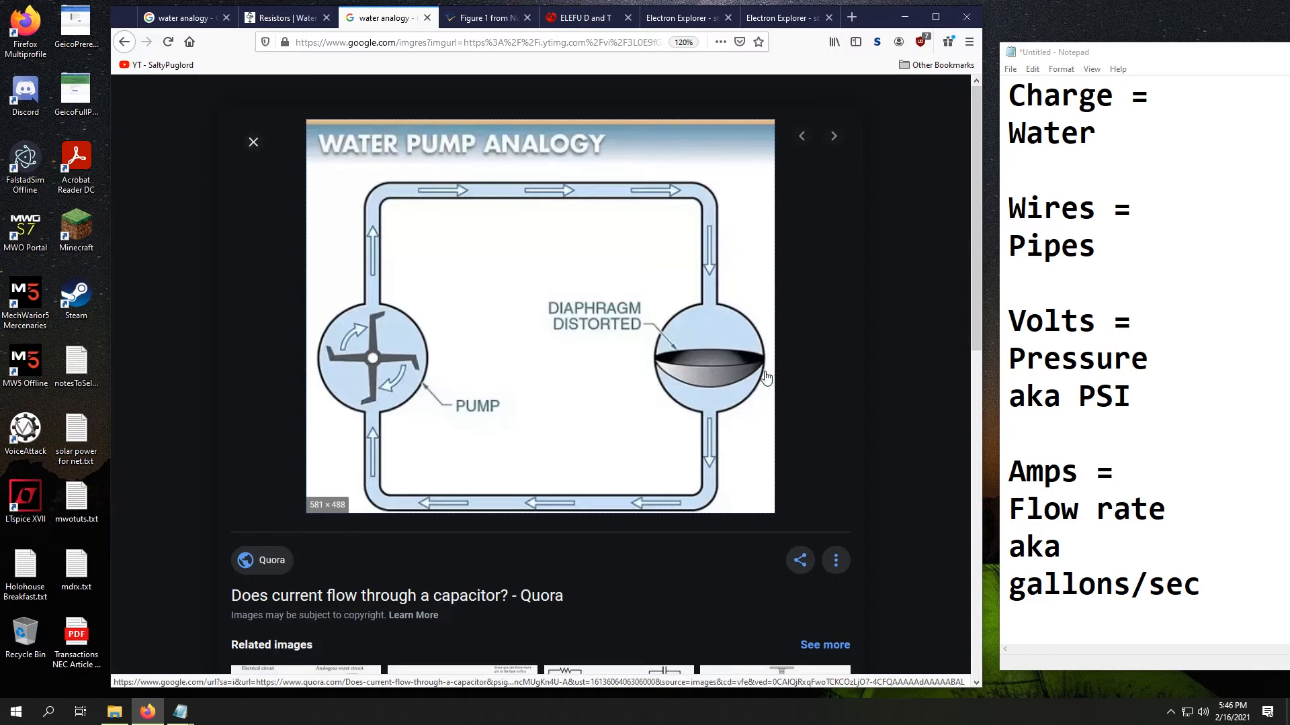
mouse_move(741, 394)
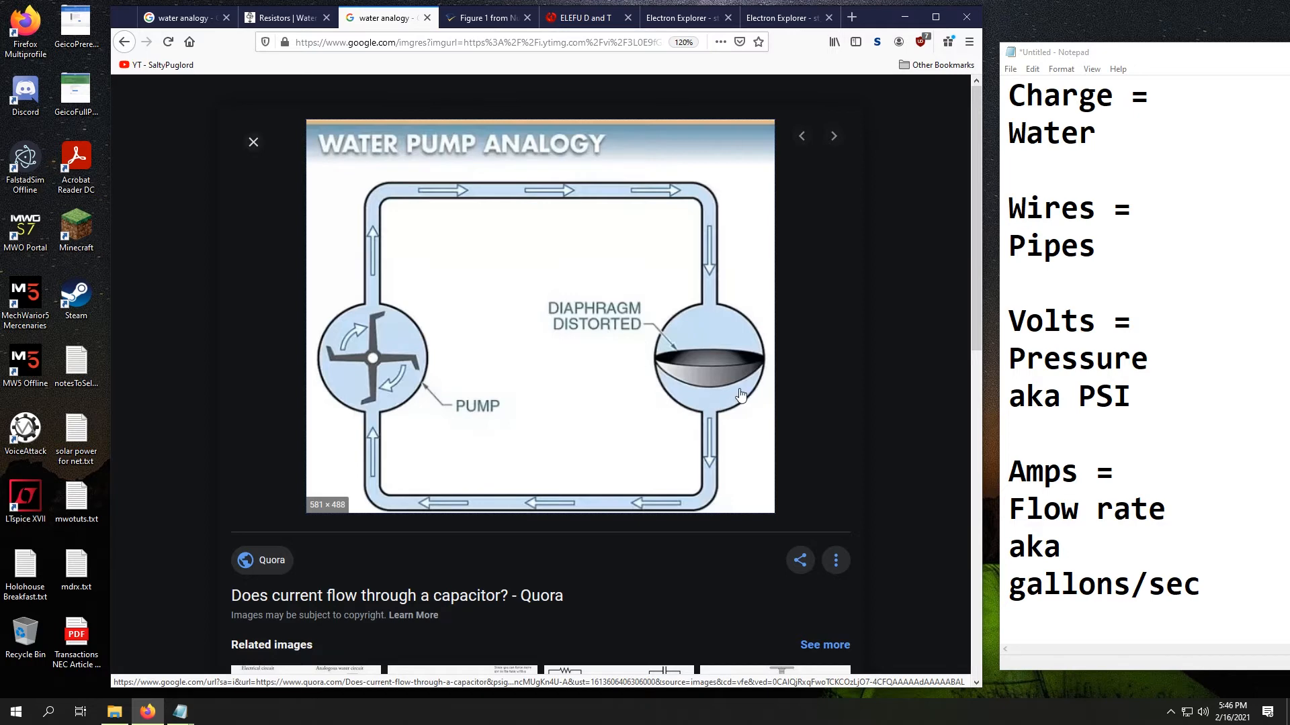
mouse_move(360, 368)
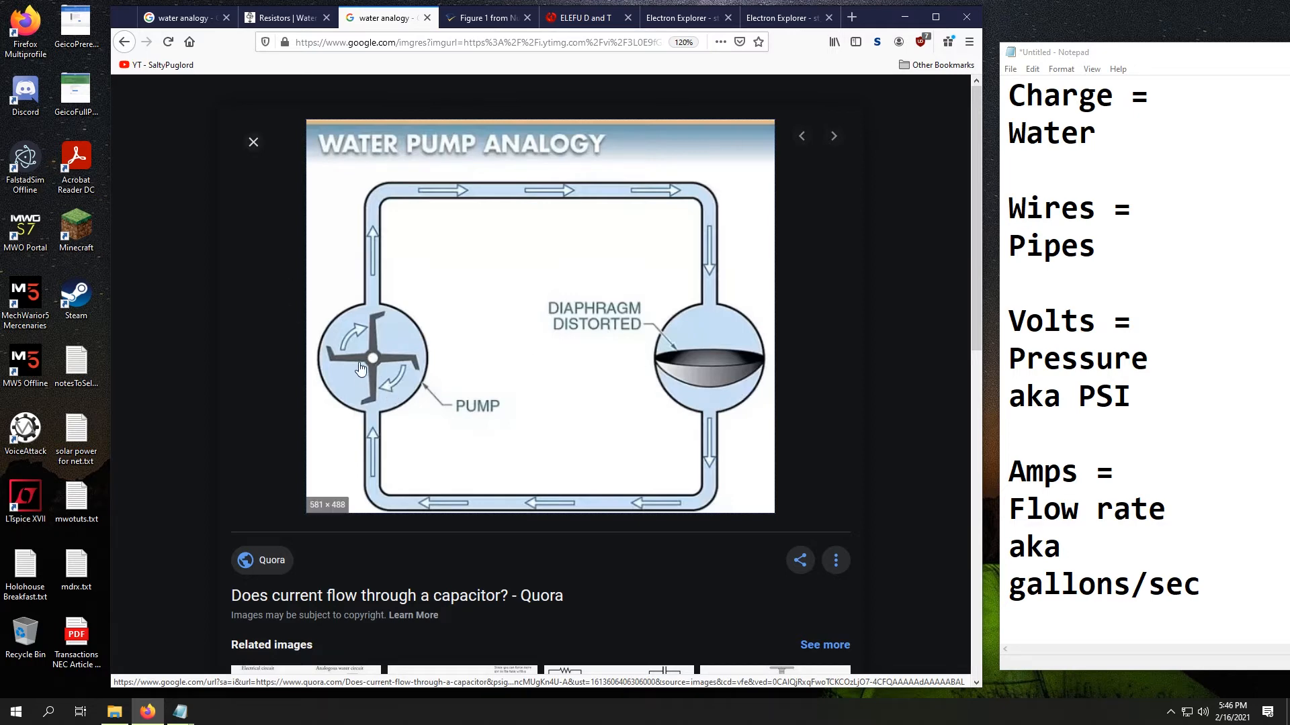
mouse_move(363, 297)
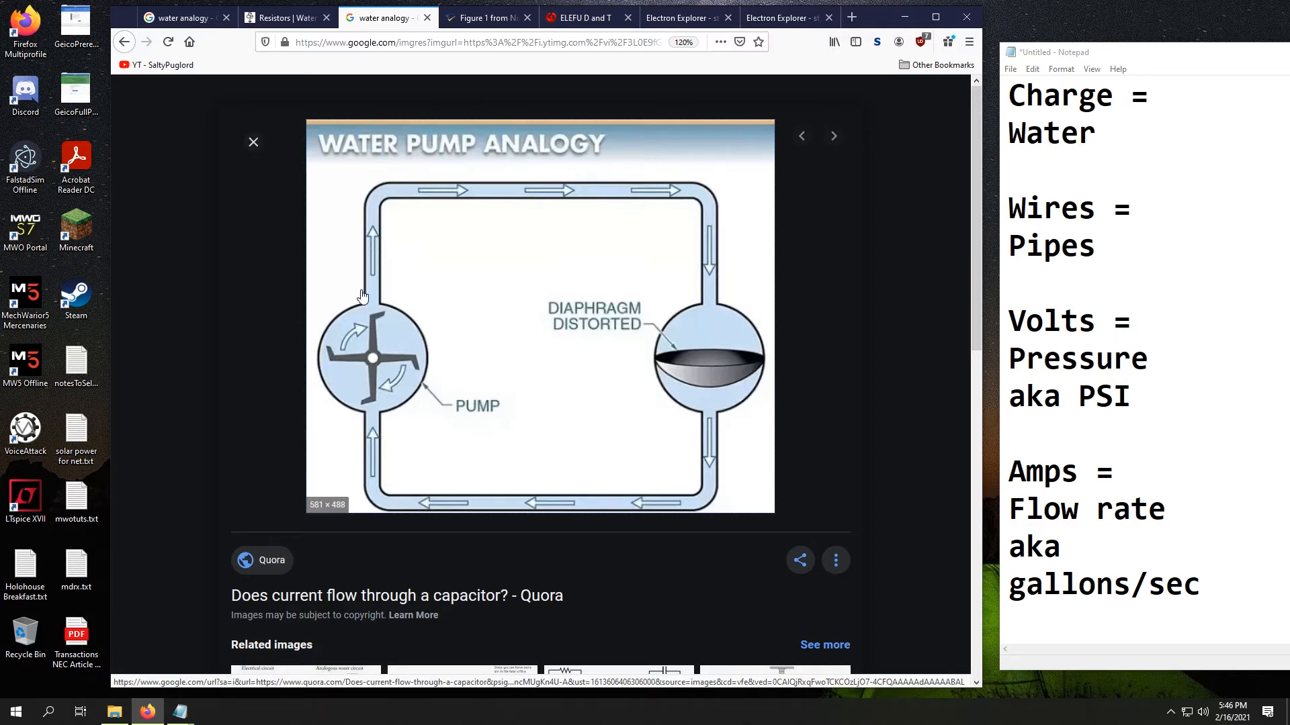
mouse_move(650, 406)
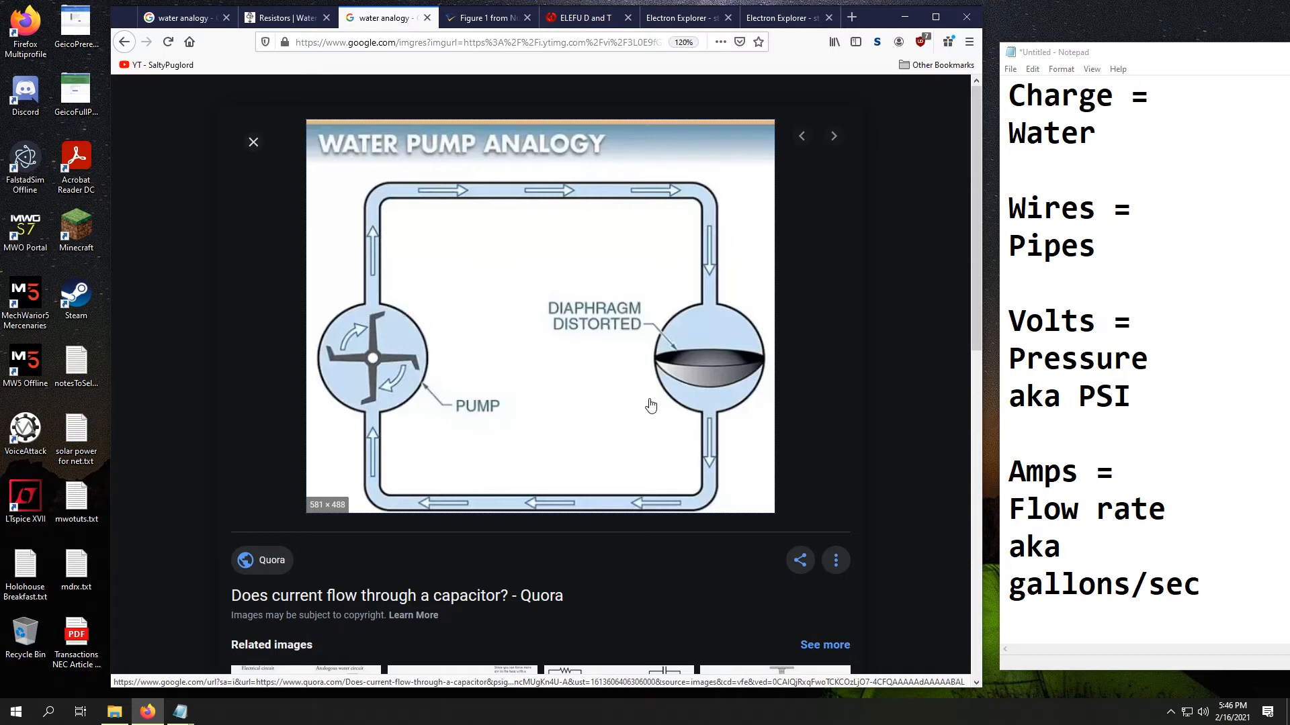
mouse_move(709, 420)
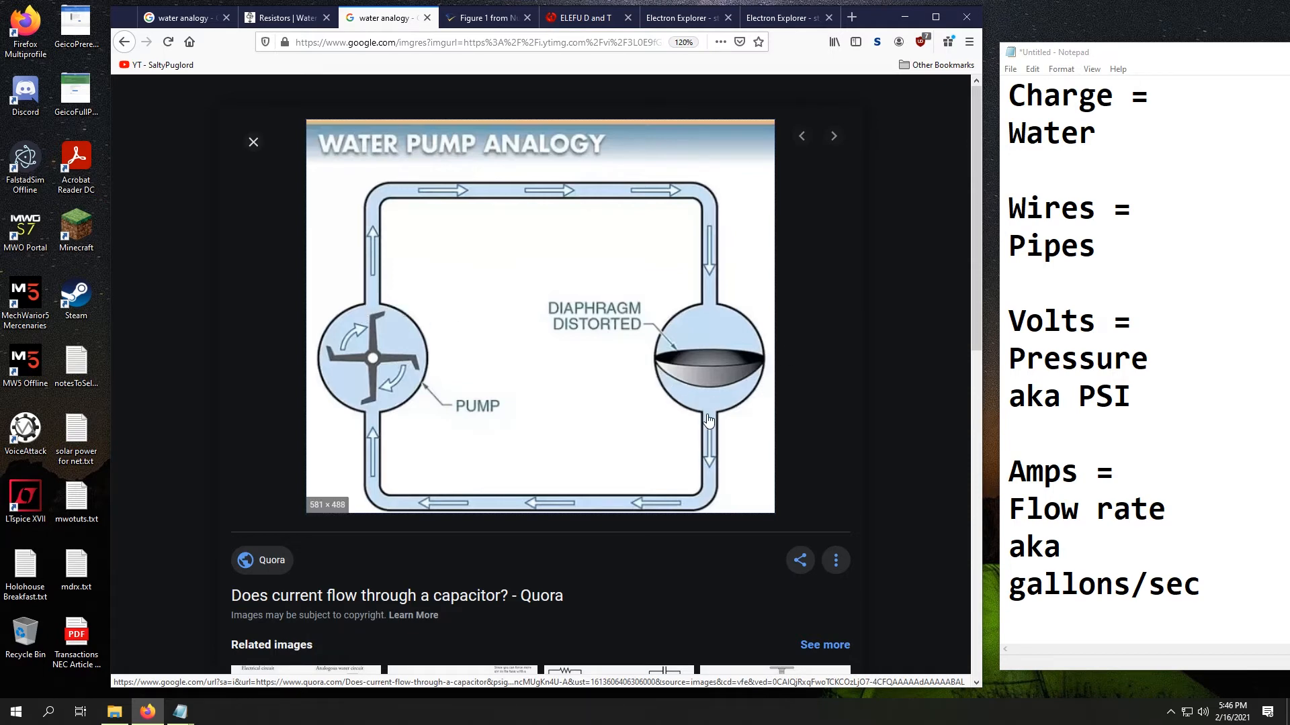
mouse_move(463, 192)
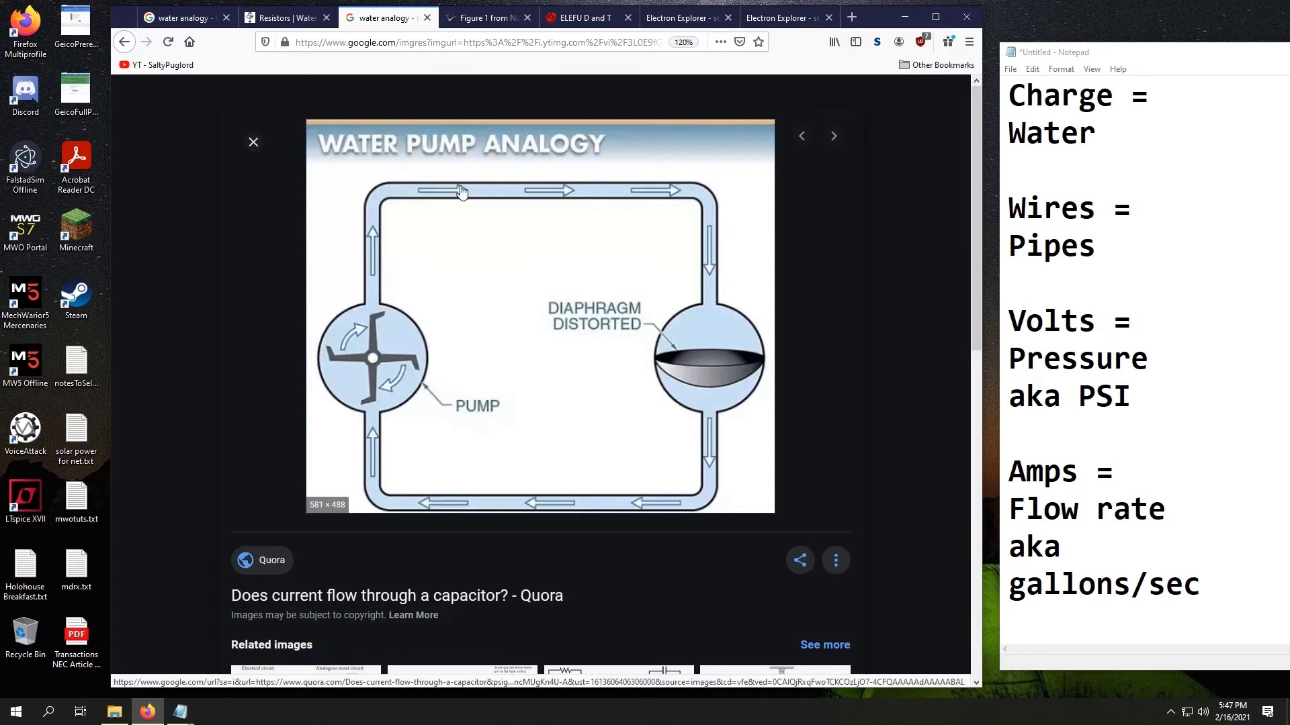
mouse_move(760, 426)
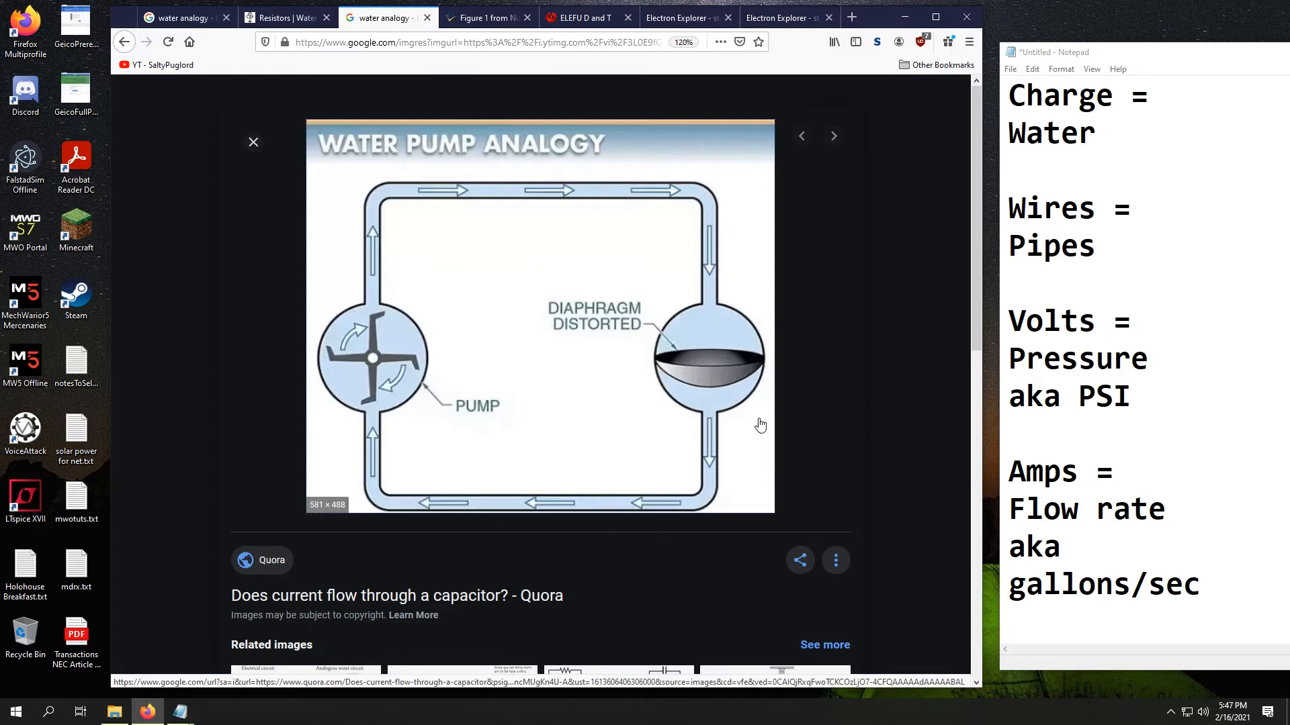
mouse_move(717, 376)
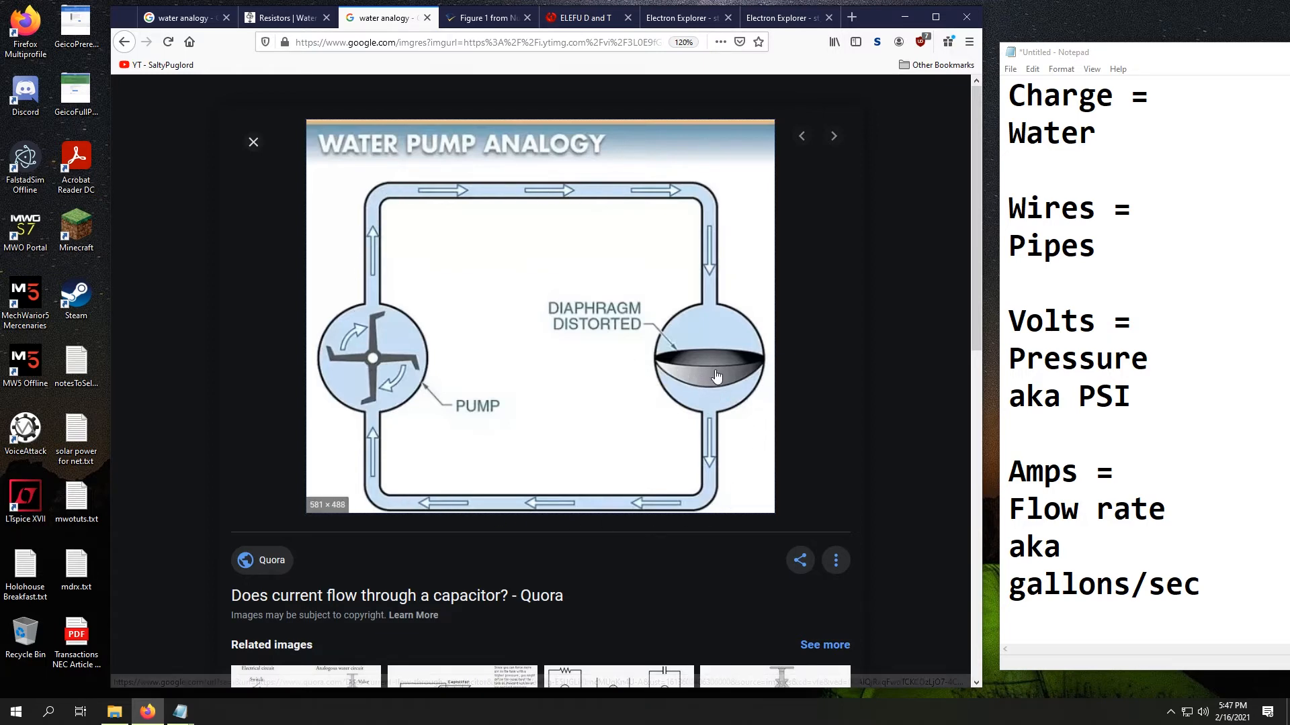
mouse_move(721, 318)
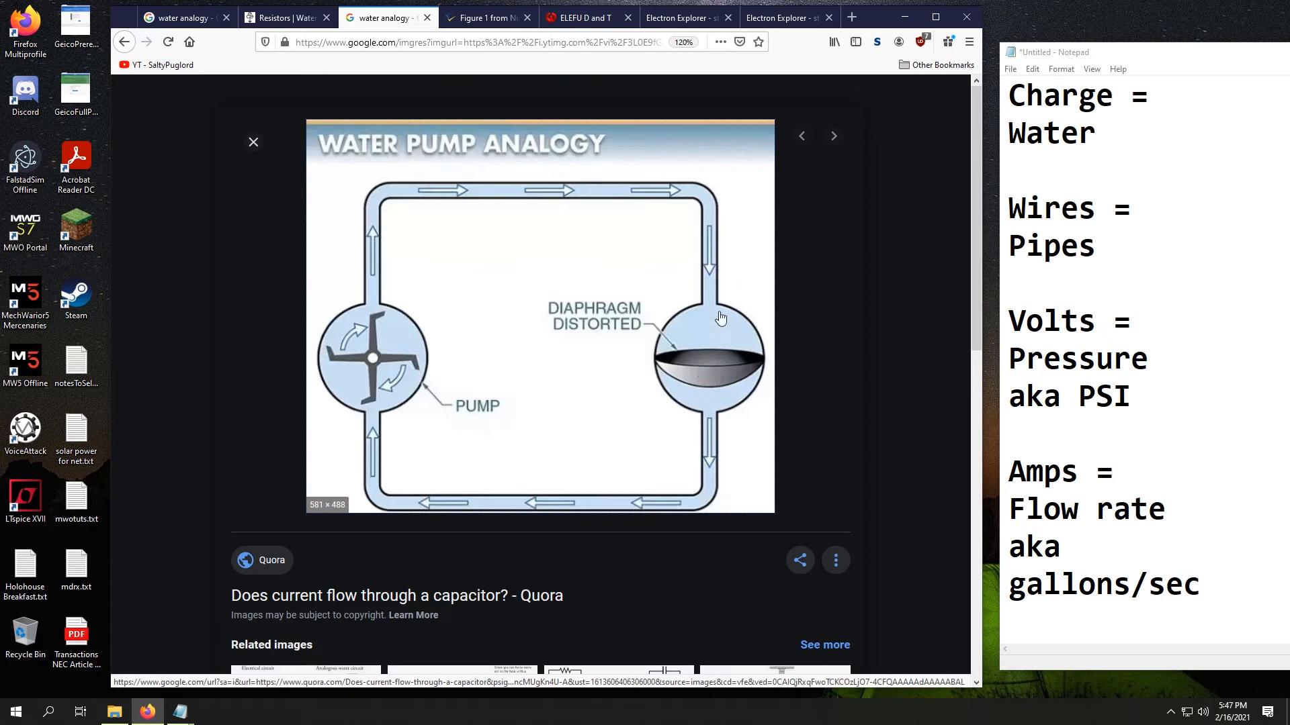
mouse_move(743, 453)
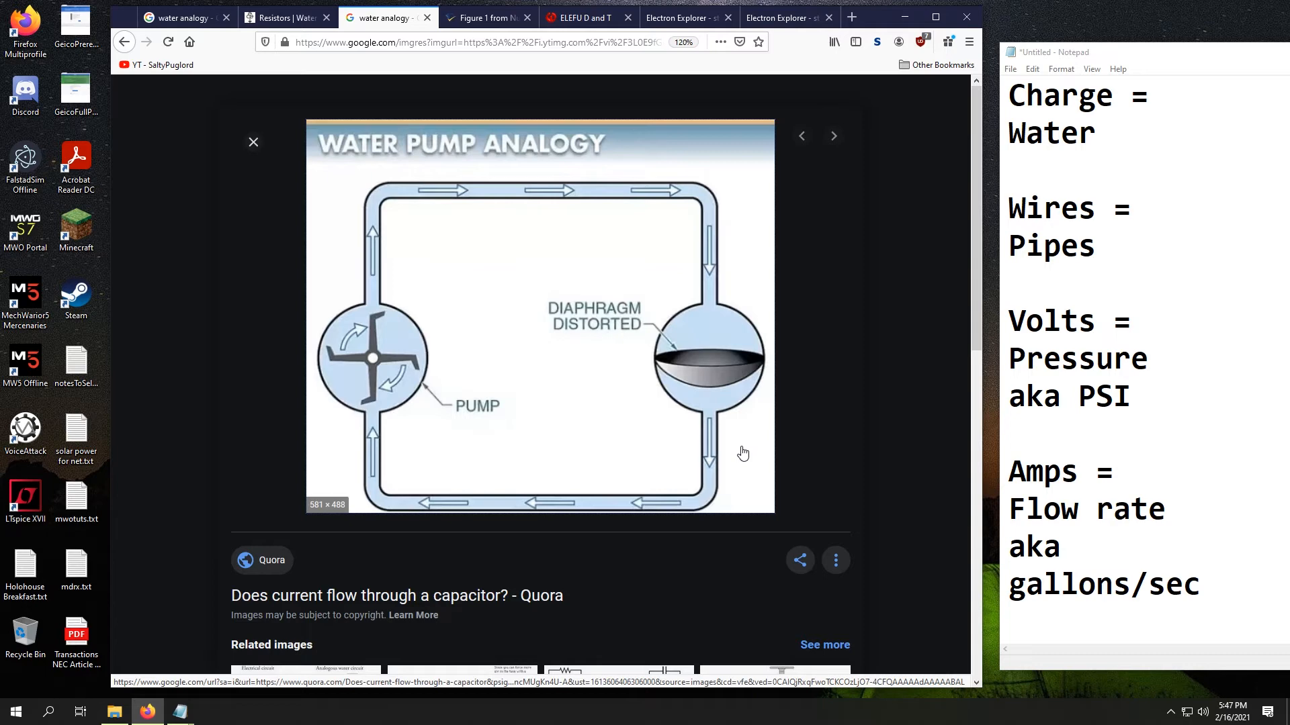
mouse_move(746, 430)
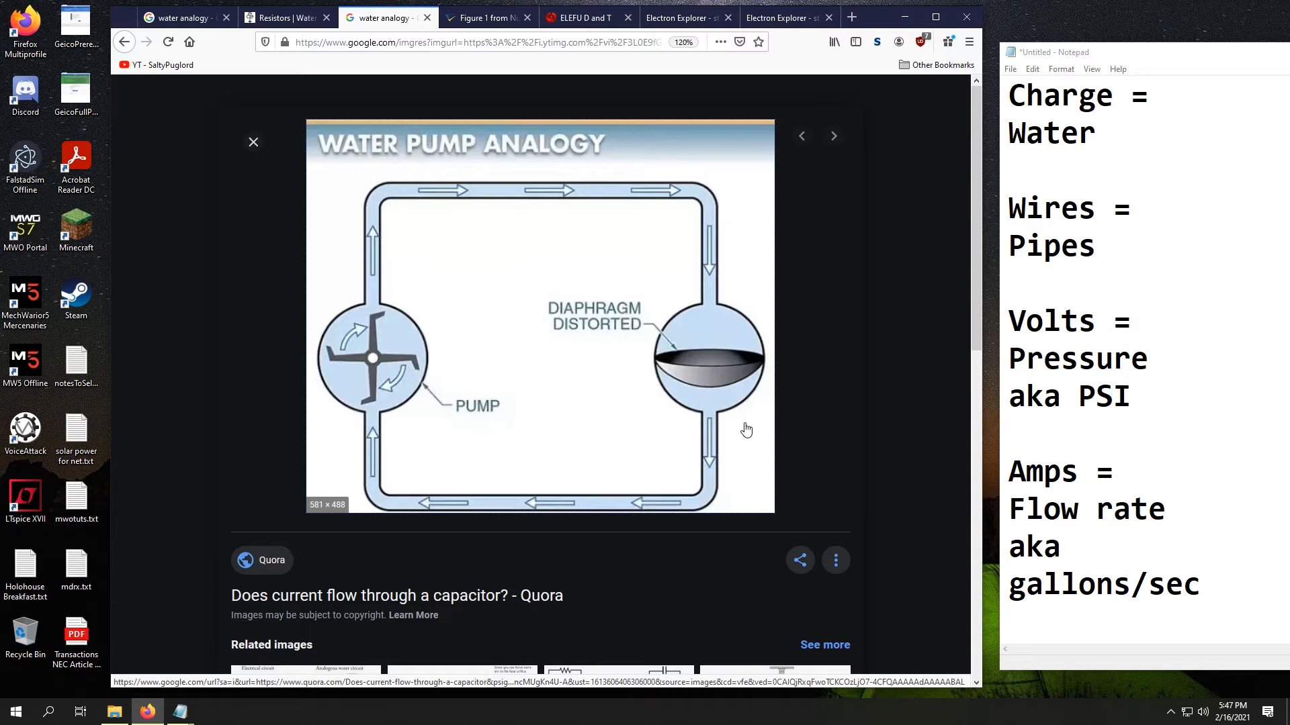
mouse_move(273, 240)
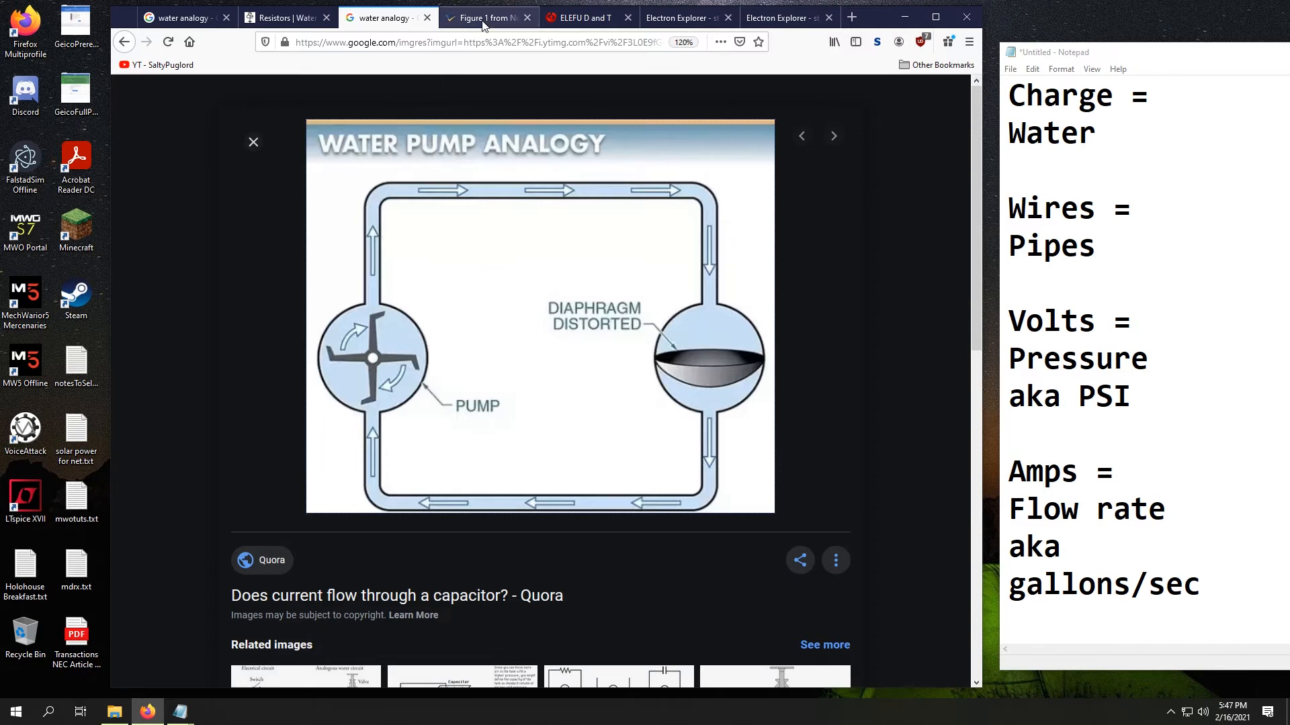
click(485, 18)
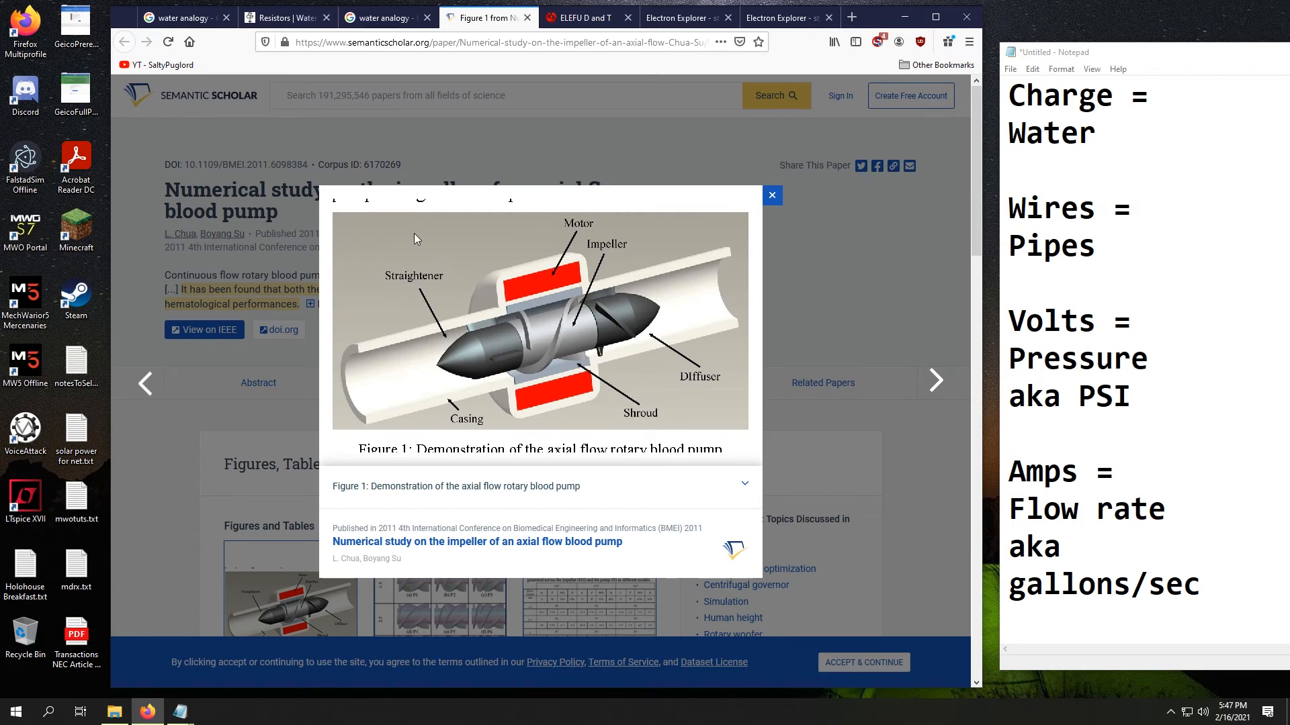
mouse_move(405, 371)
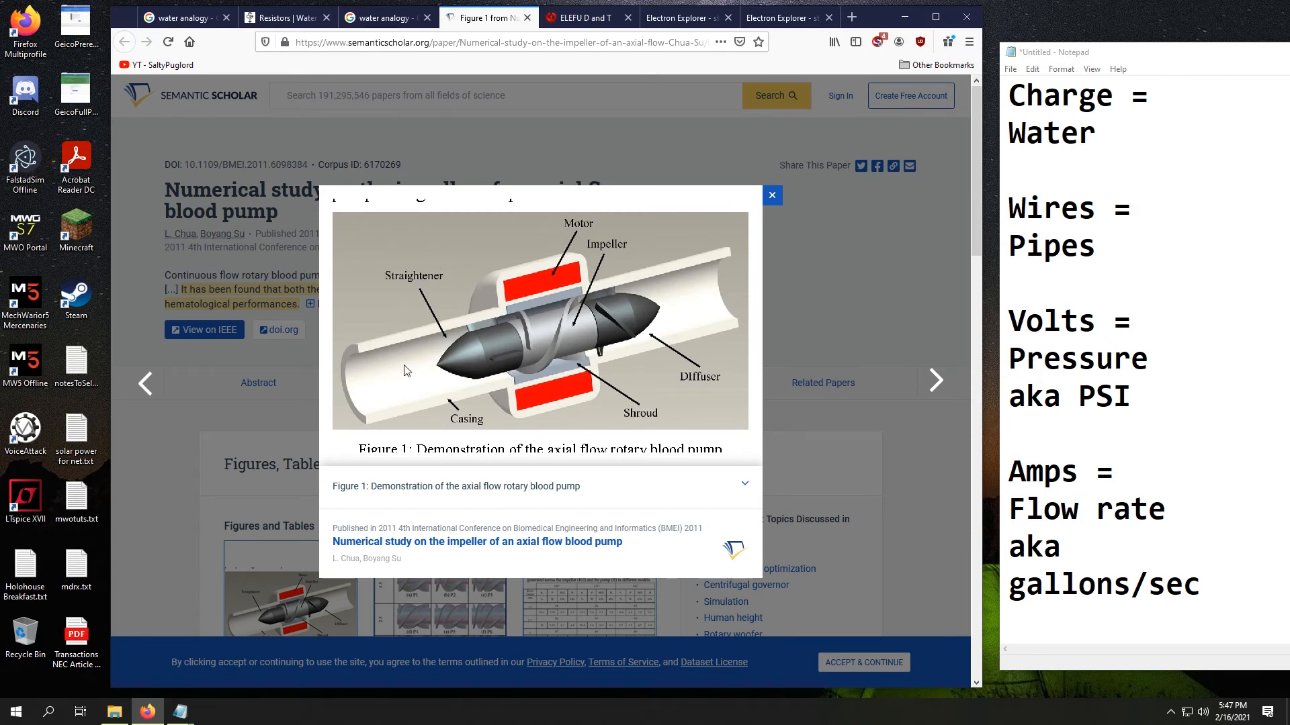
mouse_move(698, 324)
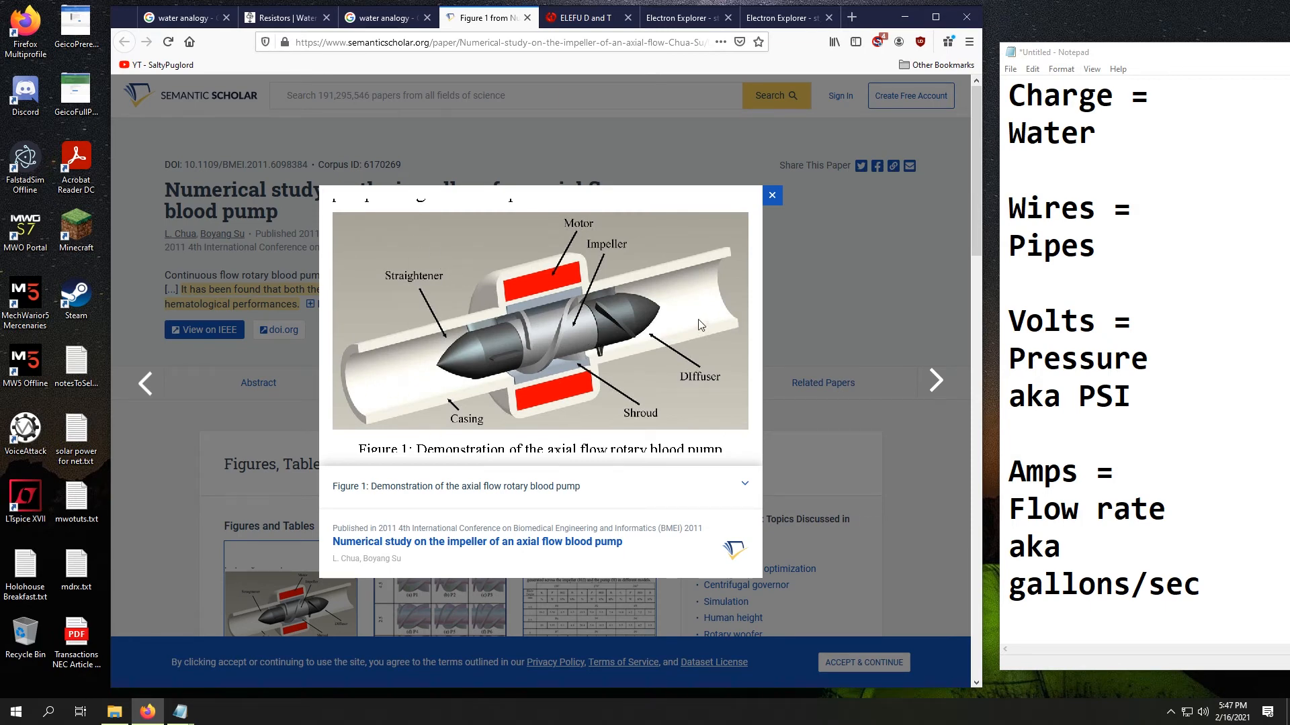
mouse_move(296, 412)
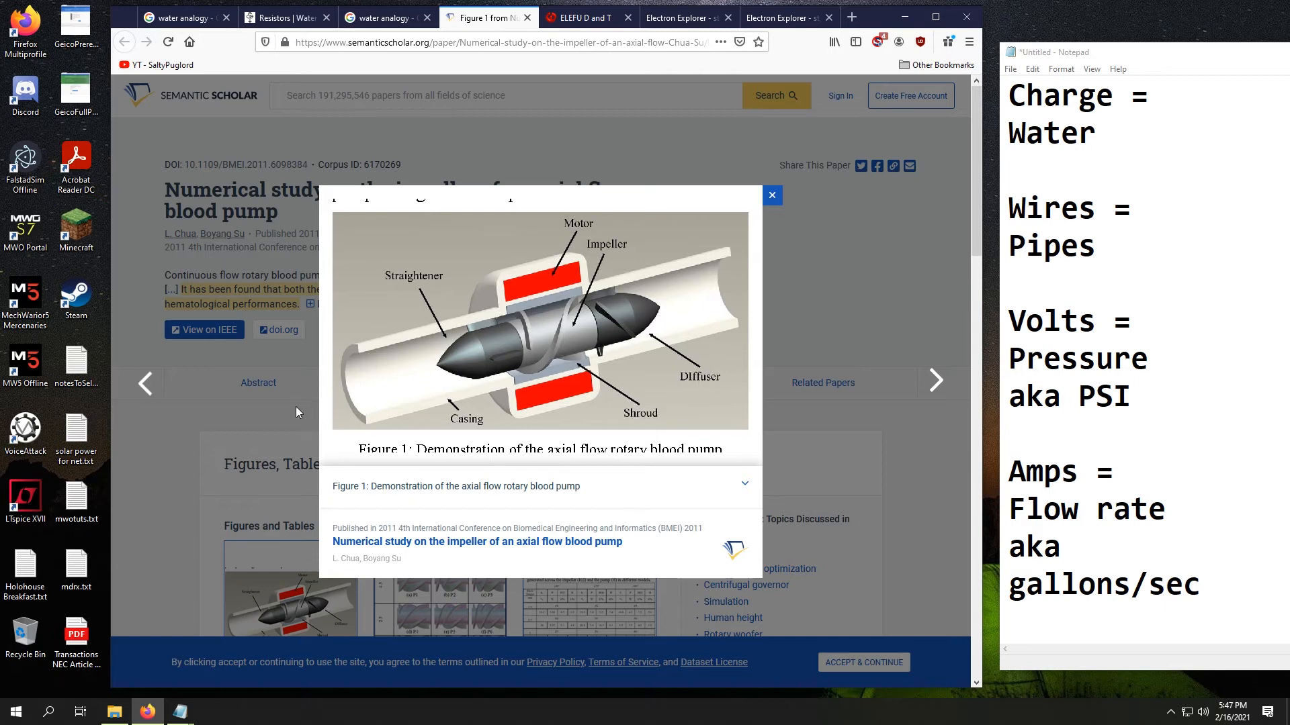
mouse_move(501, 362)
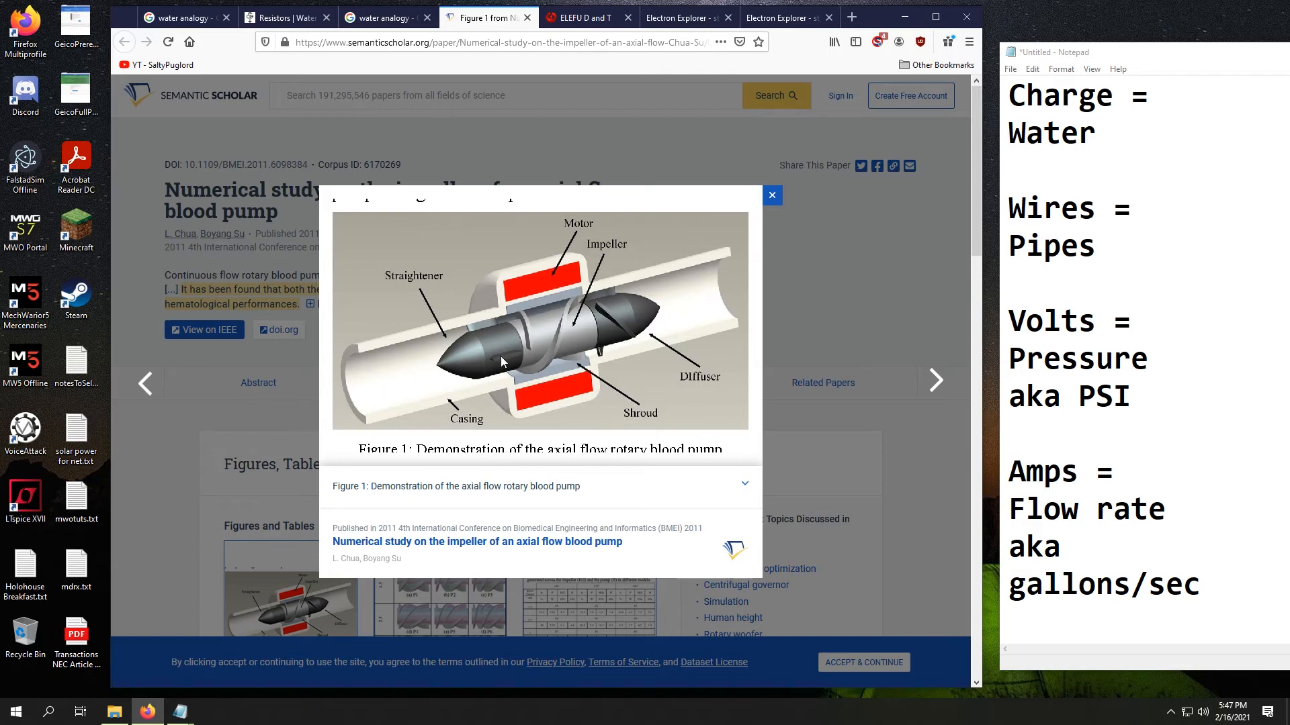
mouse_move(671, 336)
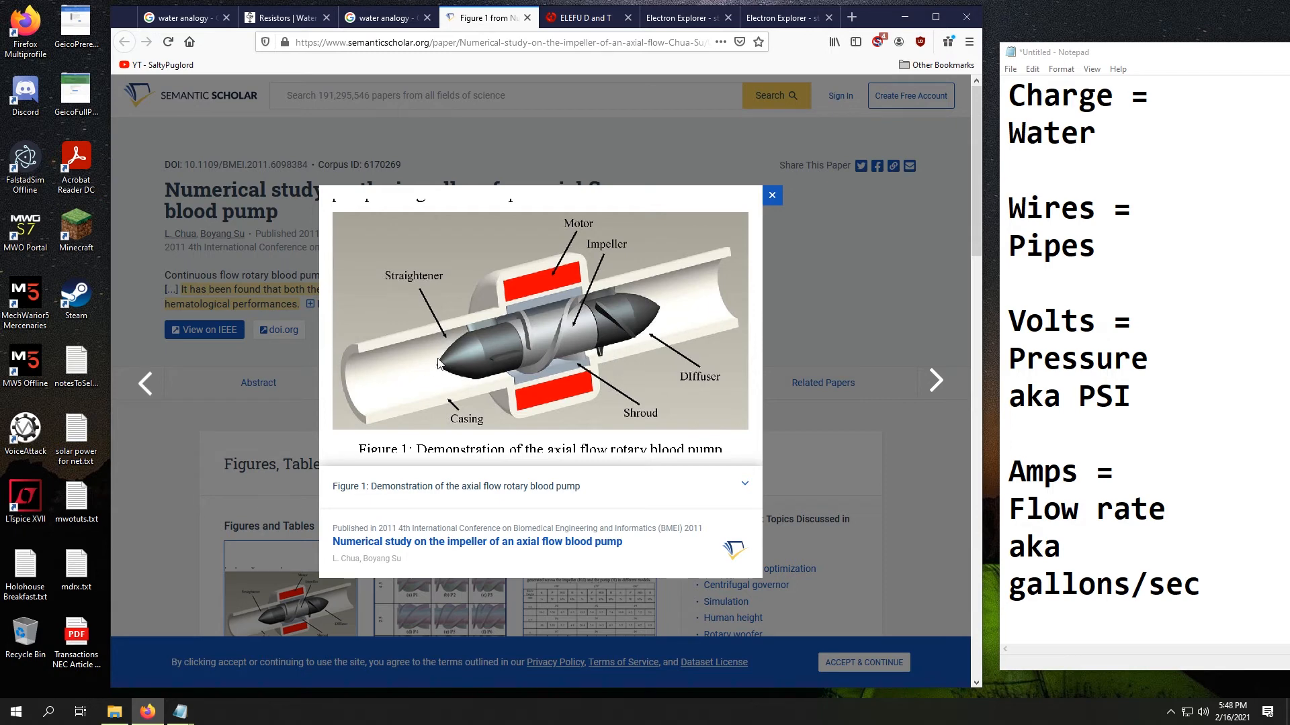
mouse_move(580, 362)
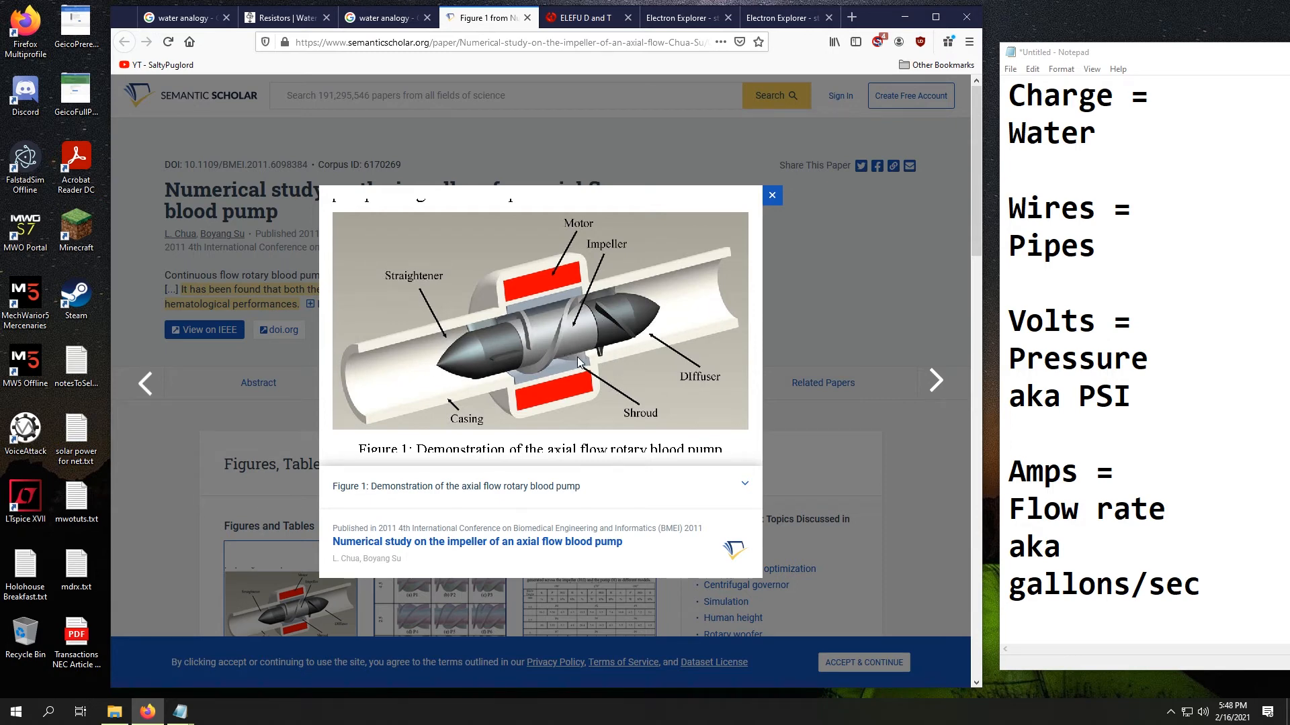
mouse_move(415, 380)
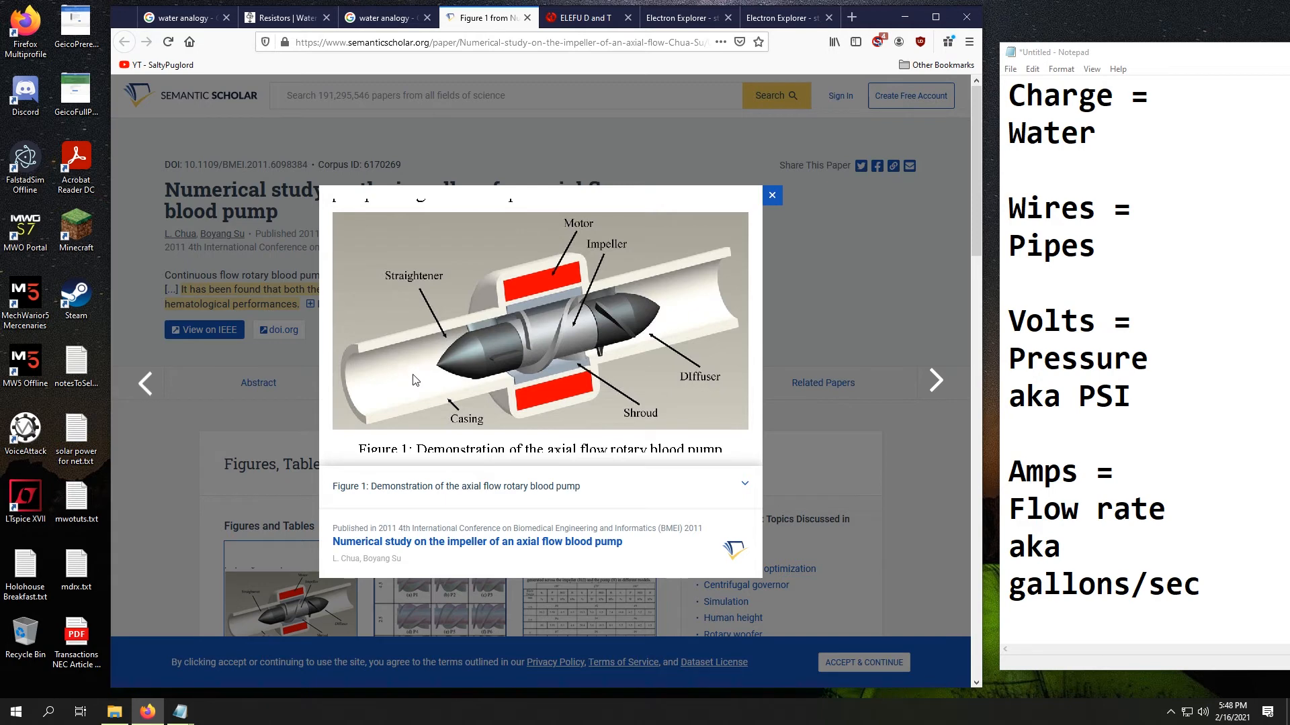
mouse_move(627, 342)
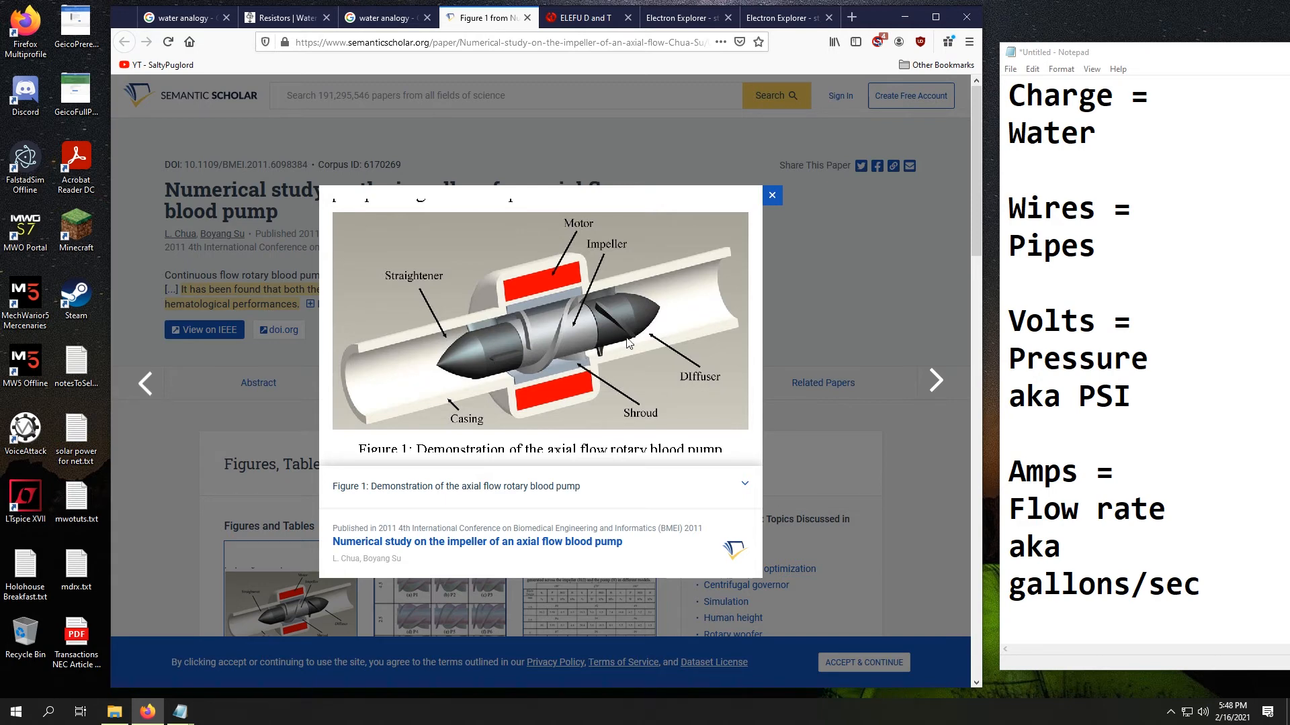
mouse_move(426, 344)
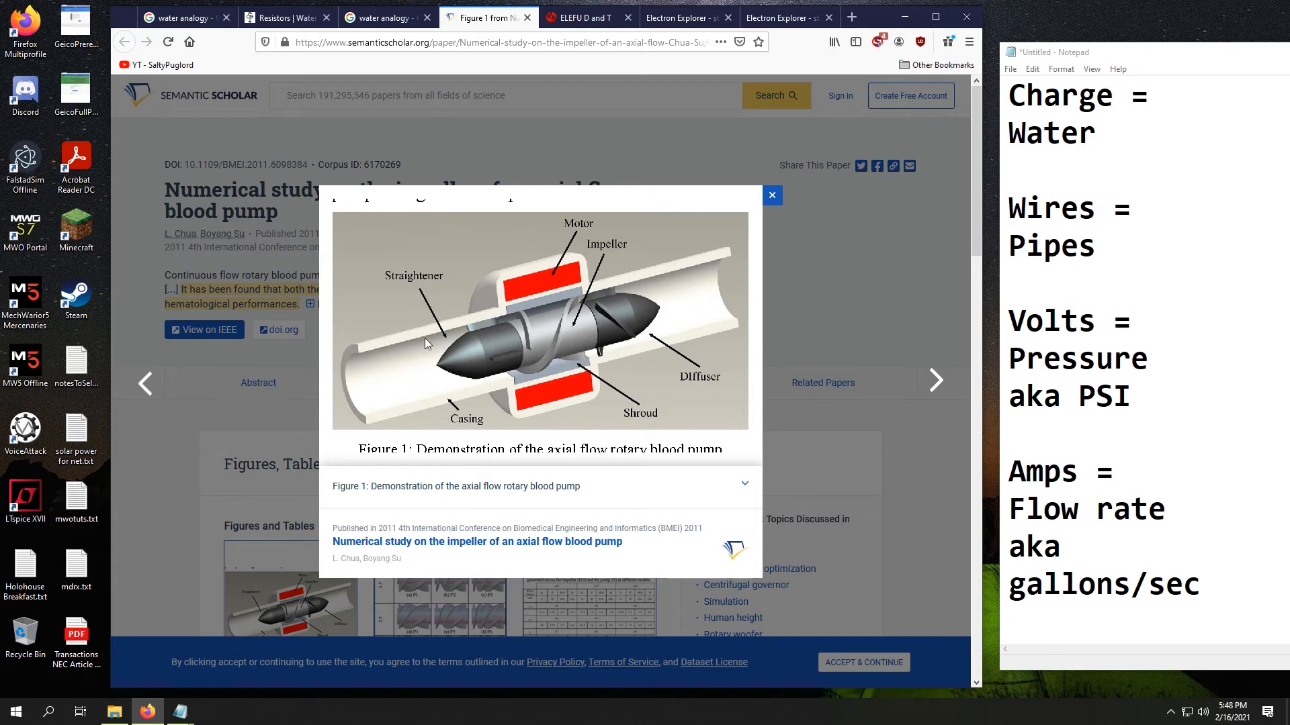
mouse_move(401, 379)
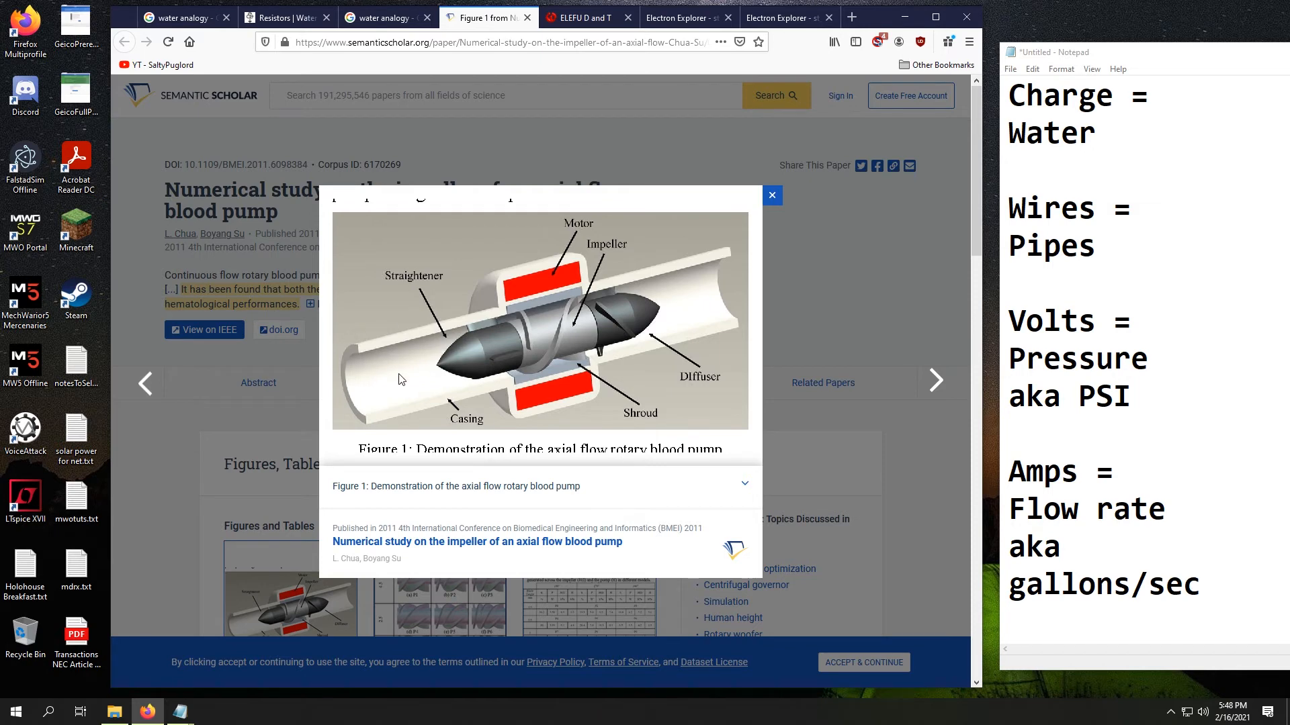
mouse_move(665, 324)
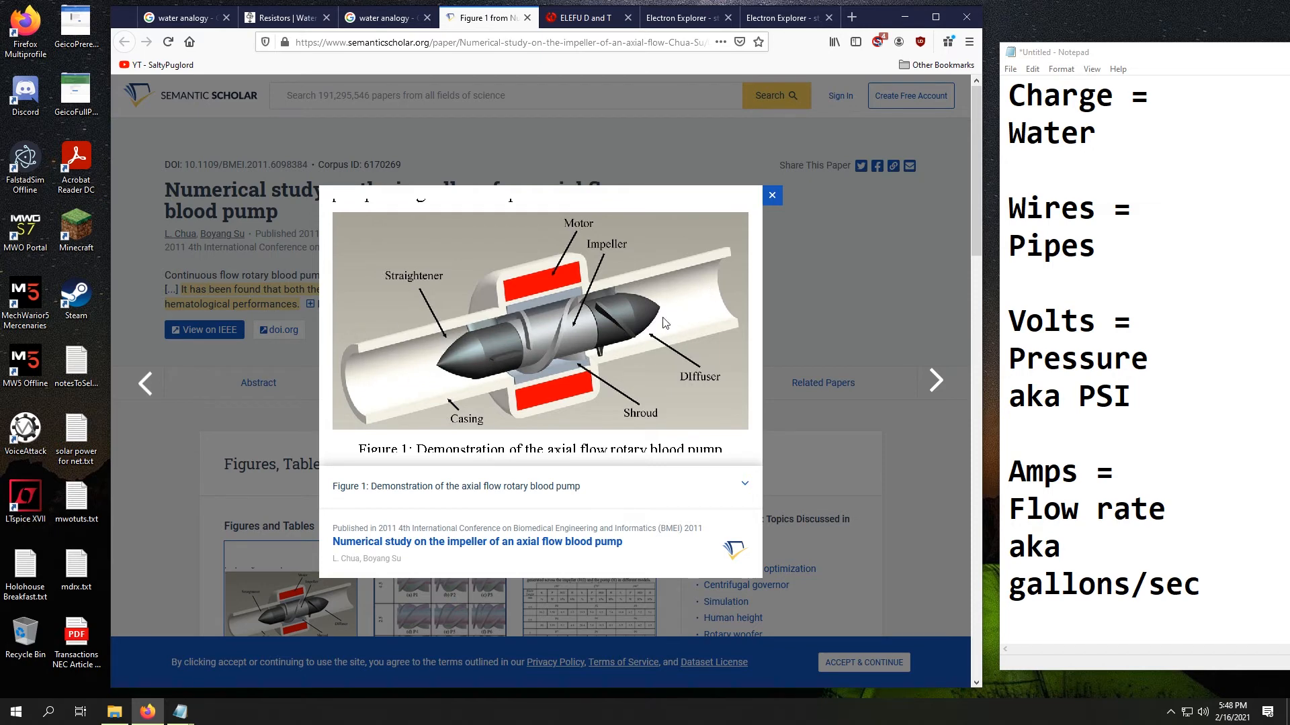
mouse_move(688, 303)
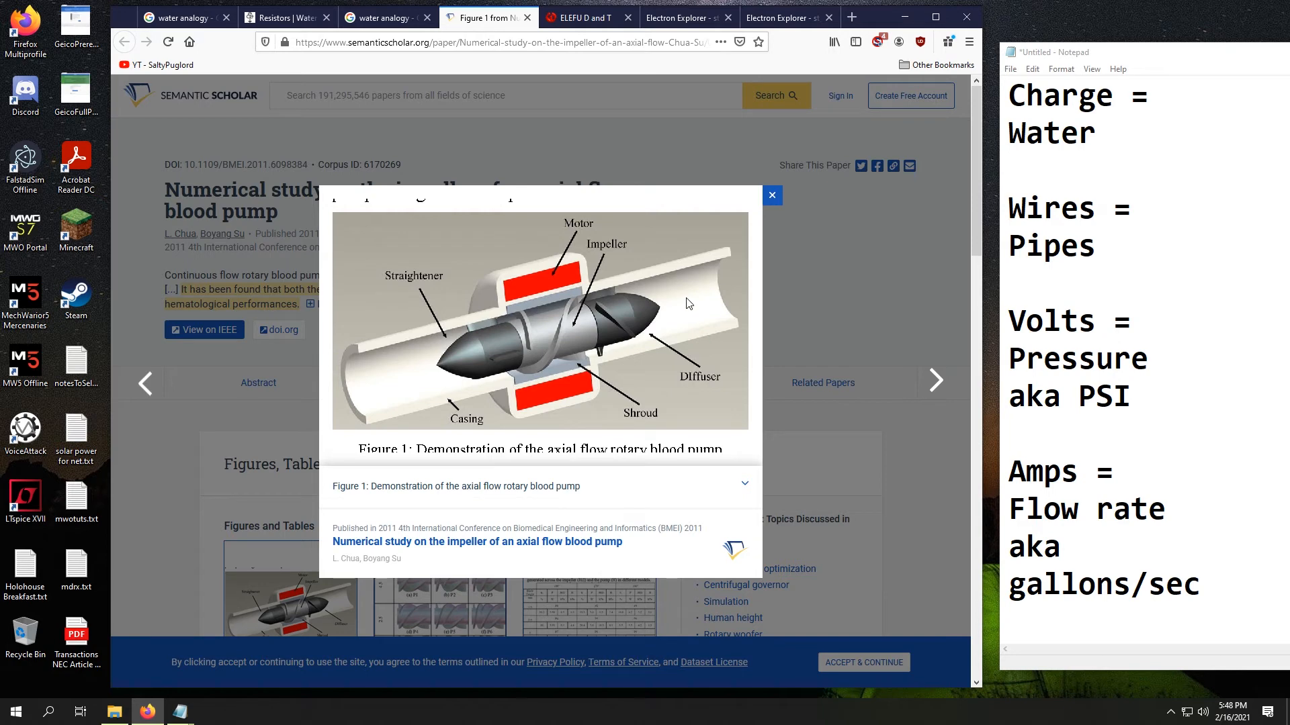
mouse_move(355, 415)
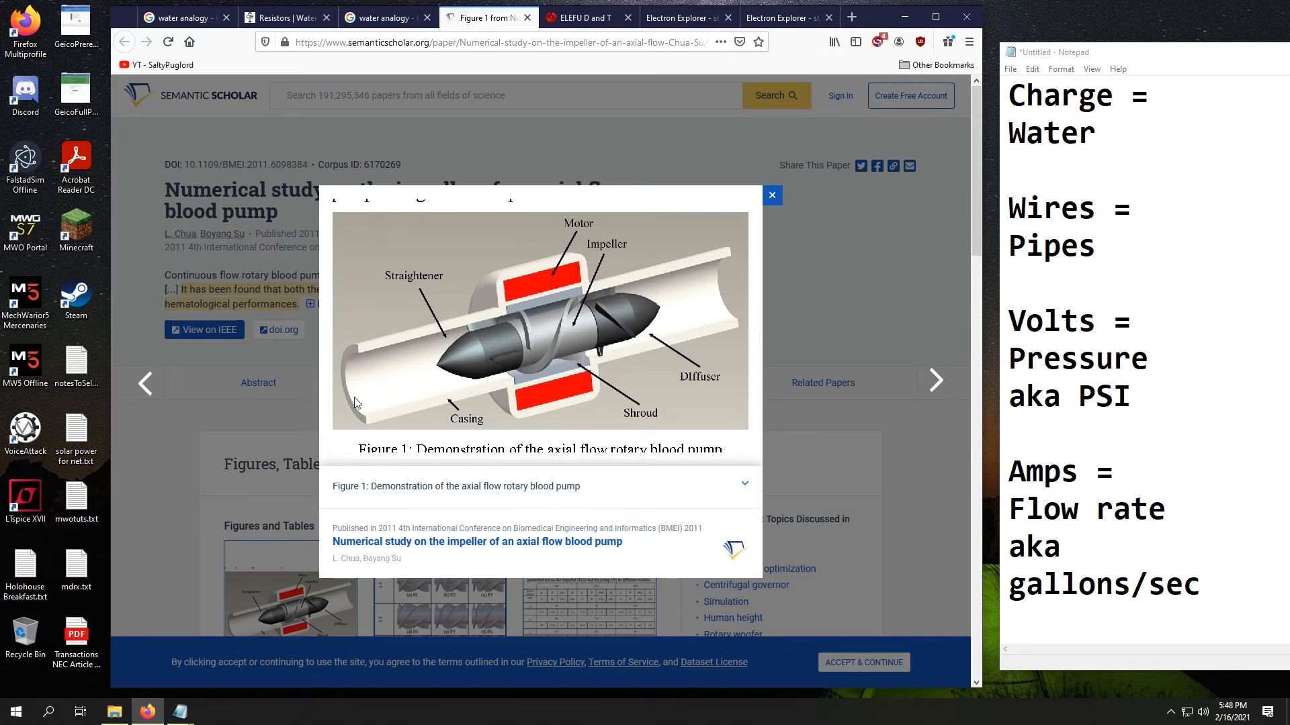
mouse_move(580, 353)
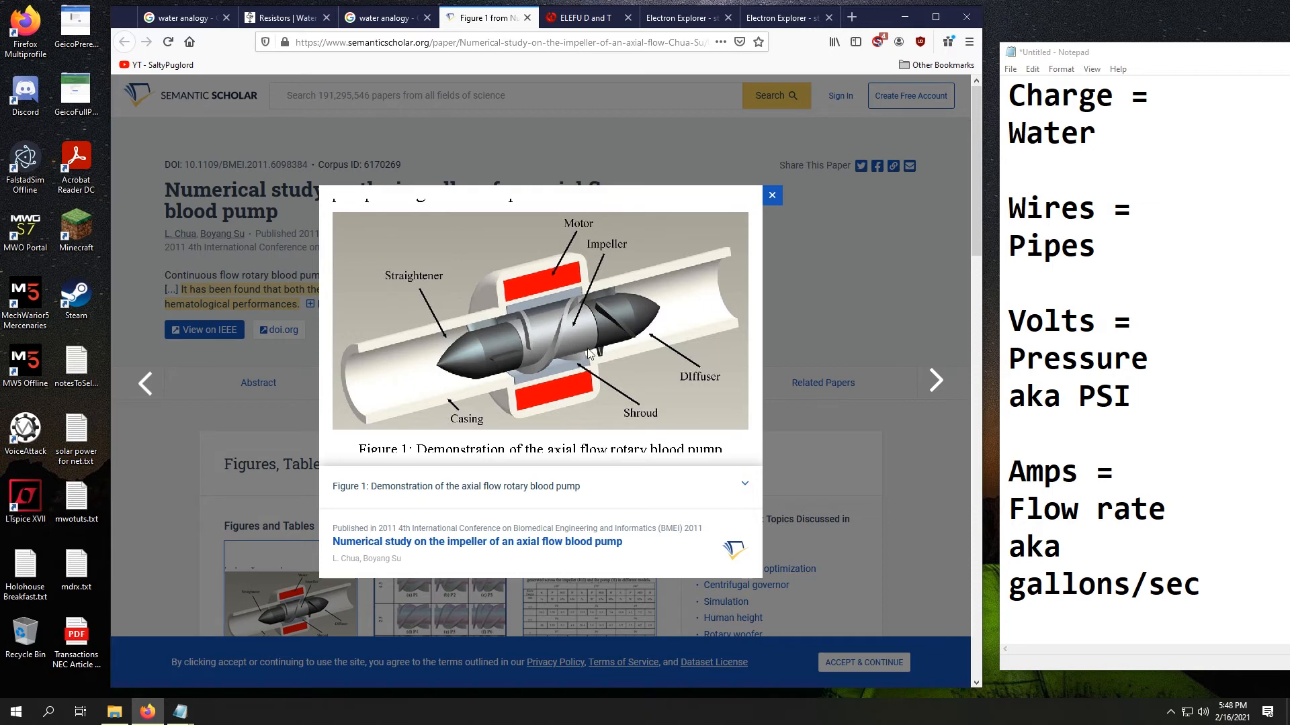
mouse_move(524, 364)
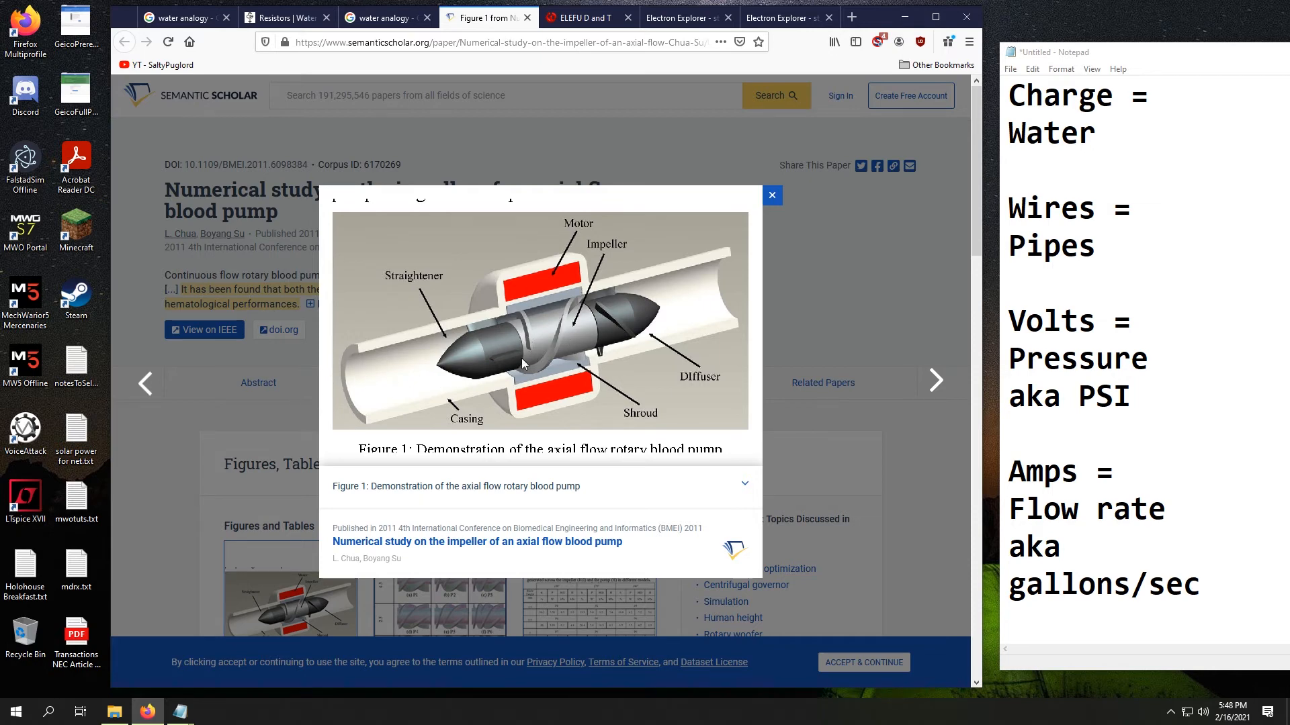
mouse_move(369, 382)
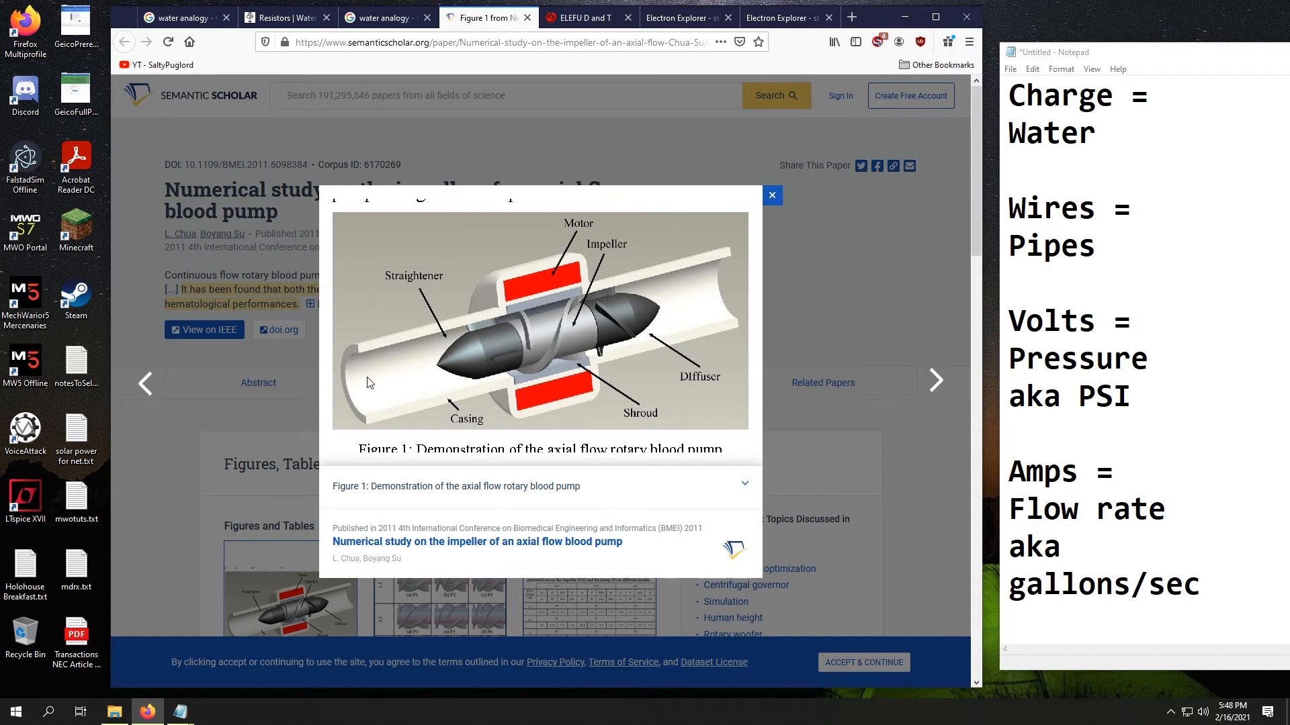
mouse_move(415, 354)
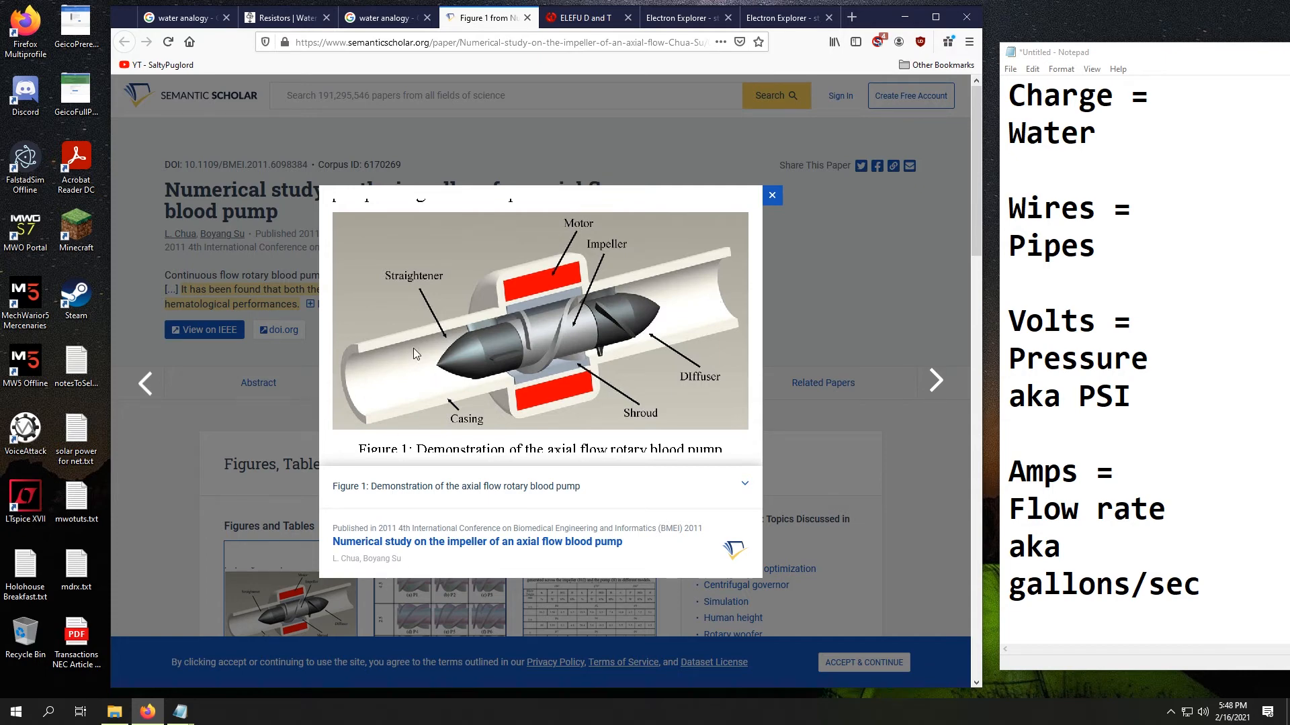
mouse_move(690, 307)
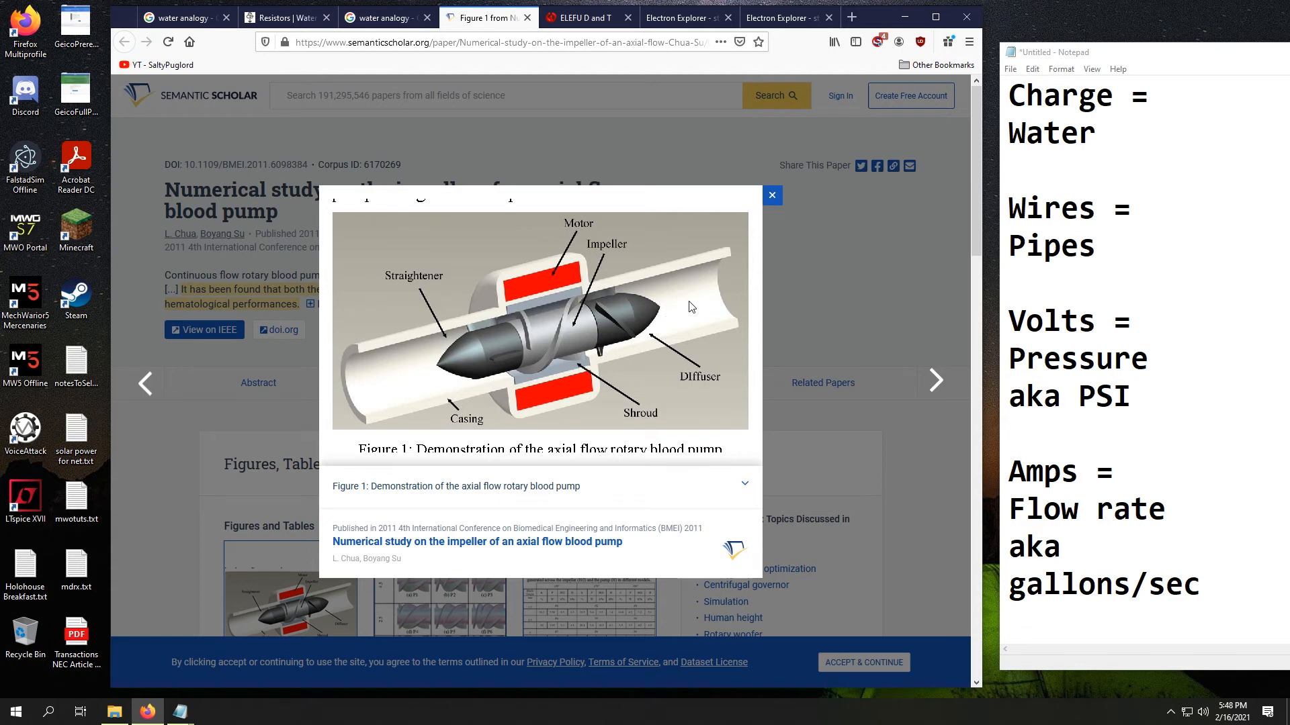
mouse_move(573, 309)
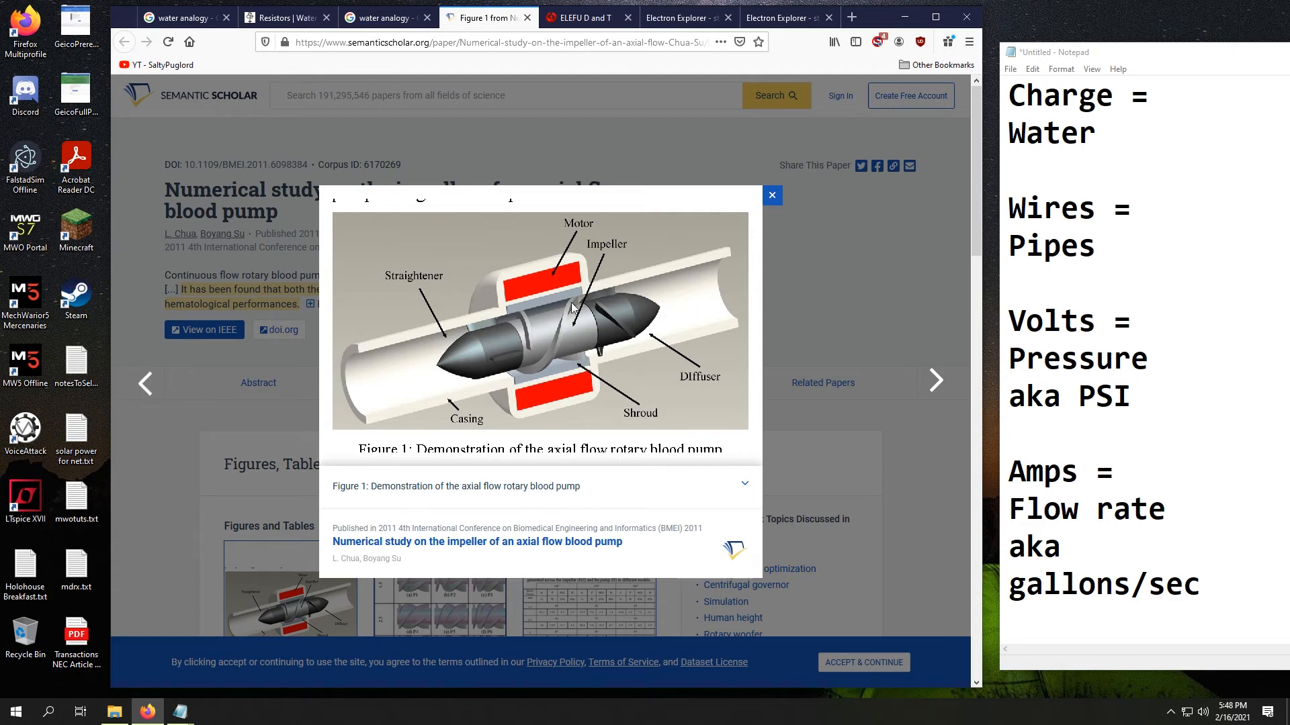
mouse_move(291, 404)
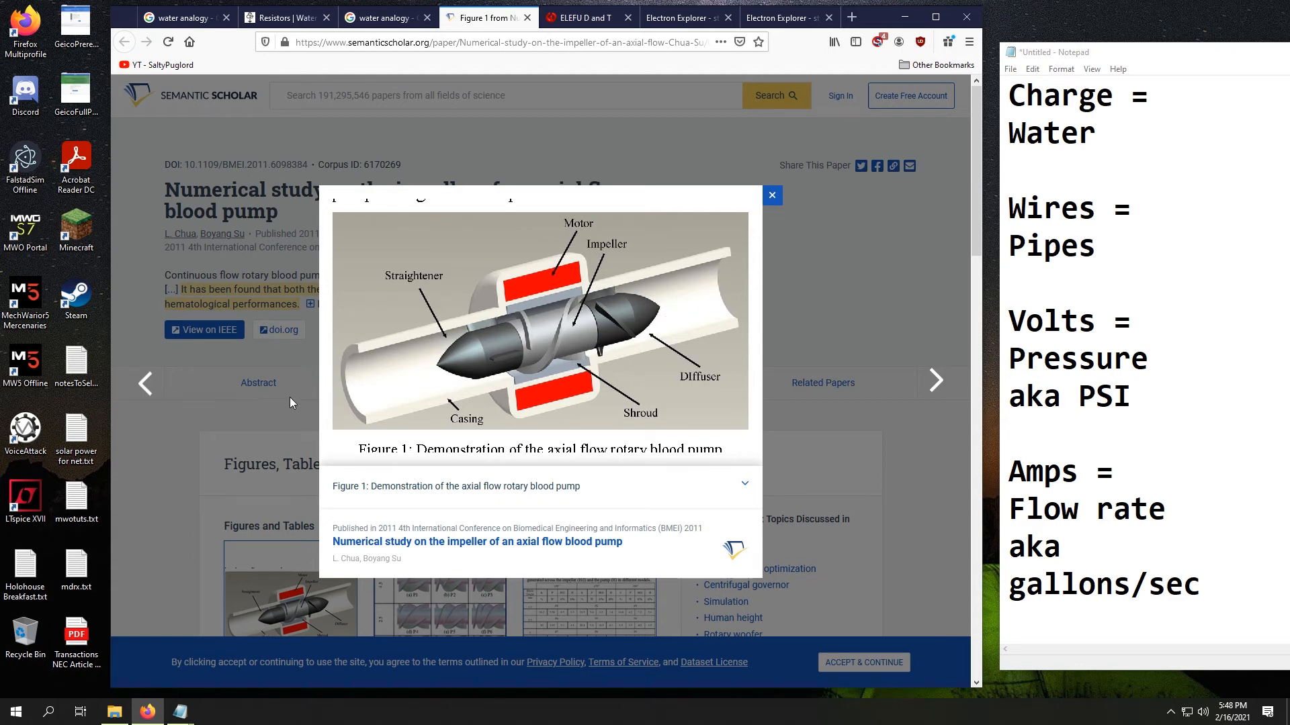
mouse_move(370, 383)
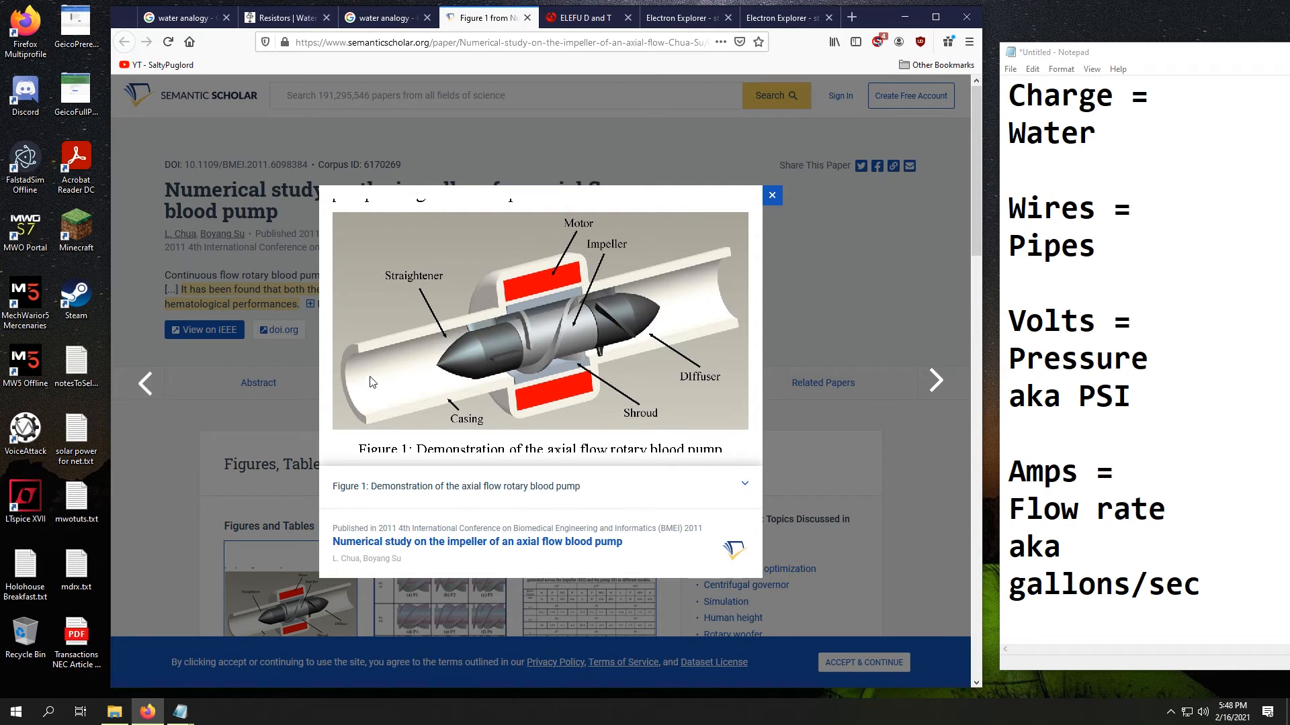
mouse_move(390, 384)
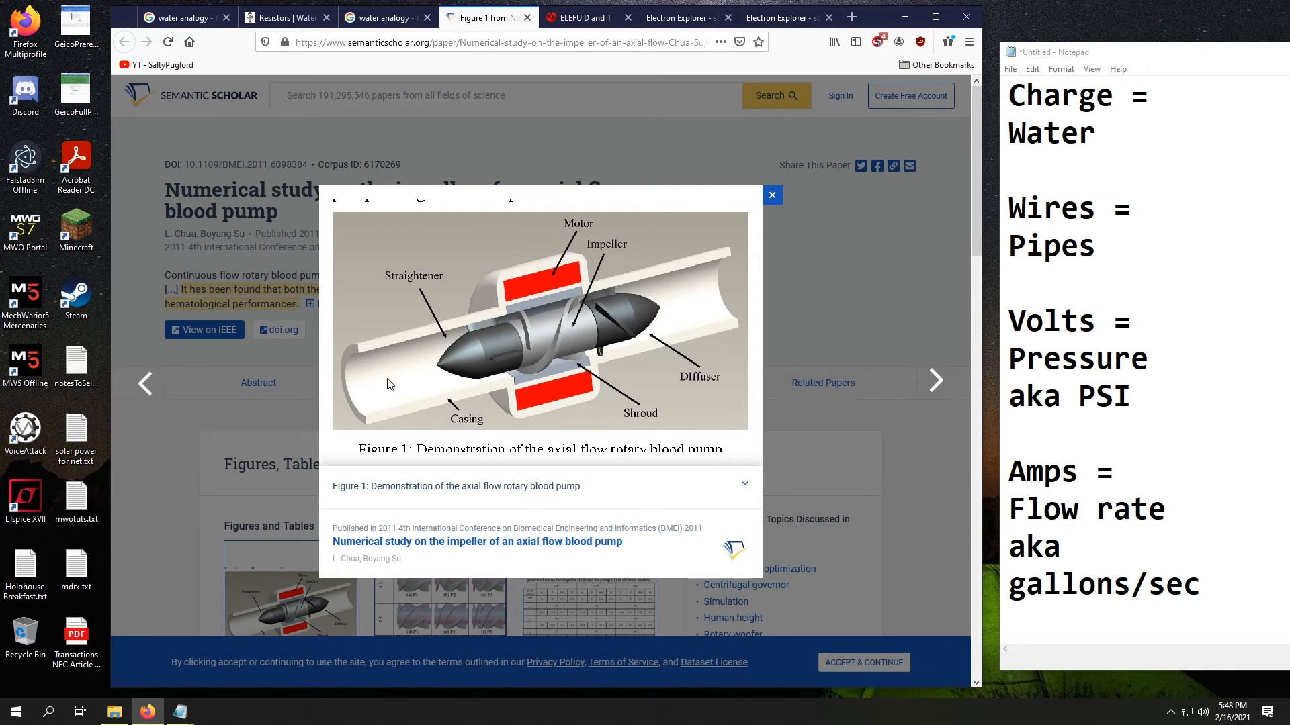
mouse_move(427, 385)
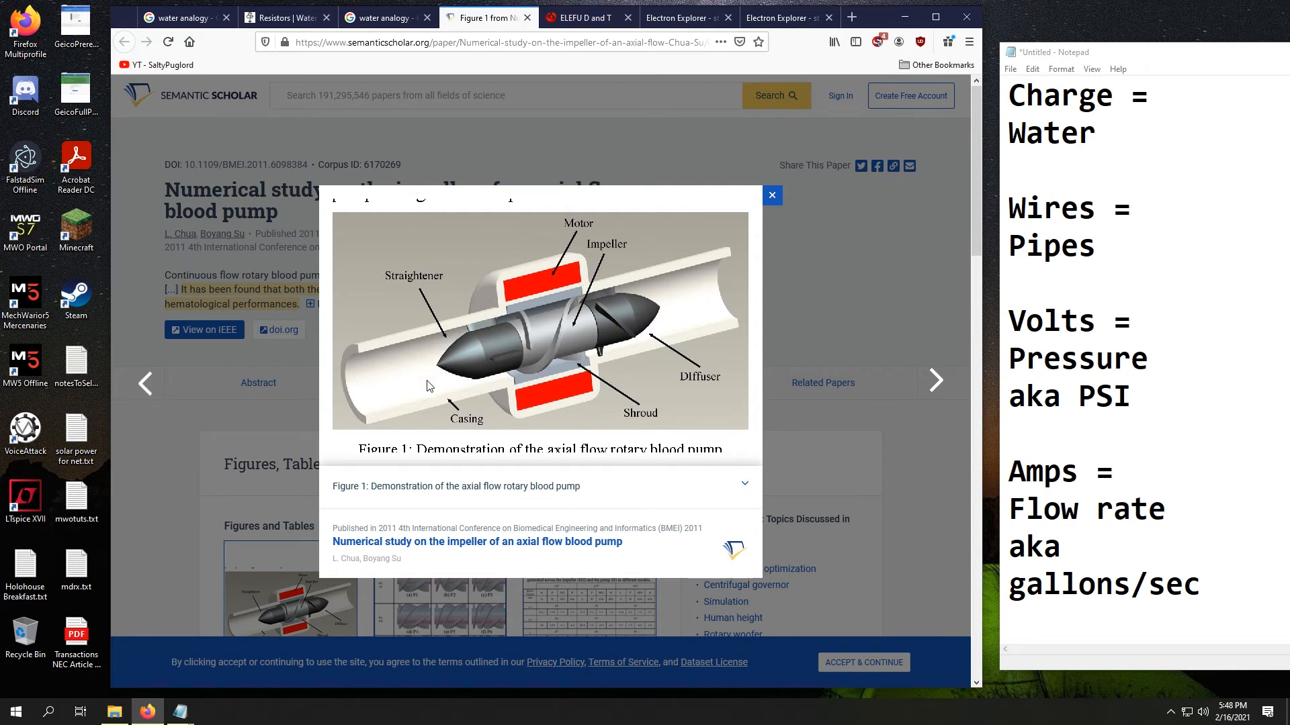
mouse_move(417, 371)
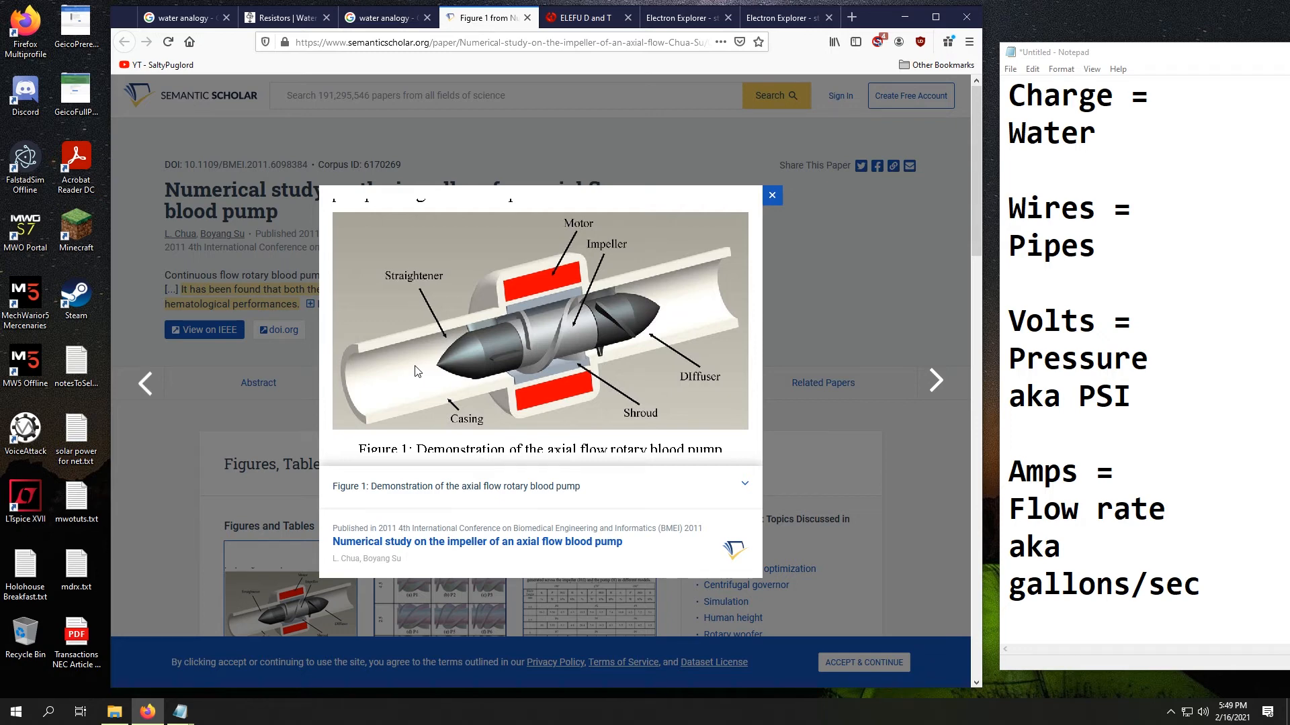
mouse_move(451, 298)
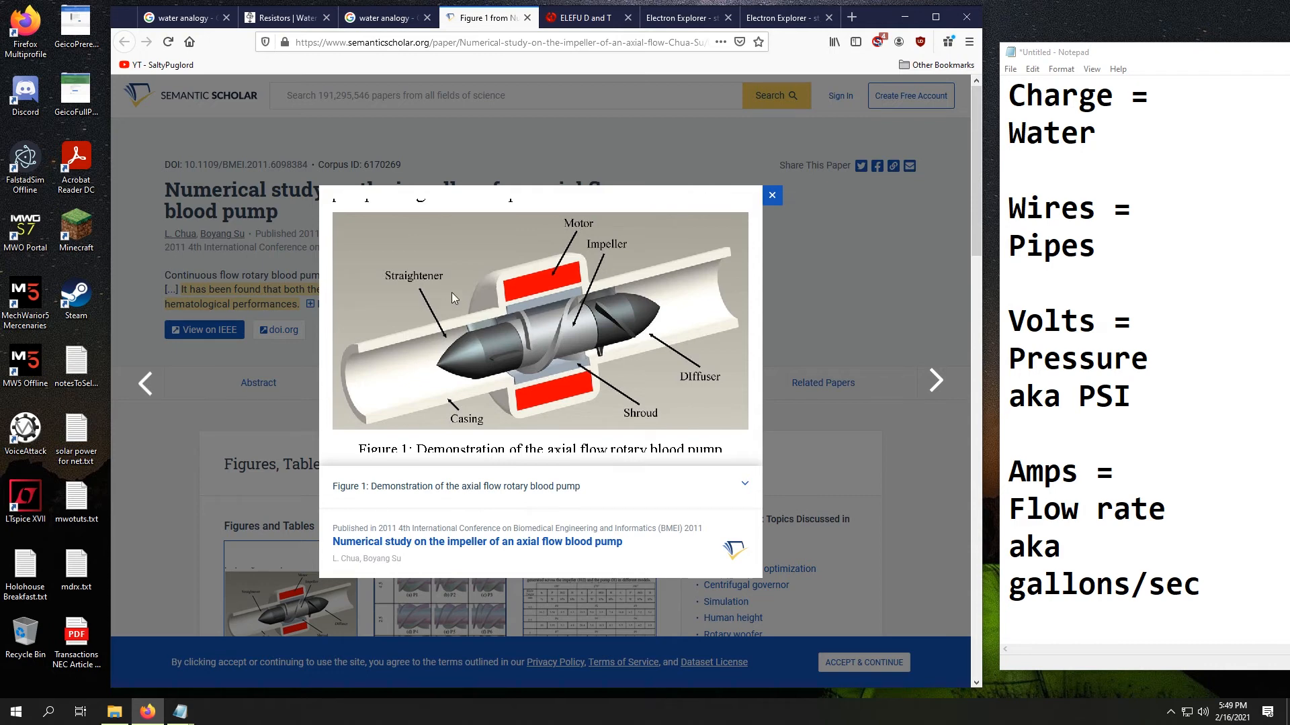
mouse_move(592, 205)
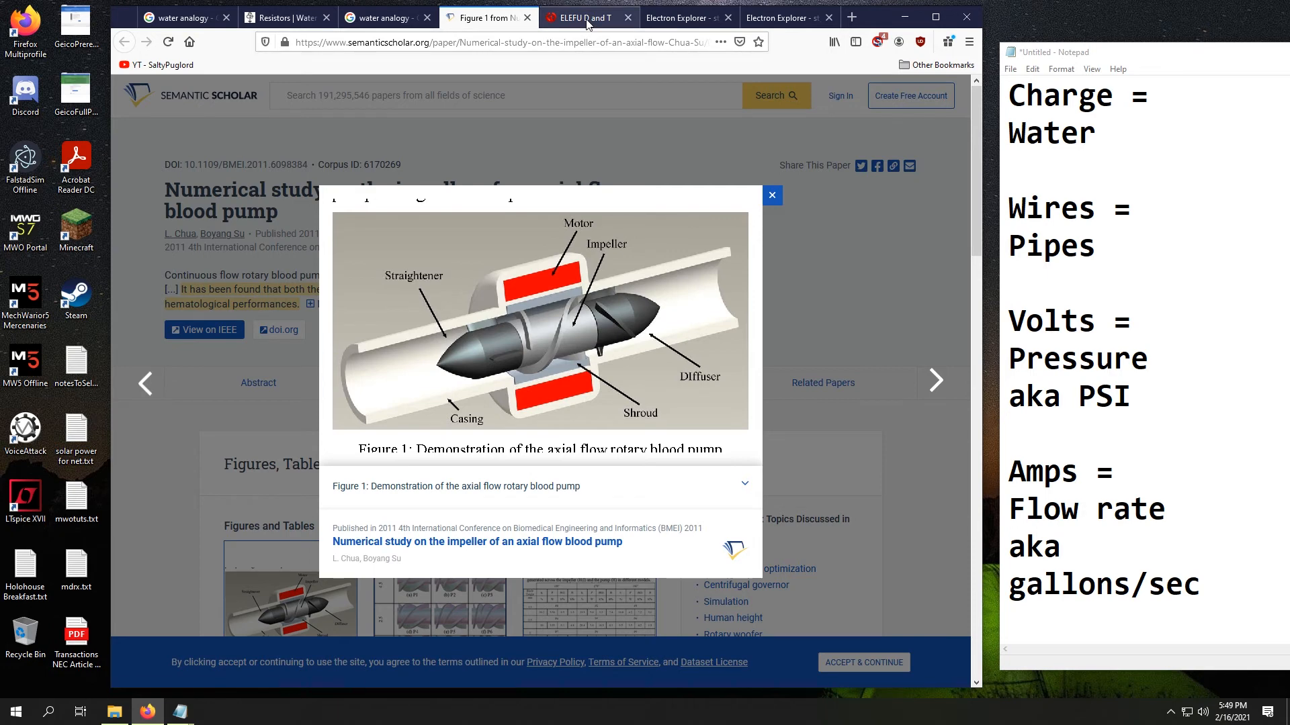
click(581, 18)
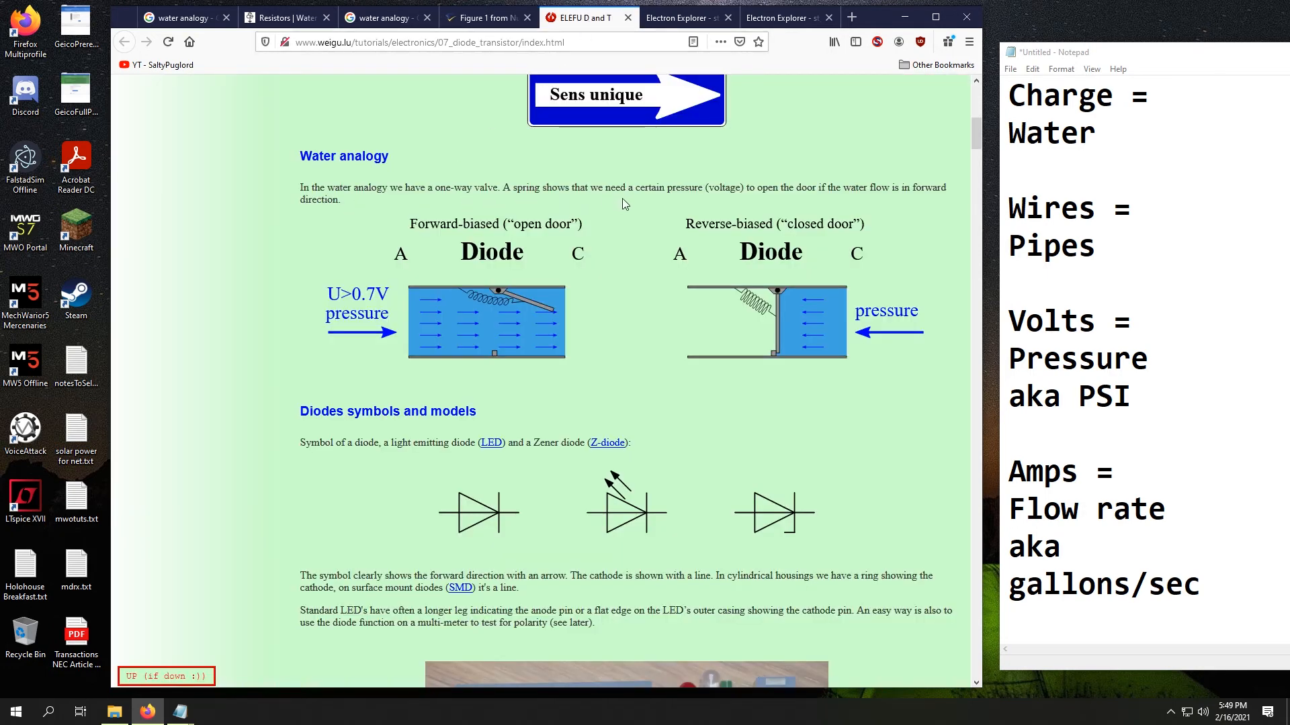
mouse_move(629, 213)
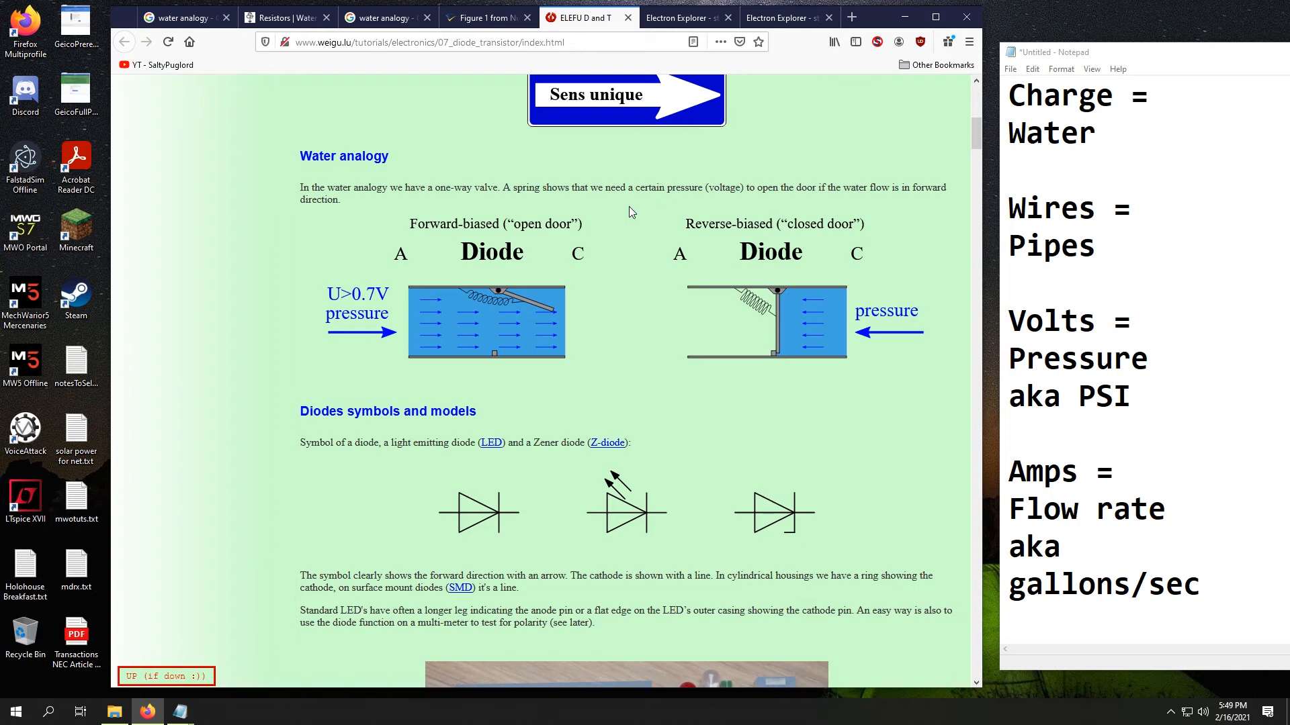
mouse_move(402, 321)
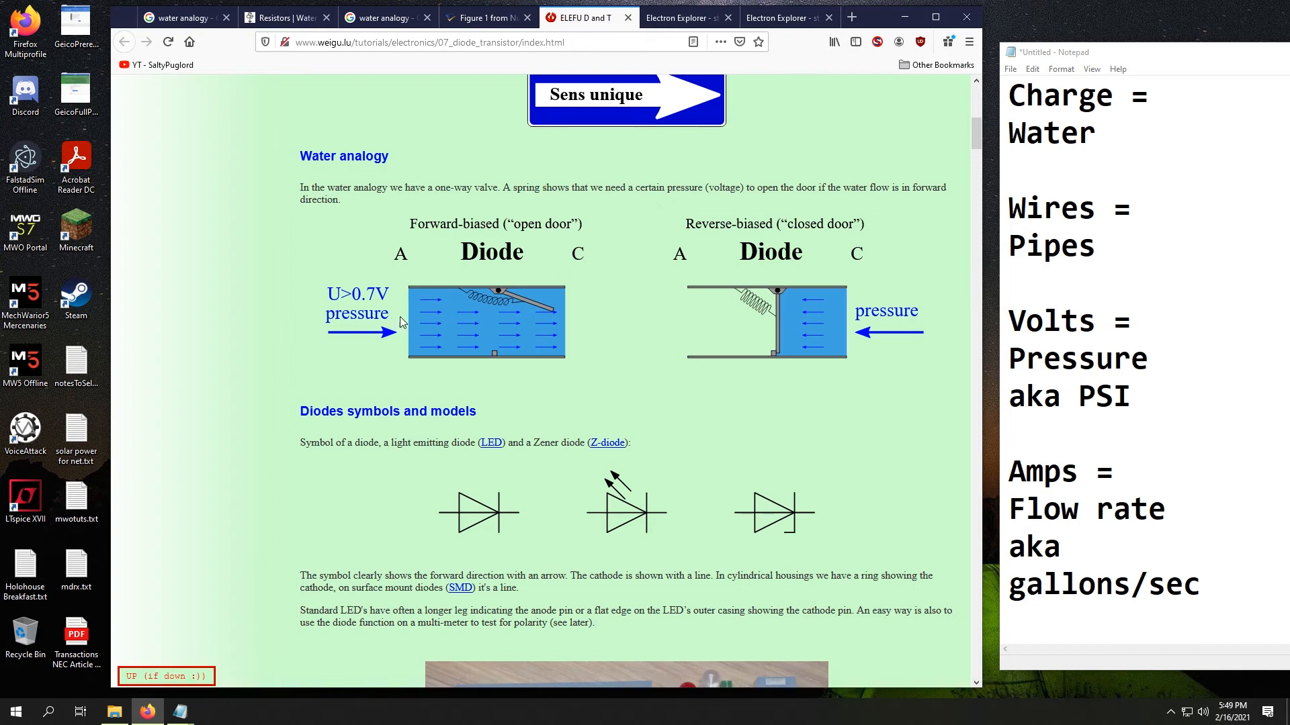
mouse_move(478, 300)
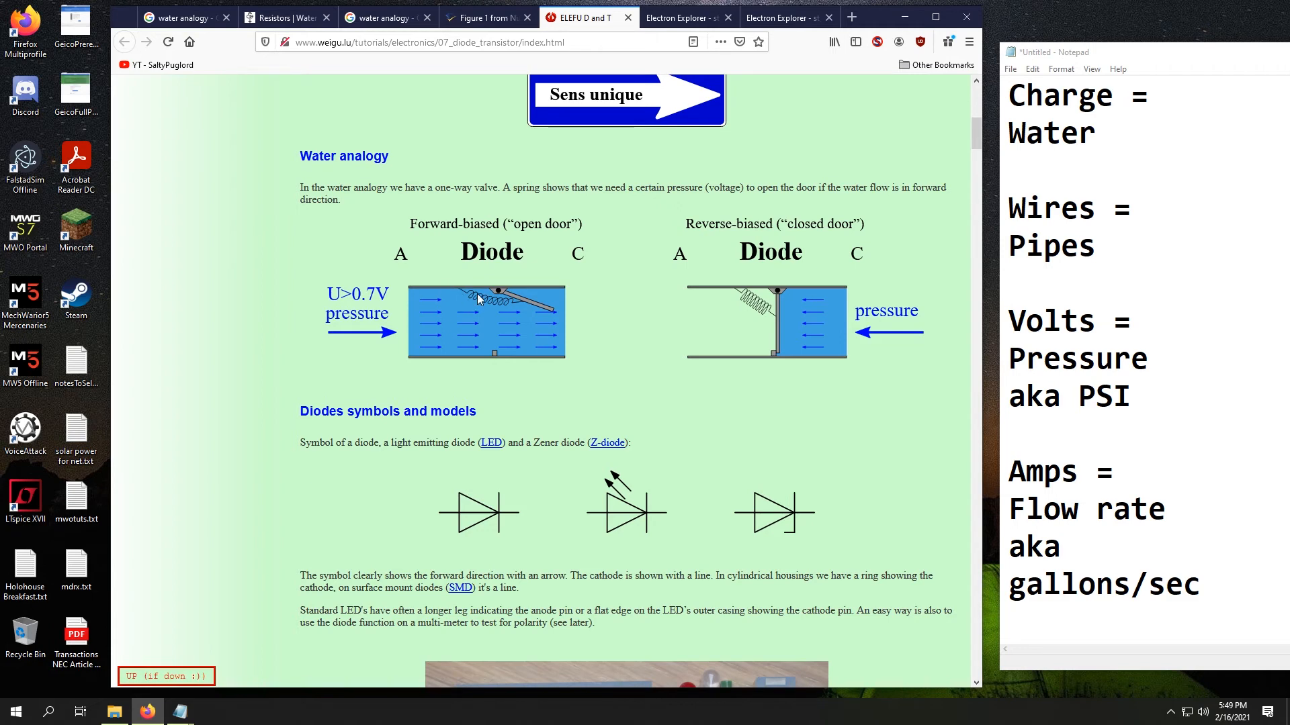
mouse_move(544, 306)
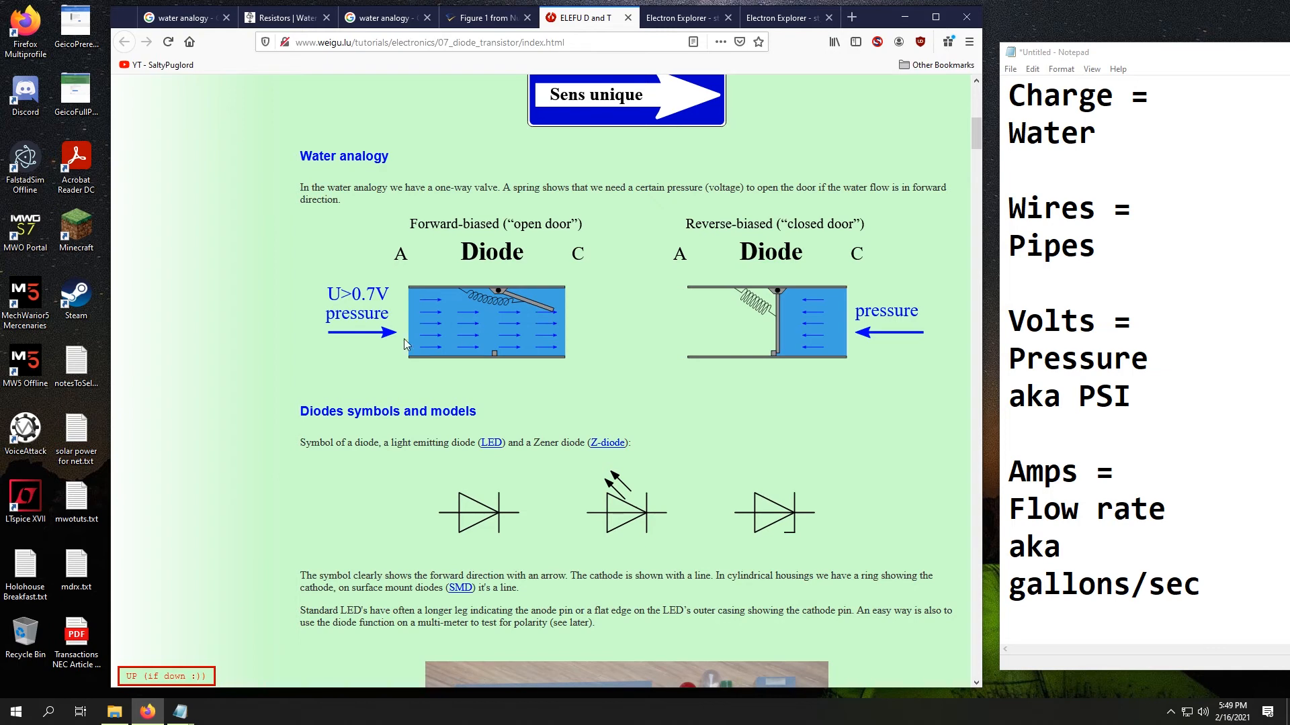
mouse_move(591, 332)
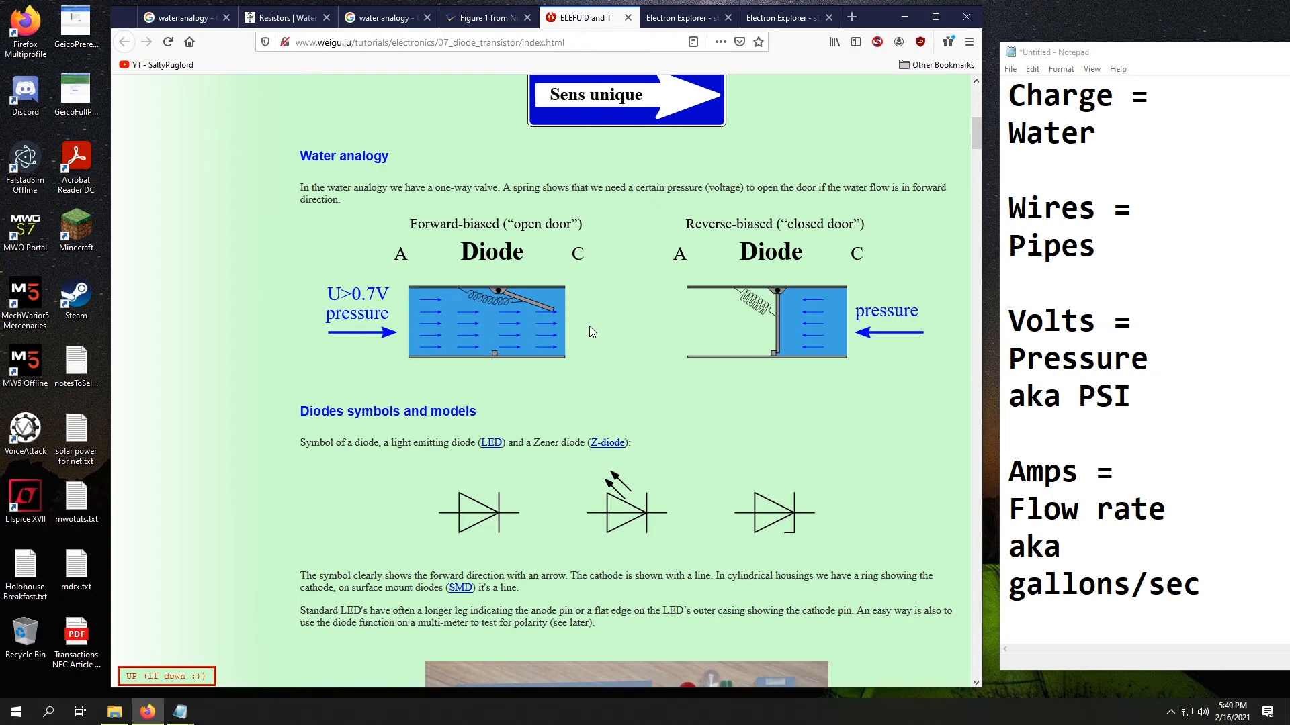
mouse_move(503, 307)
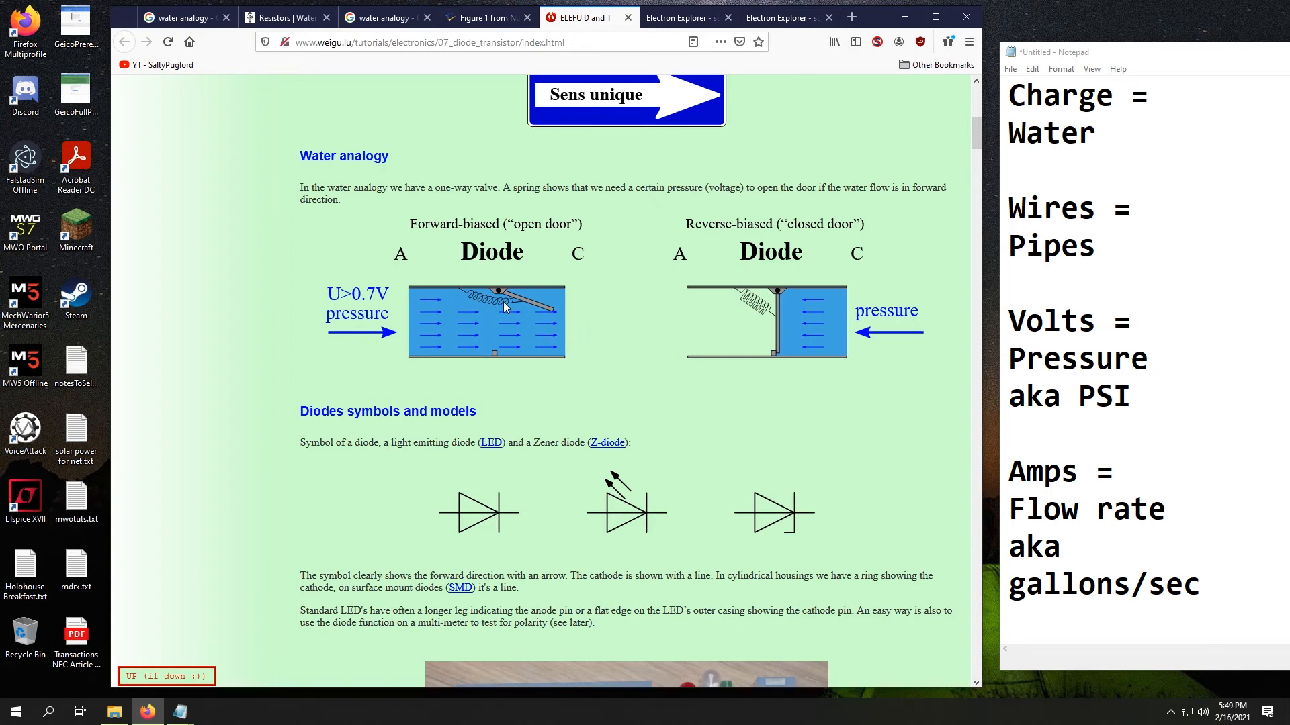
mouse_move(497, 305)
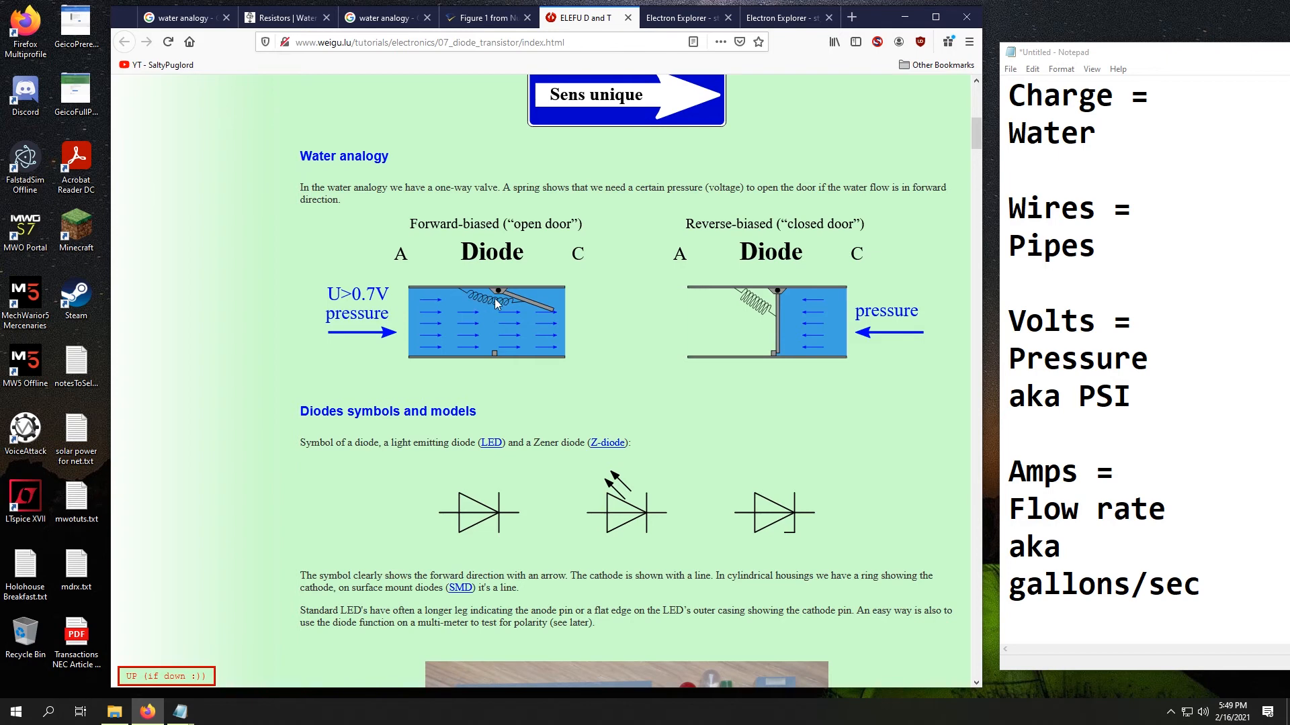
mouse_move(529, 308)
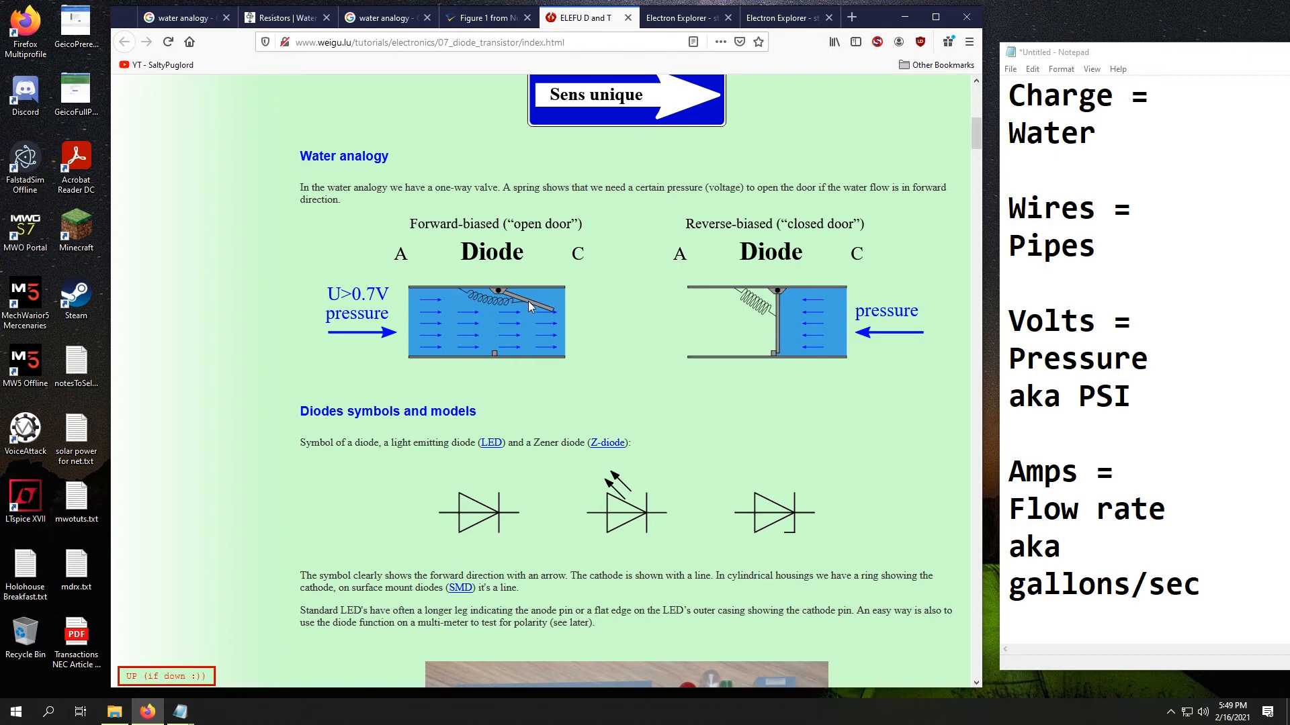
mouse_move(449, 344)
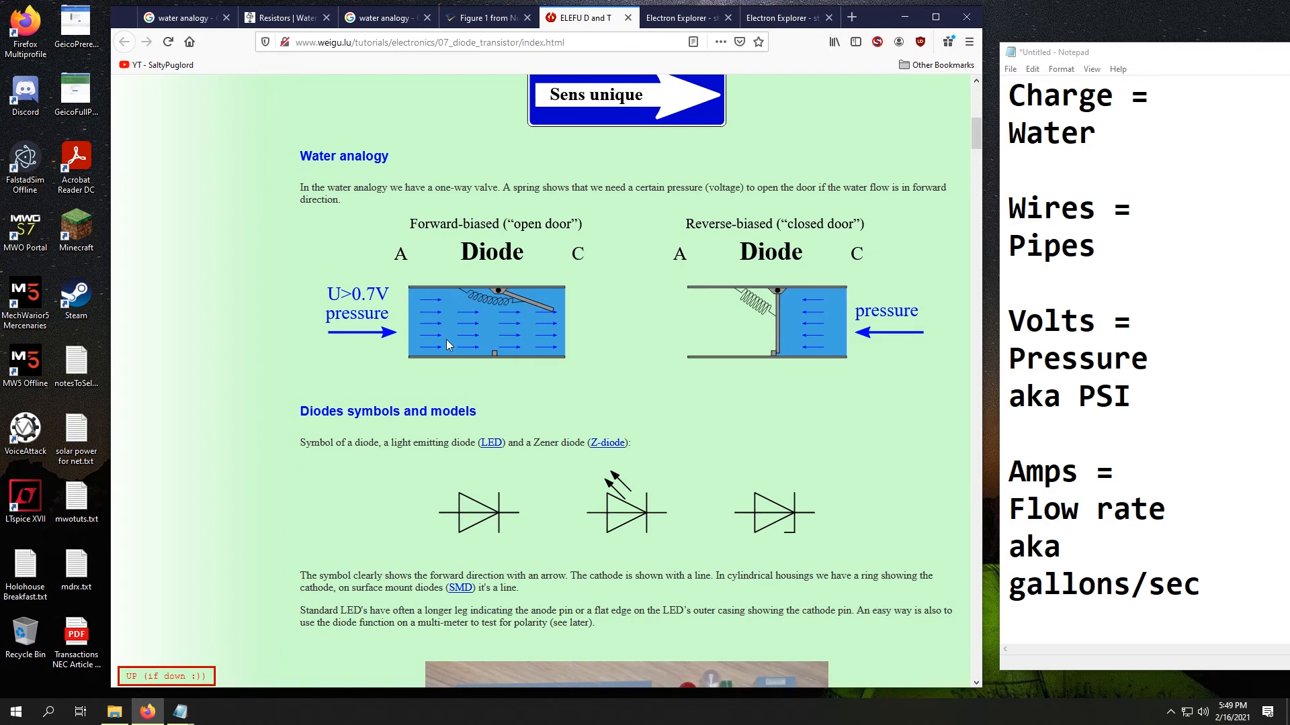
mouse_move(330, 328)
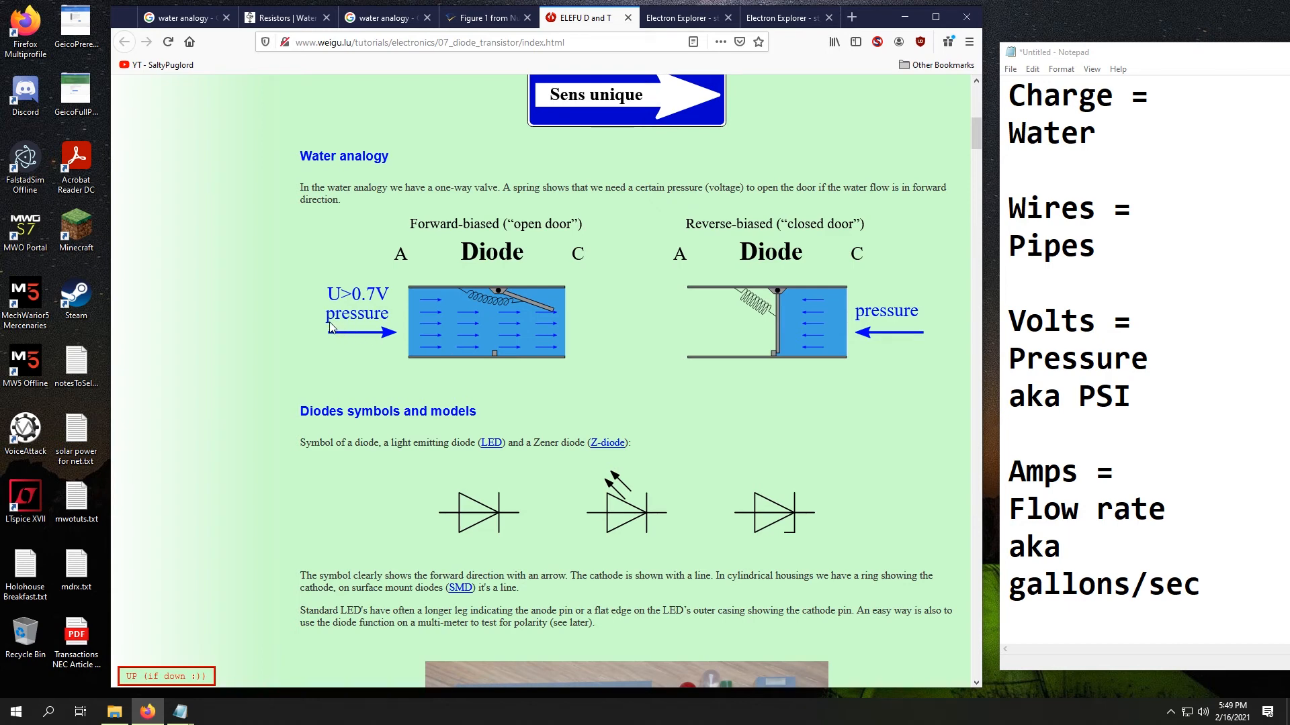
mouse_move(1131, 335)
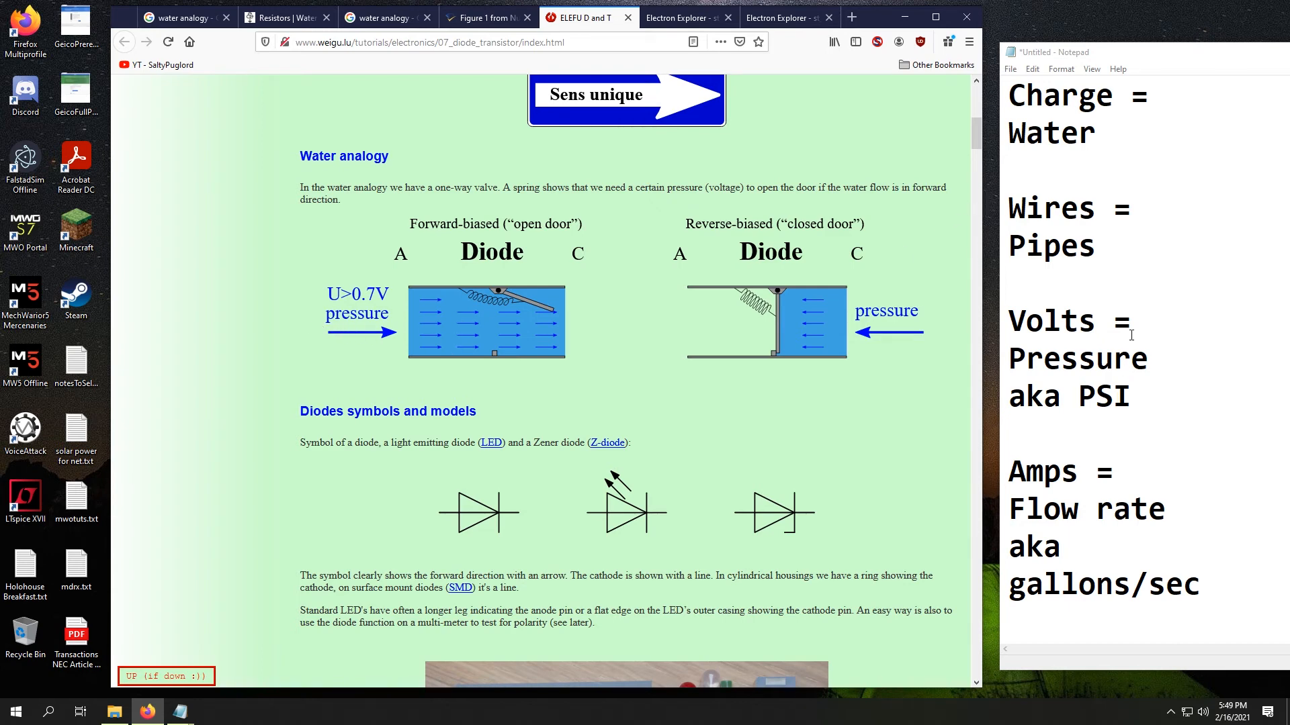
mouse_move(354, 321)
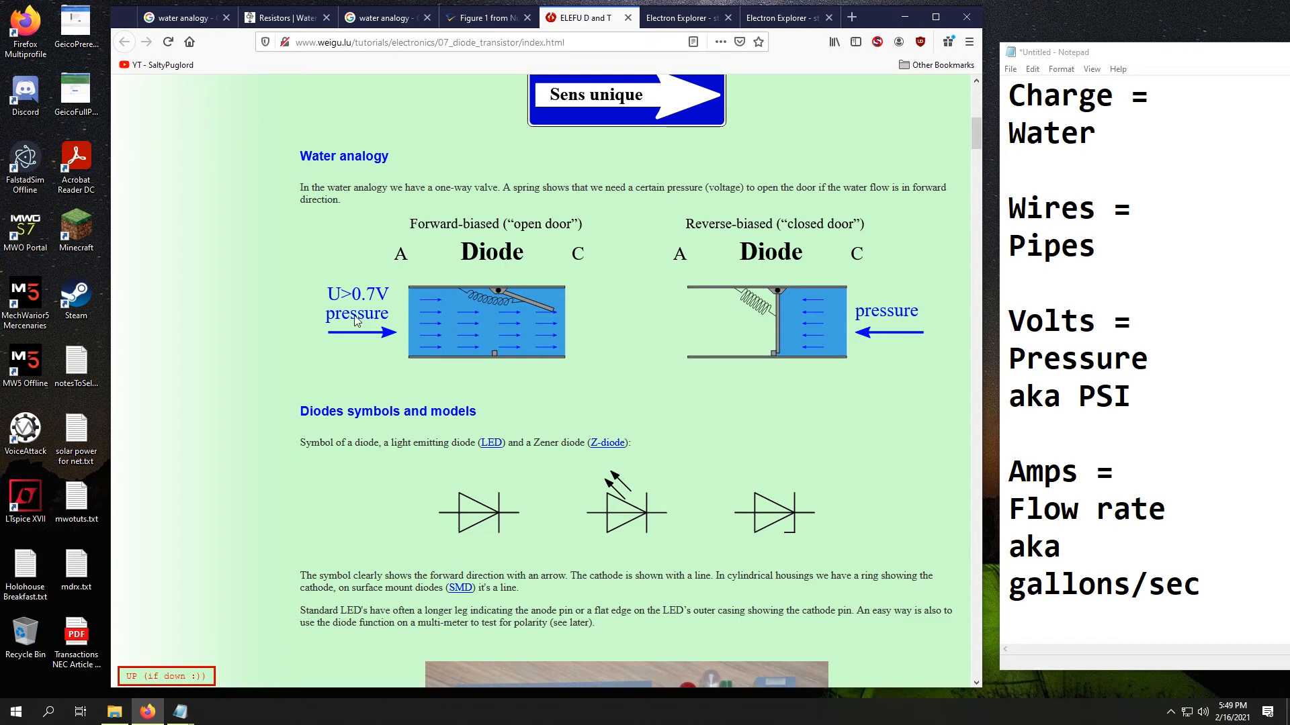
mouse_move(546, 321)
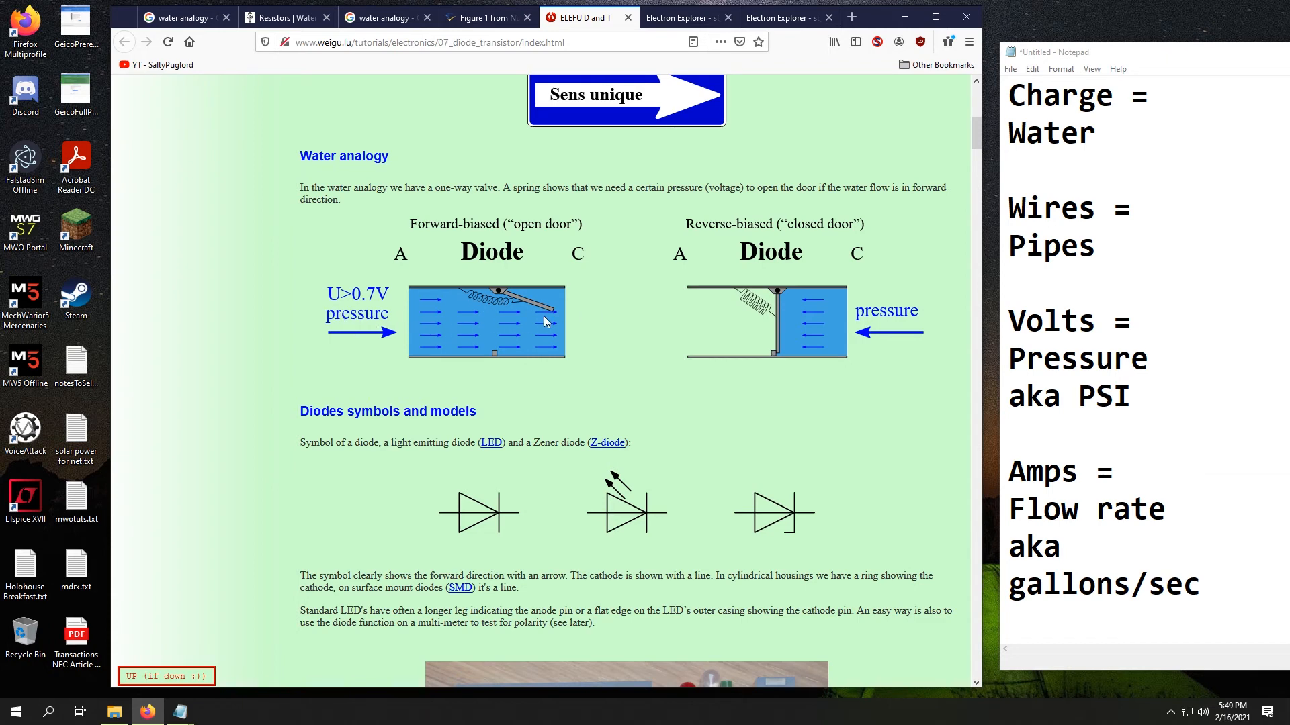
mouse_move(783, 325)
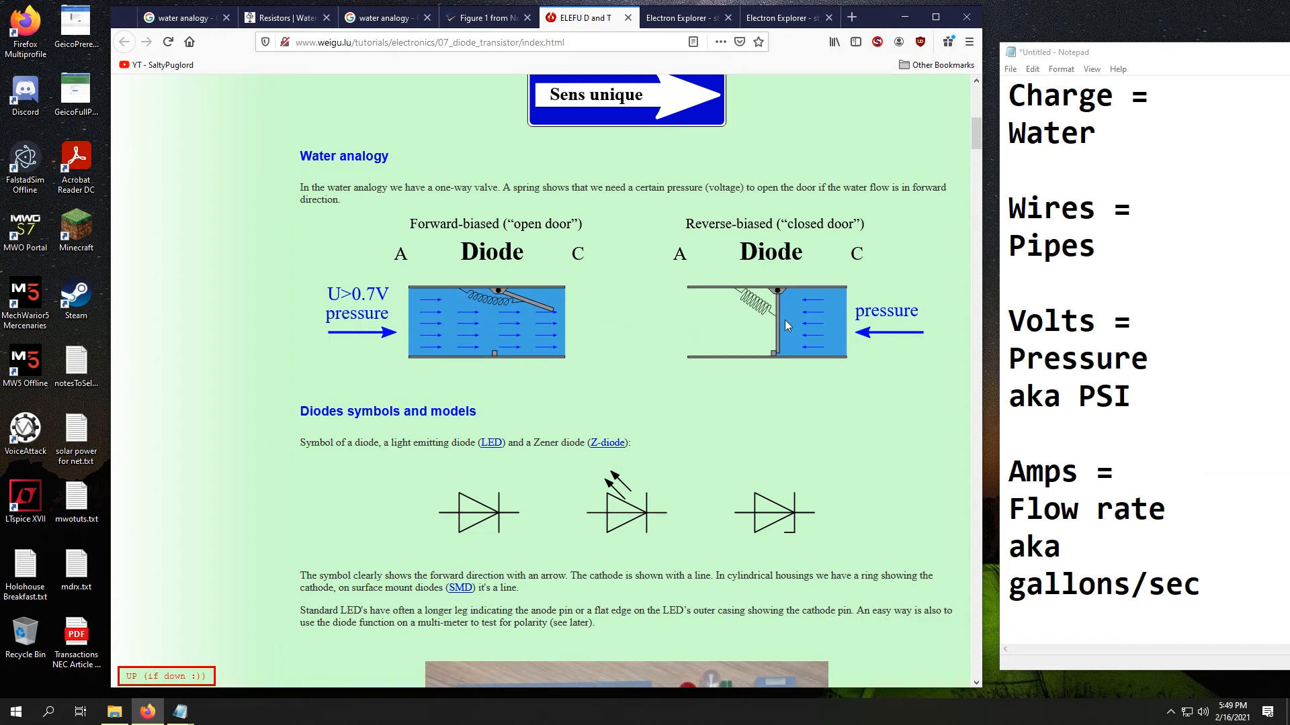
mouse_move(819, 321)
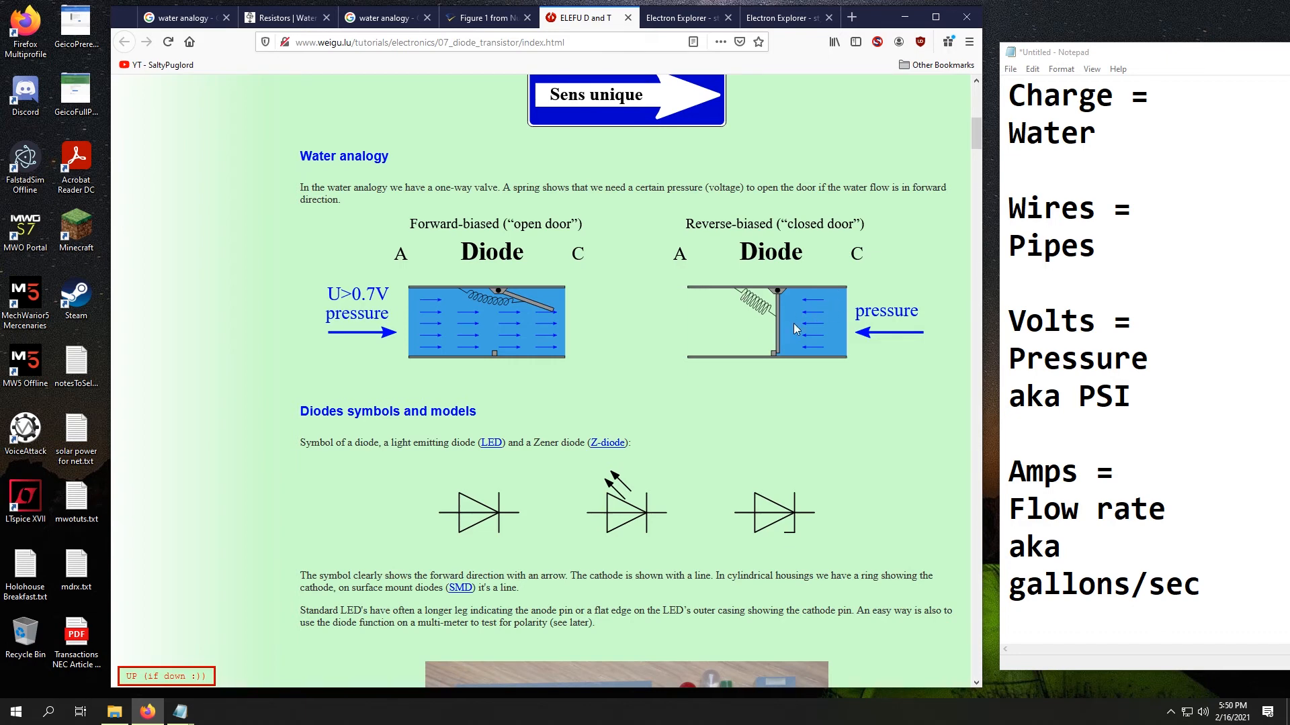
mouse_move(915, 313)
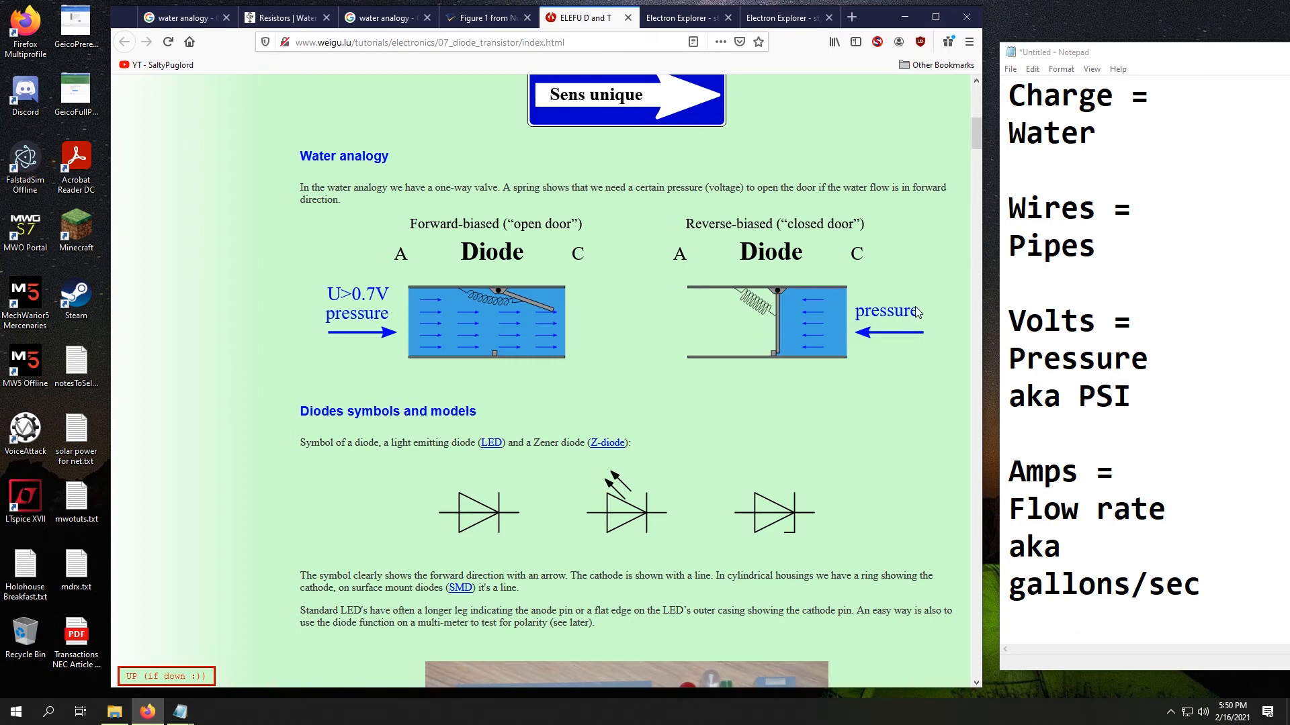
mouse_move(665, 340)
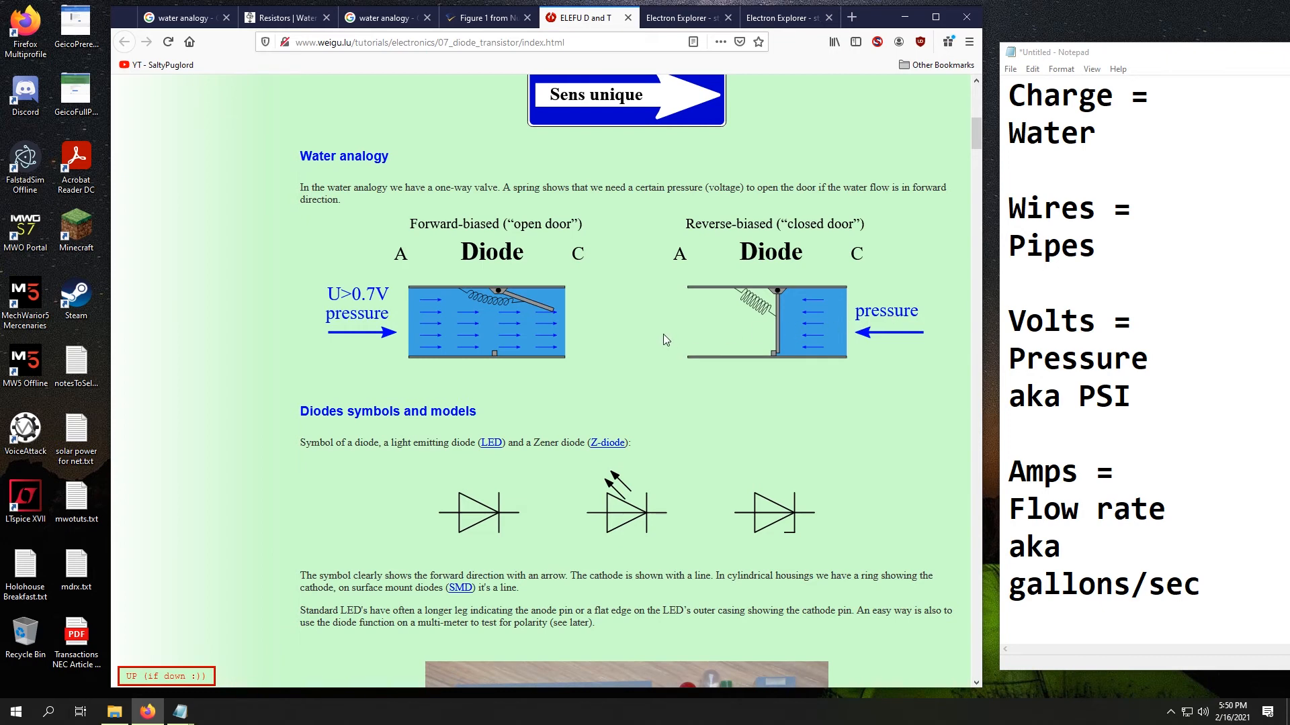
mouse_move(905, 282)
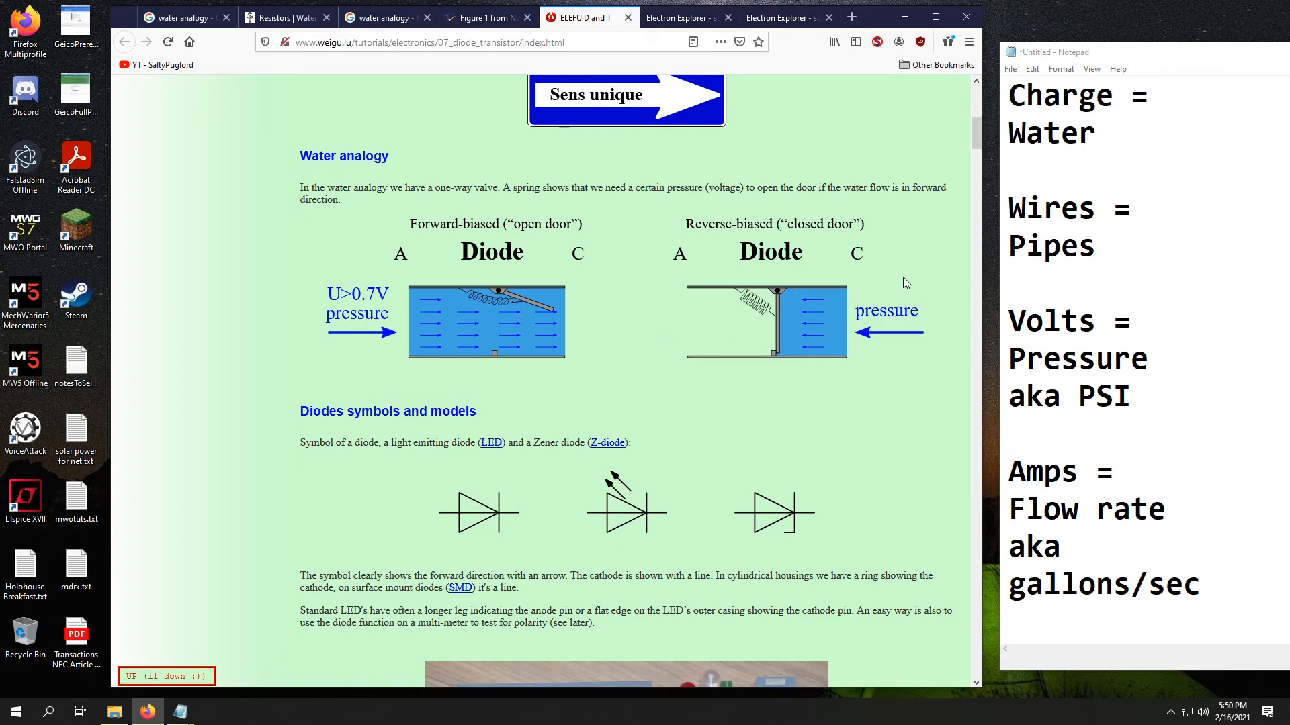
mouse_move(864, 315)
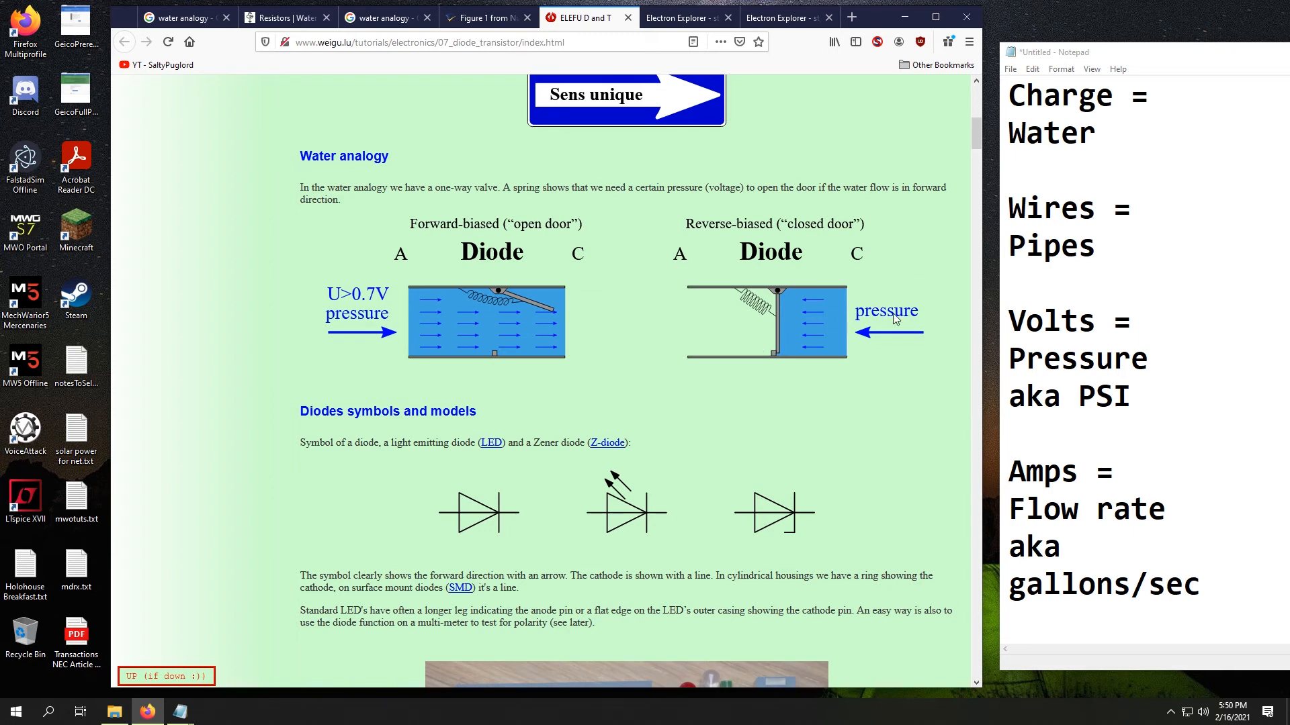
mouse_move(645, 332)
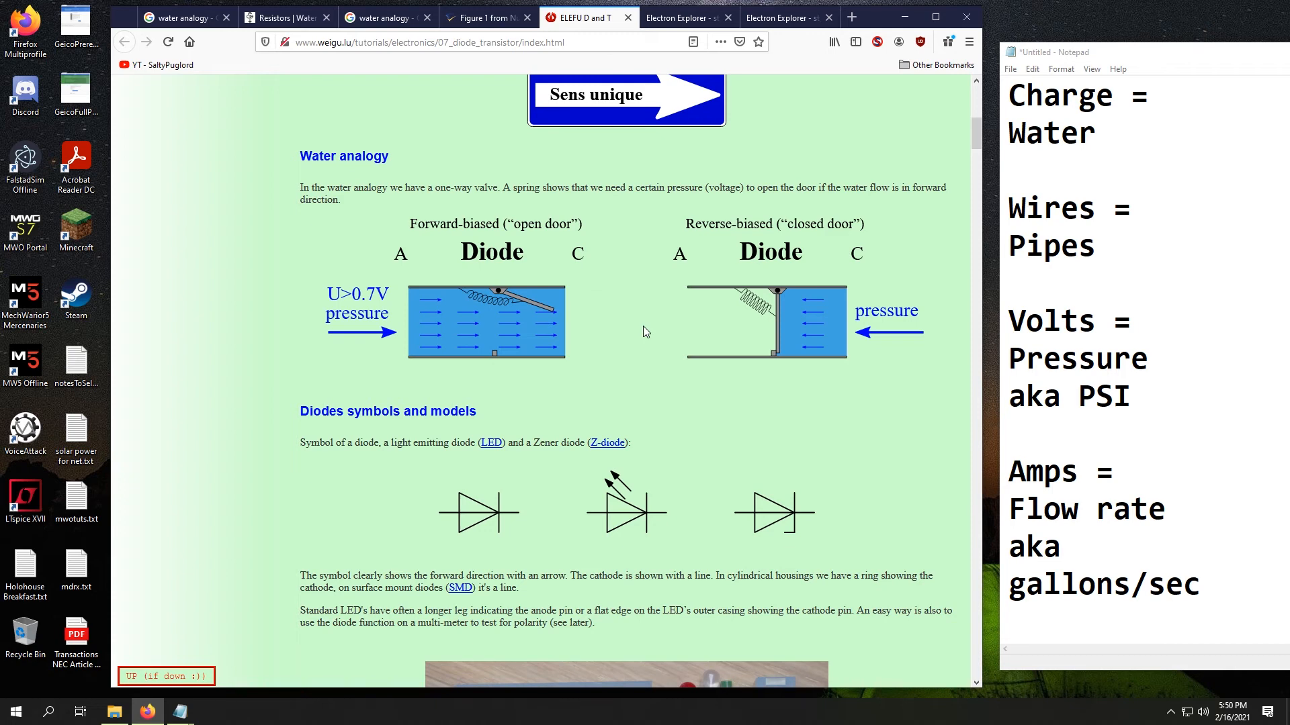
mouse_move(403, 385)
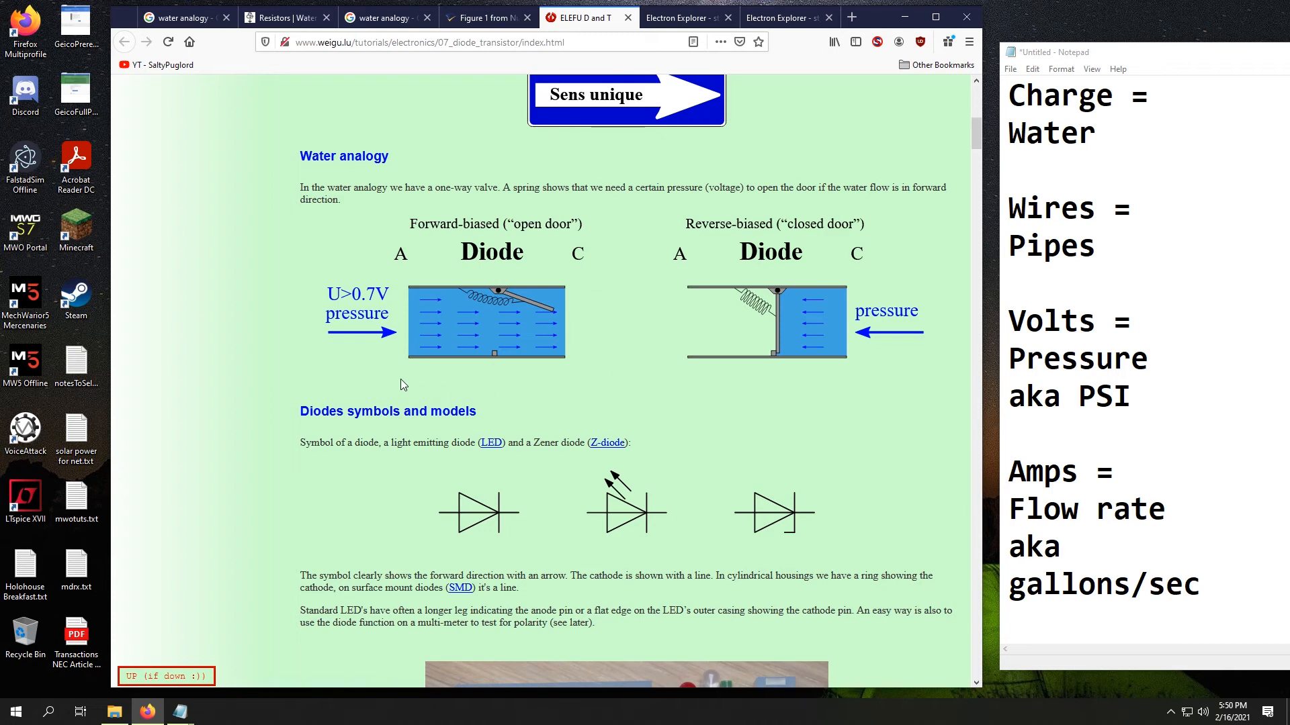
mouse_move(524, 343)
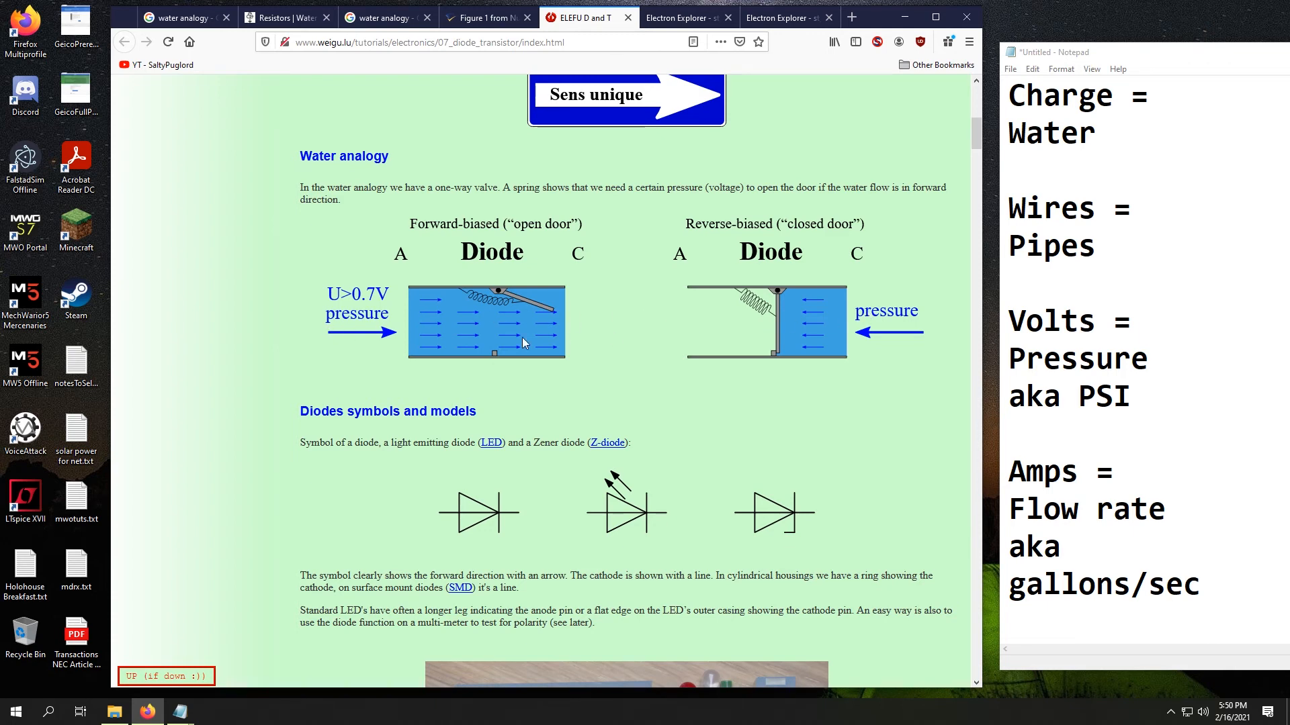
mouse_move(481, 306)
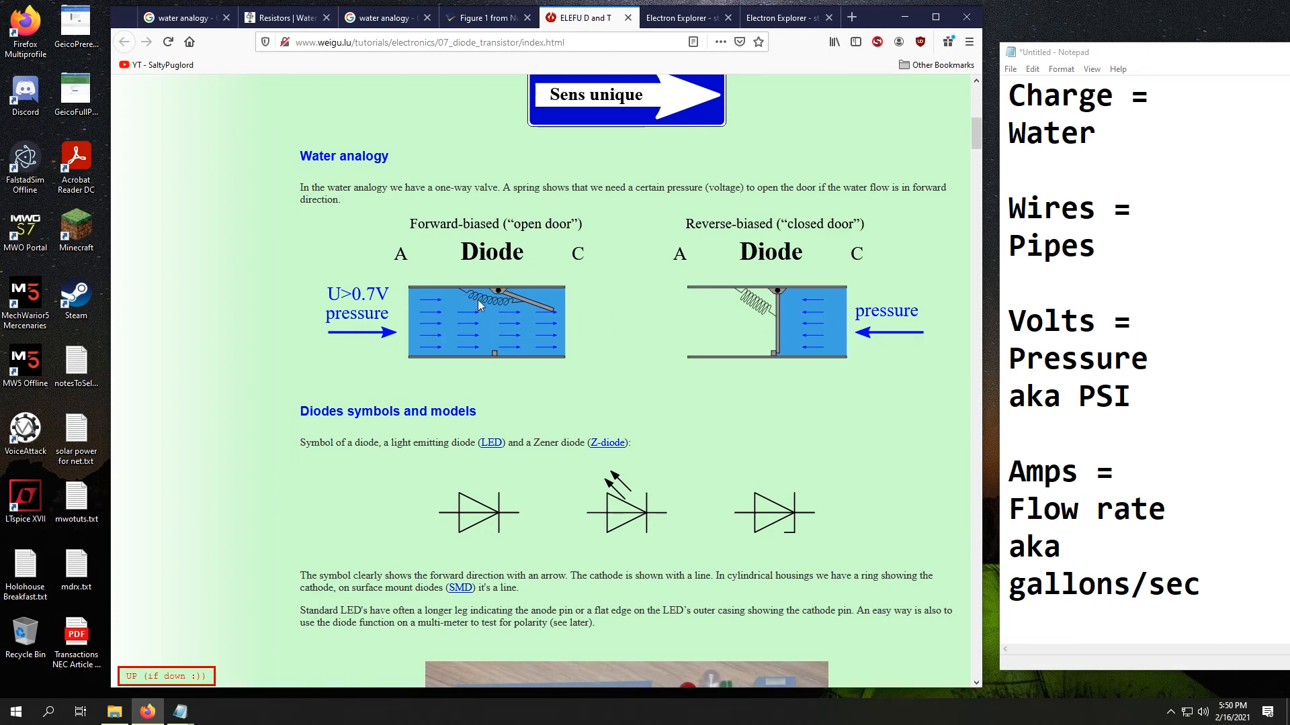
mouse_move(677, 321)
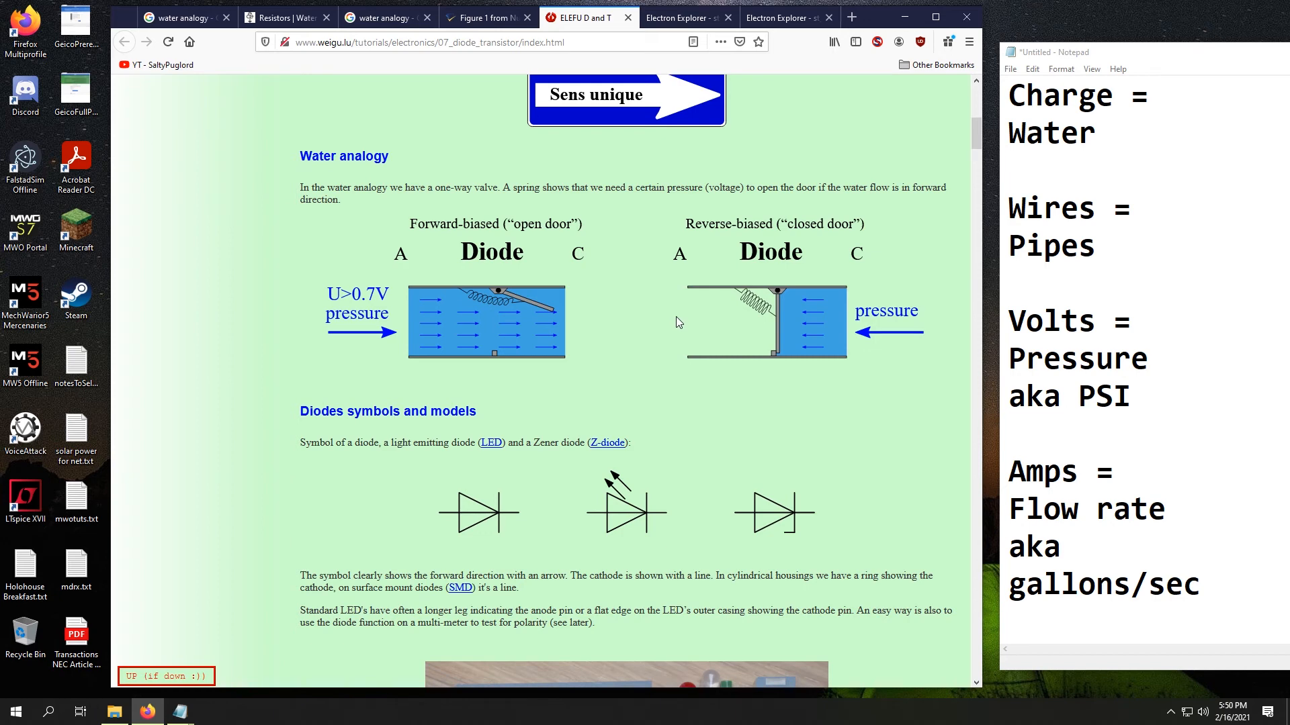
mouse_move(427, 337)
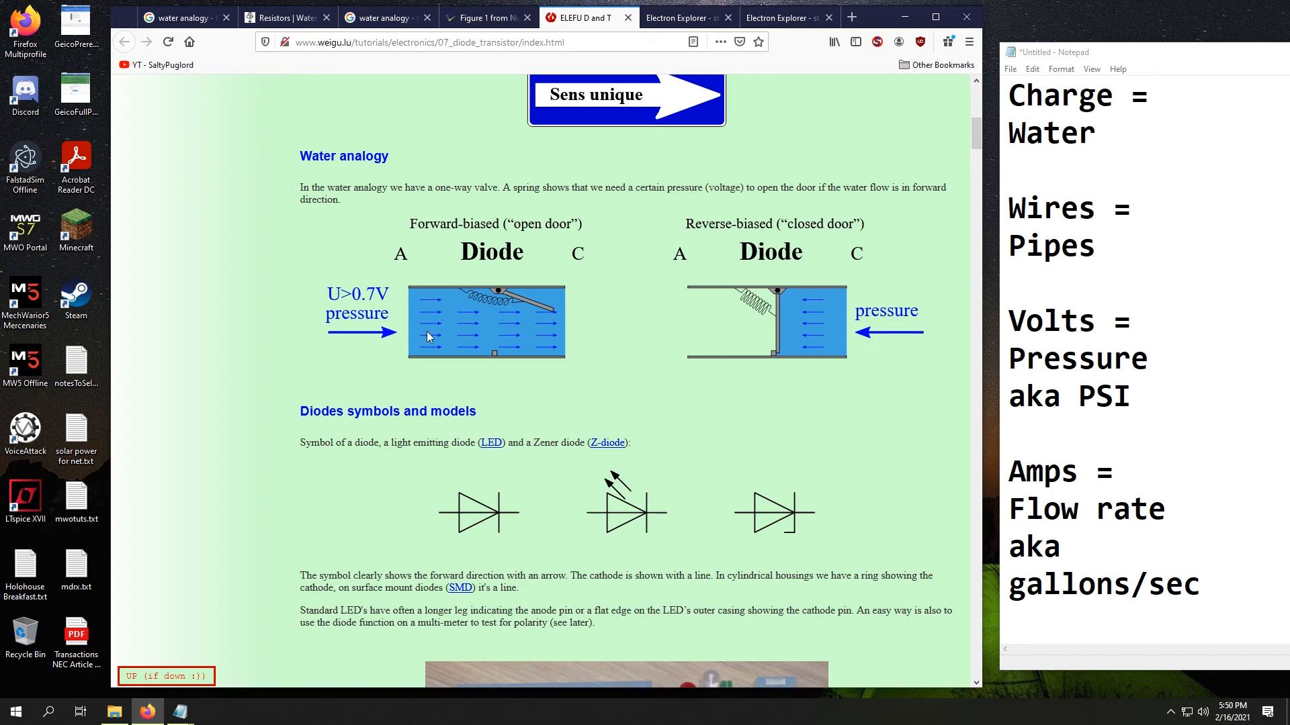
mouse_move(577, 346)
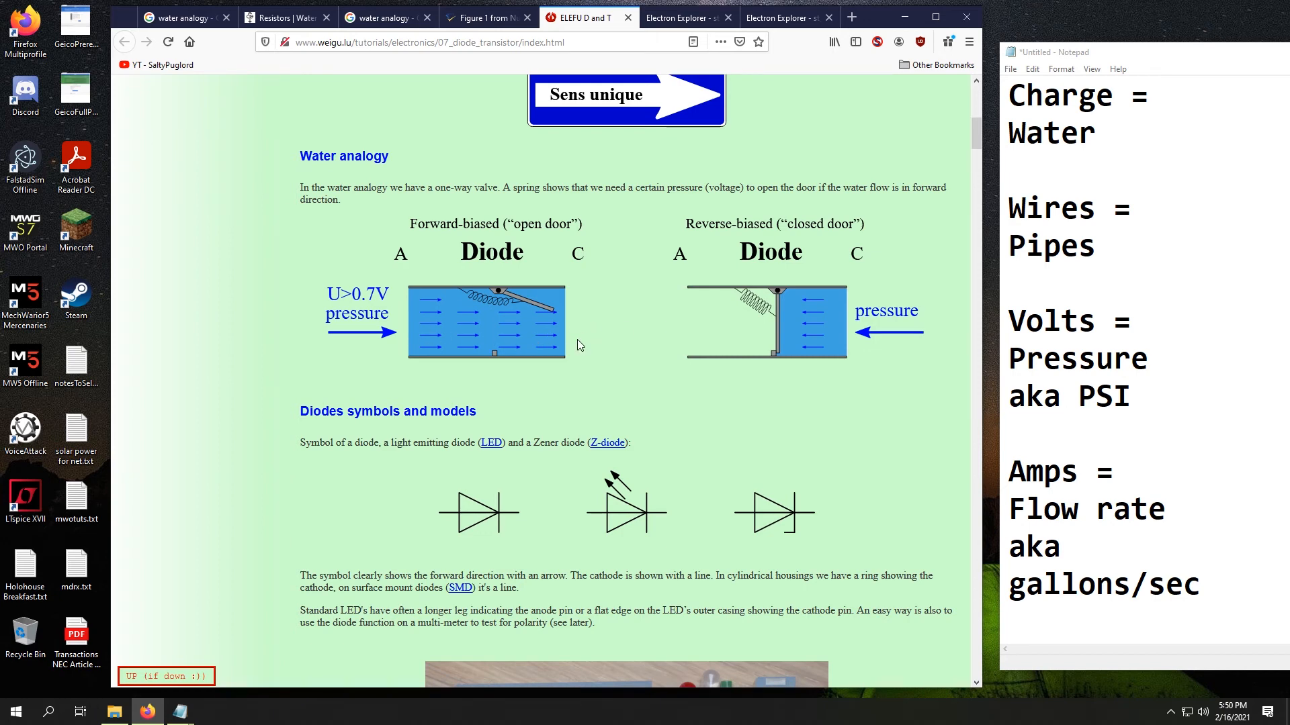
mouse_move(830, 333)
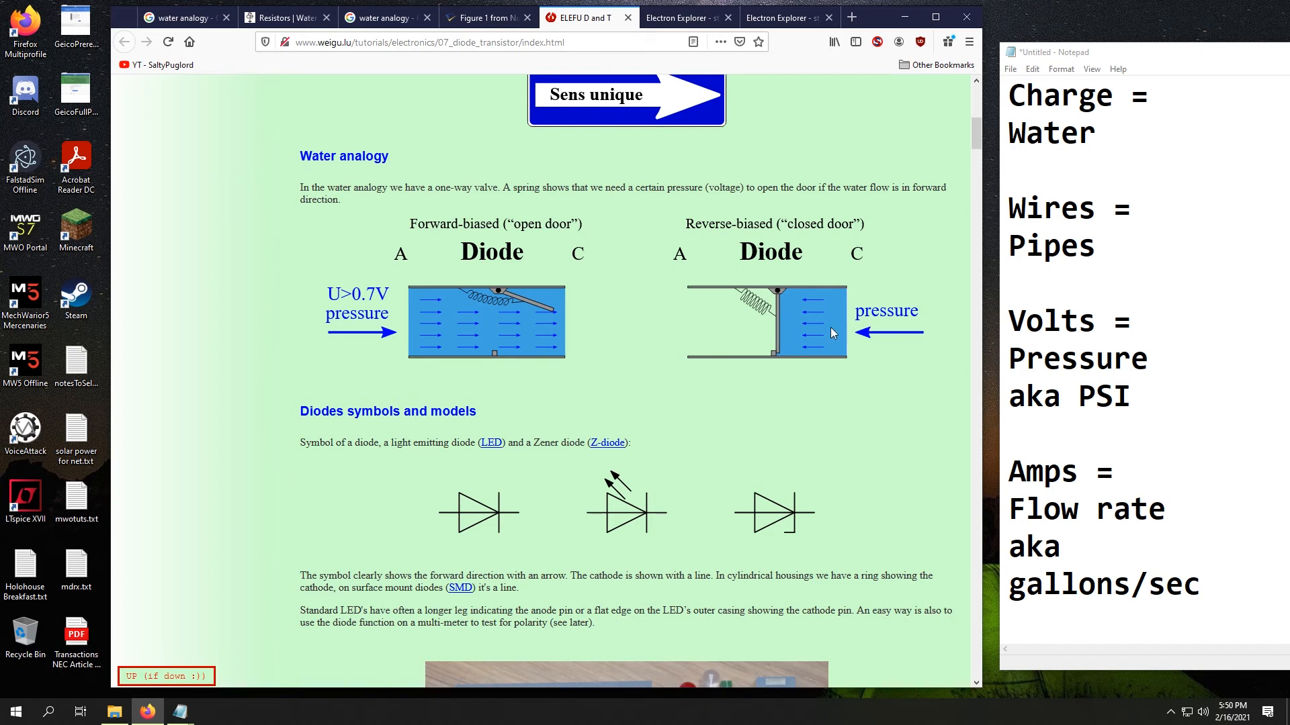
mouse_move(631, 324)
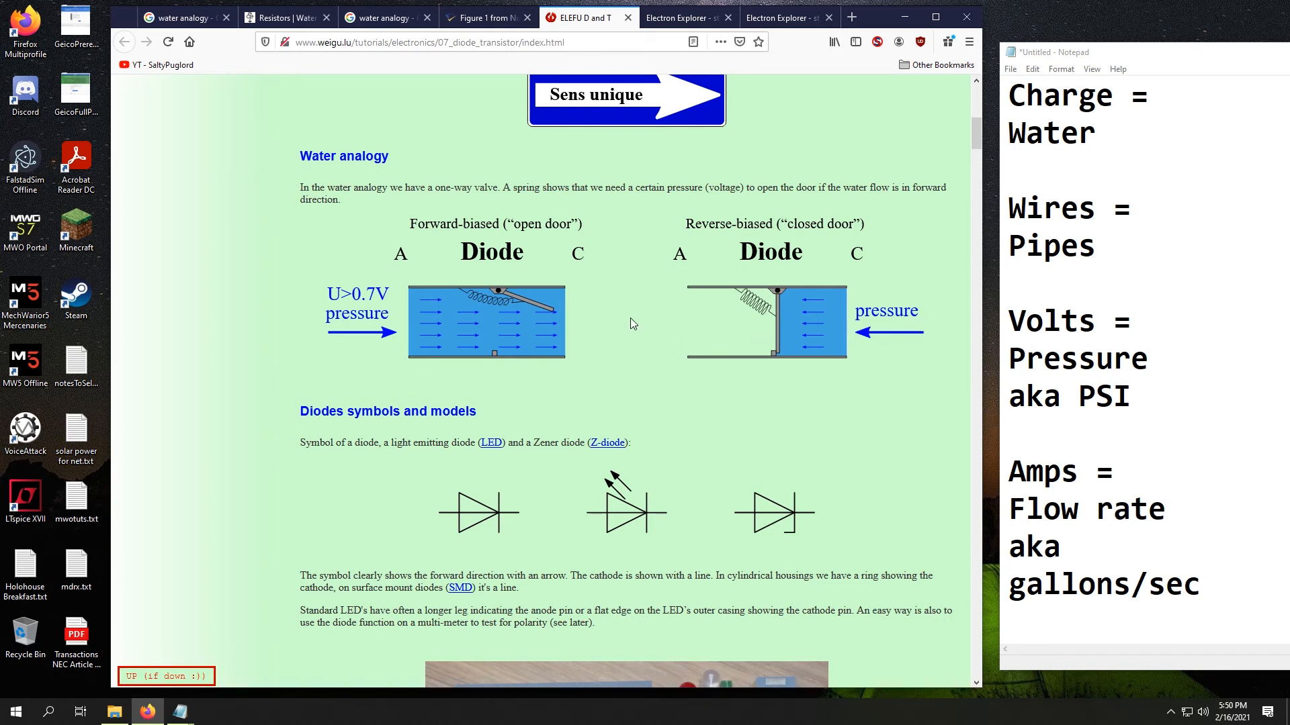
click(678, 17)
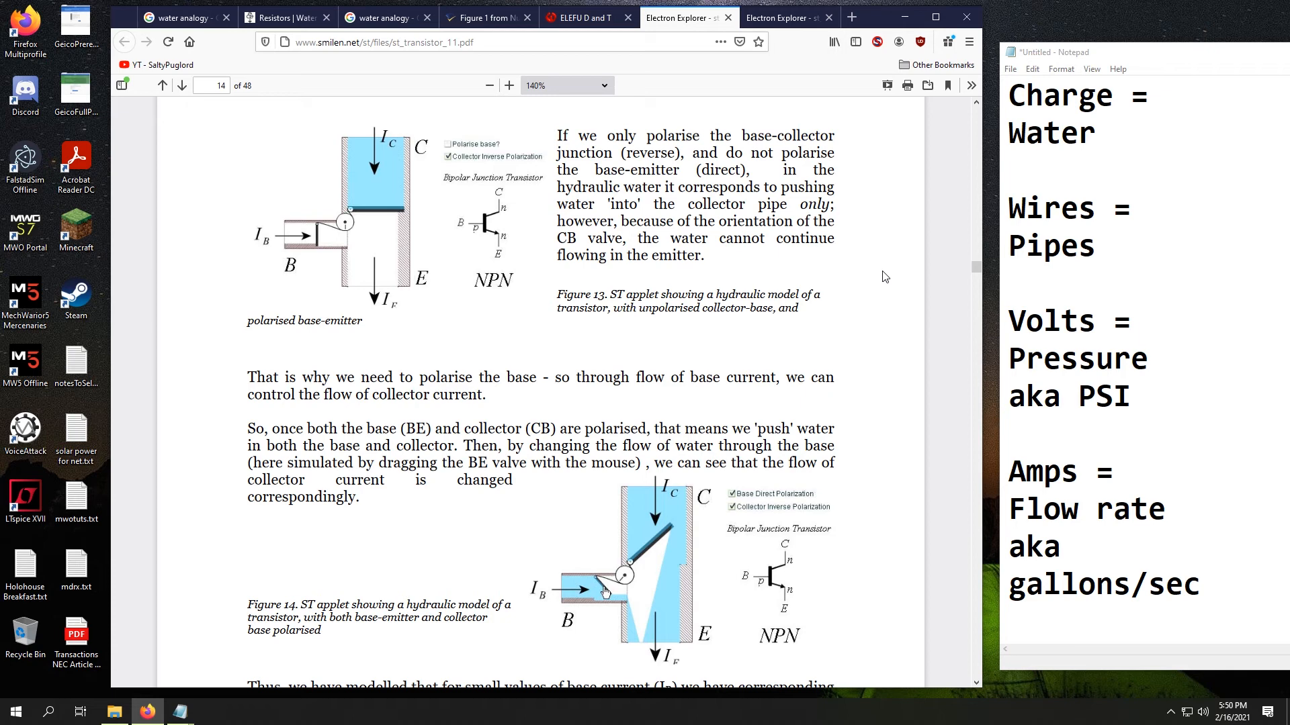
mouse_move(500, 323)
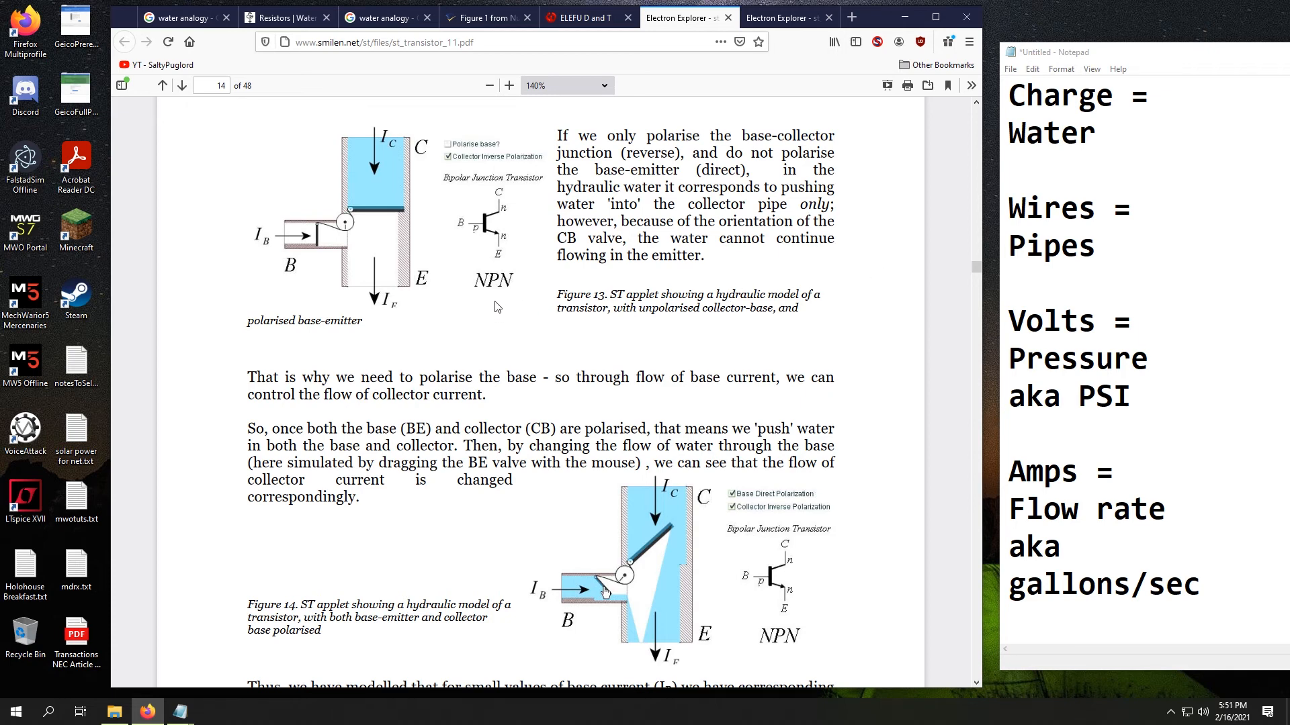
mouse_move(469, 348)
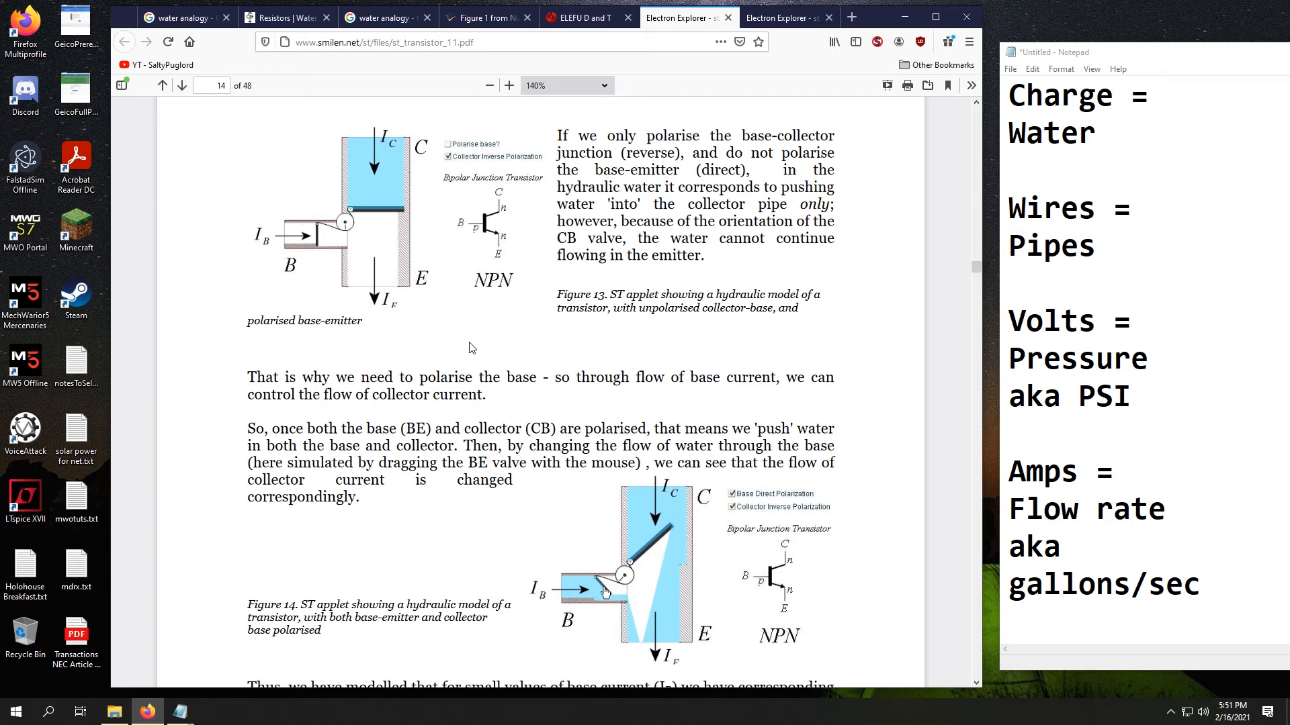
mouse_move(298, 299)
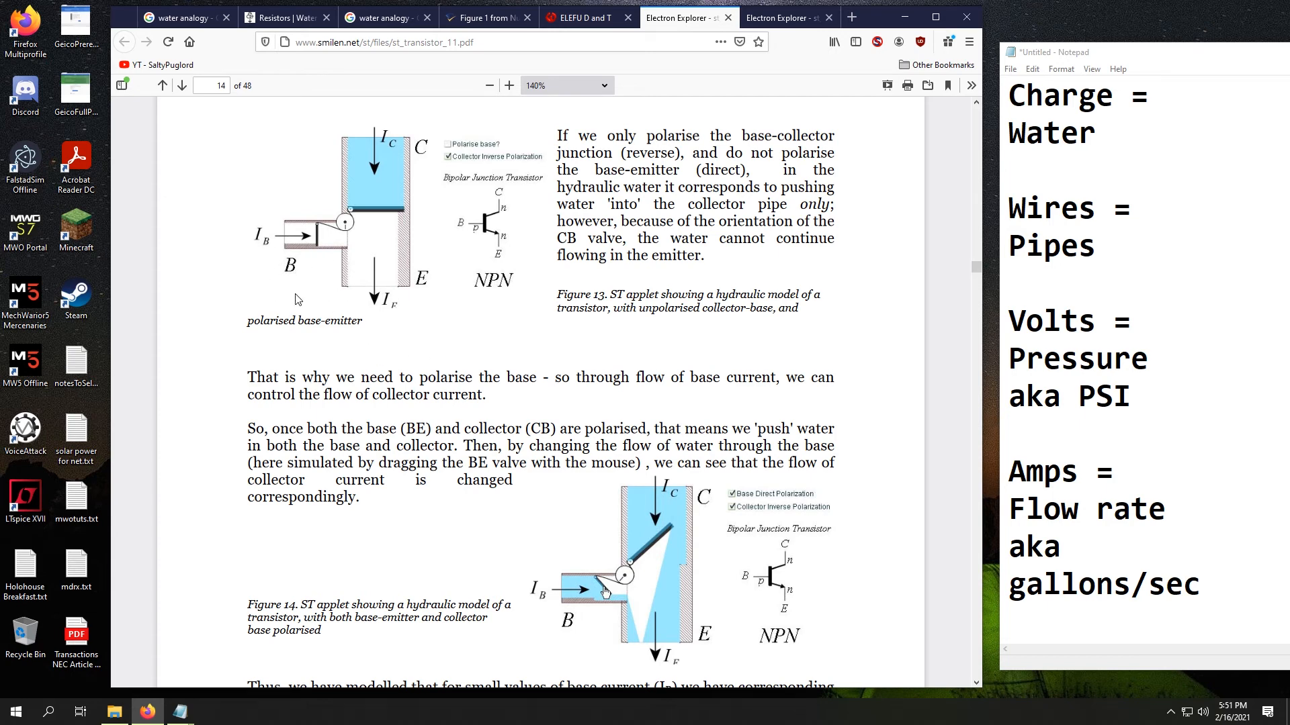
mouse_move(301, 237)
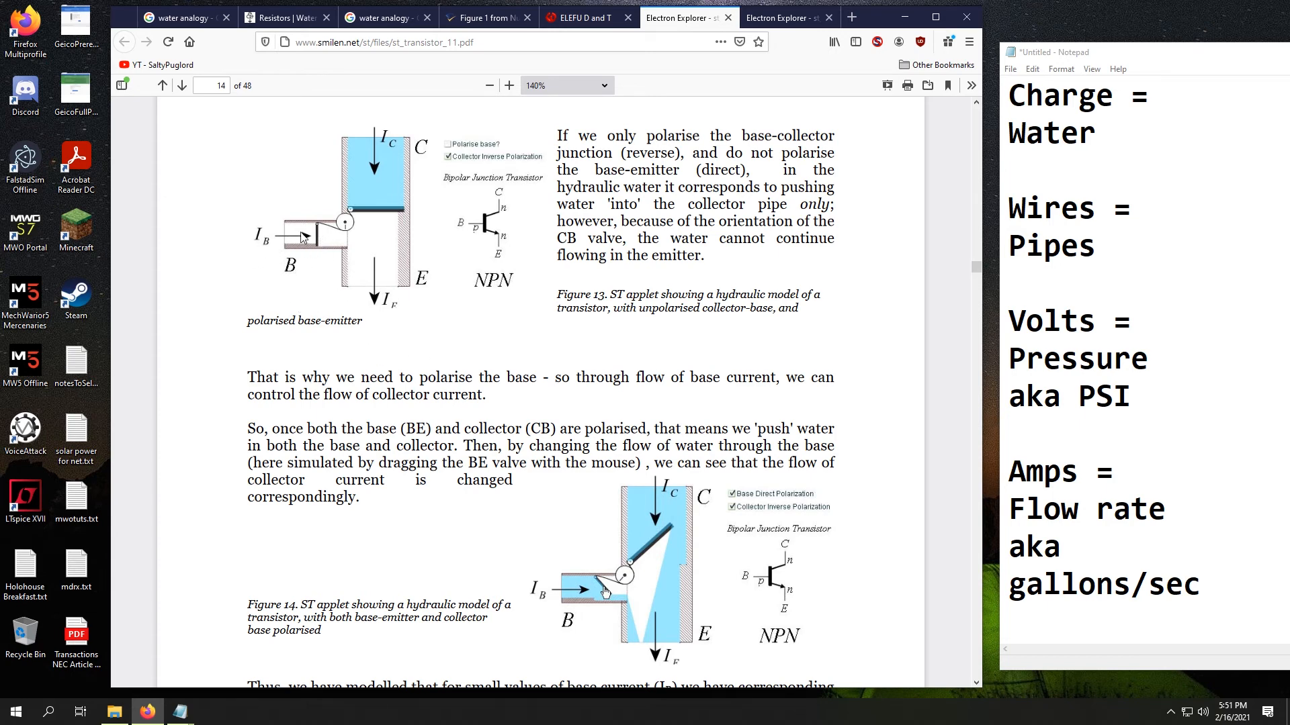
mouse_move(340, 245)
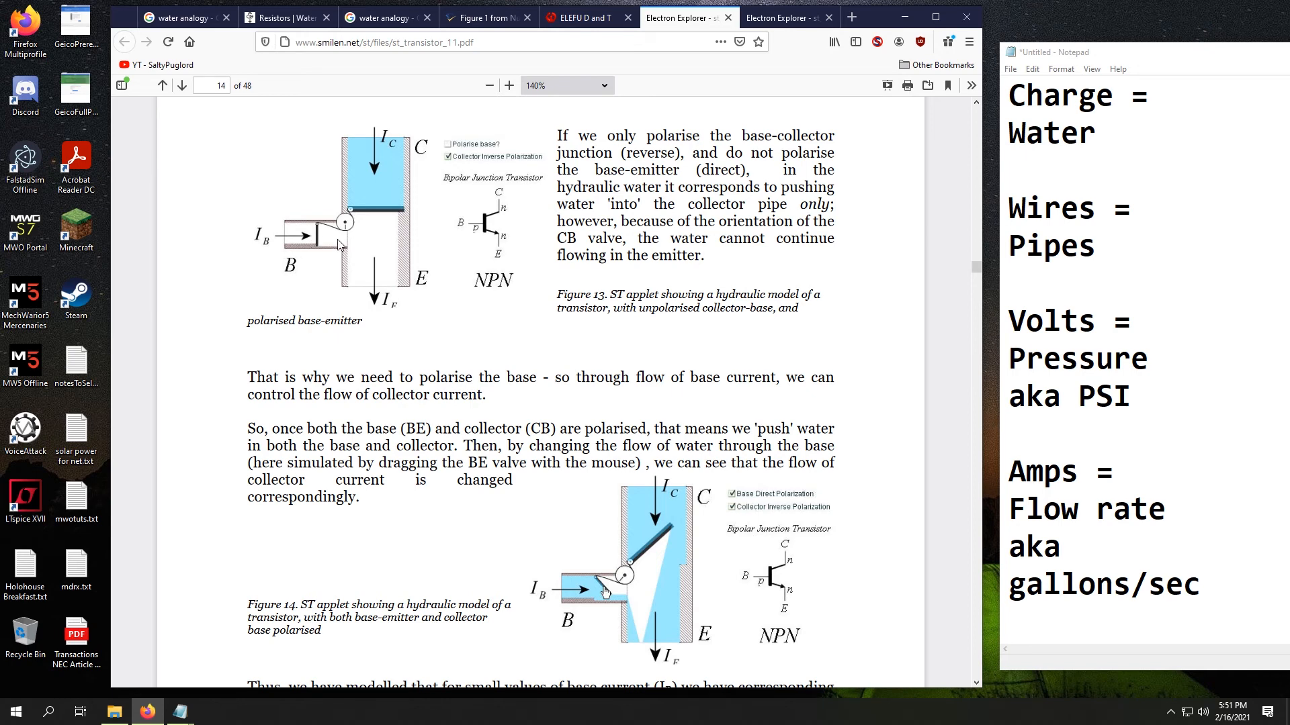
mouse_move(373, 213)
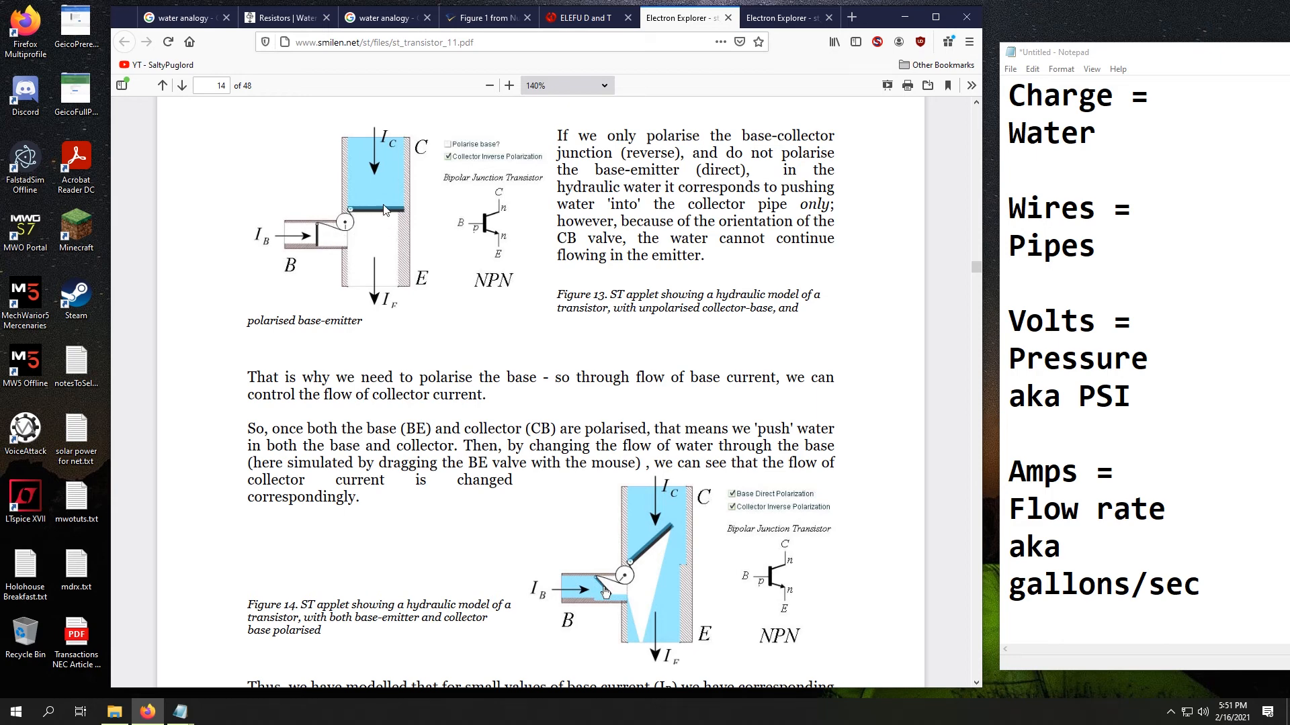
mouse_move(442, 318)
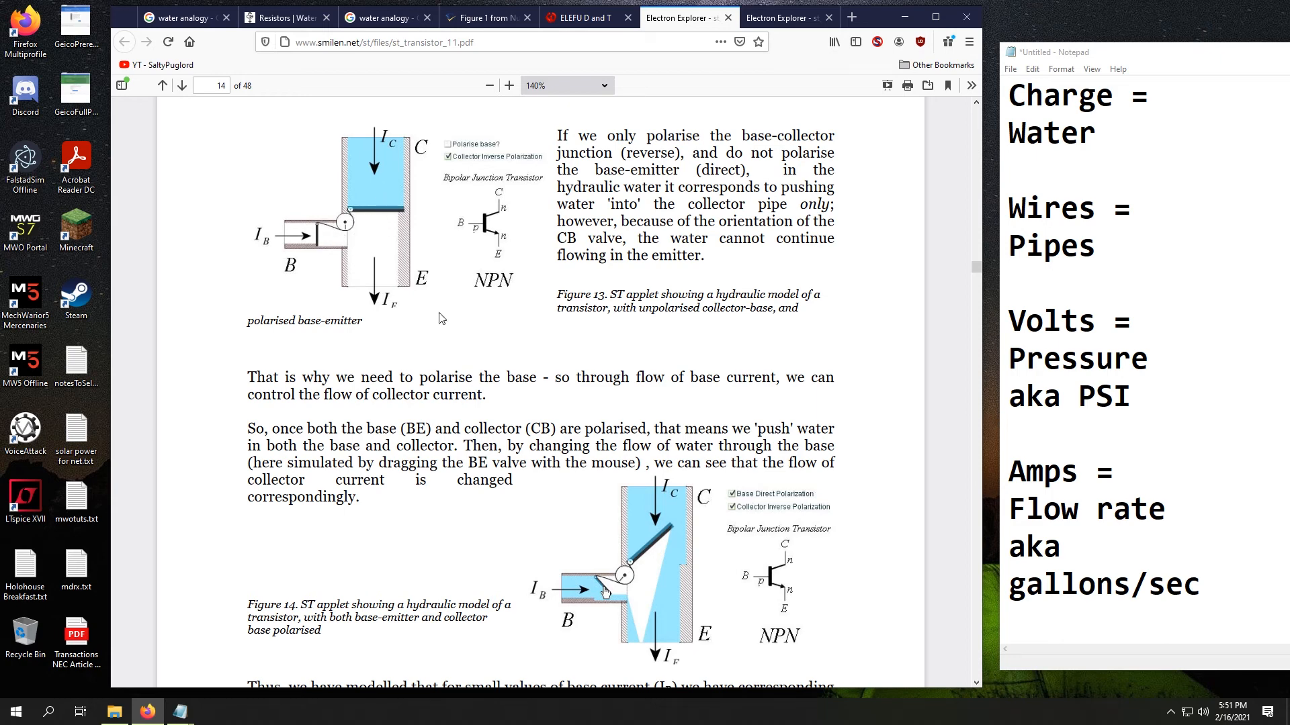
mouse_move(589, 596)
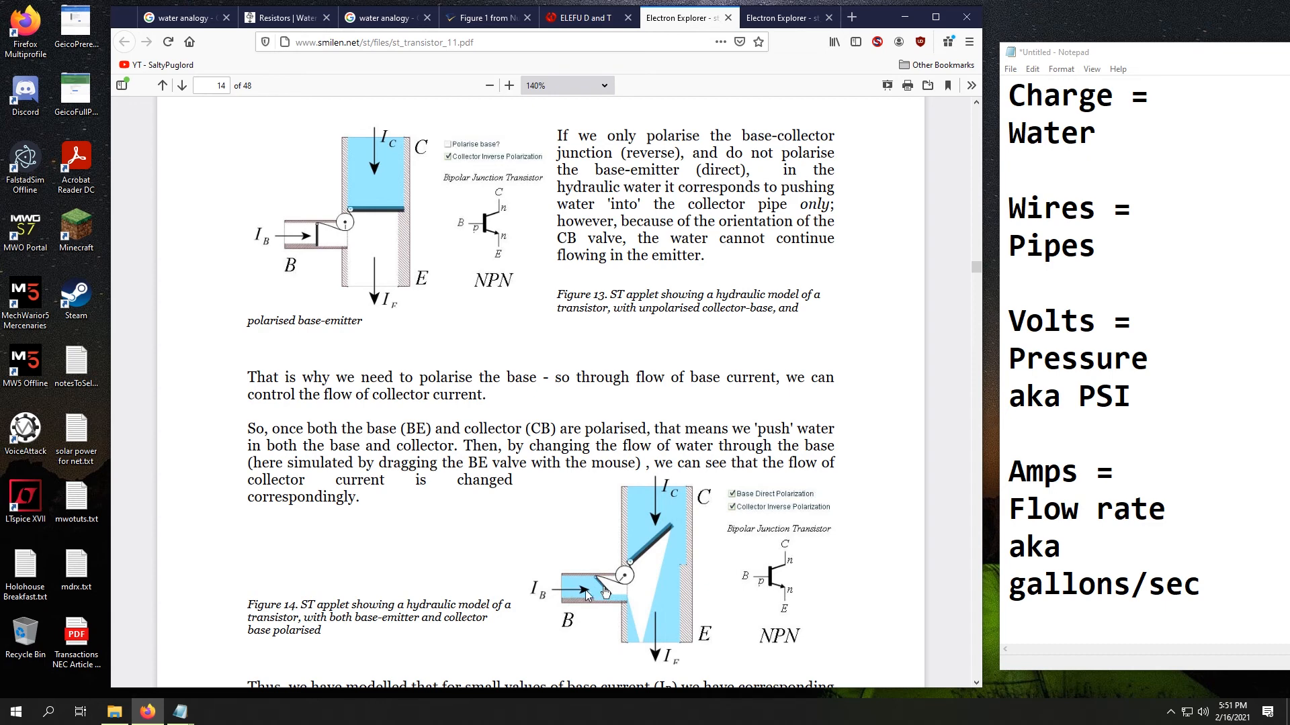
mouse_move(618, 595)
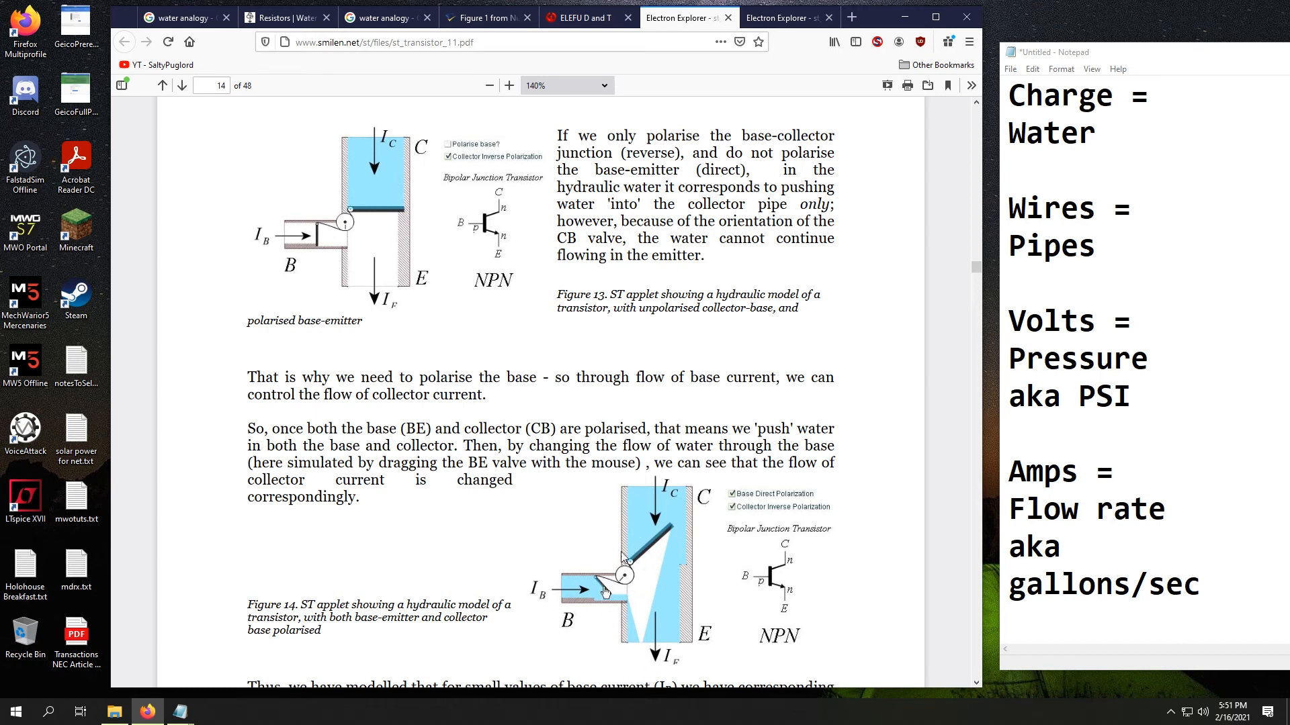
mouse_move(666, 662)
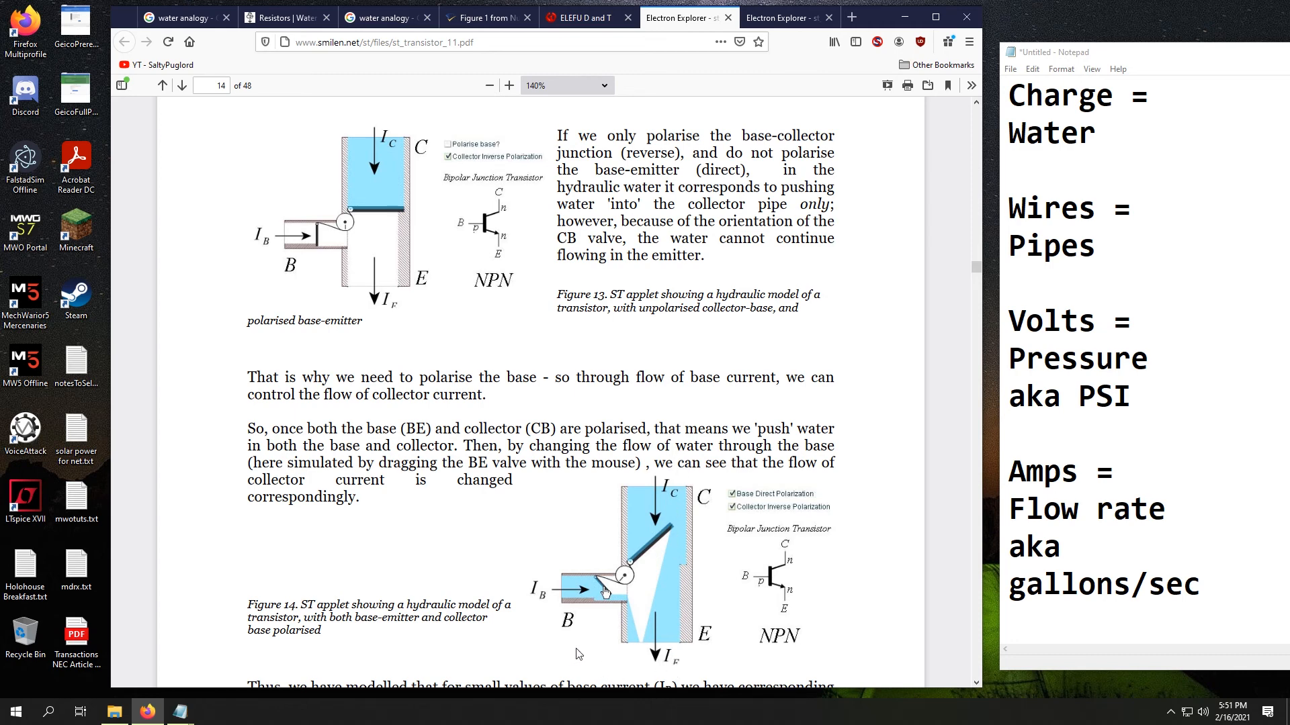
mouse_move(470, 308)
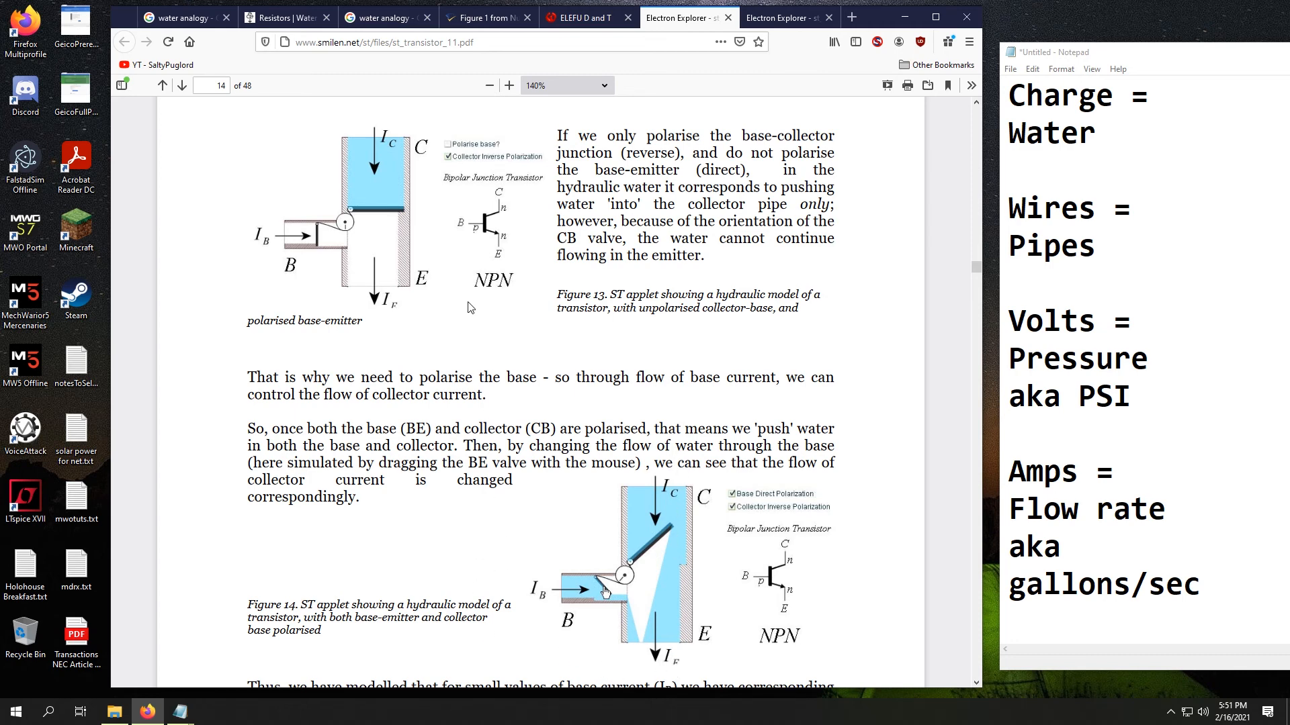
mouse_move(525, 402)
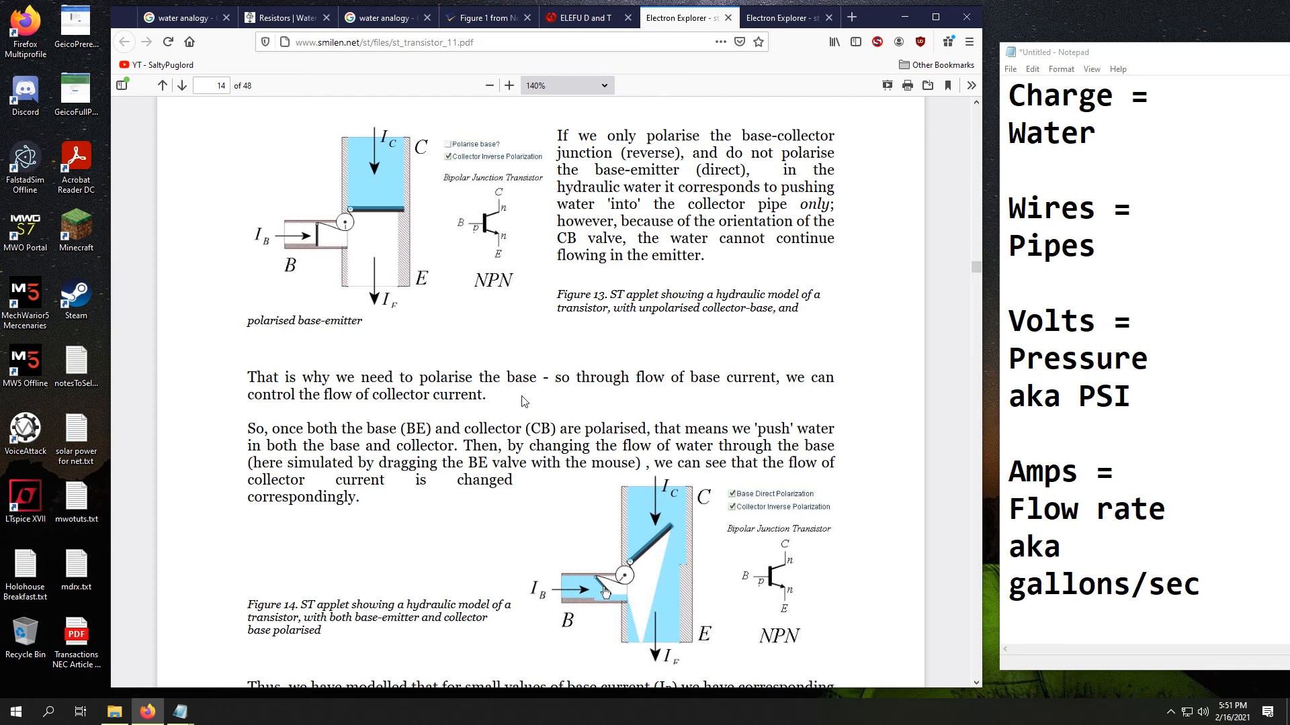
mouse_move(522, 477)
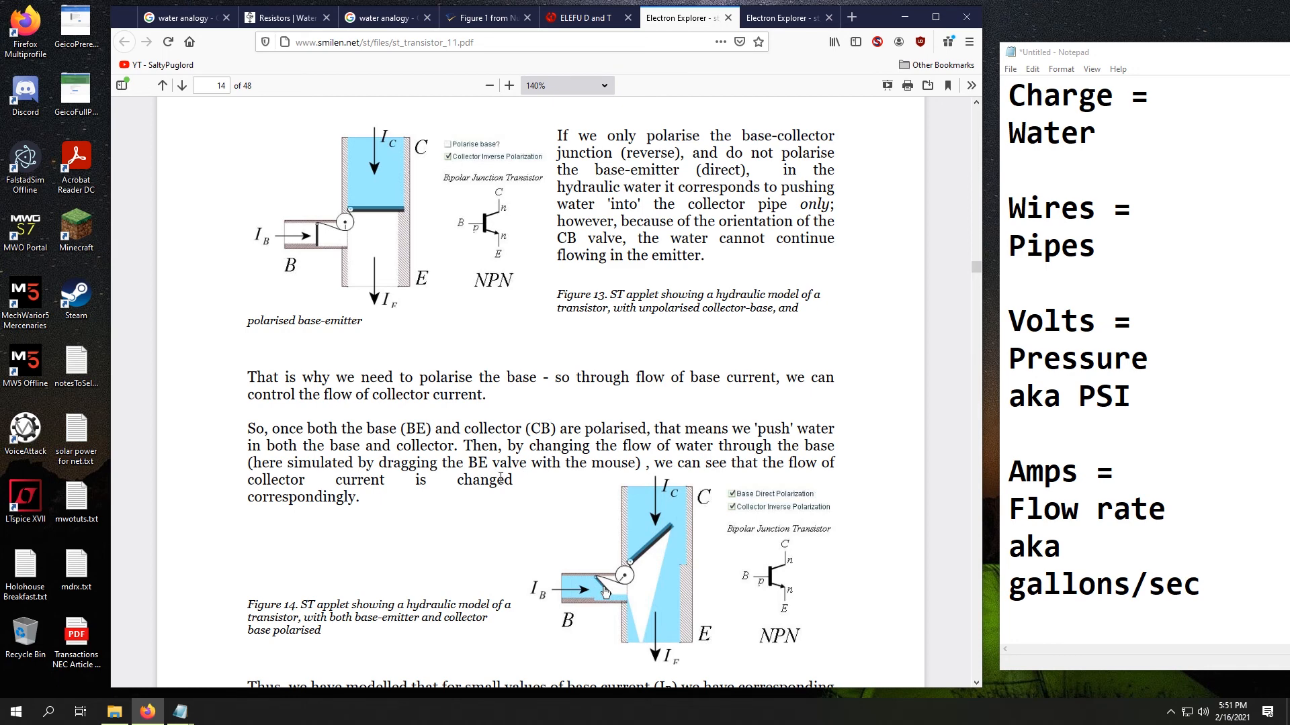
mouse_move(300, 253)
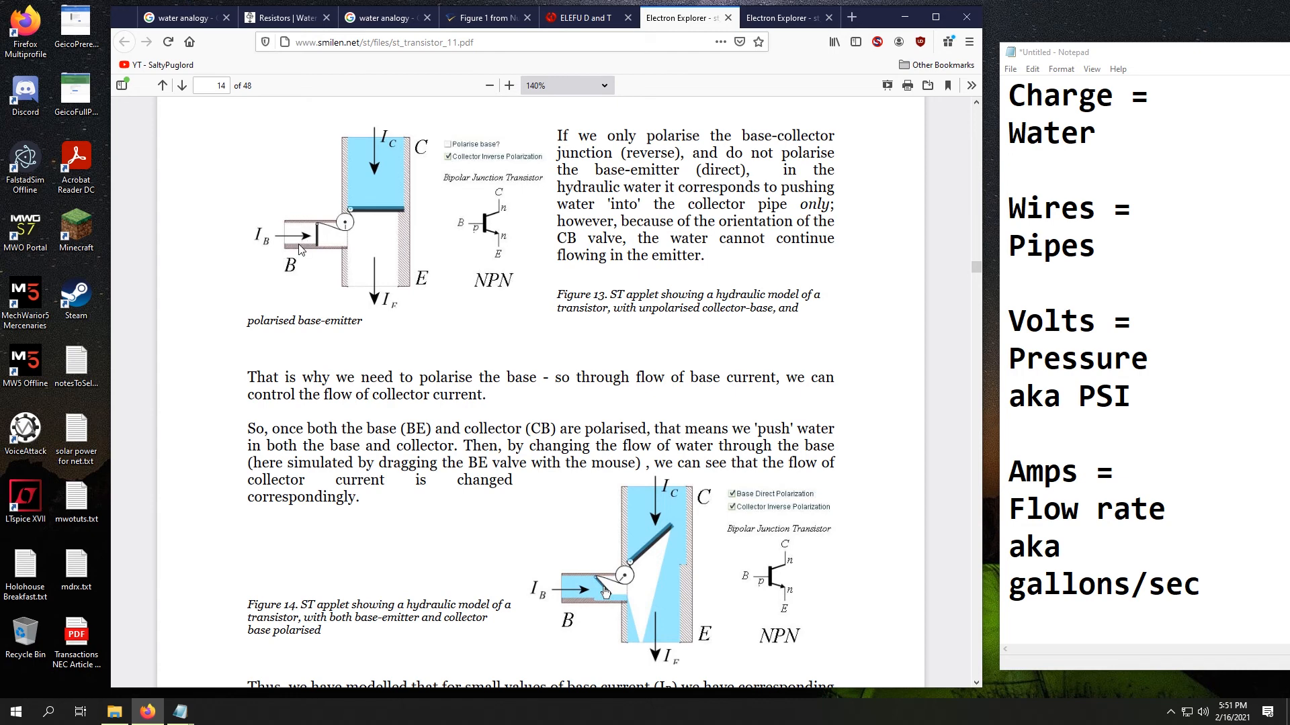
mouse_move(283, 241)
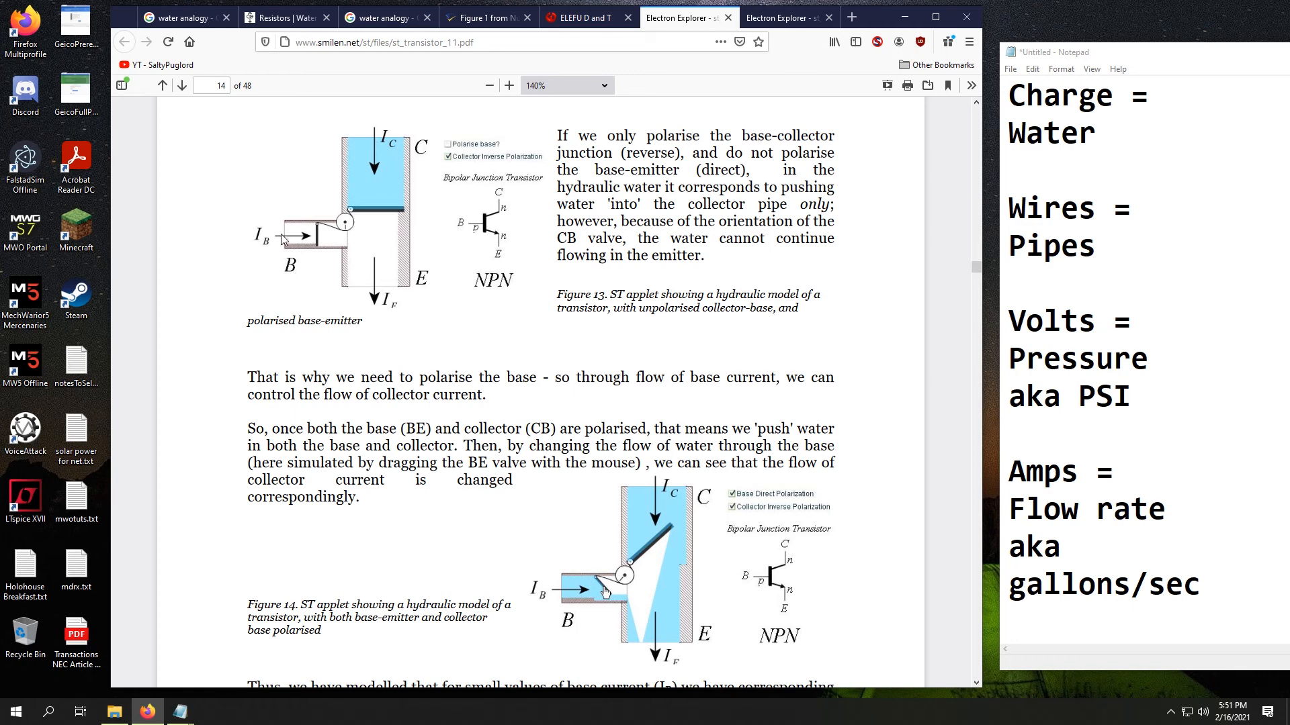
mouse_move(299, 241)
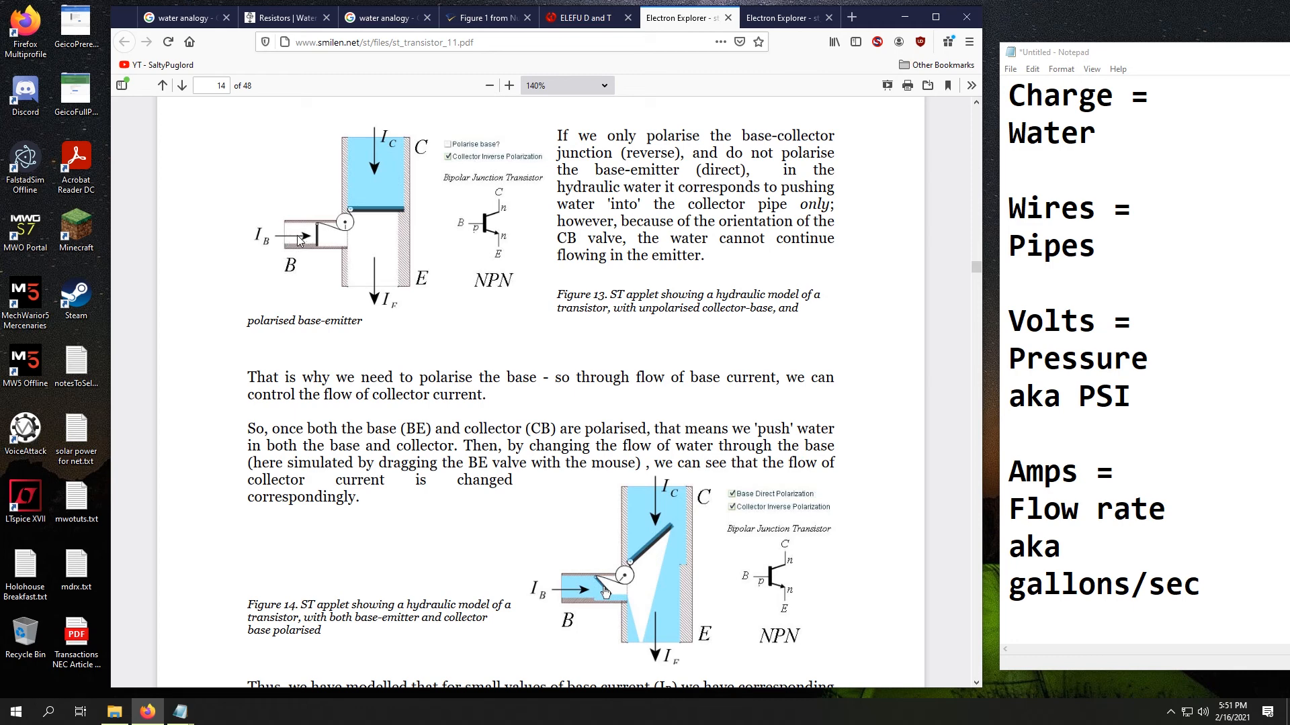
mouse_move(362, 245)
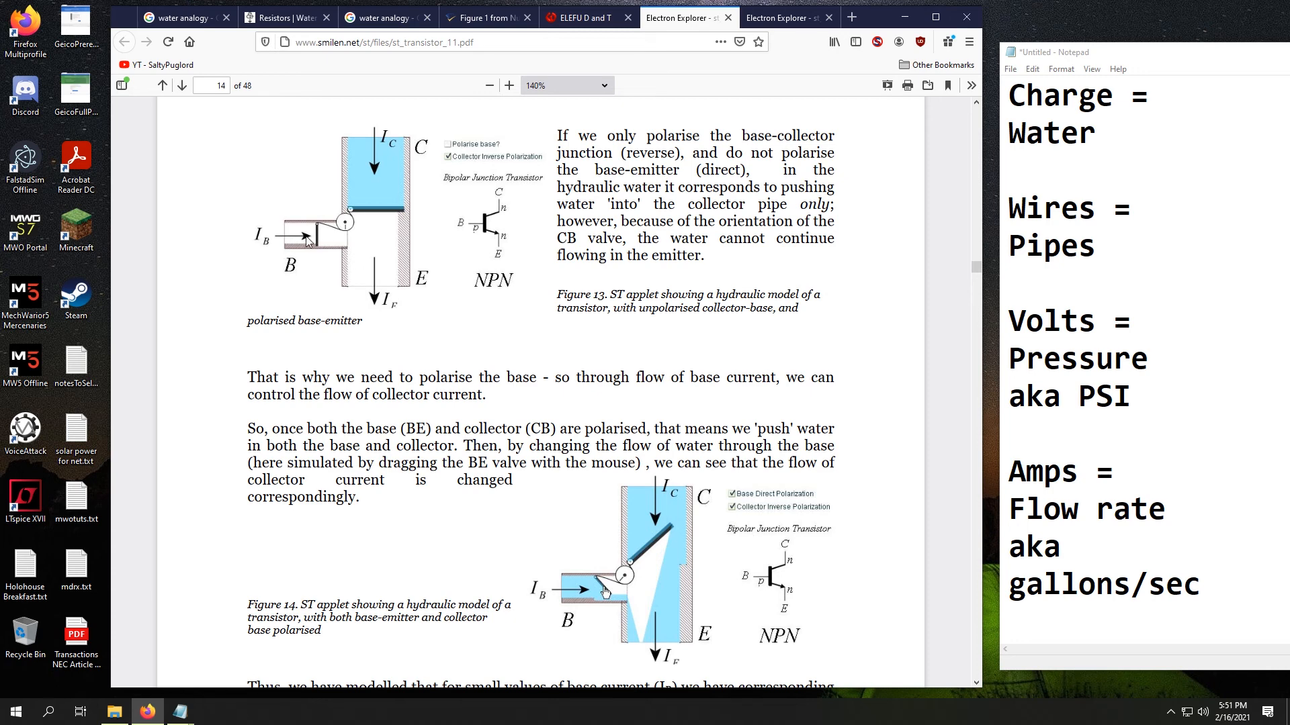
mouse_move(283, 241)
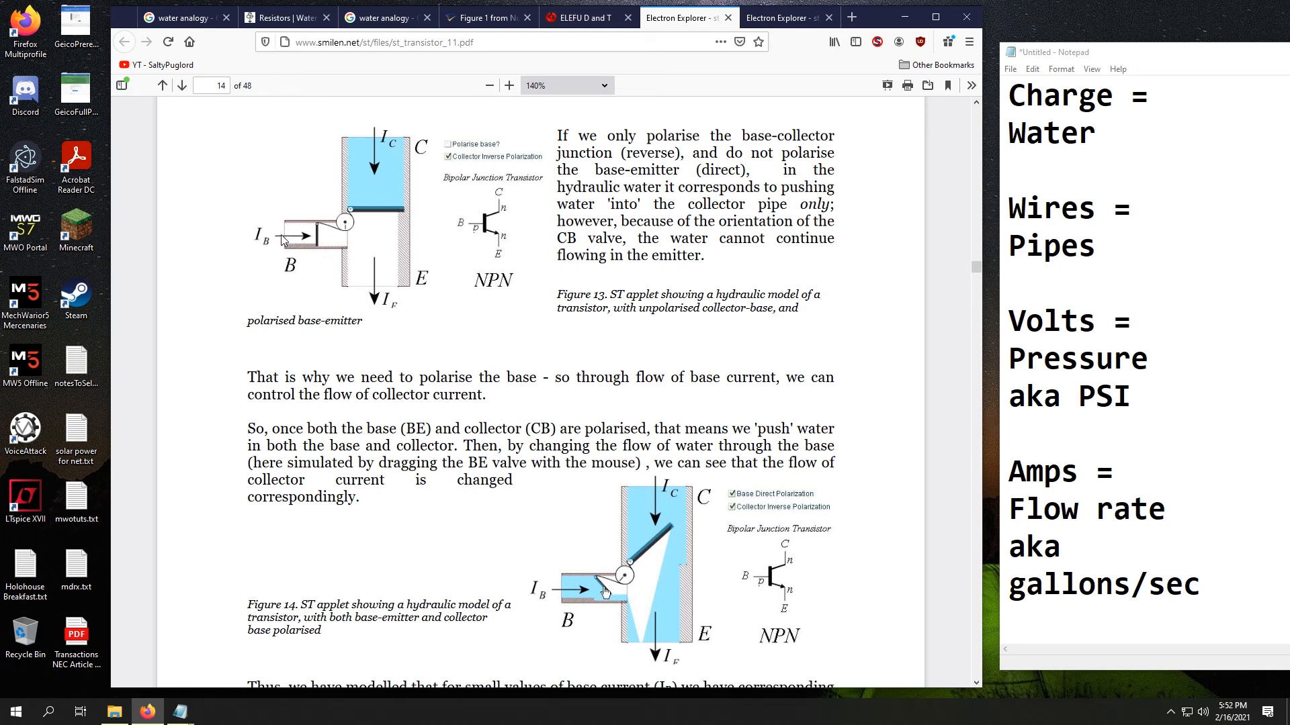
mouse_move(331, 243)
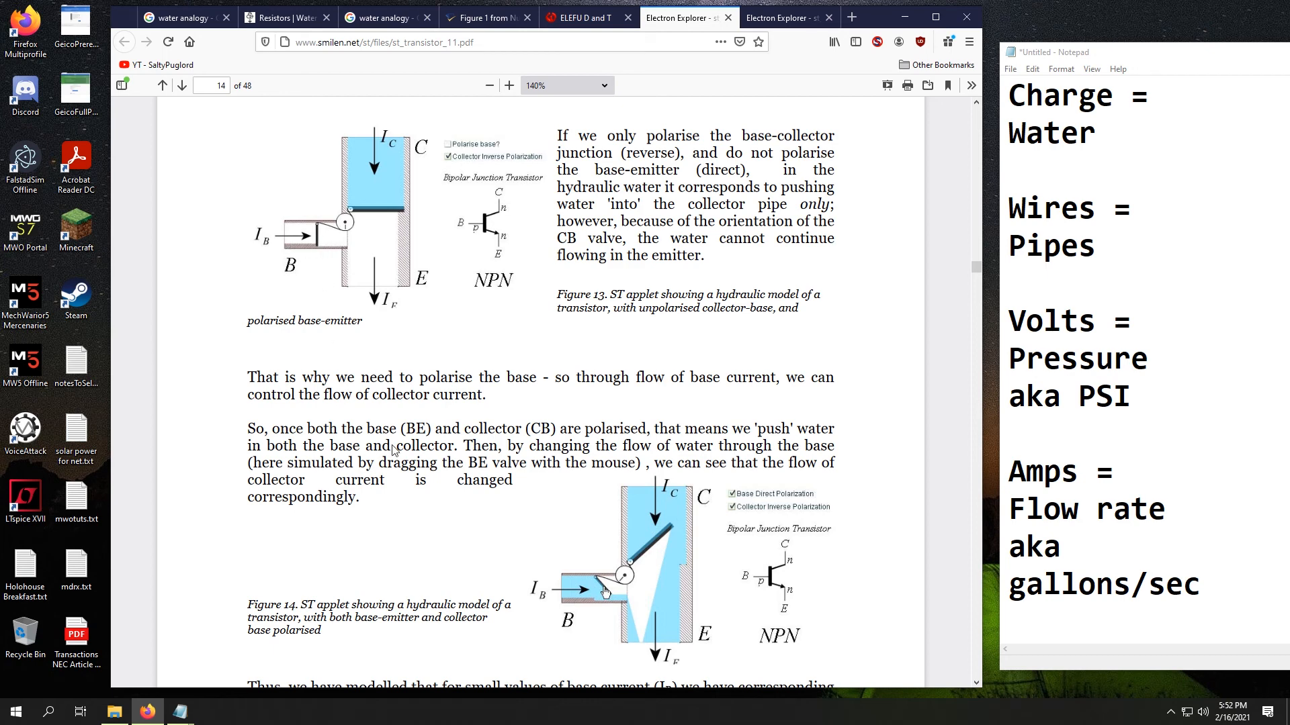
mouse_move(588, 593)
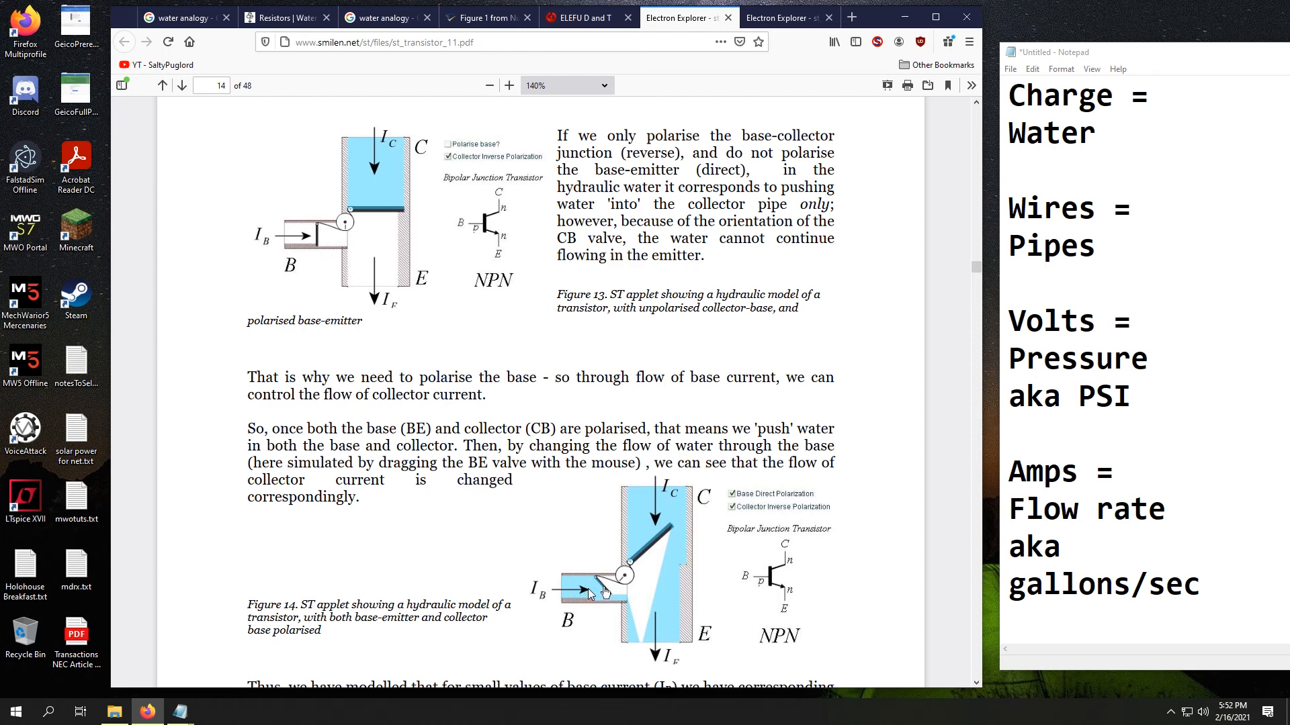
mouse_move(673, 553)
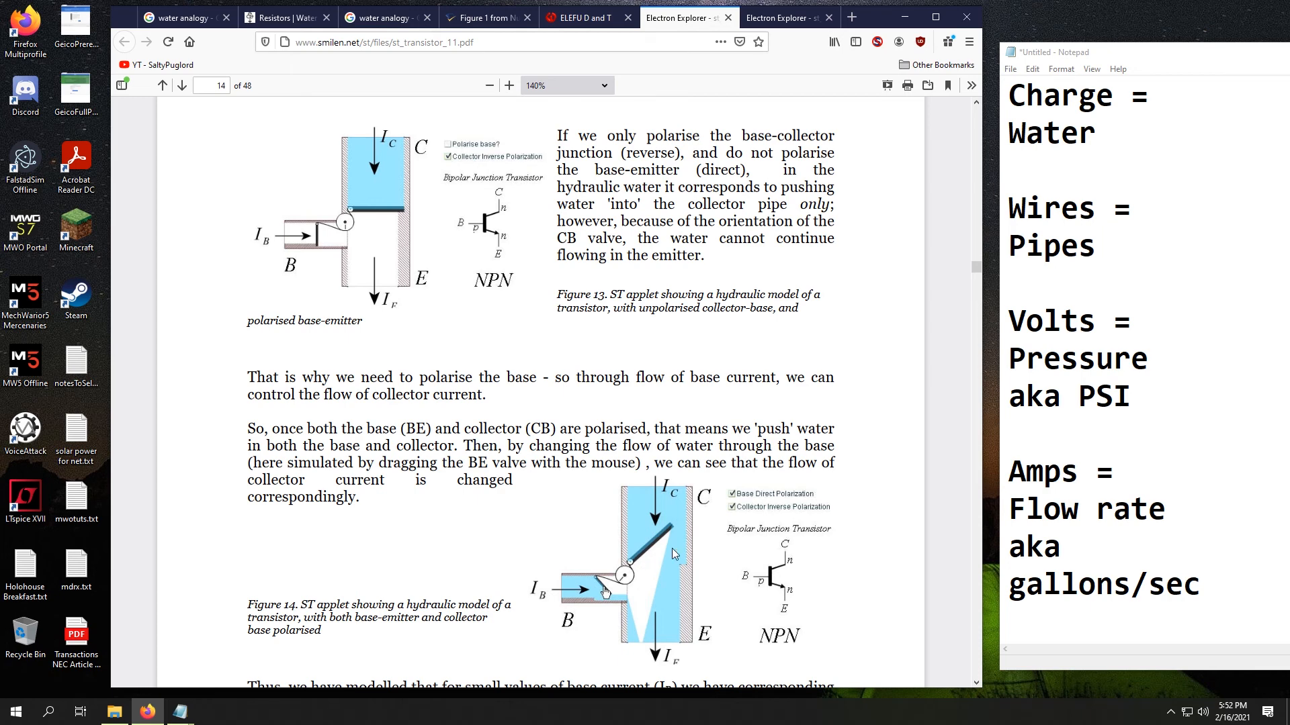
mouse_move(677, 383)
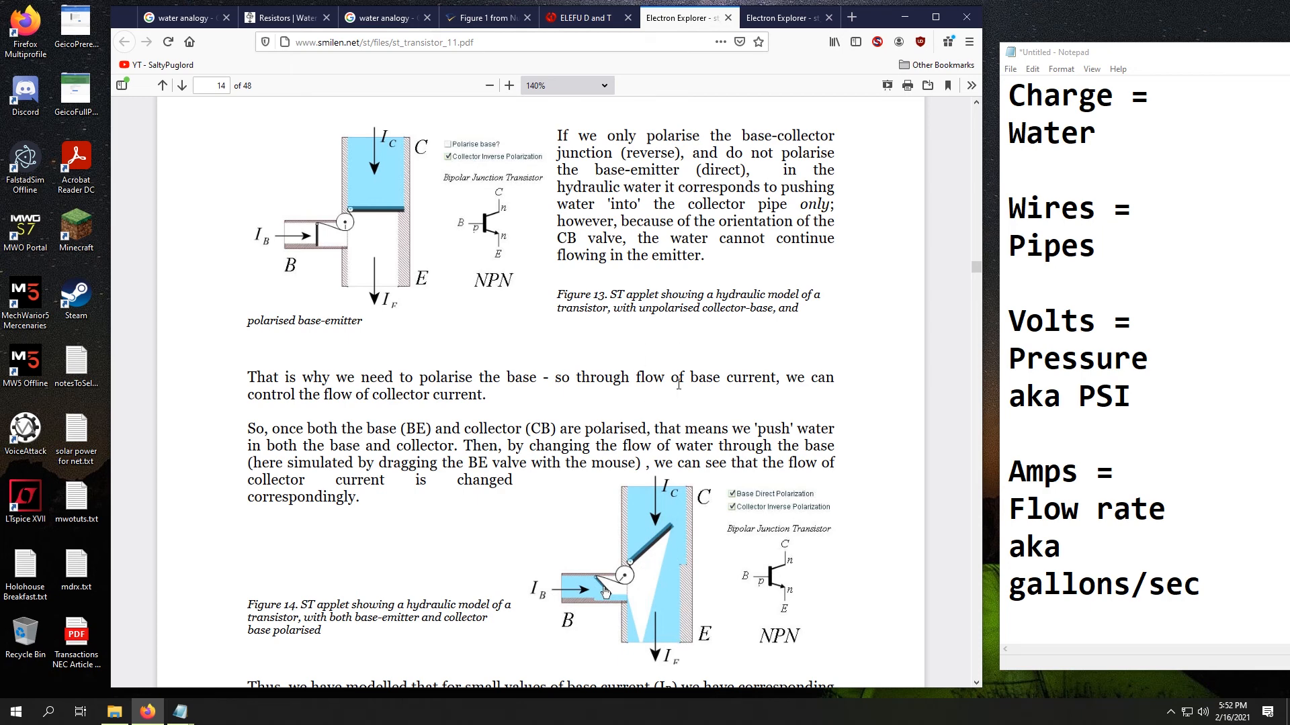
mouse_move(665, 669)
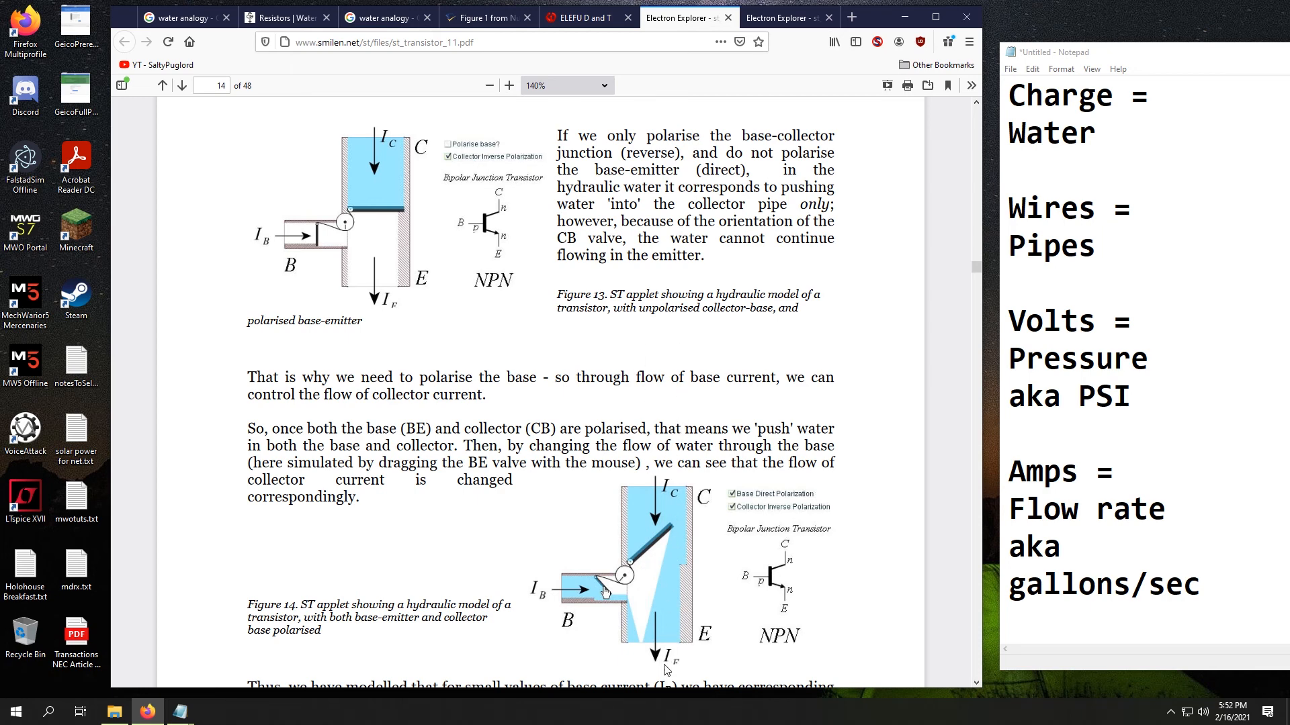
mouse_move(589, 673)
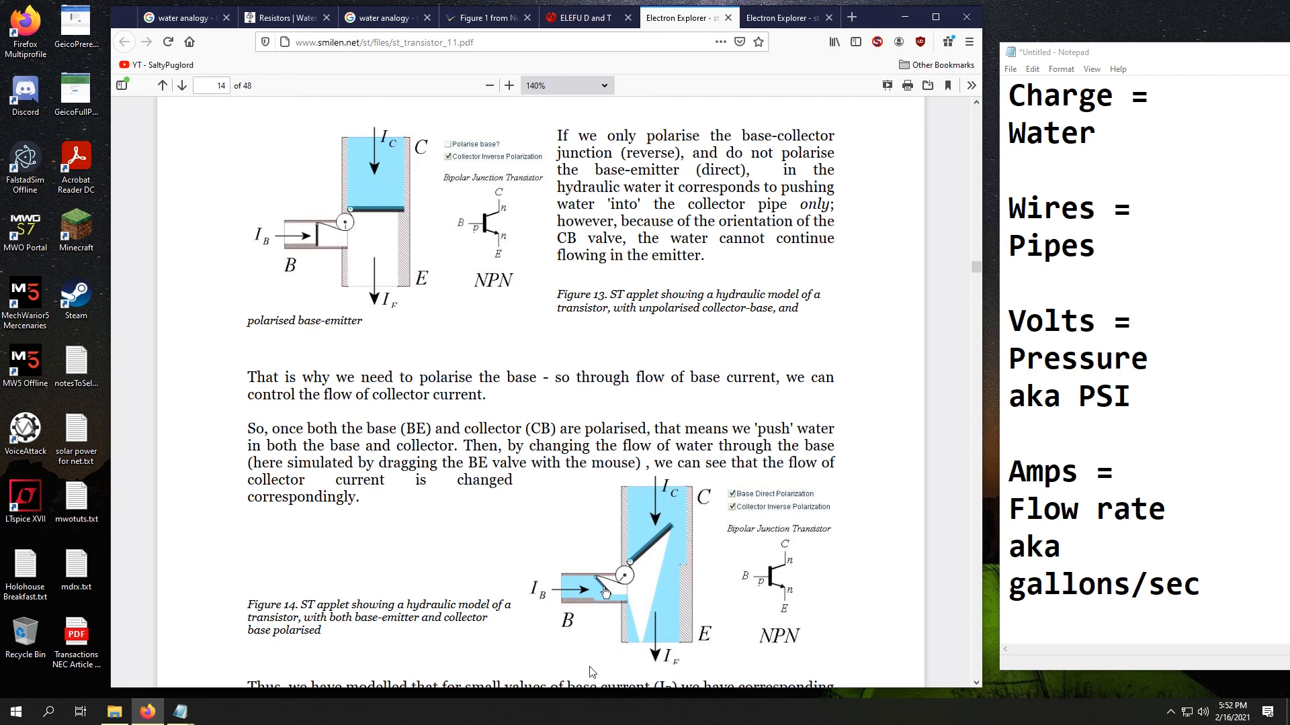
mouse_move(461, 573)
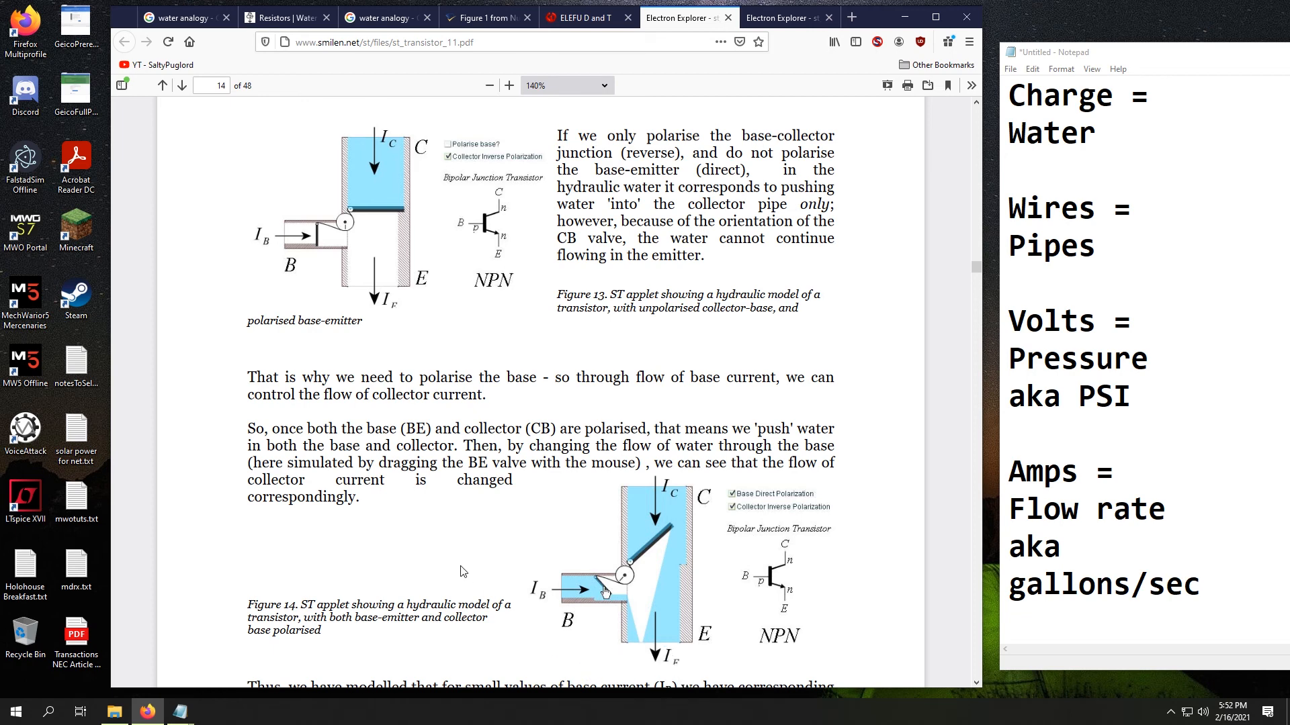
mouse_move(329, 230)
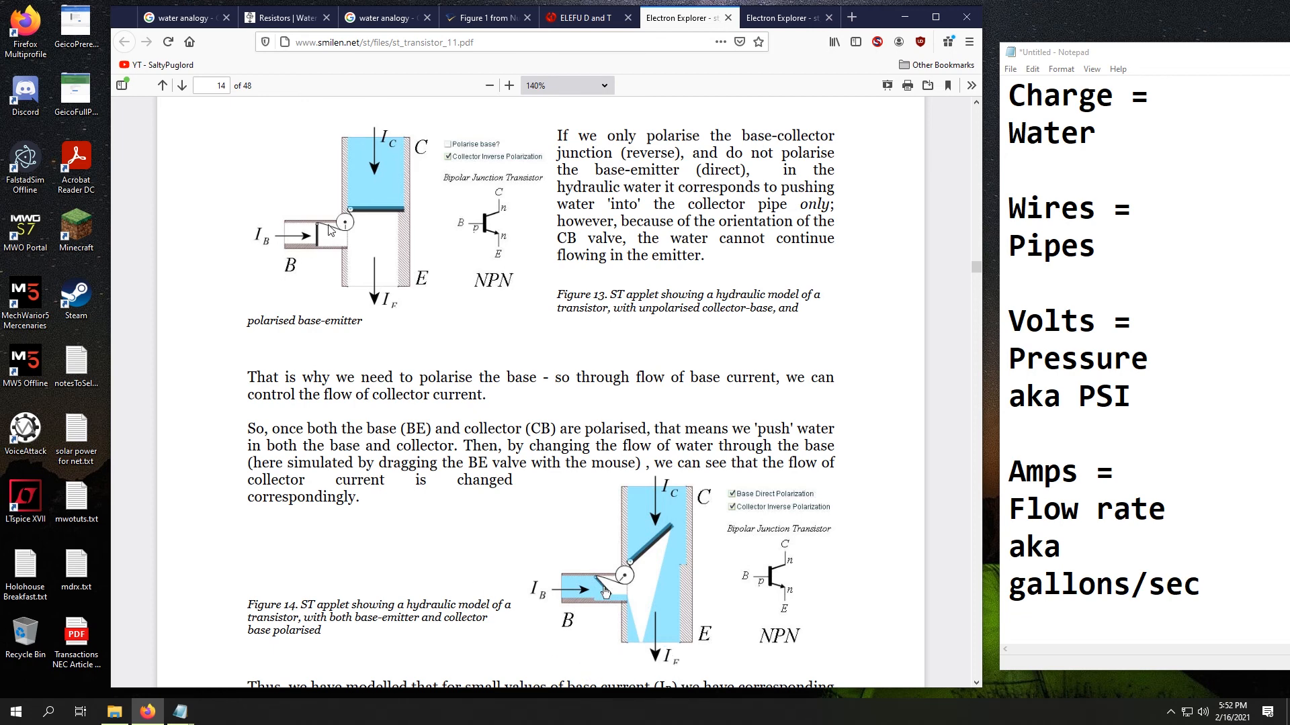
mouse_move(306, 258)
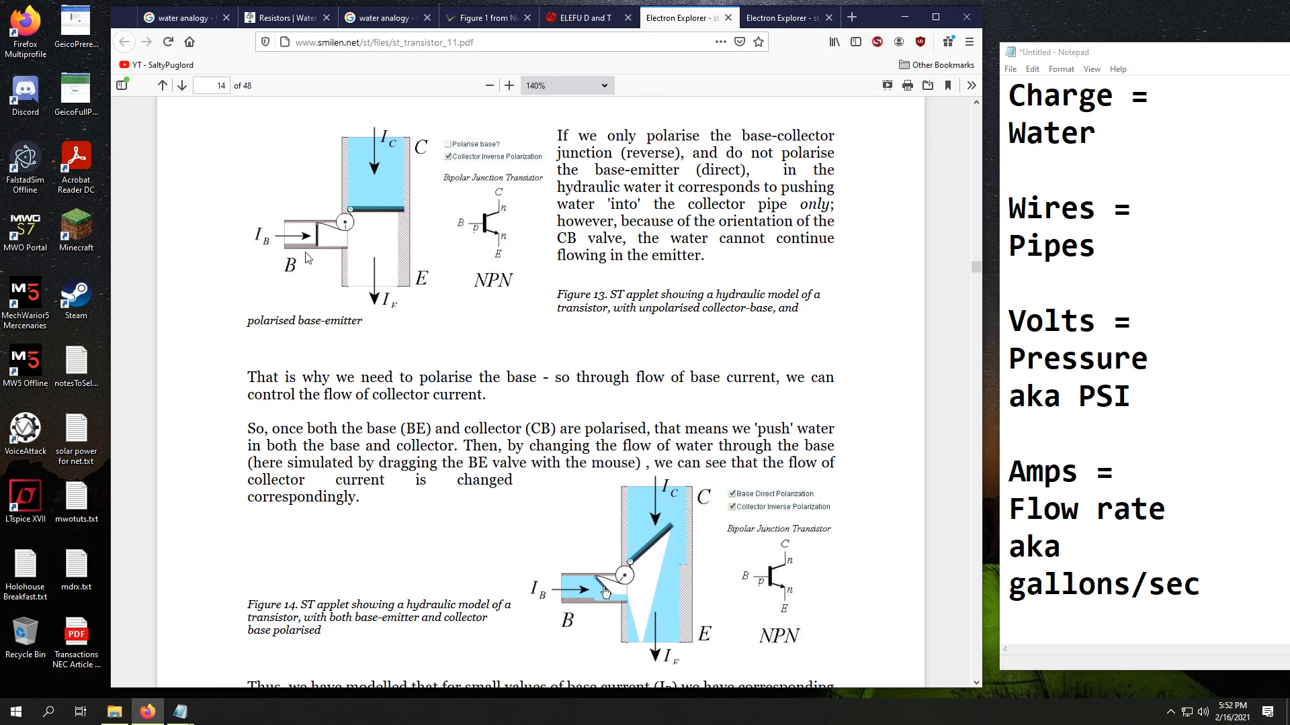
mouse_move(255, 239)
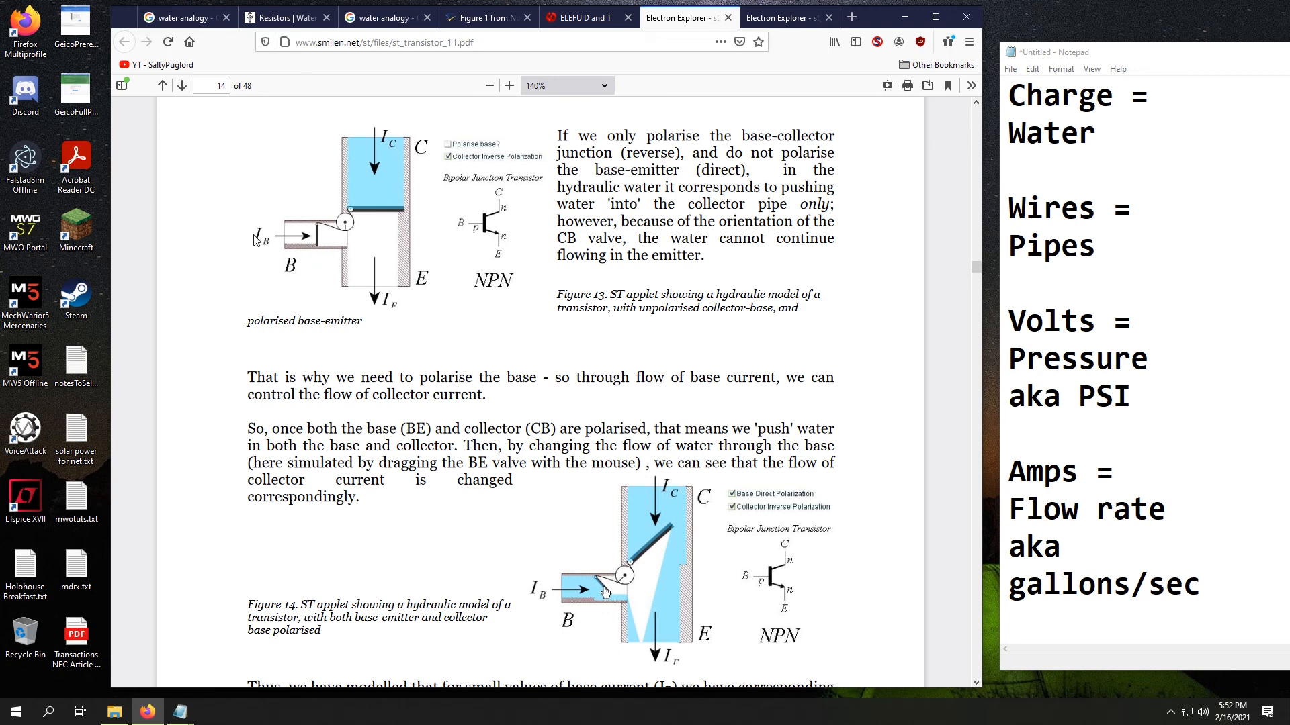
mouse_move(442, 297)
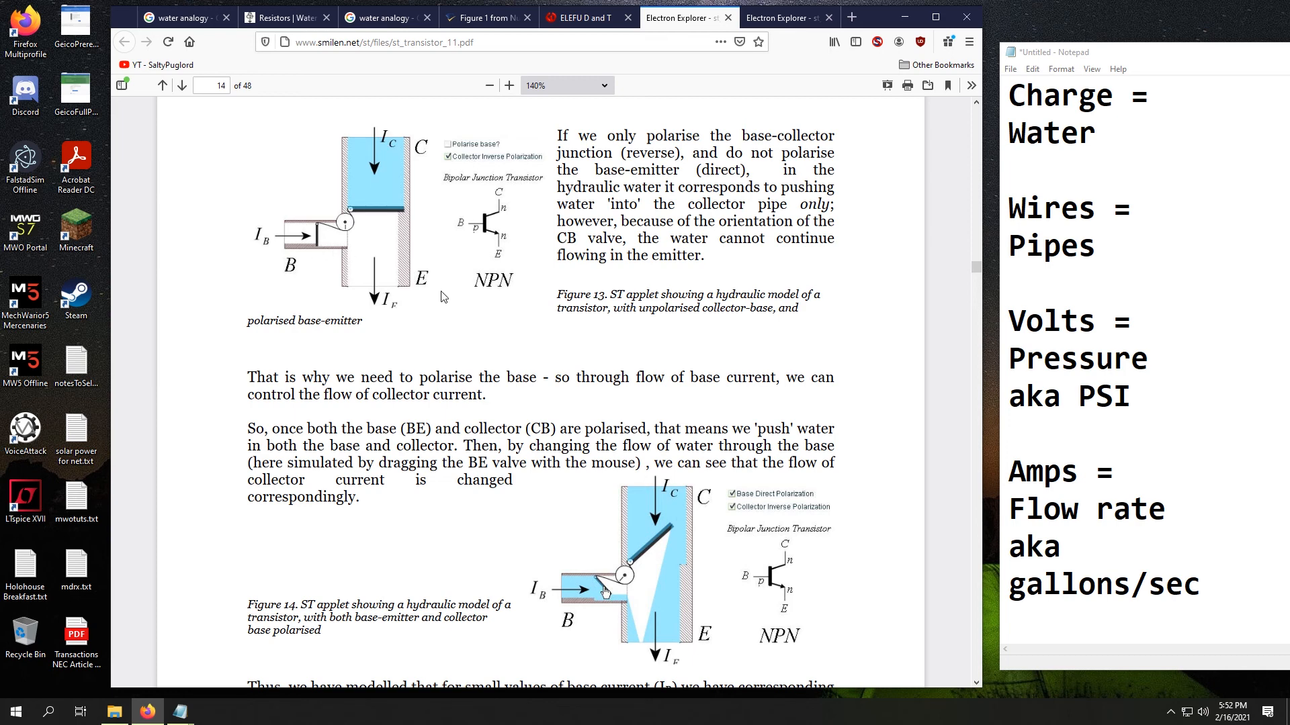
mouse_move(321, 225)
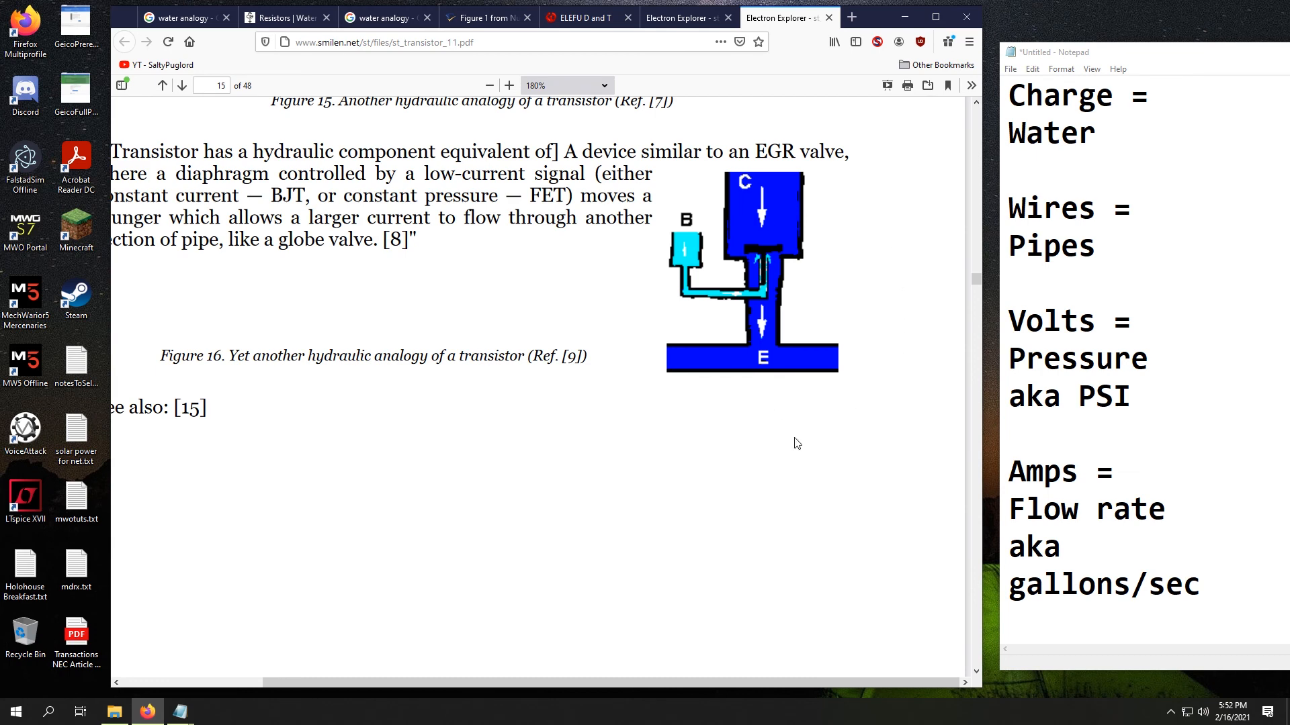
mouse_move(771, 285)
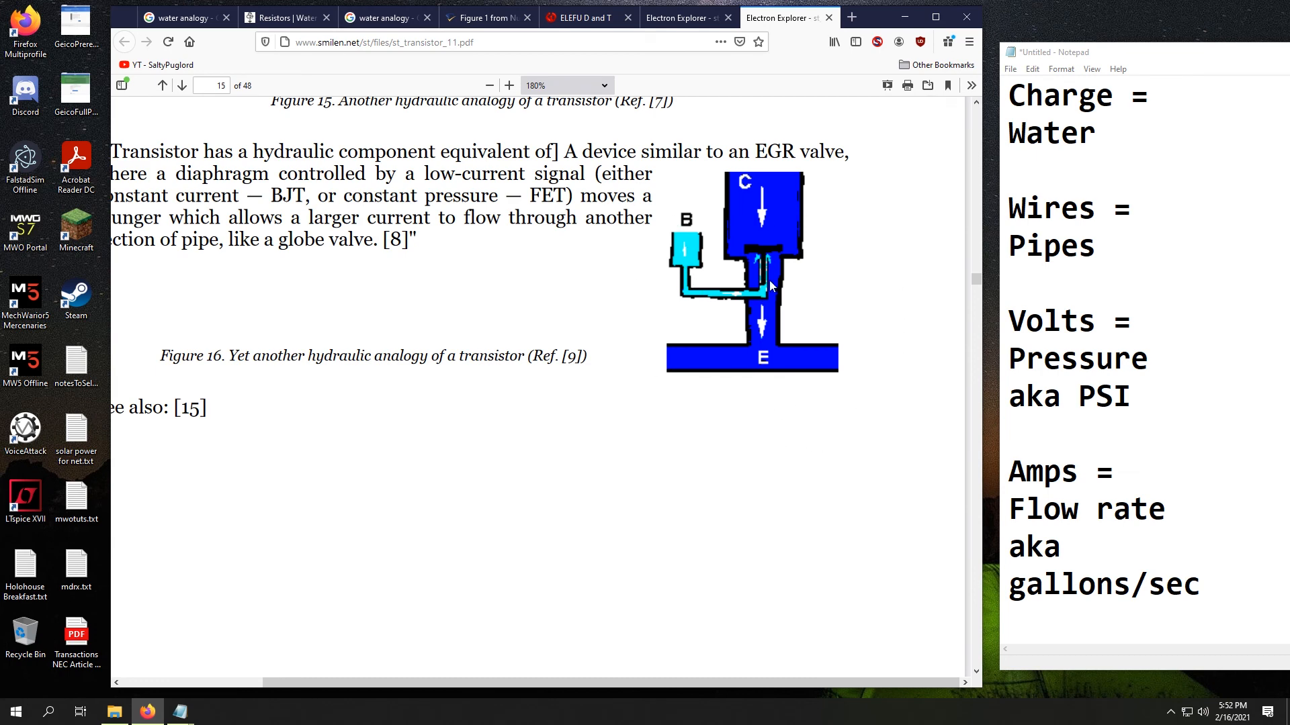
mouse_move(754, 264)
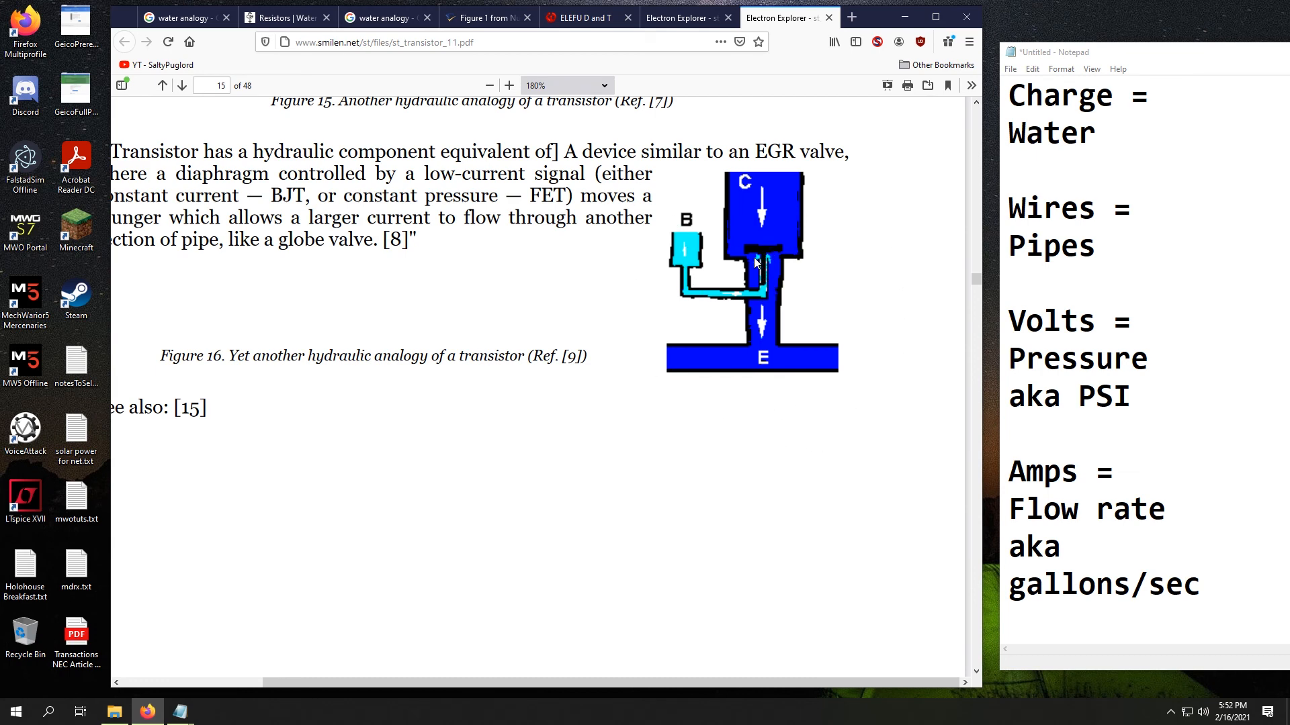
mouse_move(751, 192)
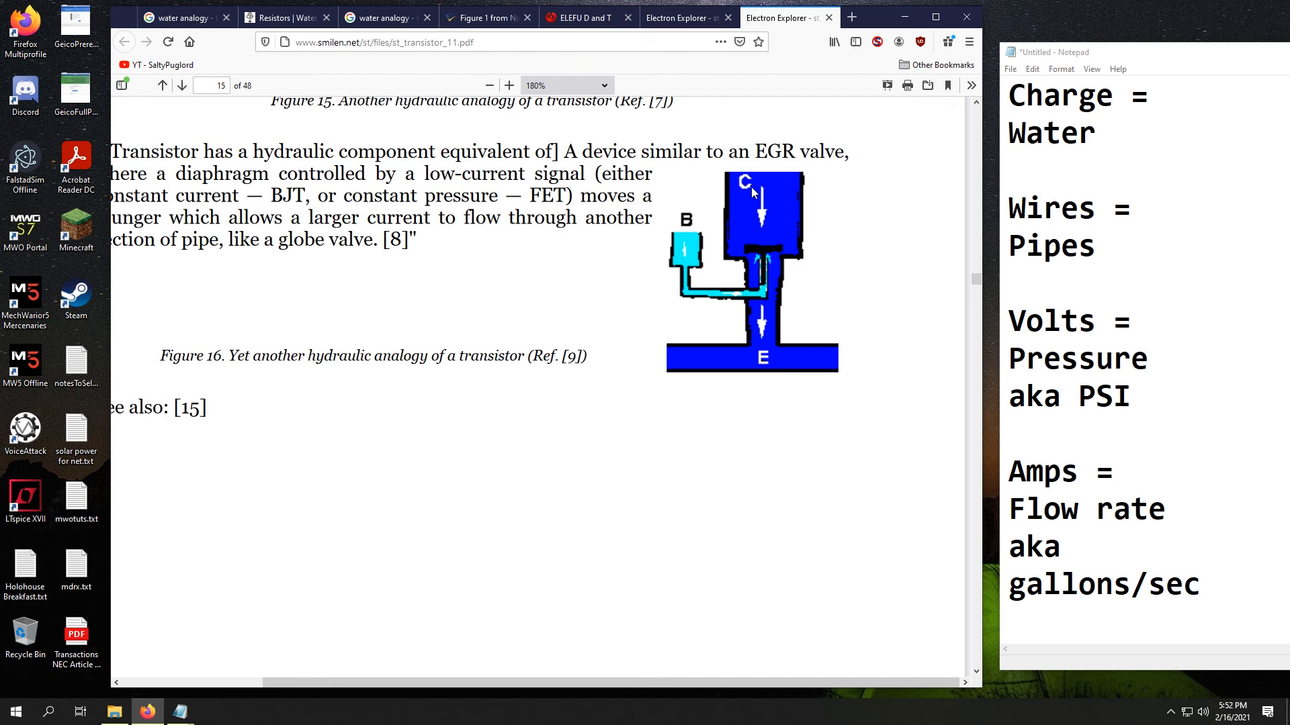
mouse_move(757, 319)
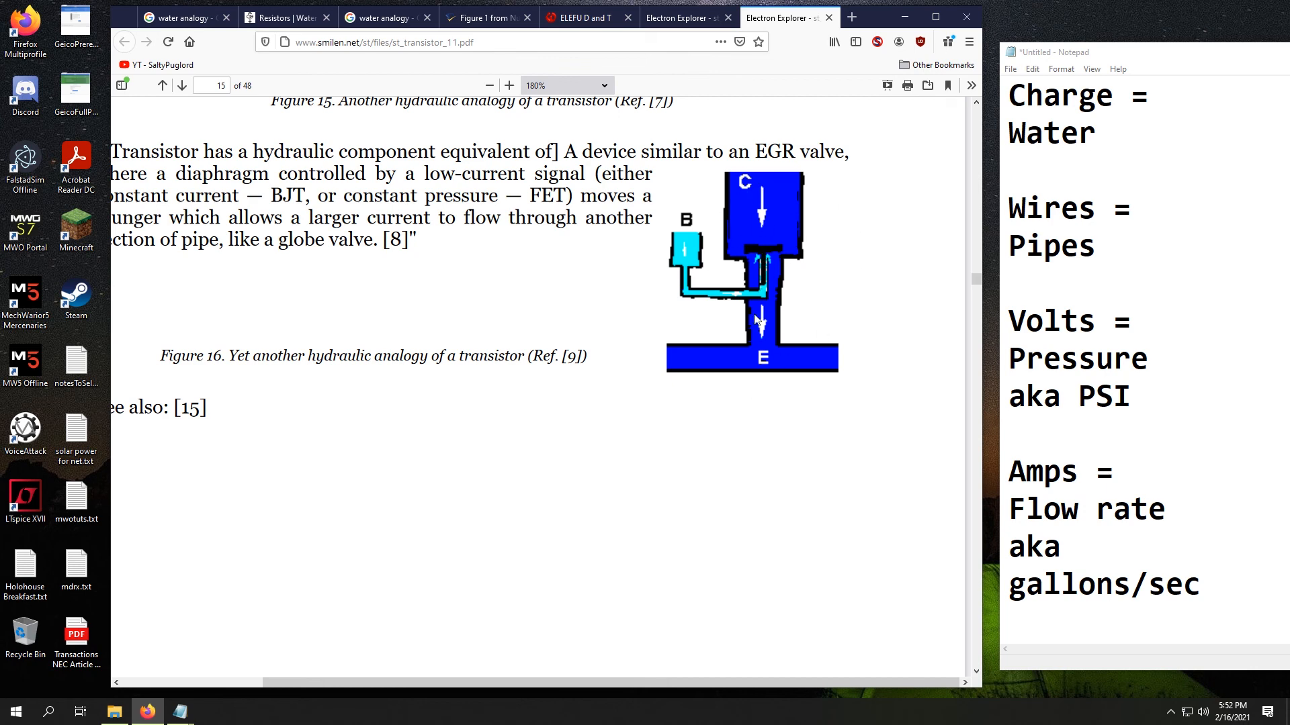
mouse_move(768, 361)
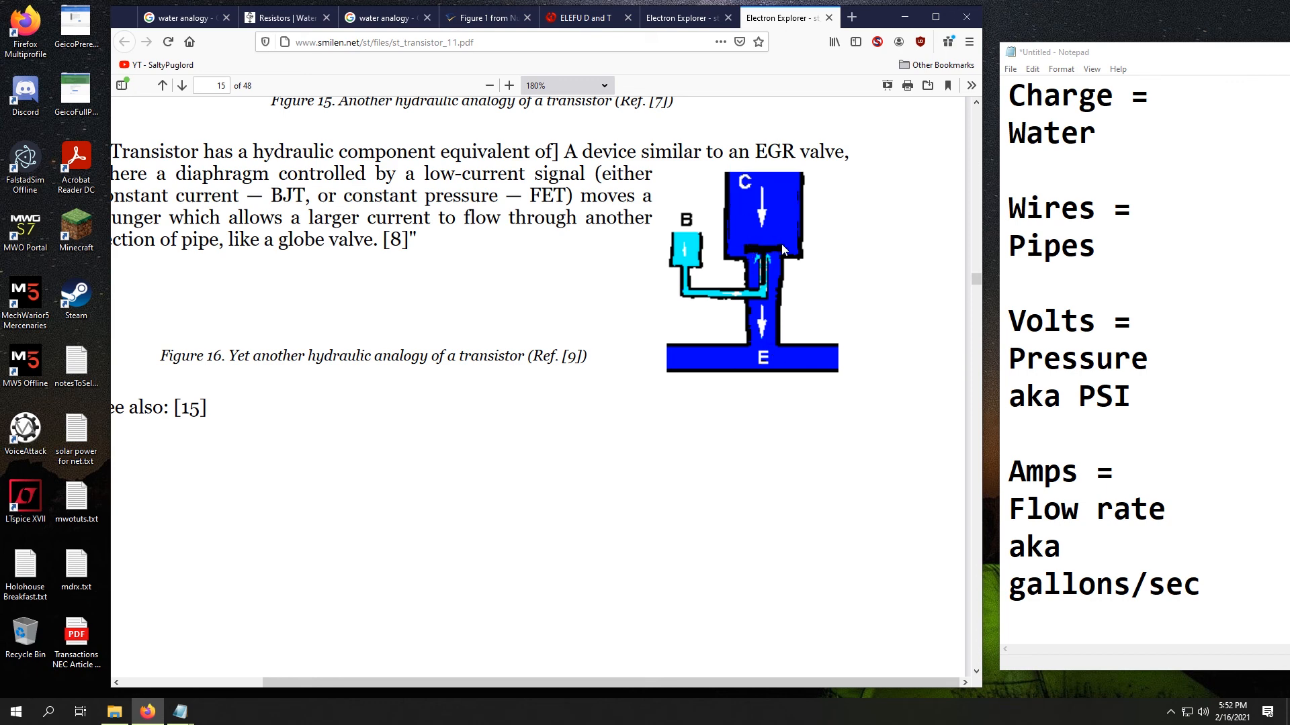
mouse_move(750, 294)
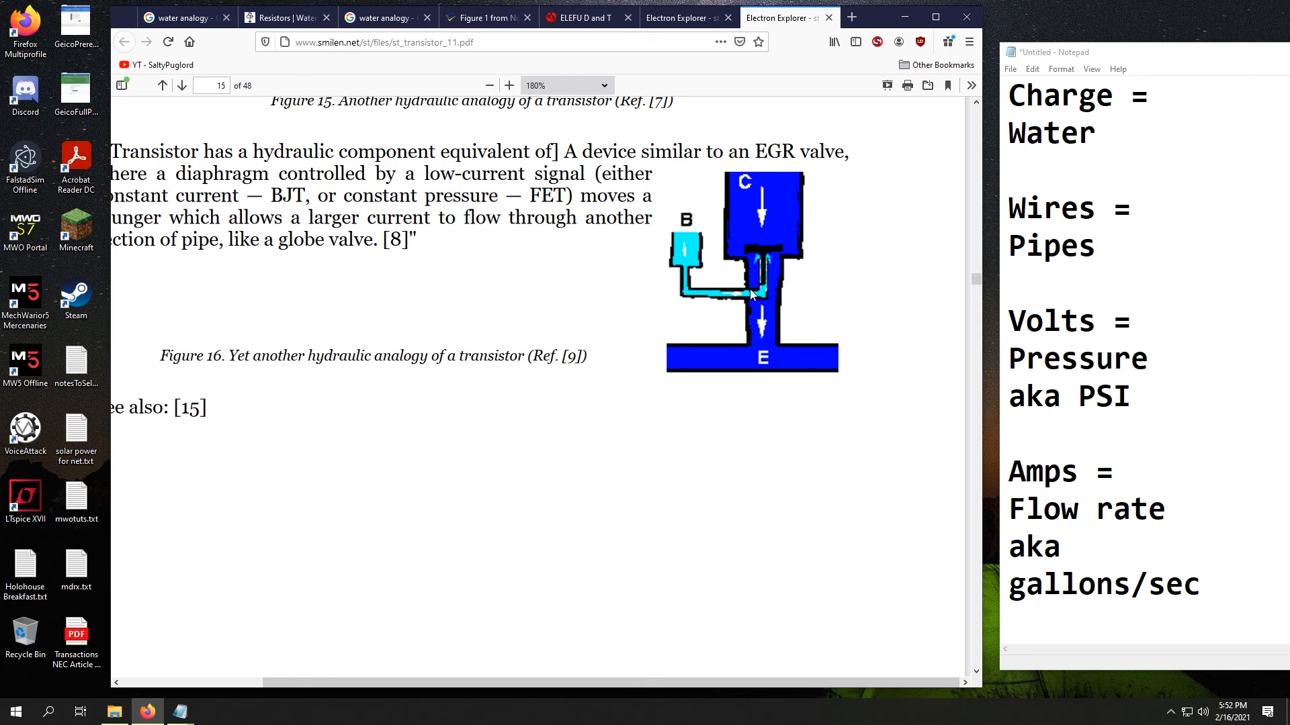
mouse_move(773, 293)
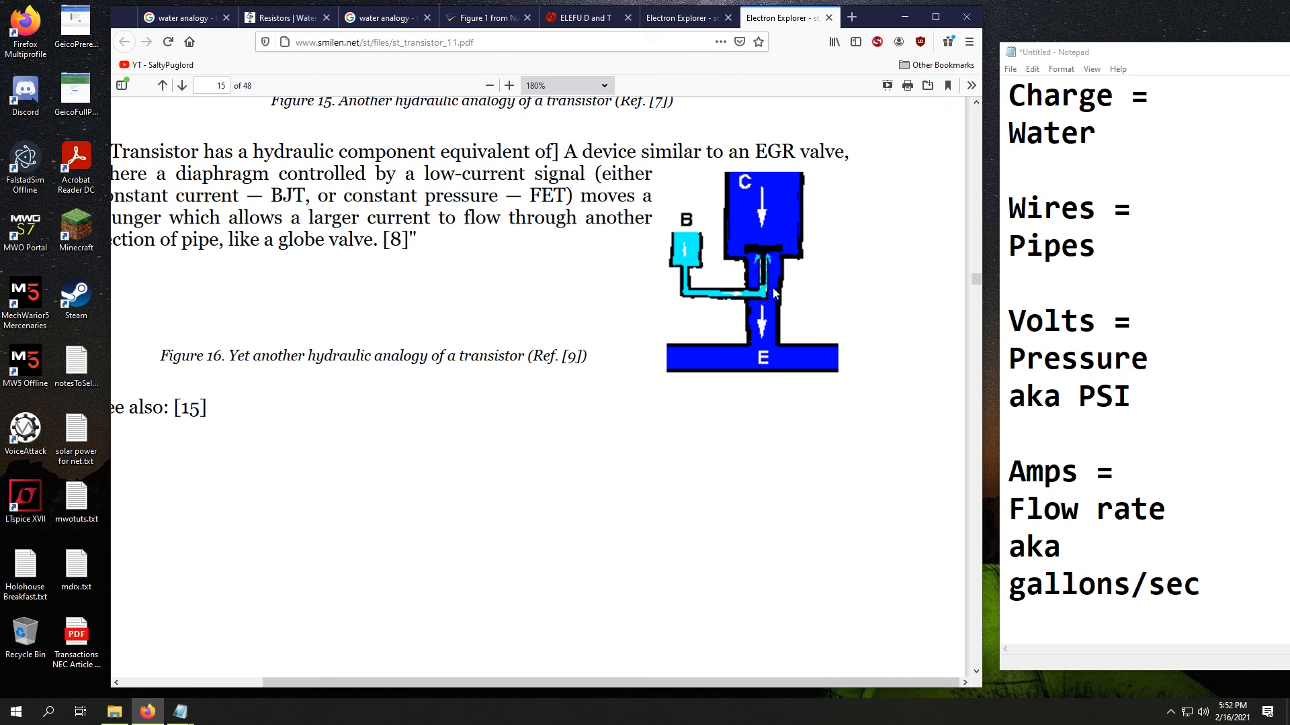
mouse_move(703, 295)
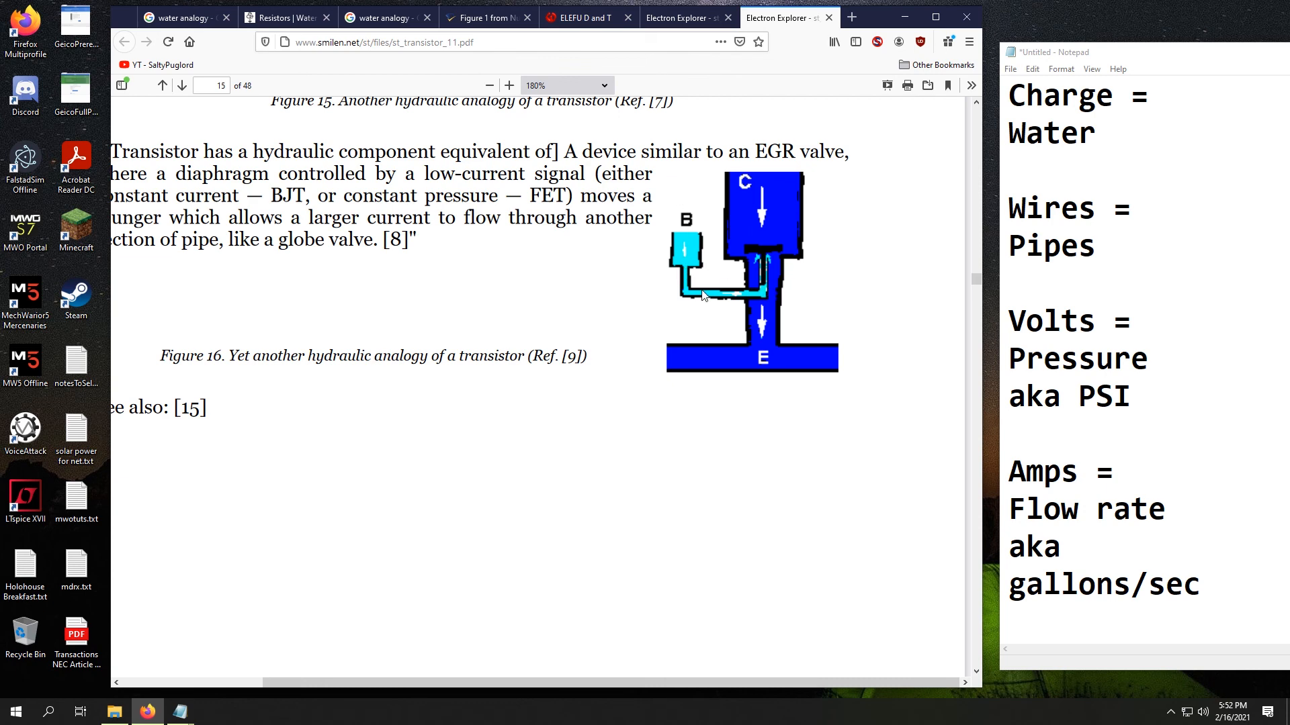
mouse_move(756, 244)
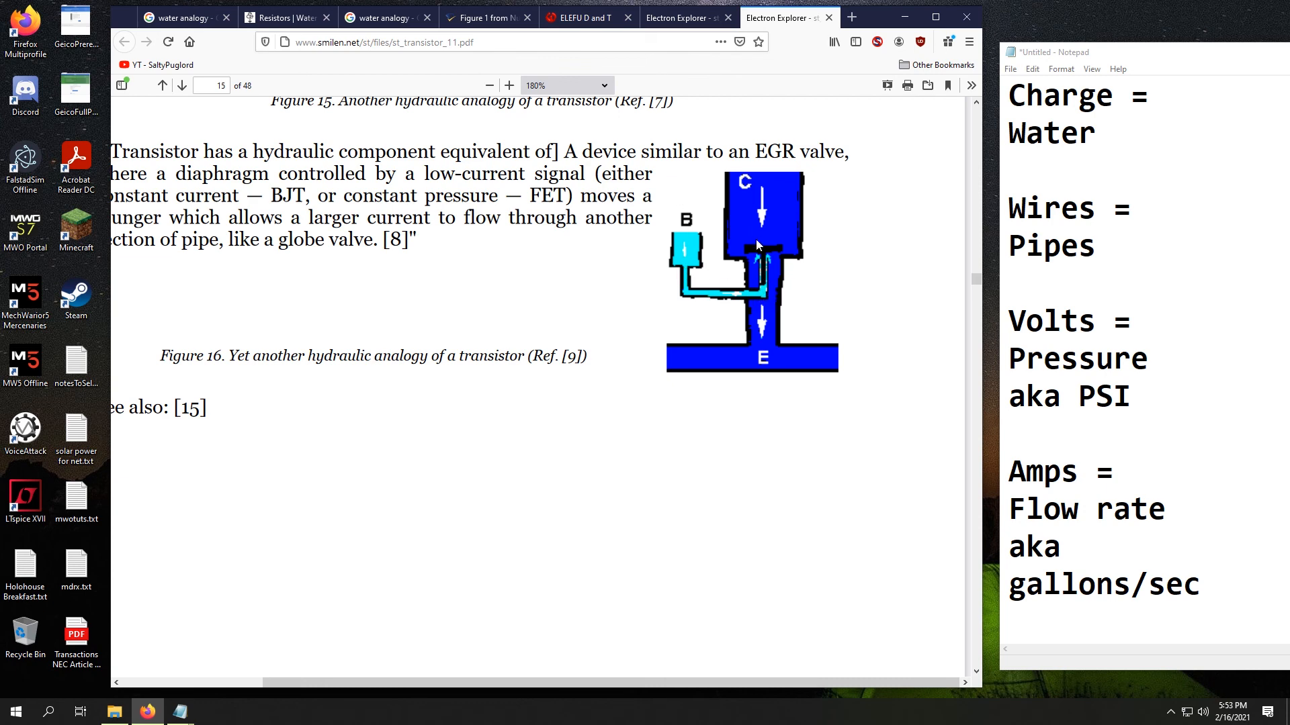
mouse_move(749, 291)
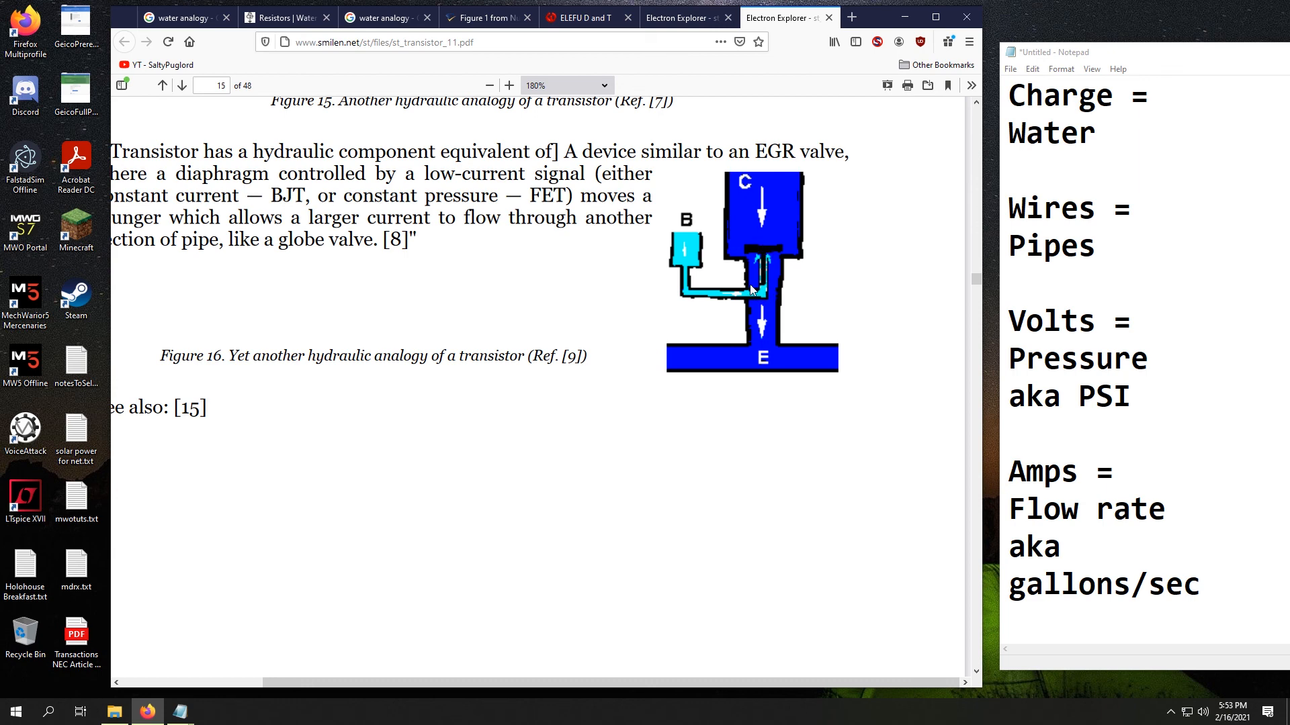
mouse_move(757, 298)
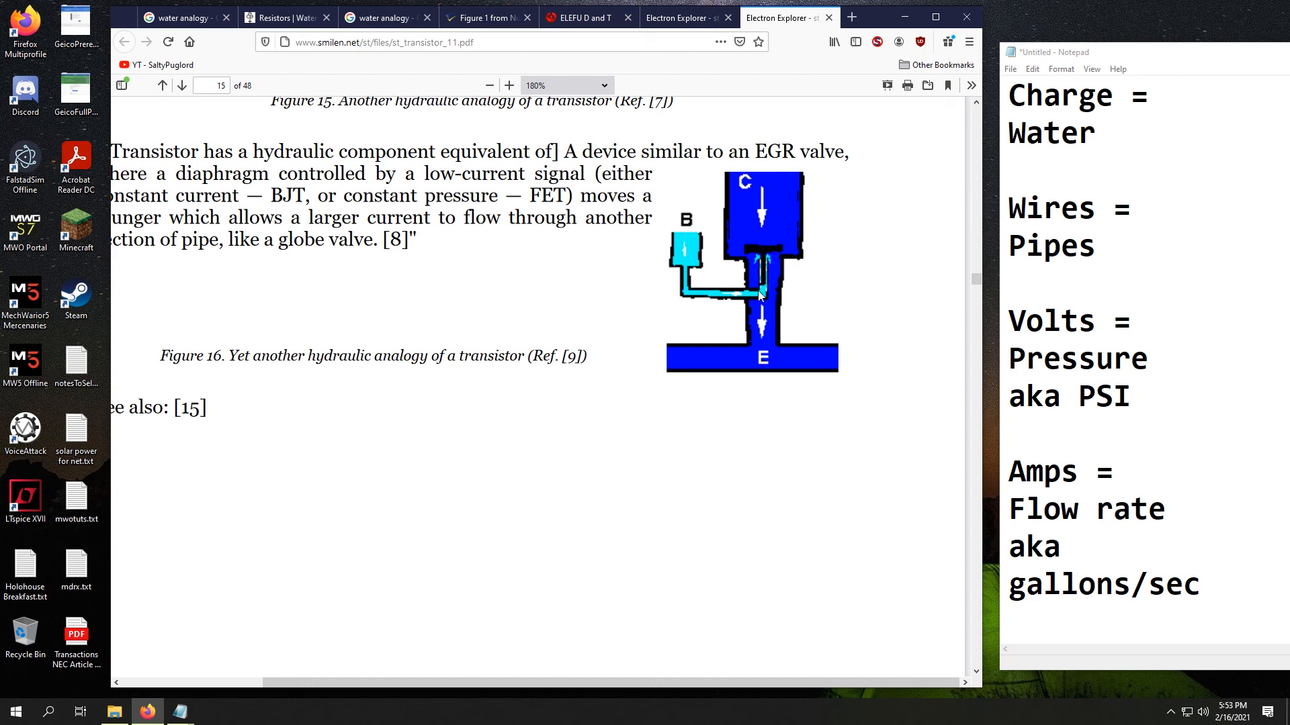
mouse_move(749, 252)
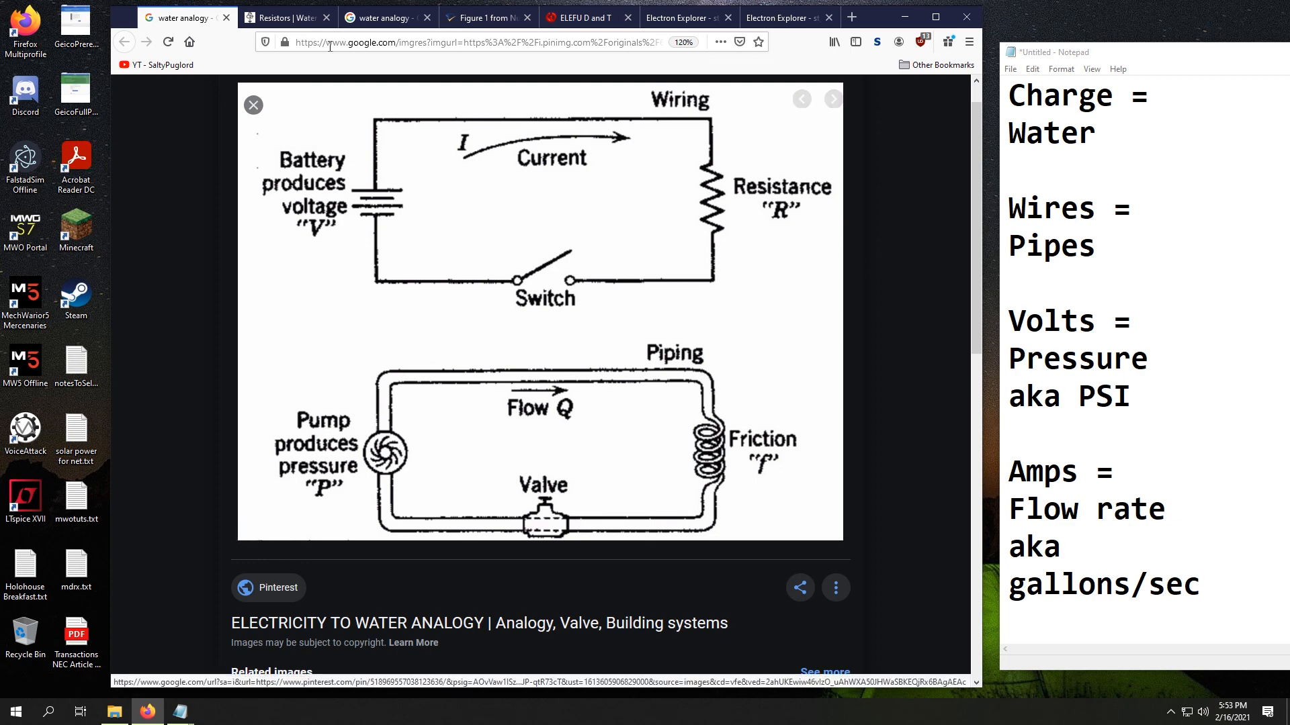
click(284, 18)
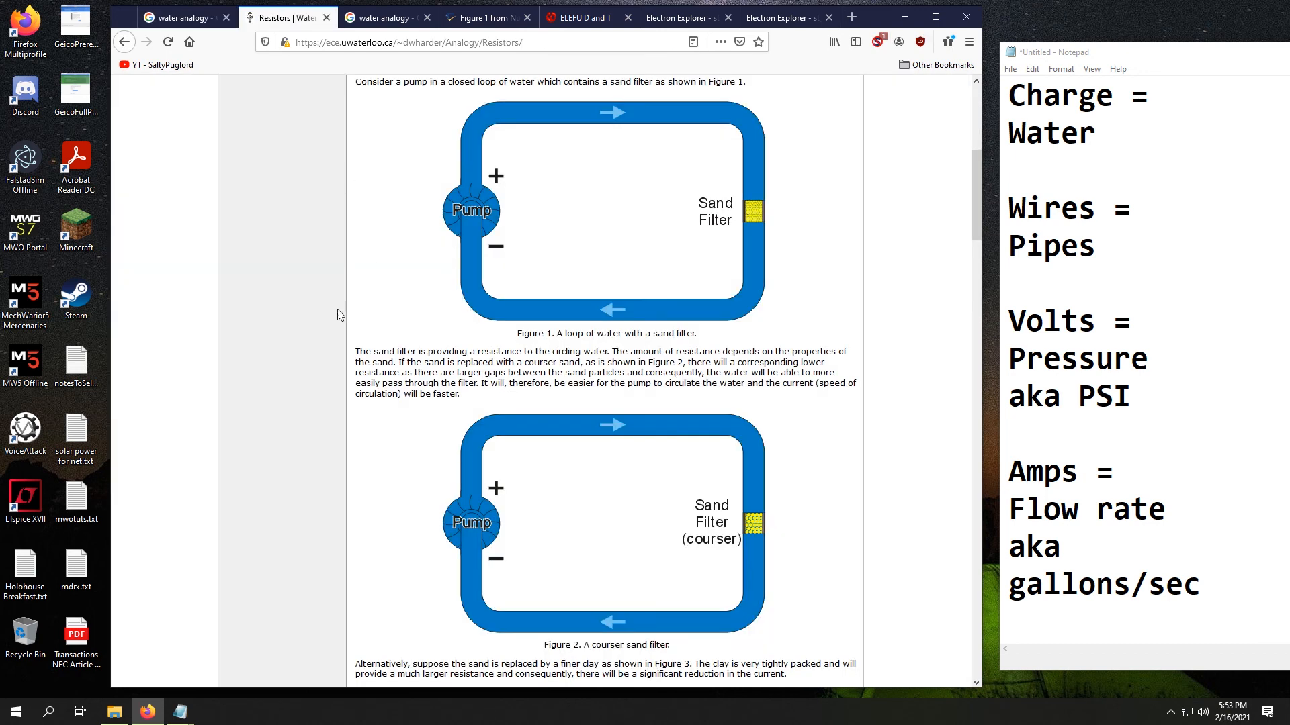
scroll(up, 3)
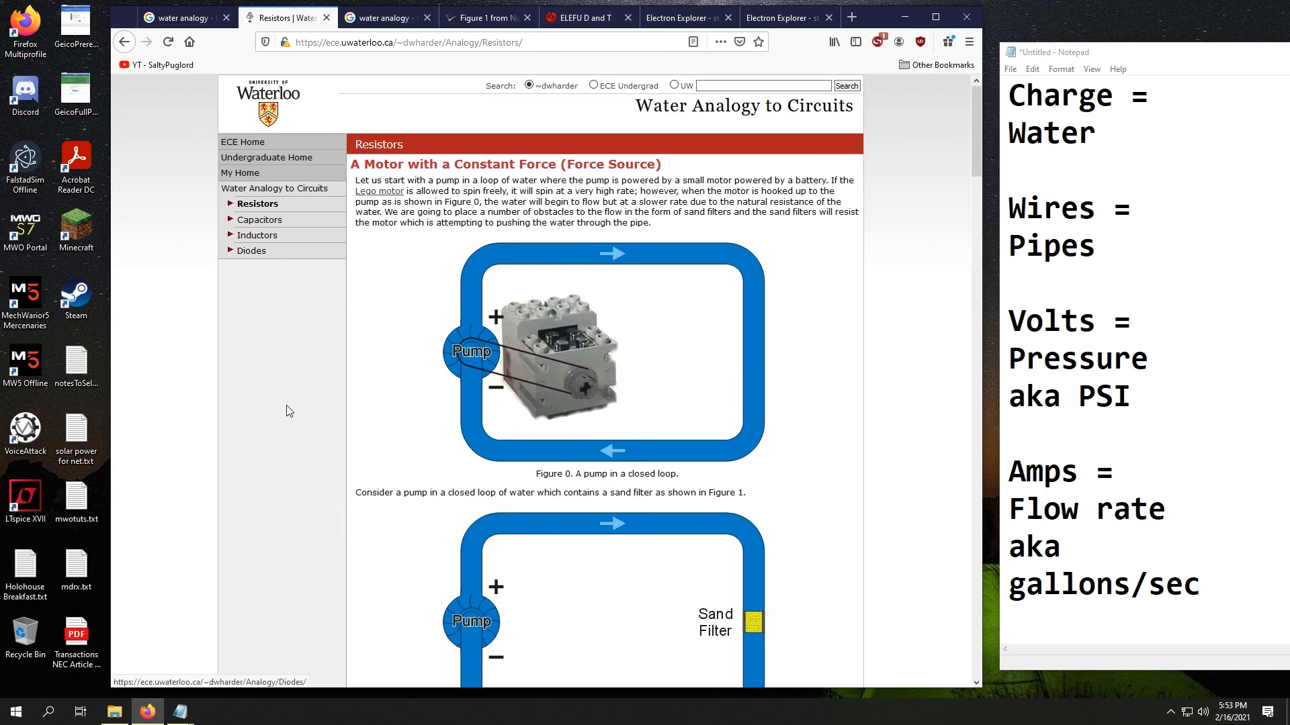
scroll(down, 3)
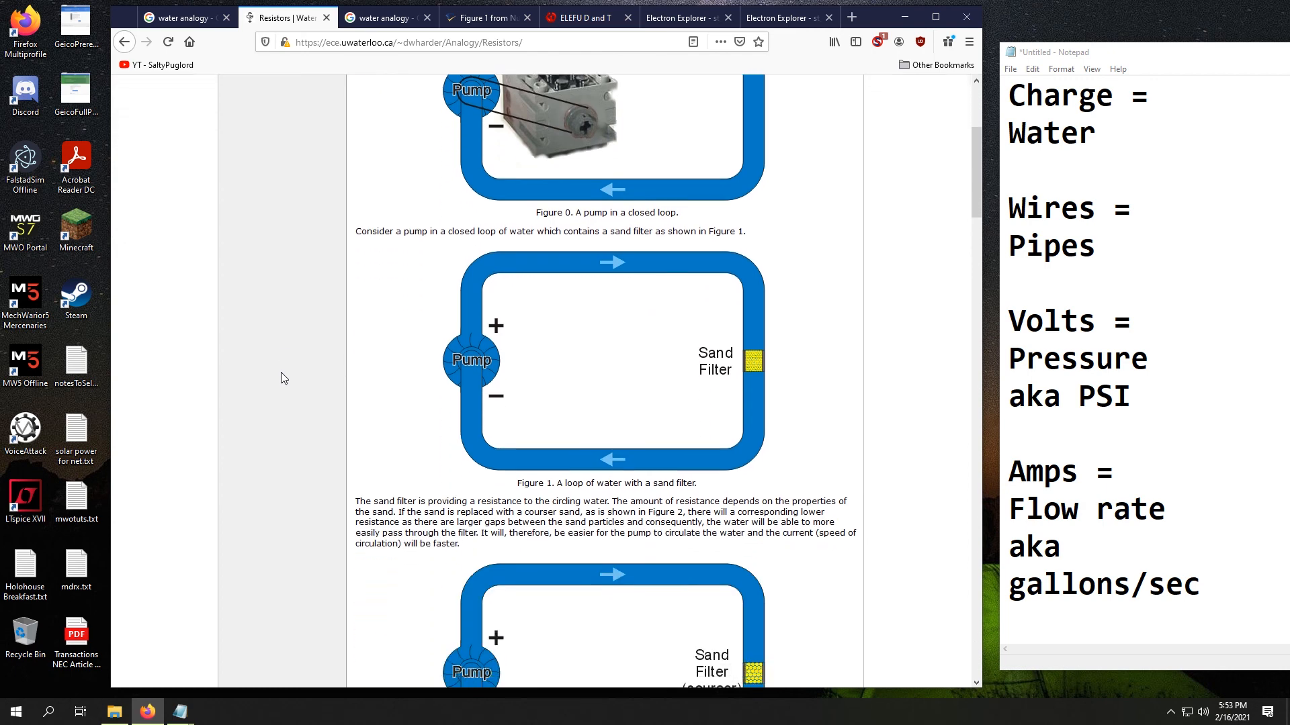
scroll(down, 3)
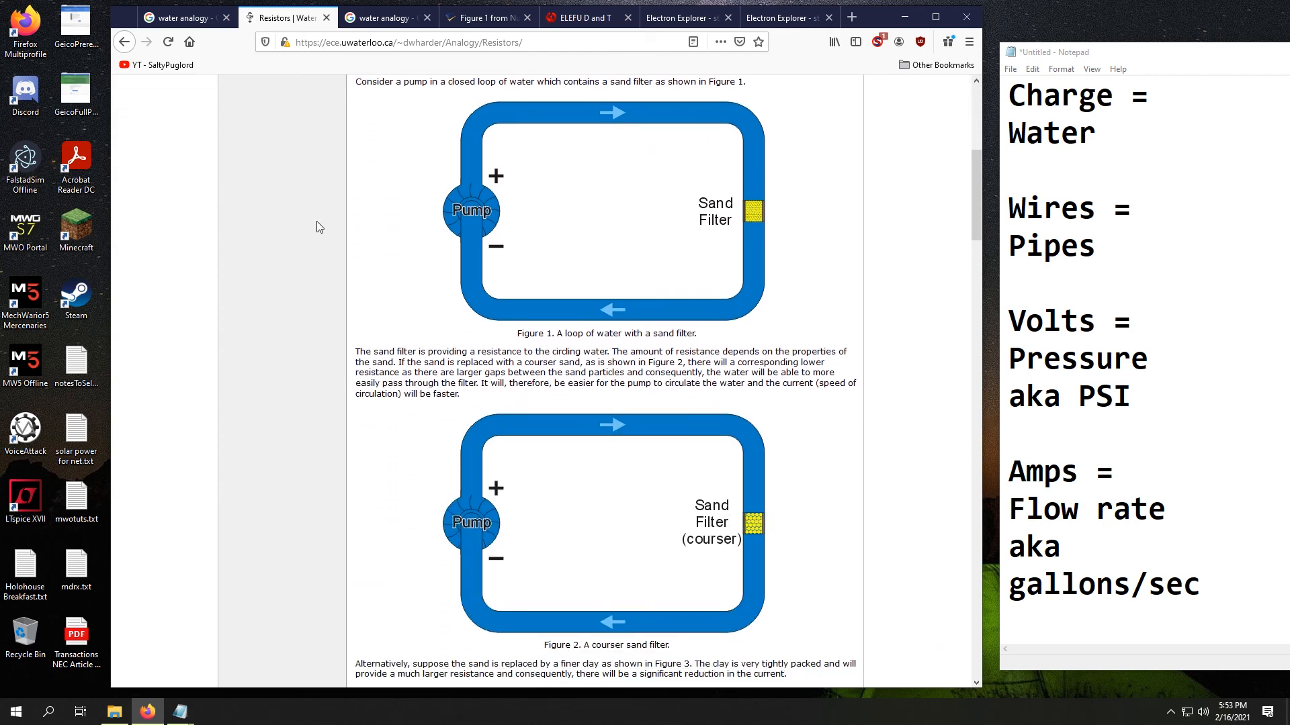
click(181, 16)
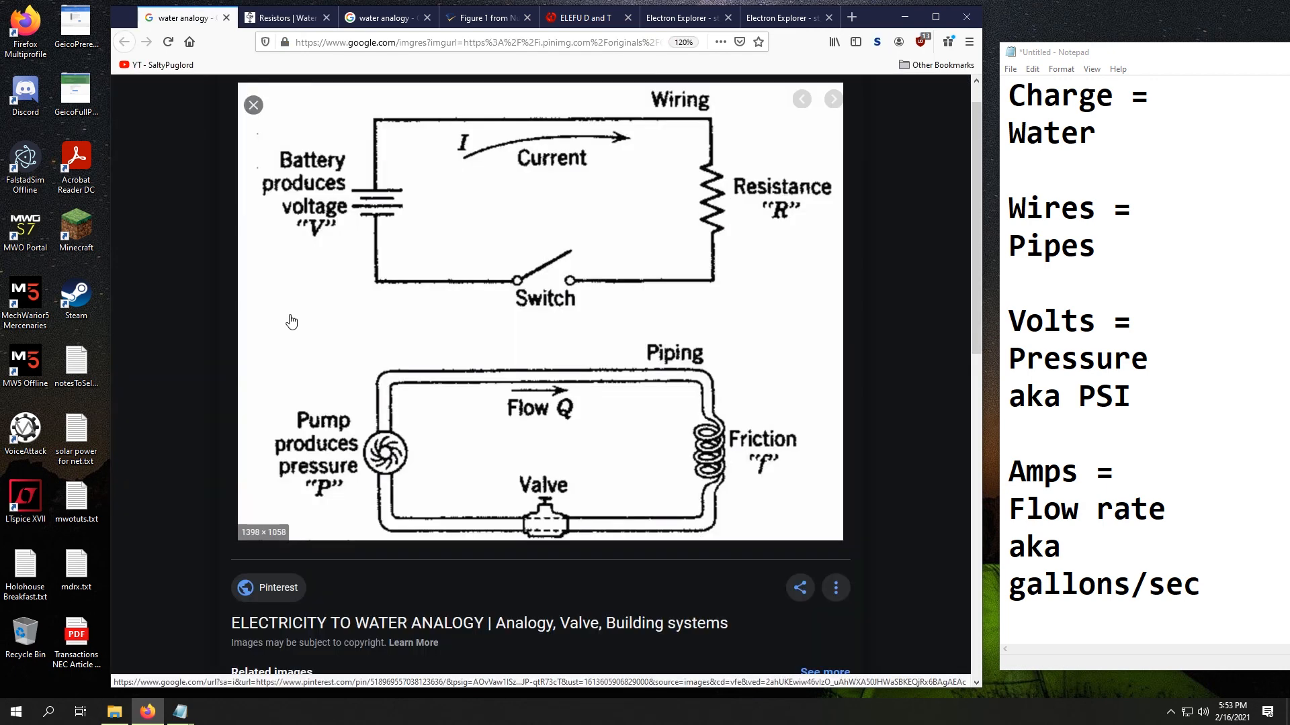